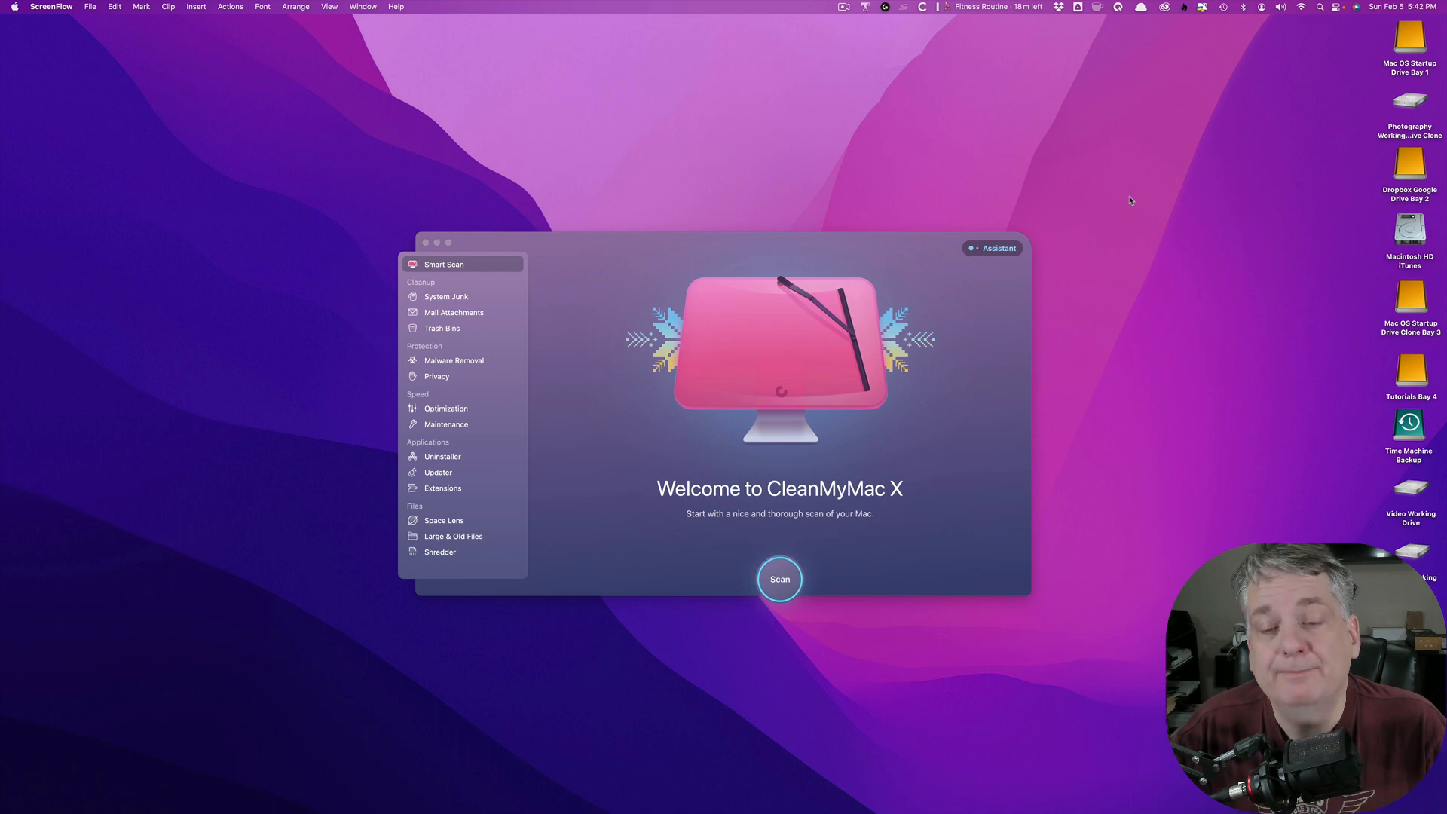
mouse_move(977, 279)
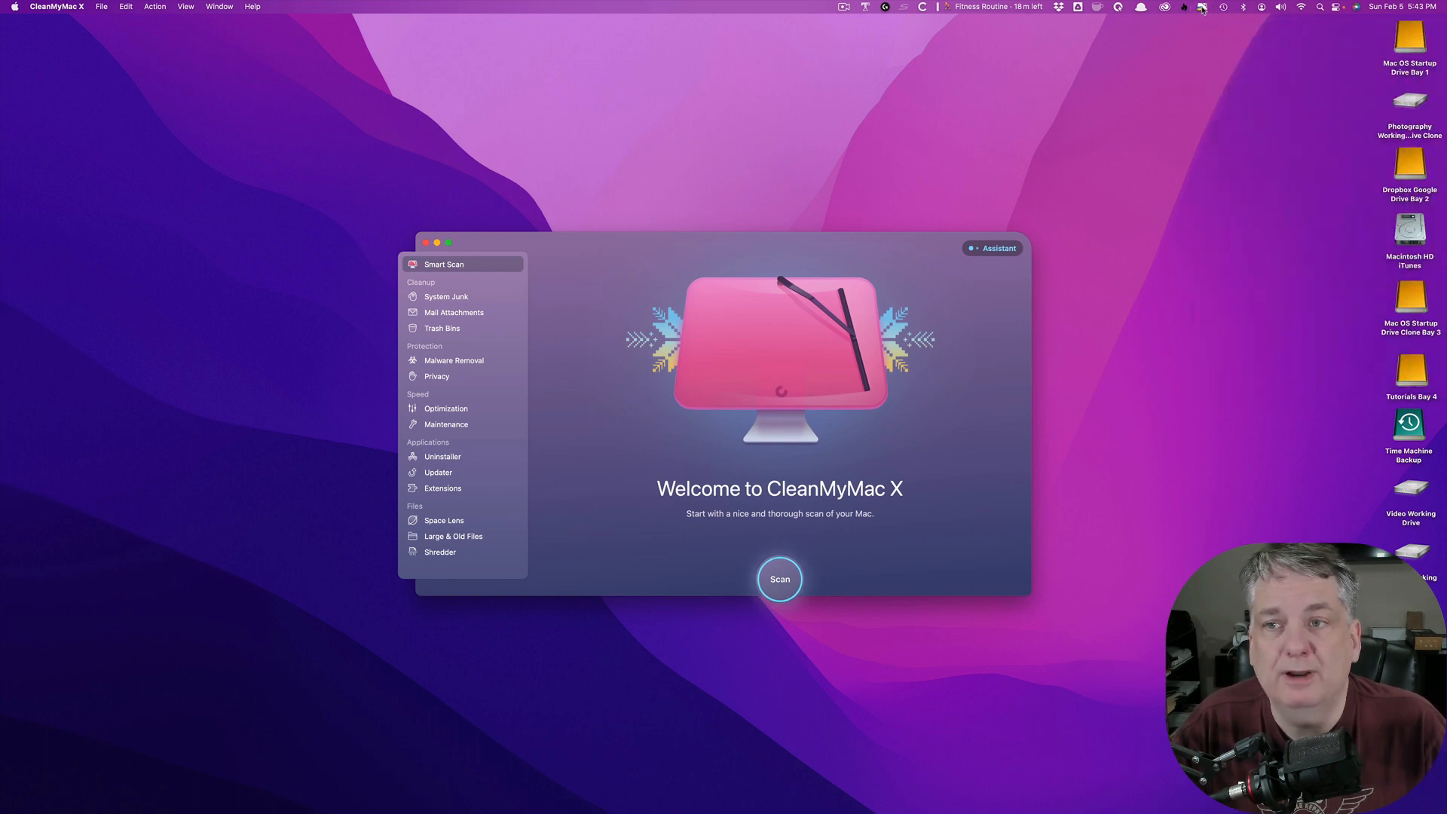
Show the menu bar overview with recommendations, protection, storage, memory and CPU status.
click(1201, 6)
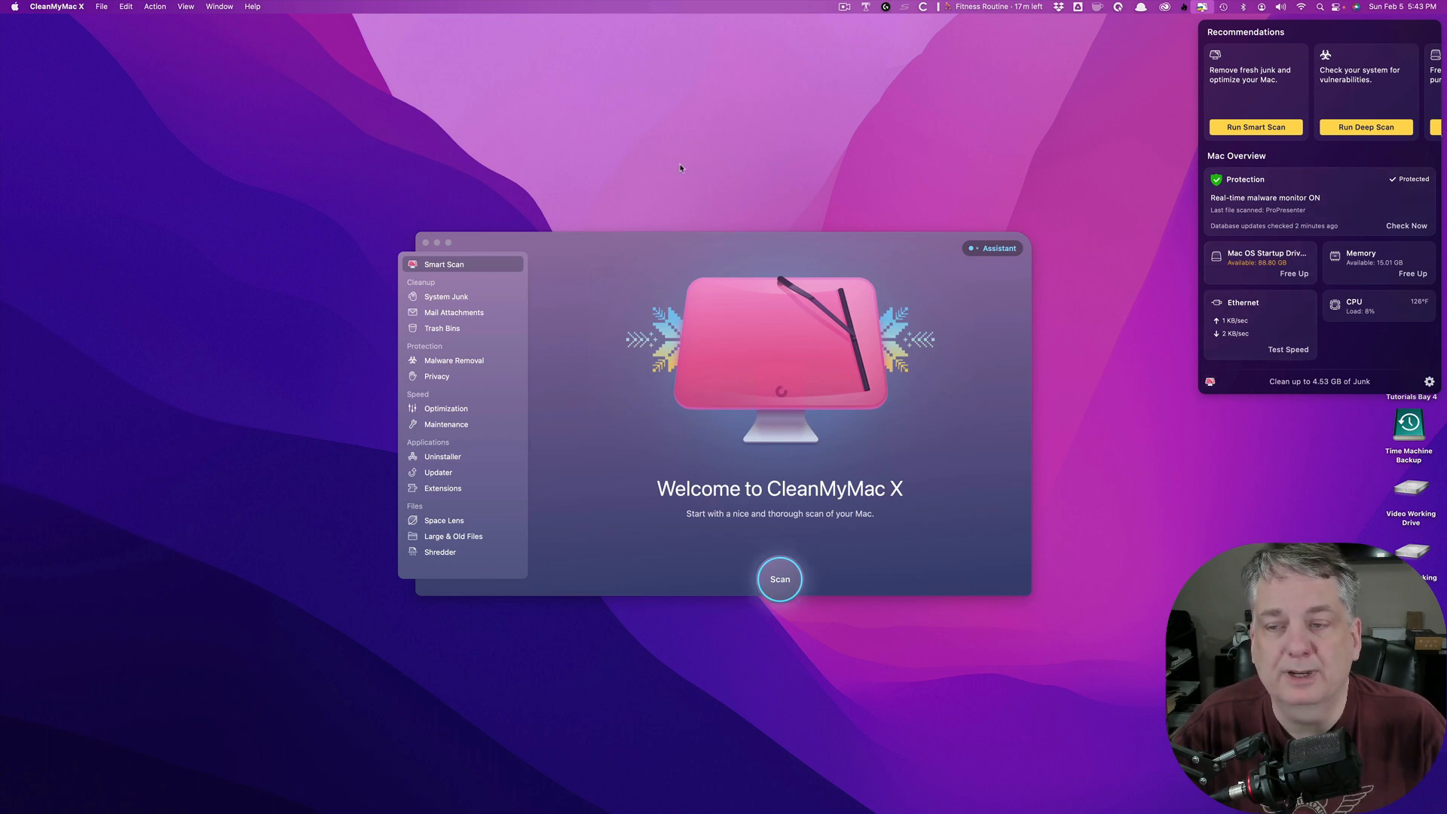
mouse_move(1314, 176)
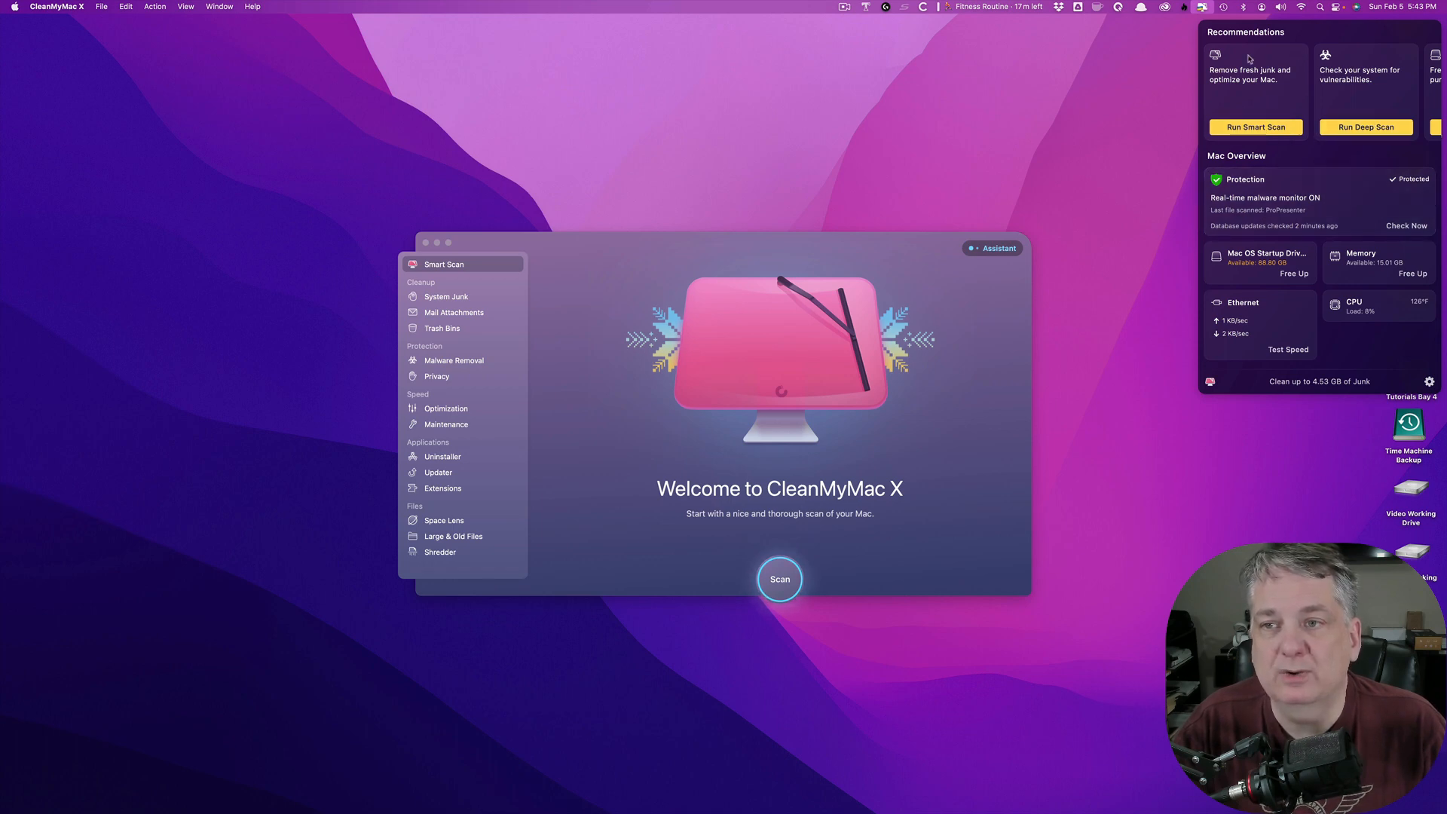
mouse_move(1080, 178)
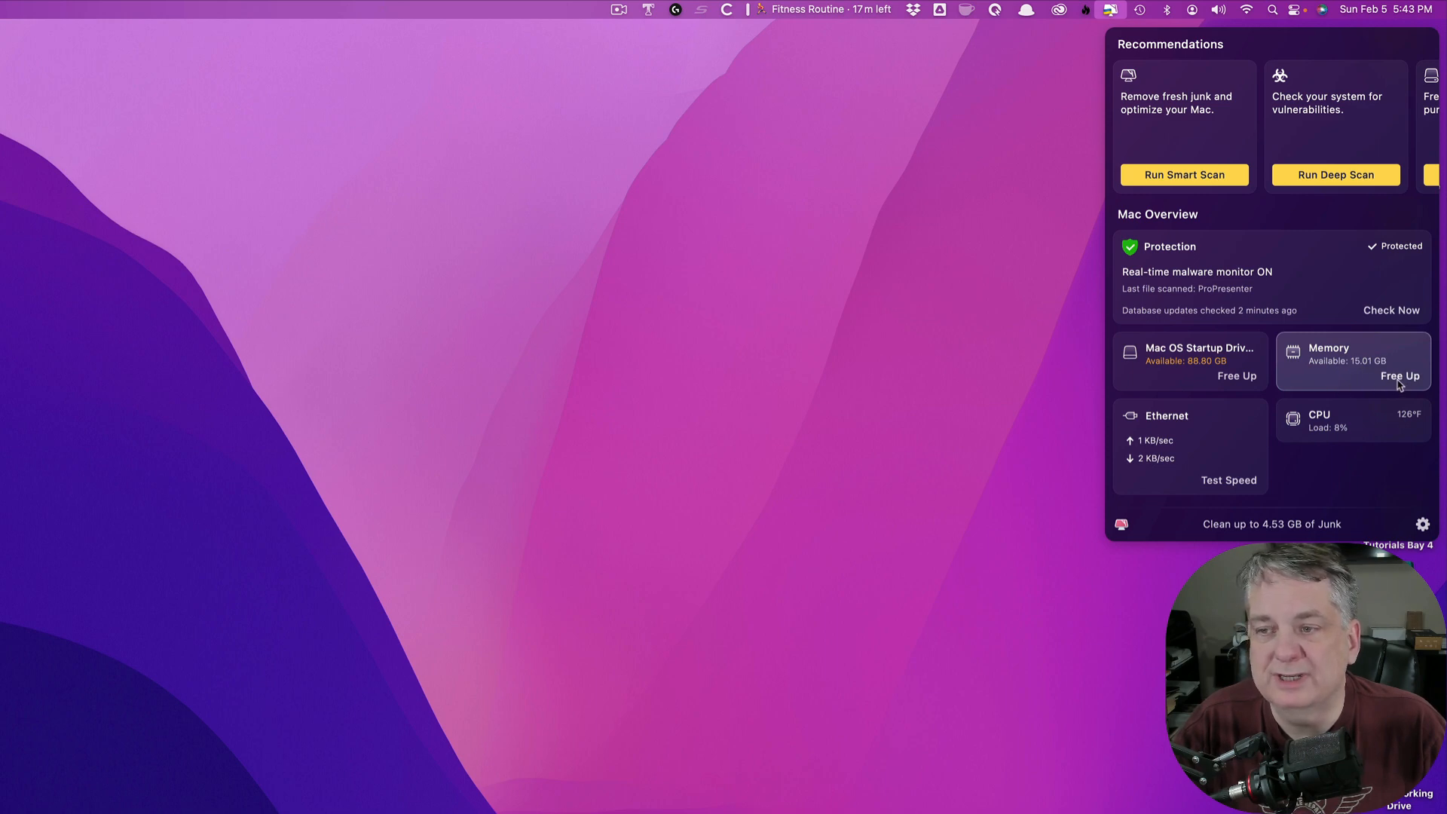
mouse_move(1338, 375)
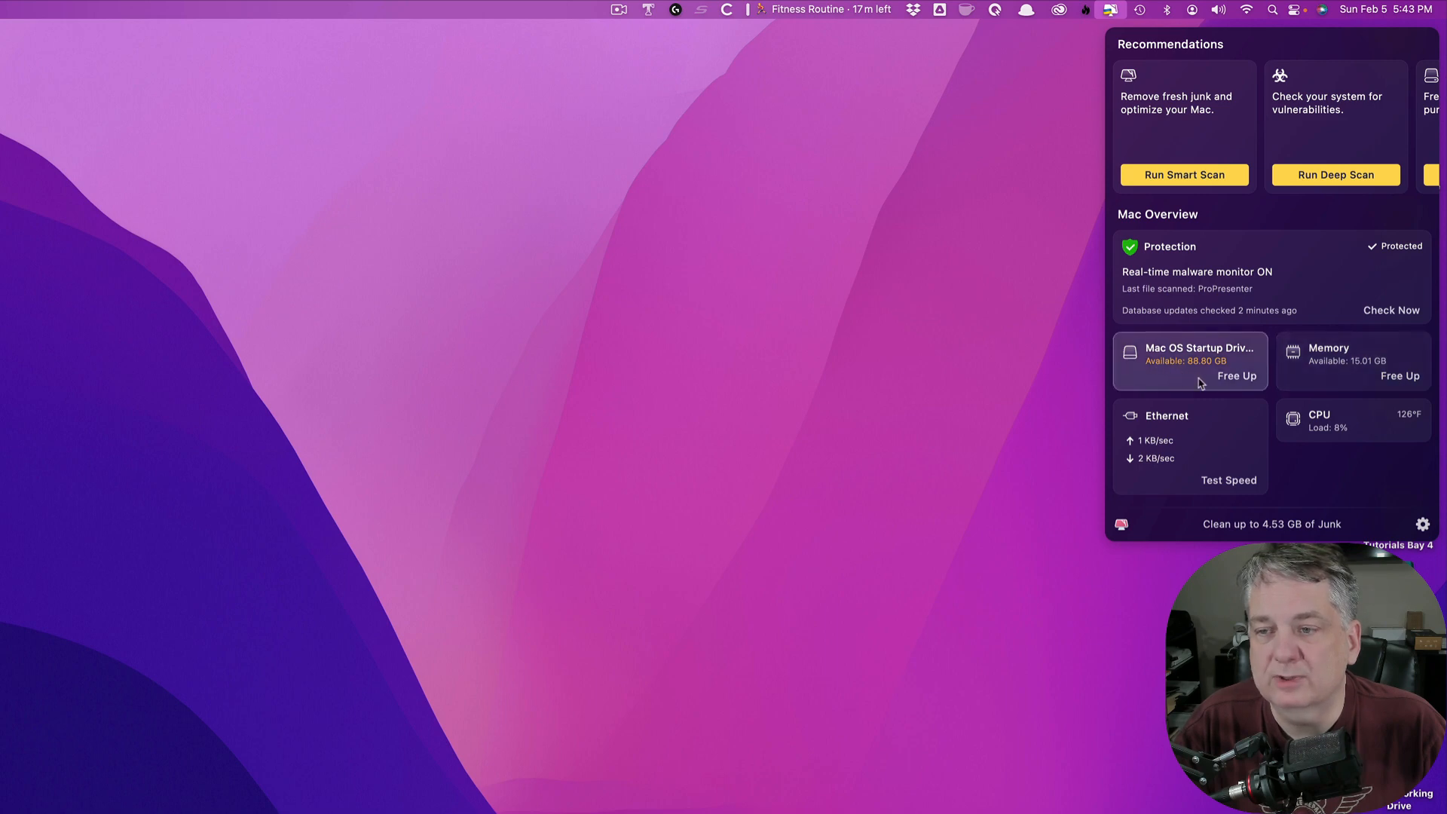
mouse_move(1191, 378)
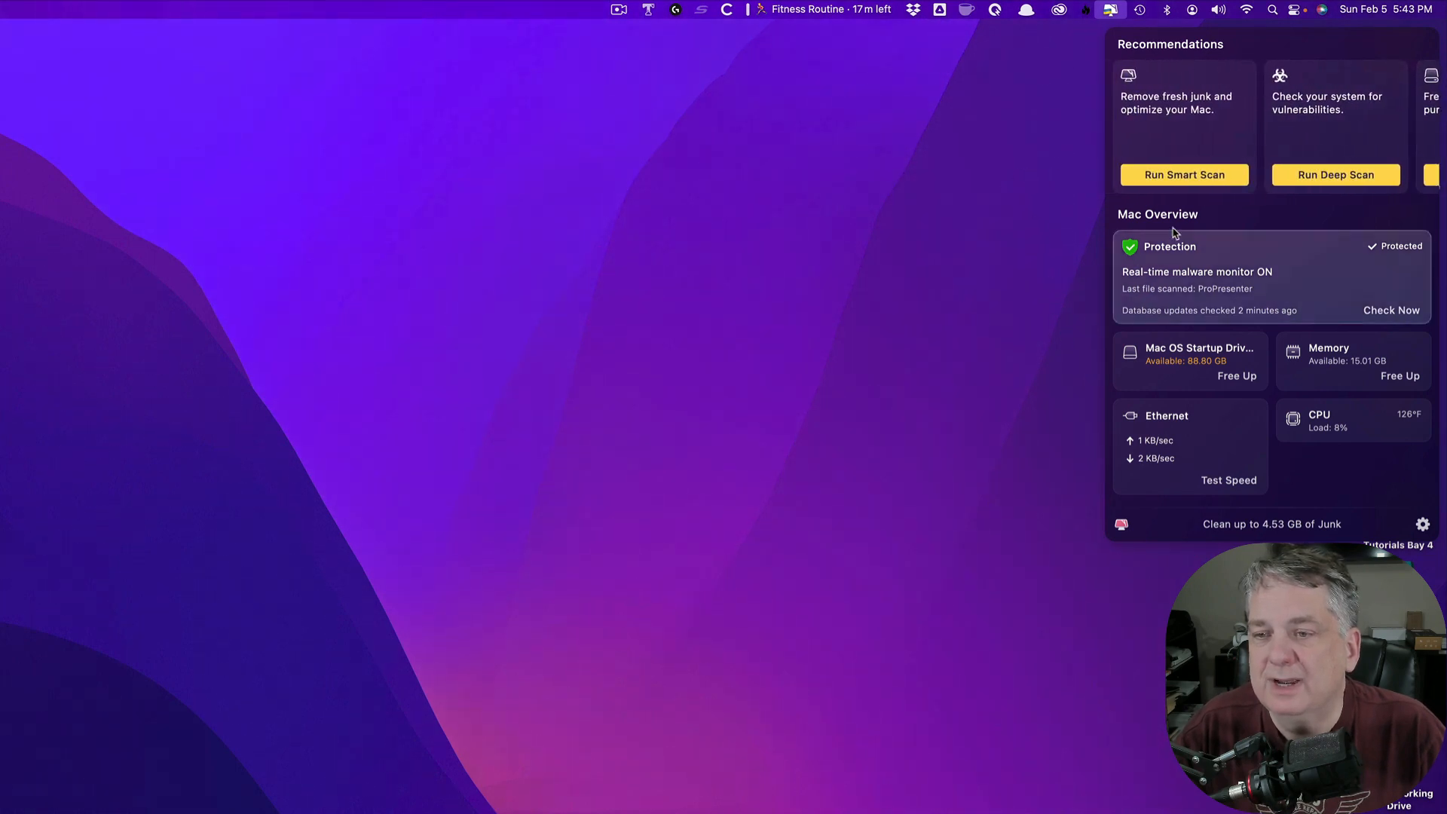
mouse_move(1186, 404)
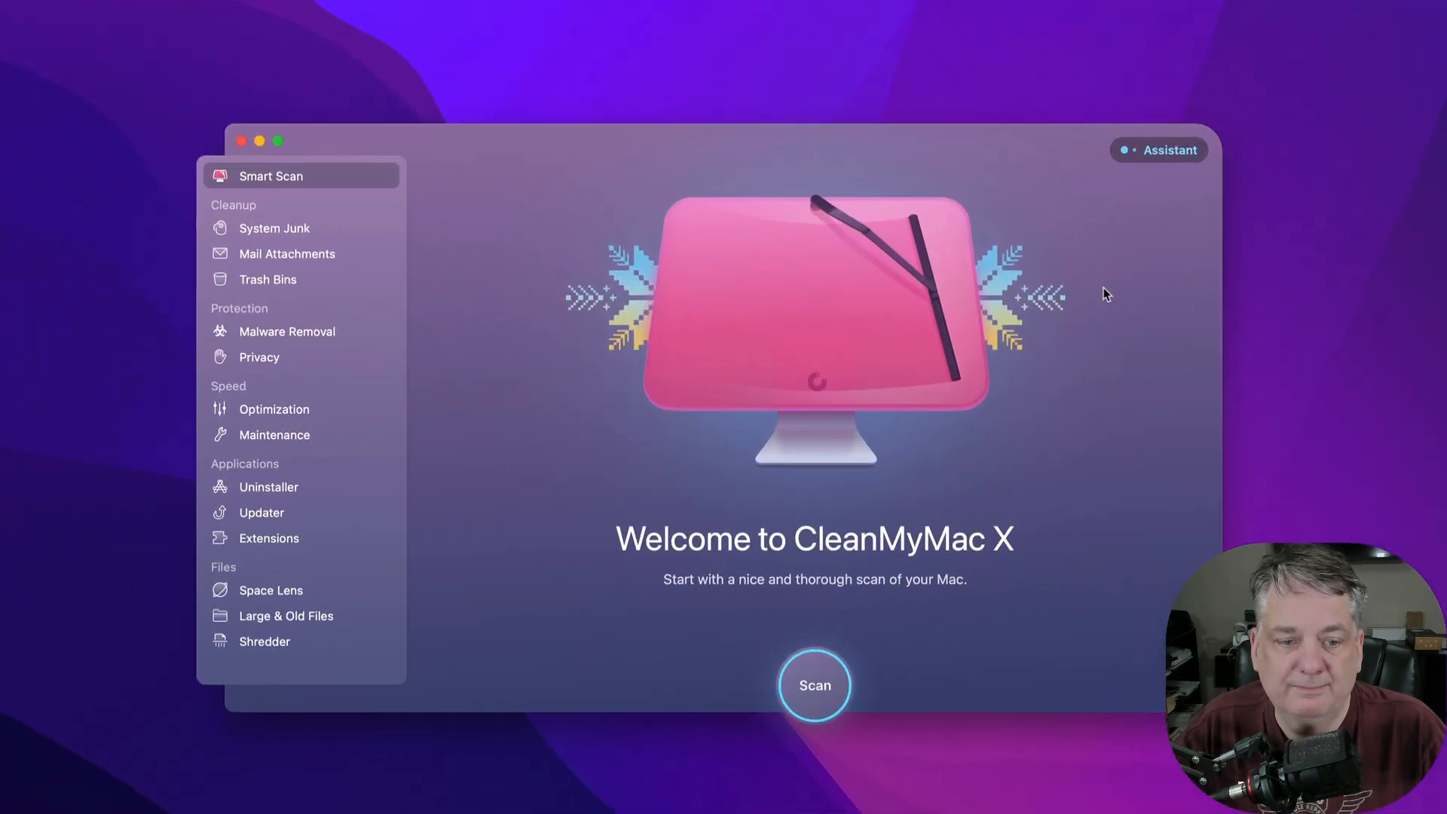
mouse_move(427, 422)
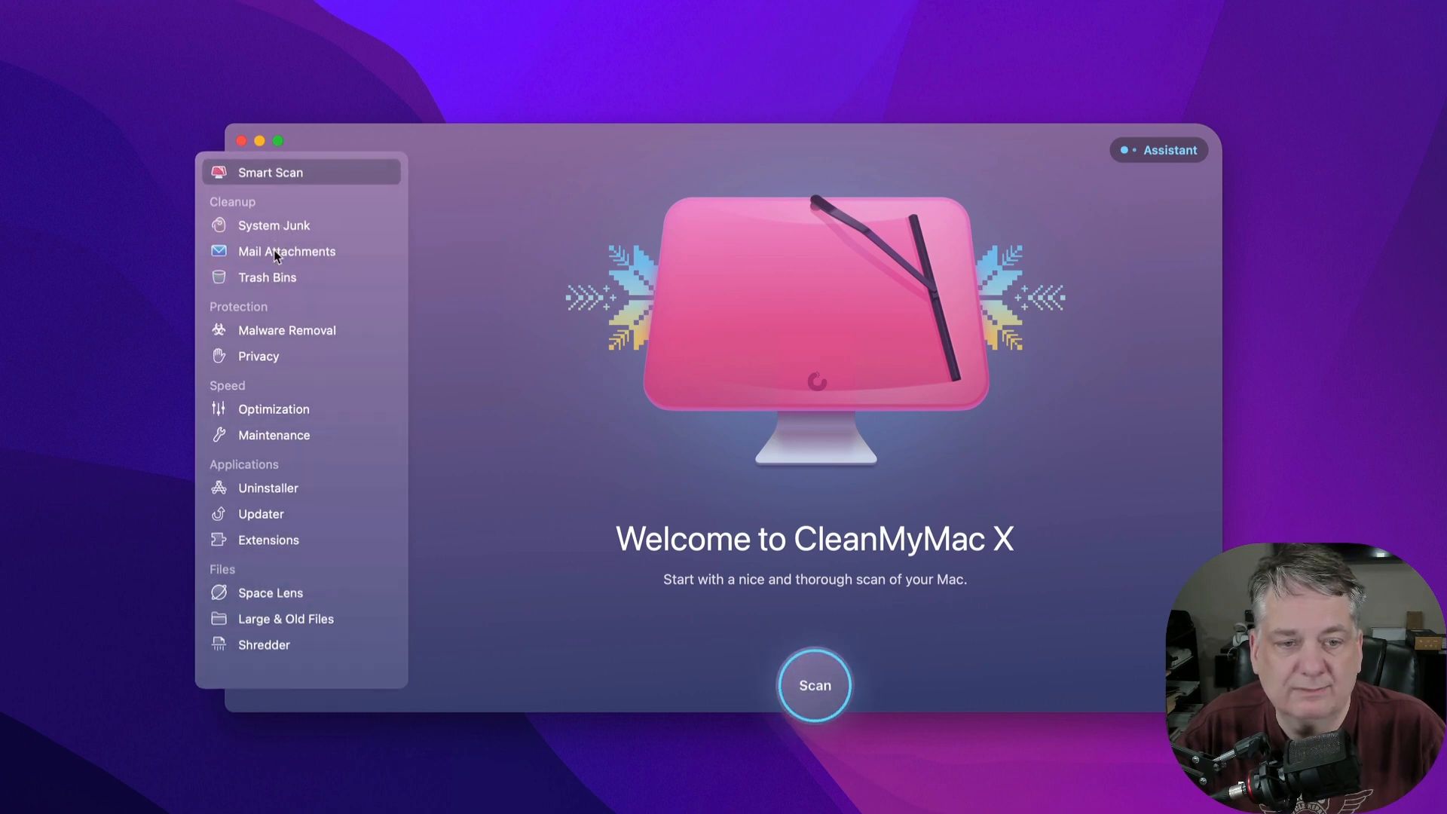
mouse_move(274, 225)
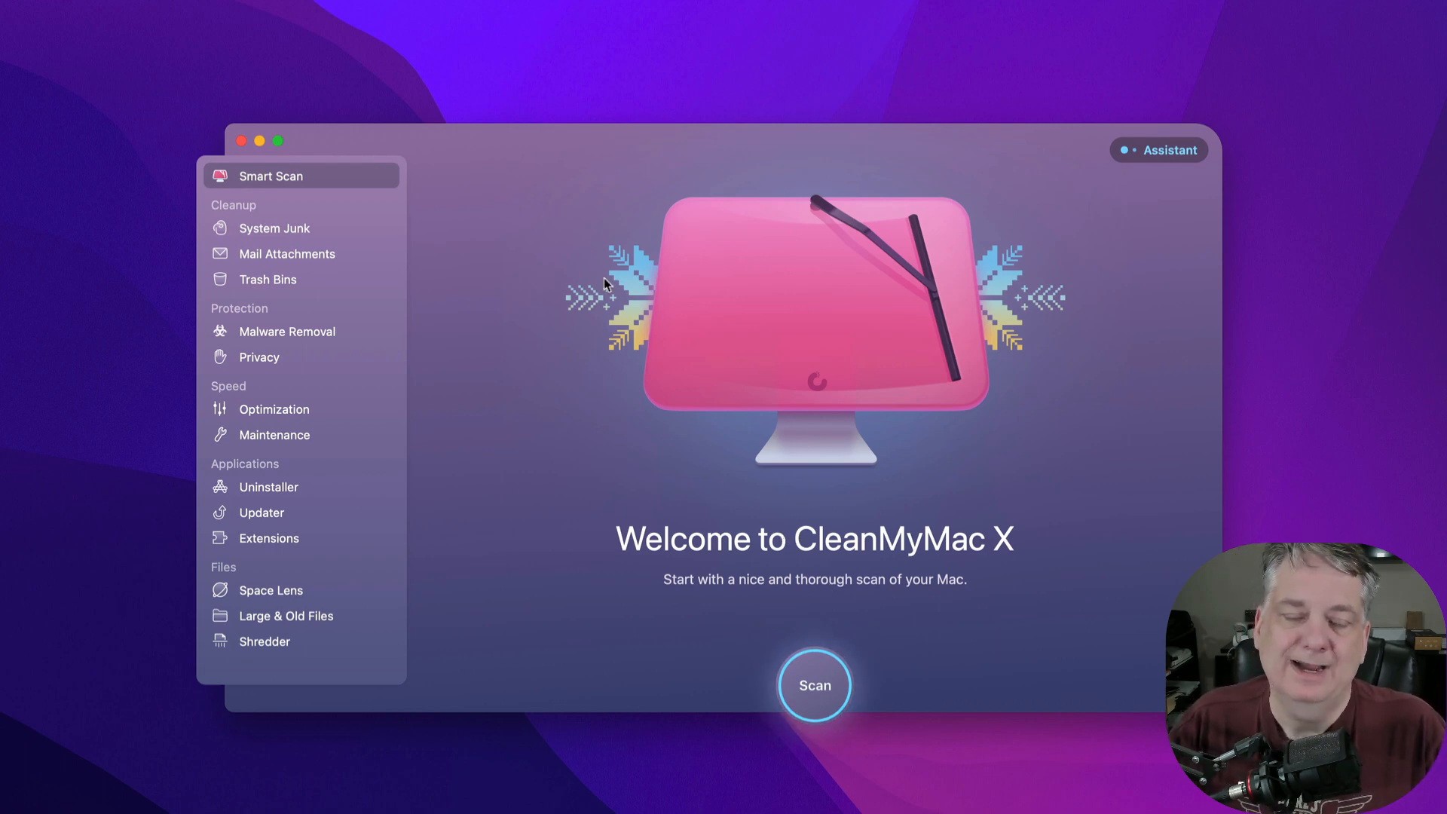
Browse the System Junk and Mail Attachments modules, ending on the Trash Bins introduction.
click(272, 228)
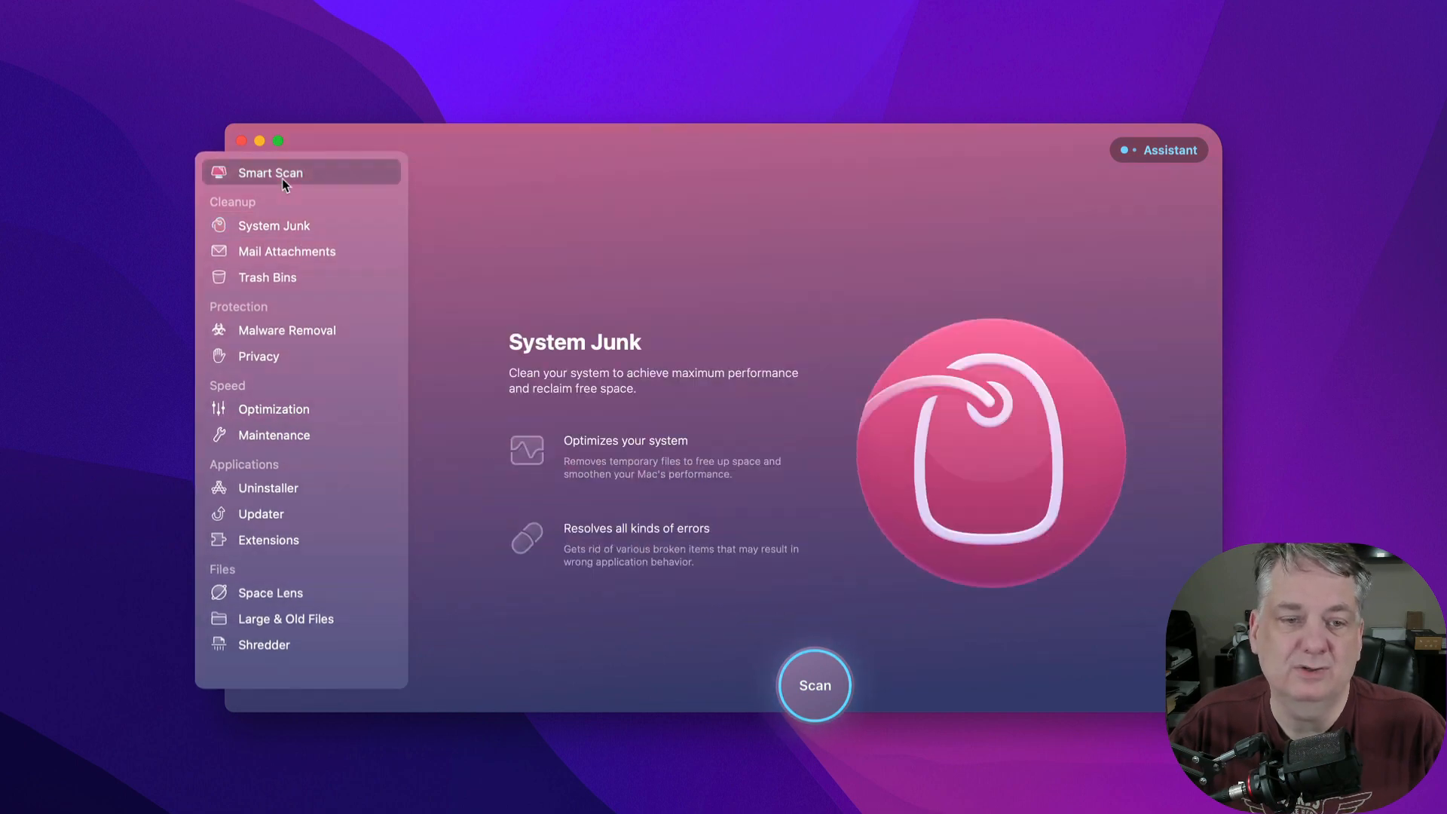
click(269, 173)
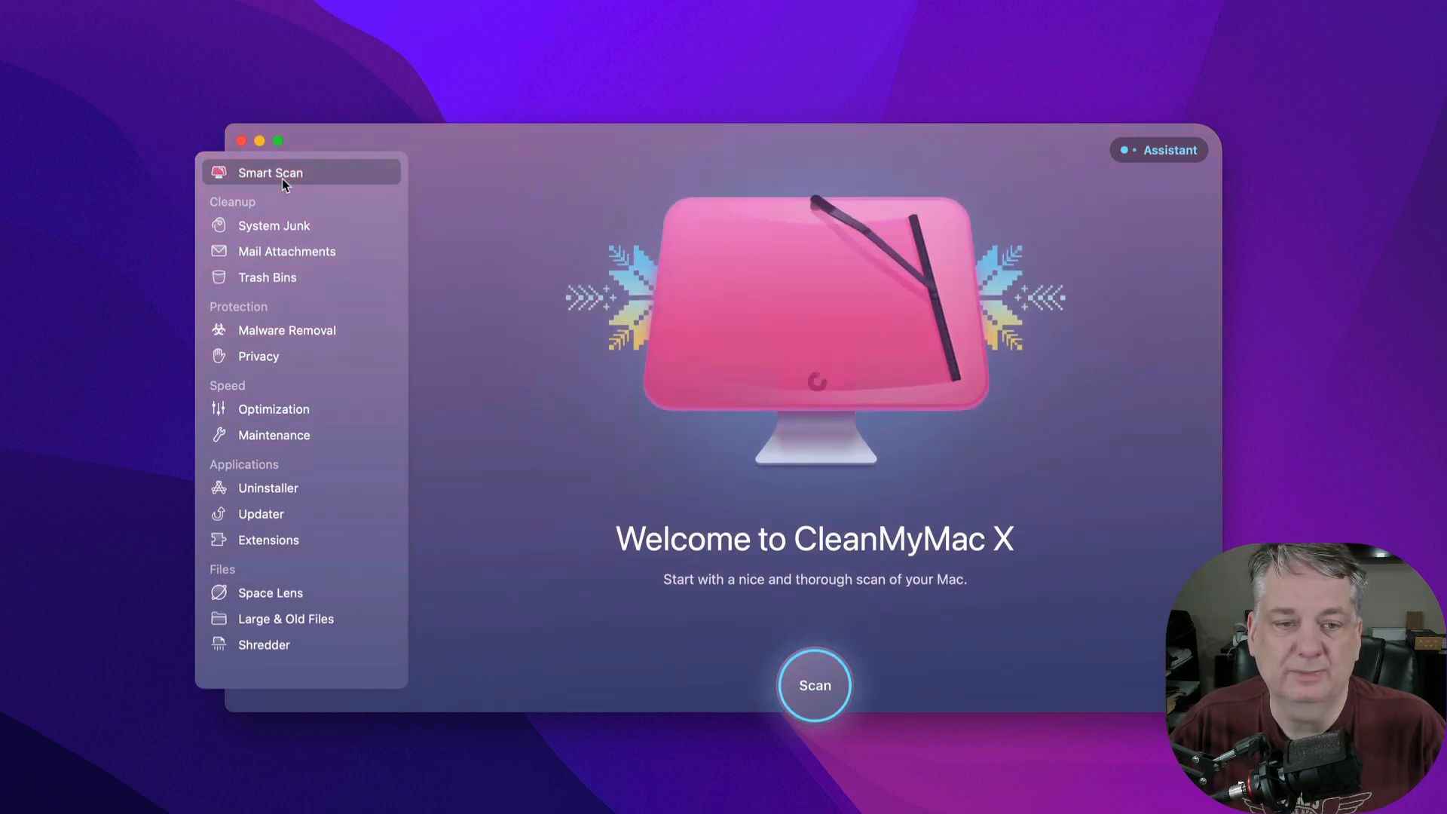
click(273, 225)
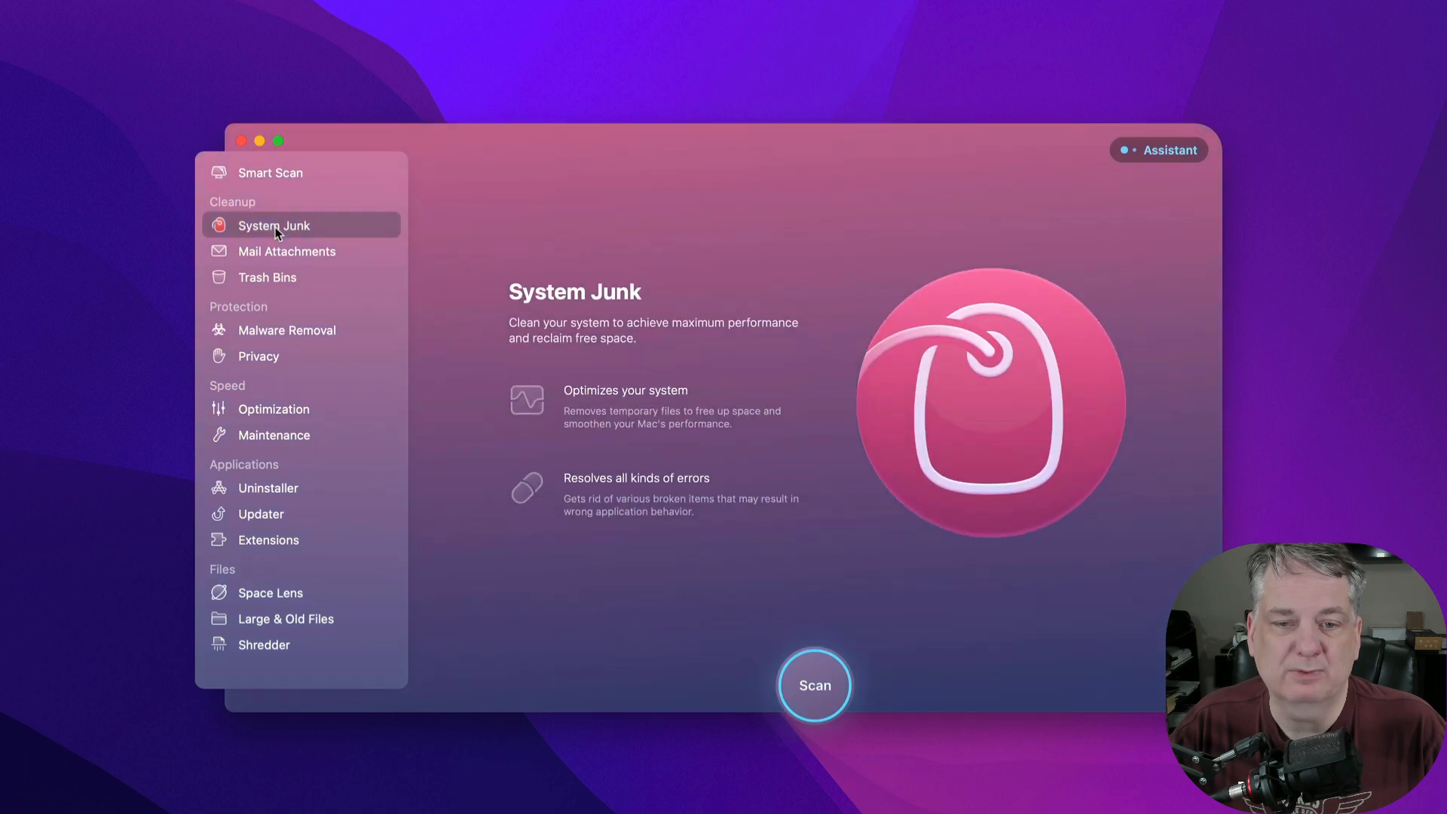
mouse_move(295, 251)
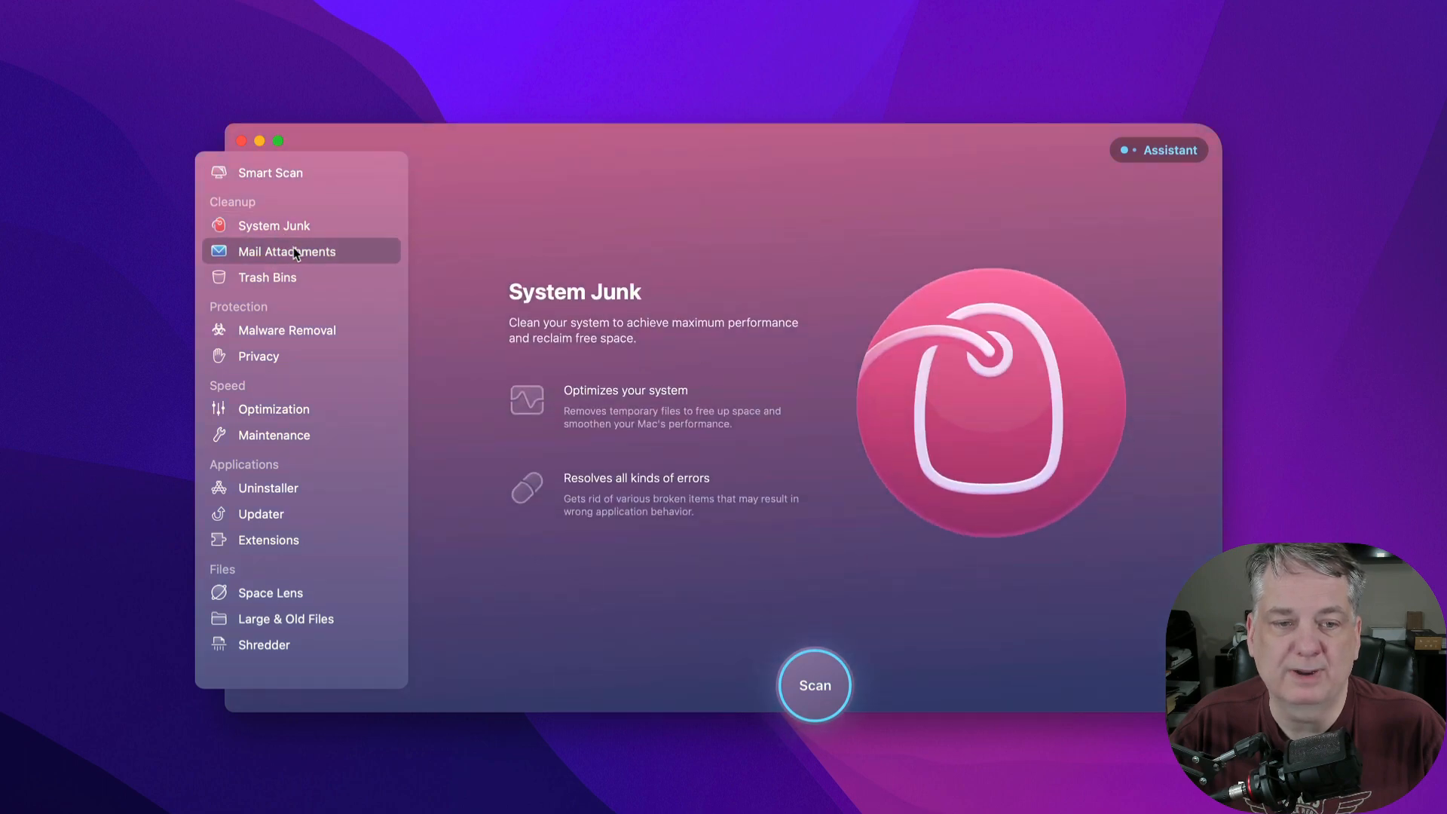
click(286, 250)
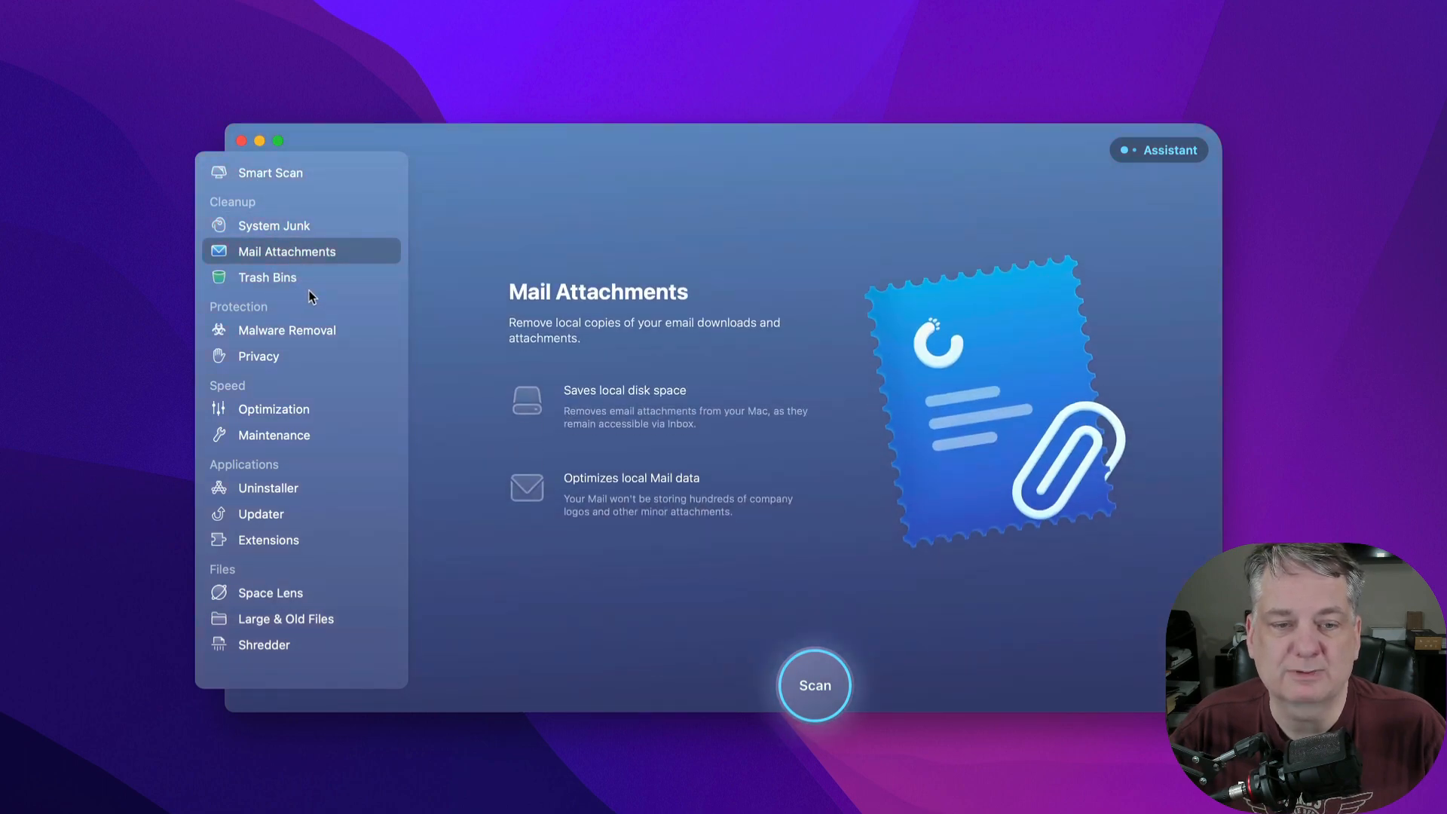
click(274, 225)
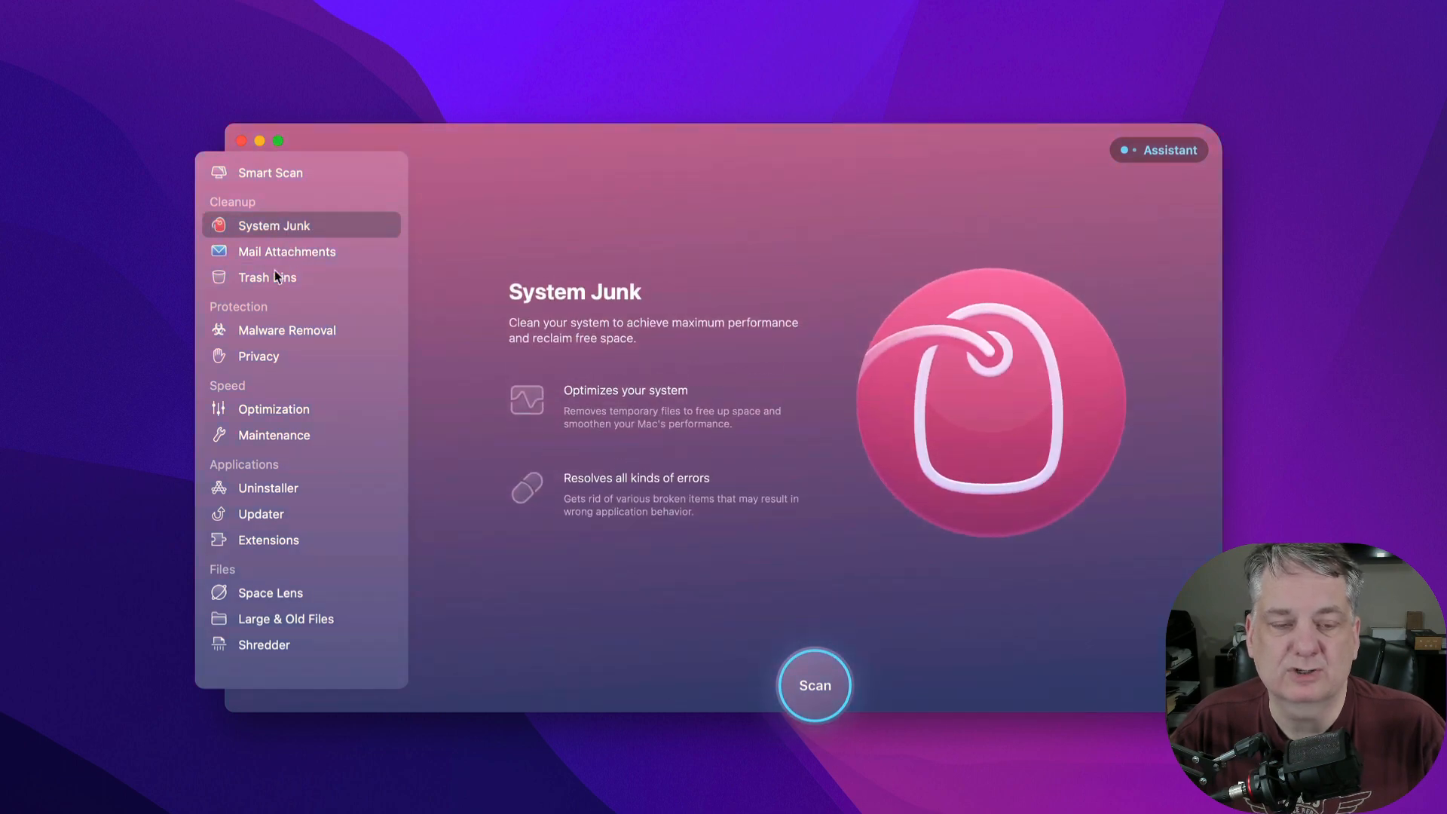
click(287, 251)
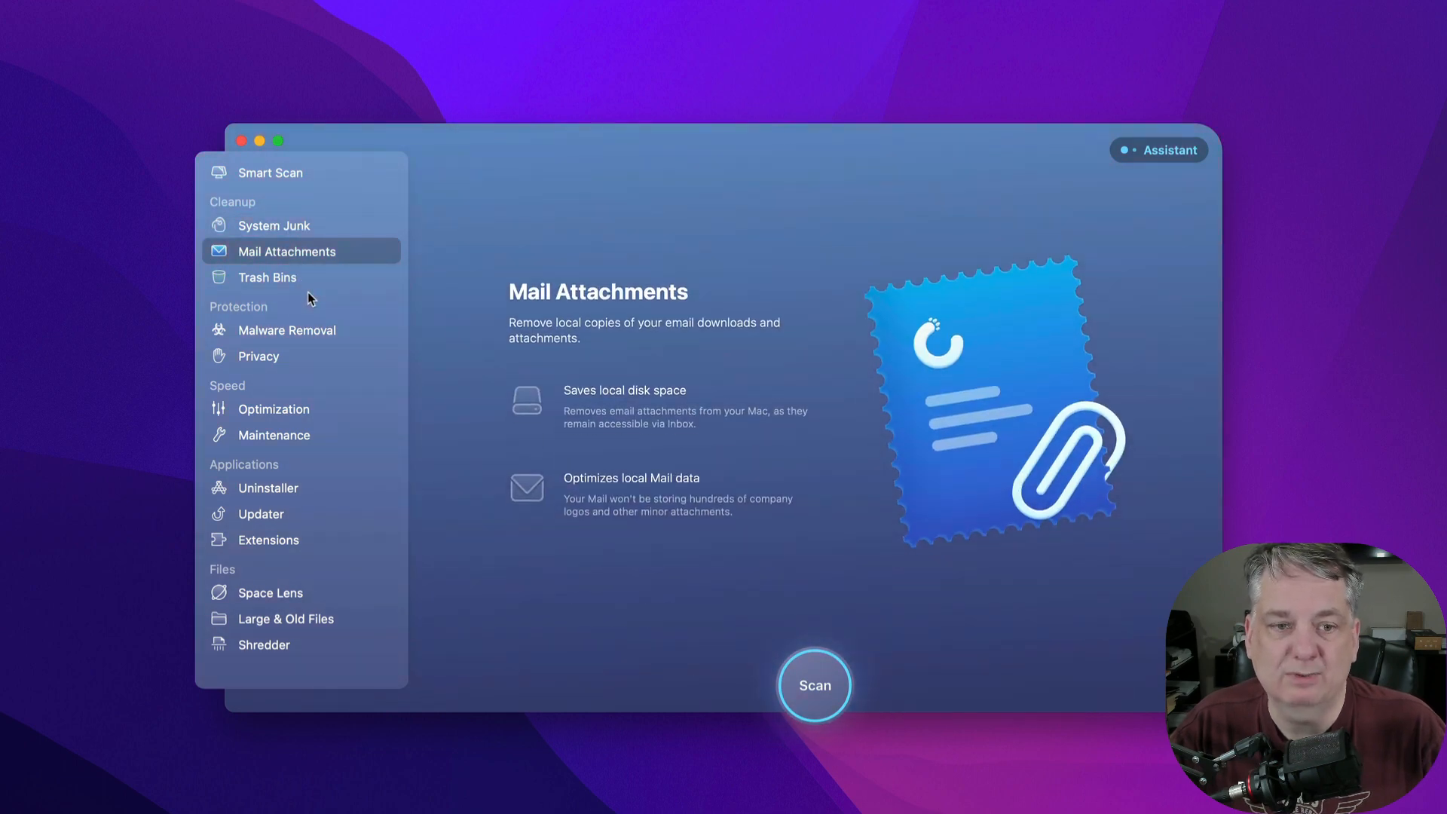
click(268, 276)
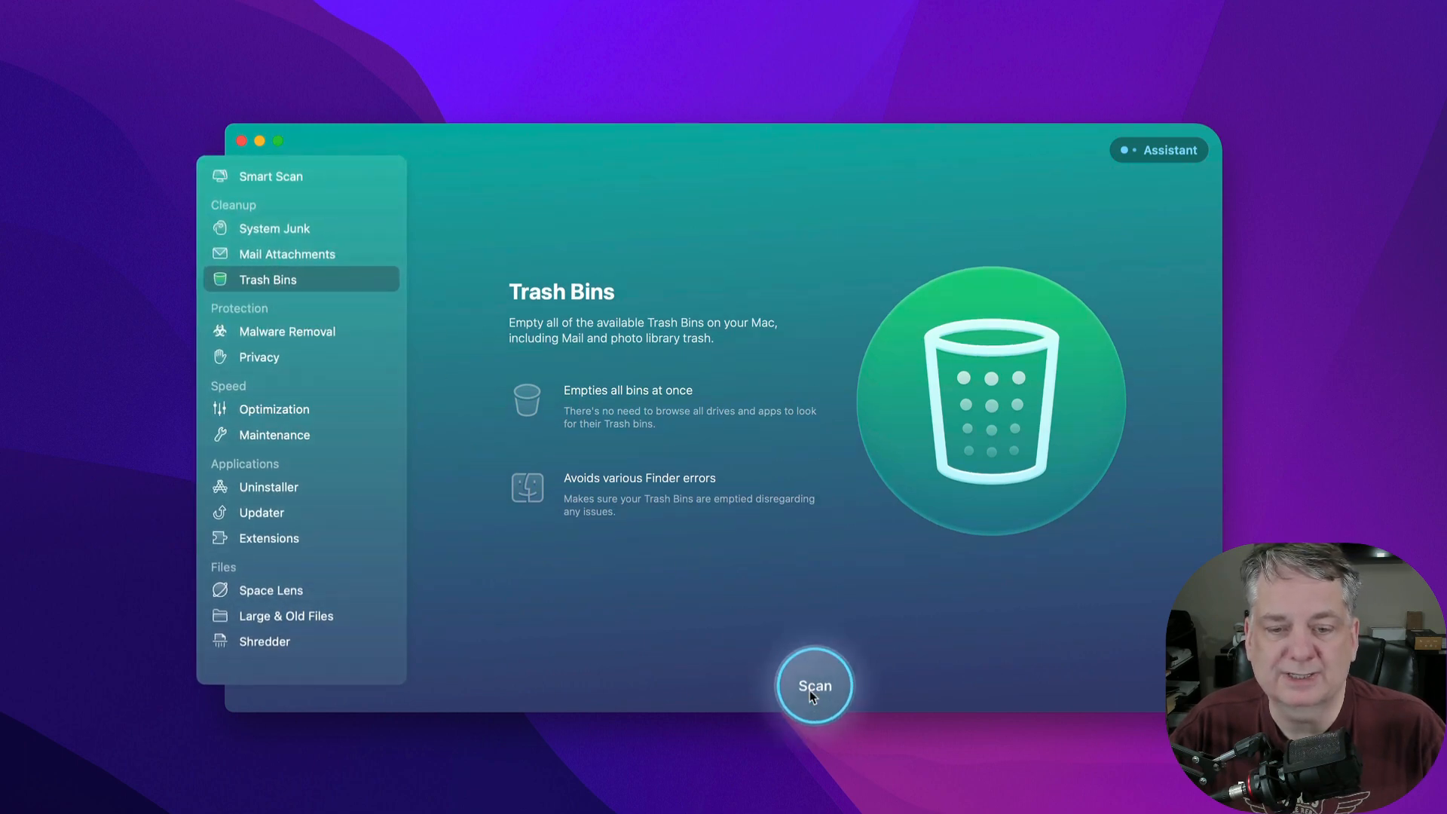
Scan the Trash Bins, review the 20.6 MB found and empty it.
click(814, 685)
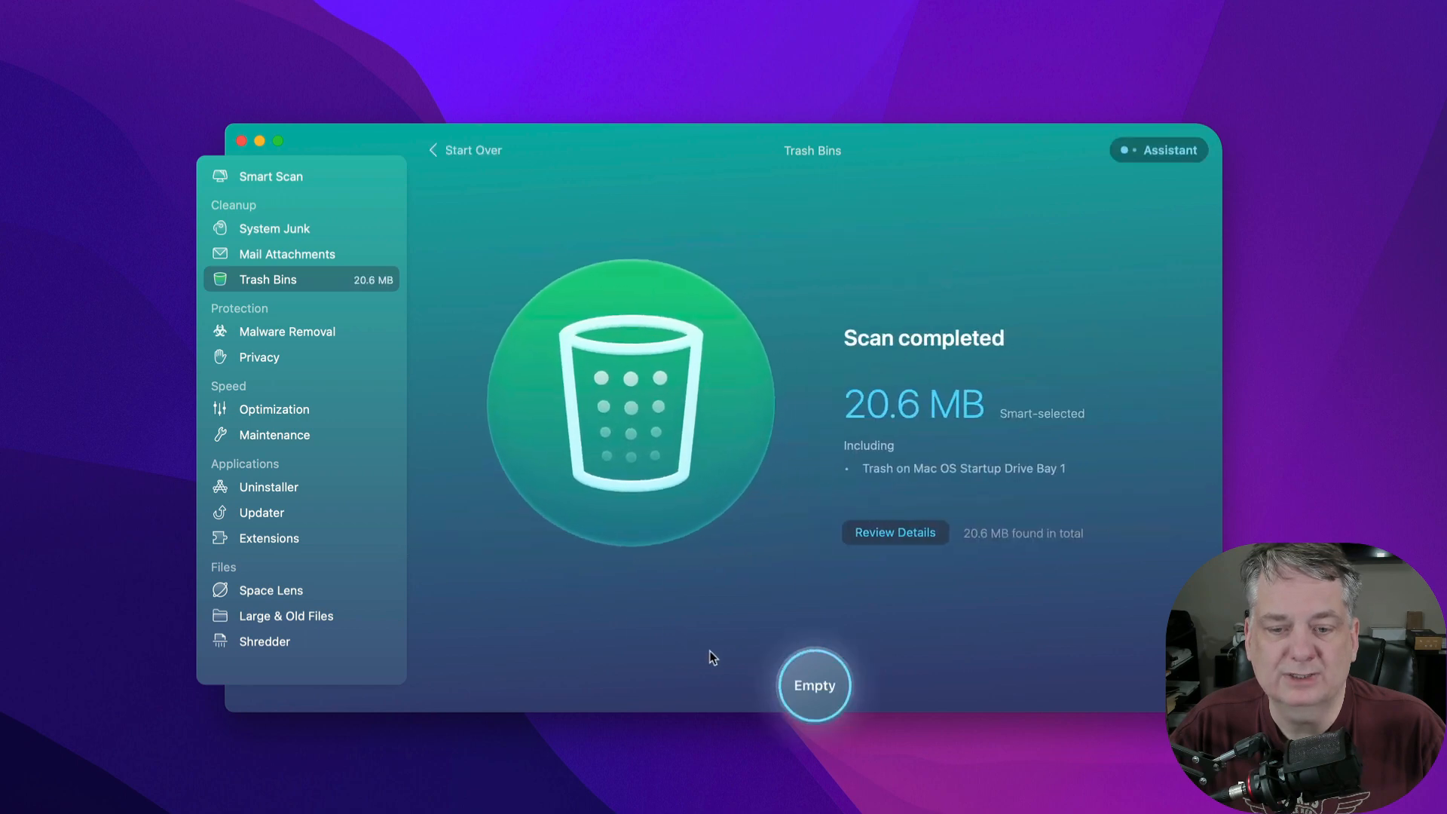
mouse_move(875, 425)
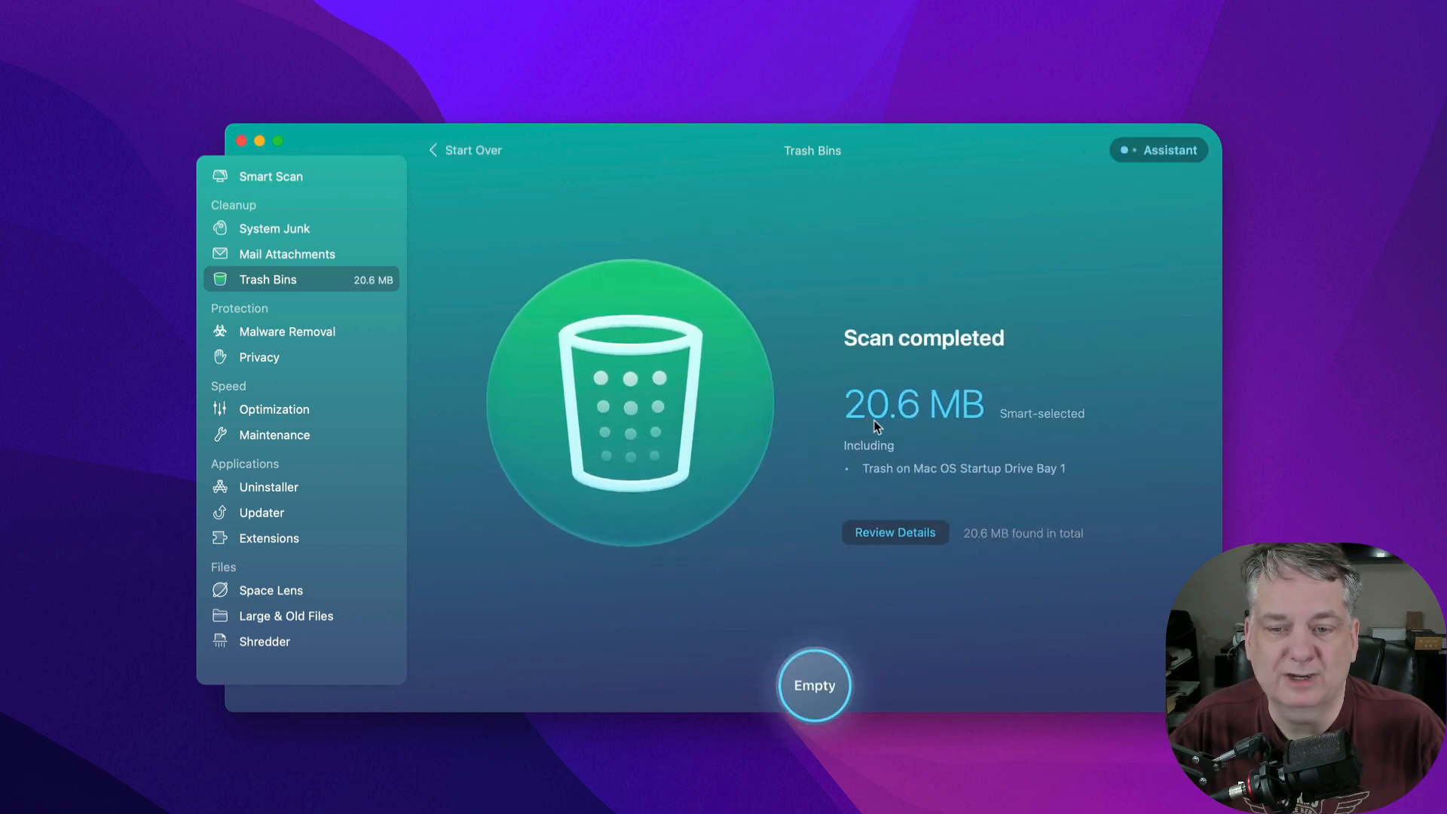
mouse_move(990, 455)
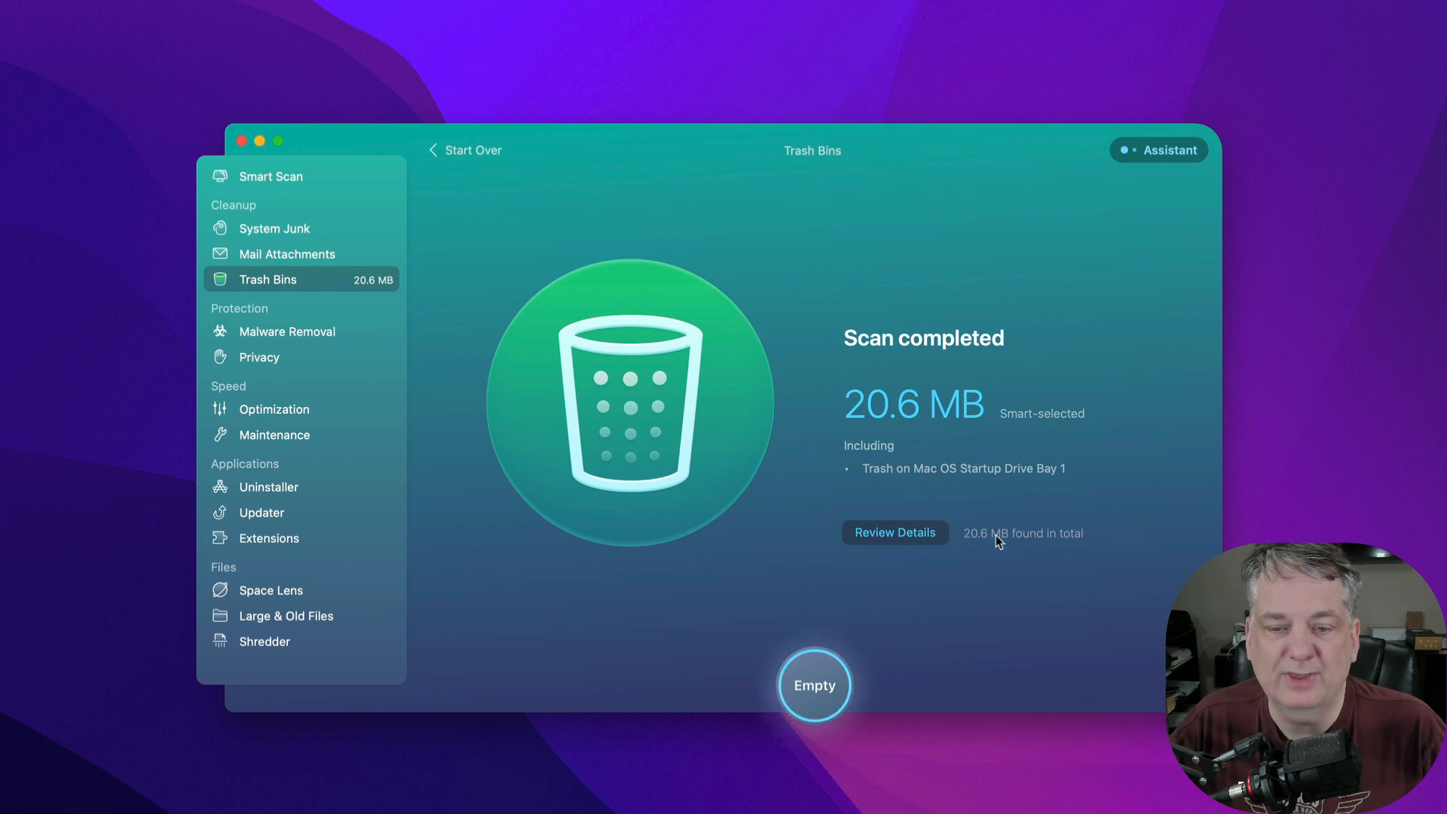
mouse_move(1061, 625)
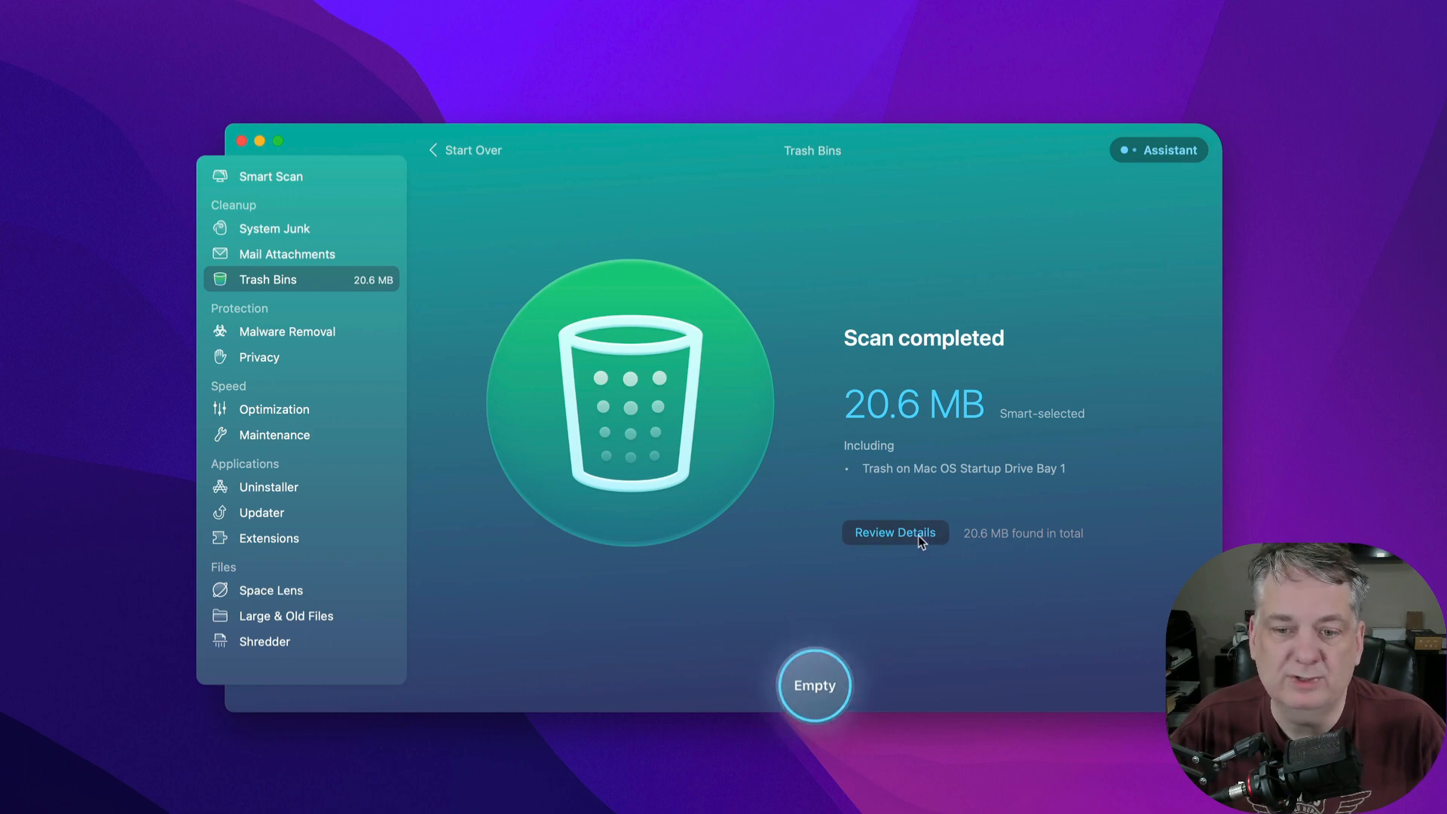
click(893, 533)
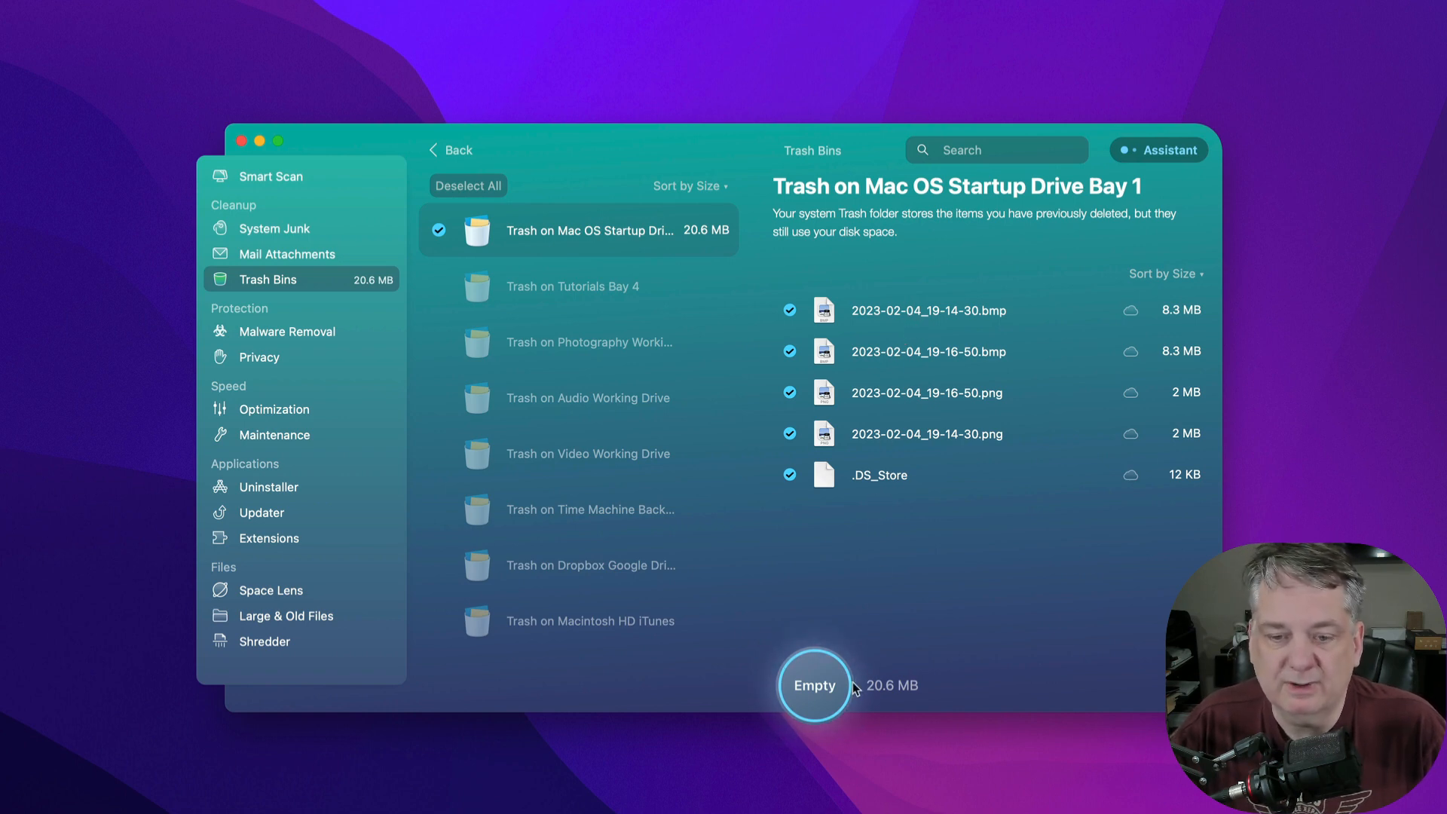
click(813, 685)
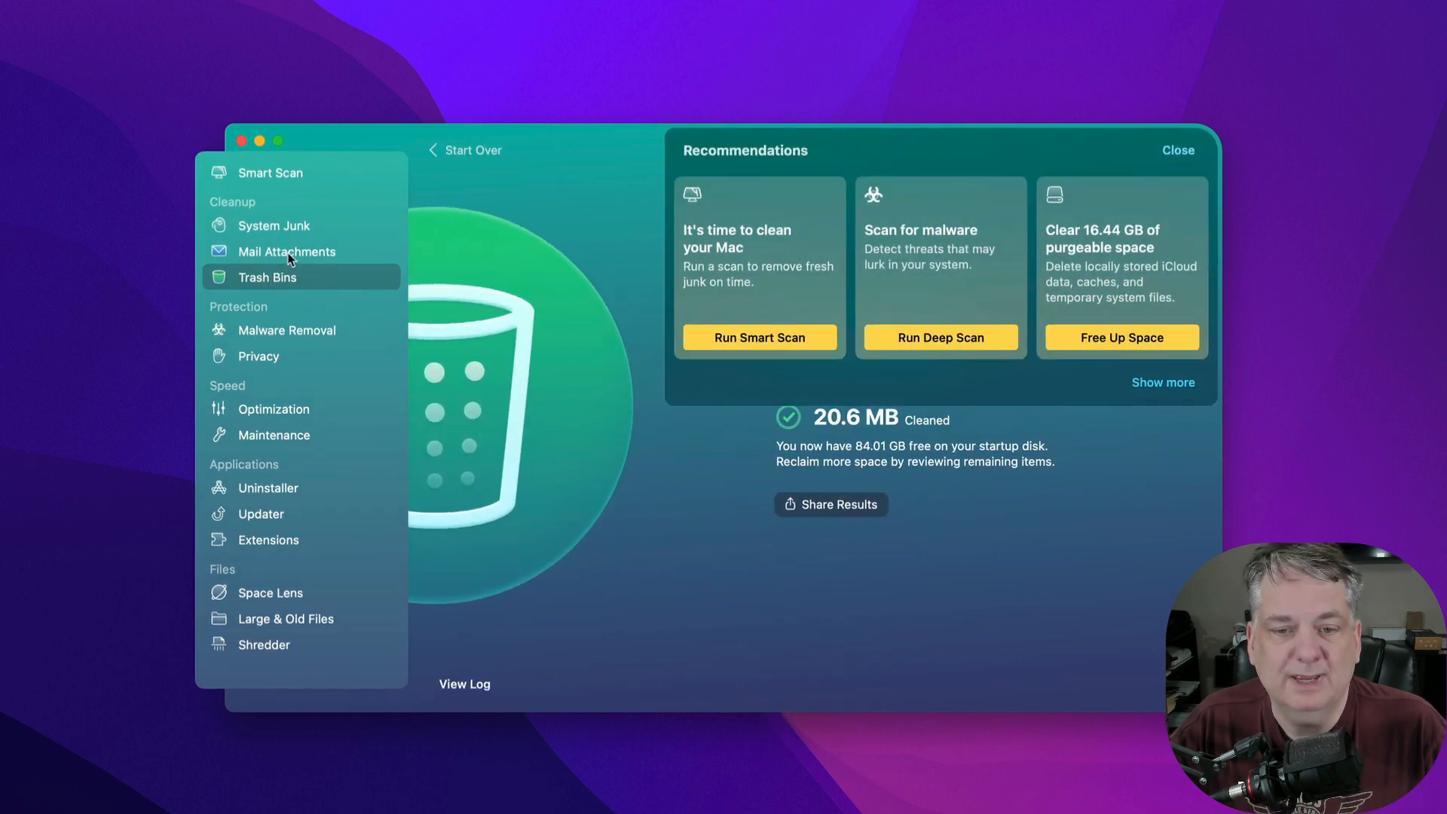
Scan Mail Attachments, finding 23.2 MB, and review the Spark and Mail details.
click(286, 251)
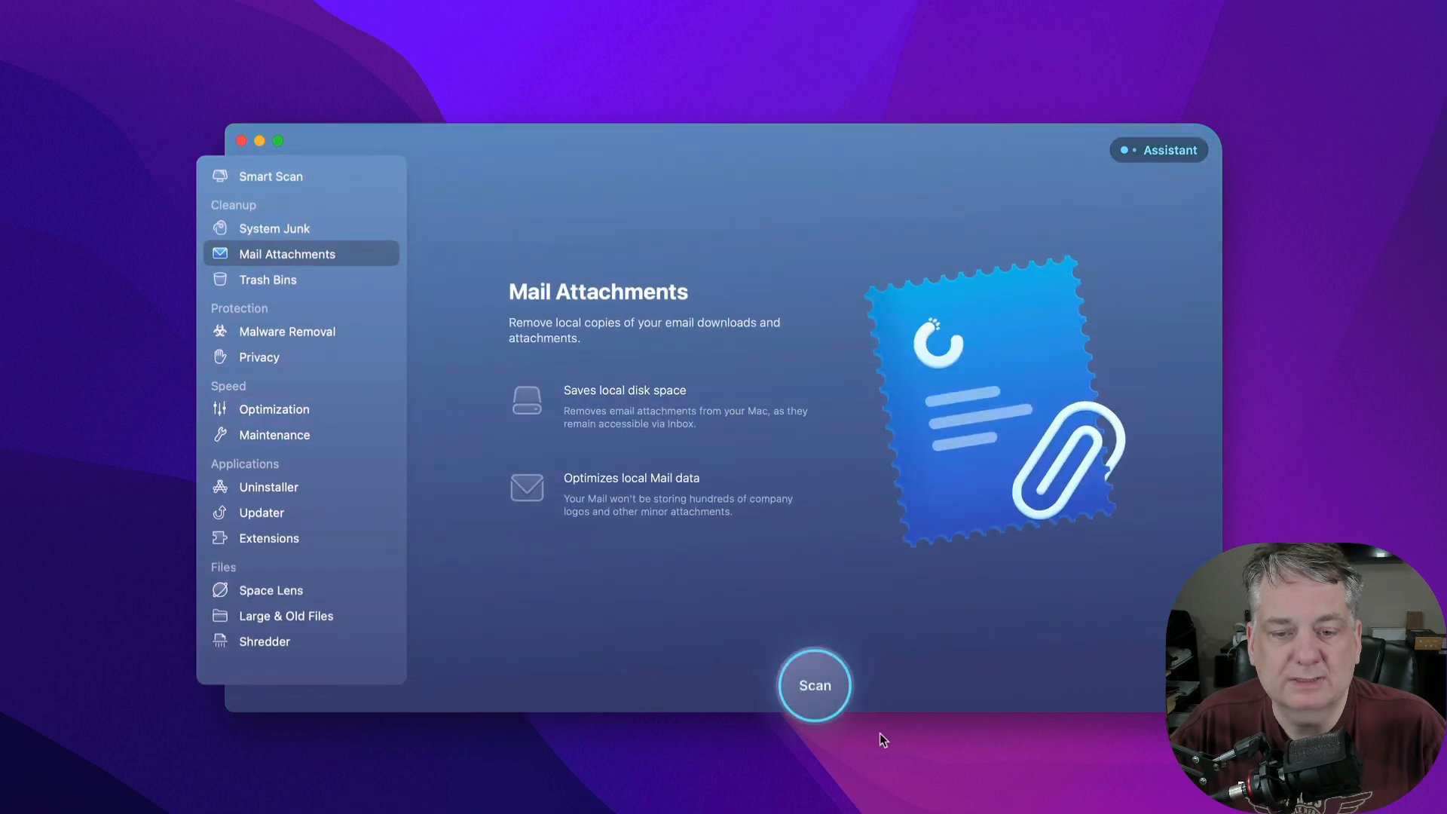
click(814, 685)
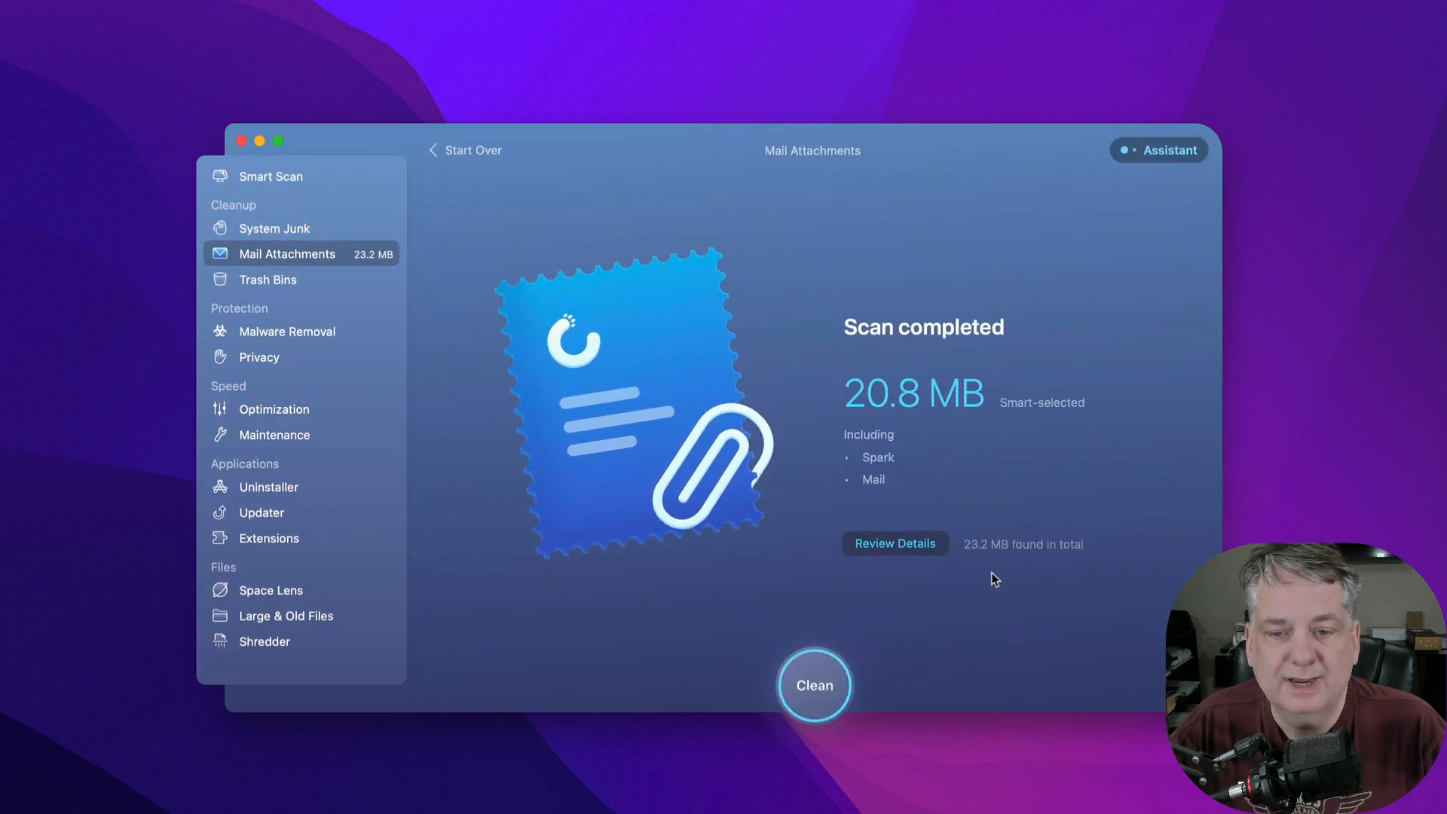
click(893, 543)
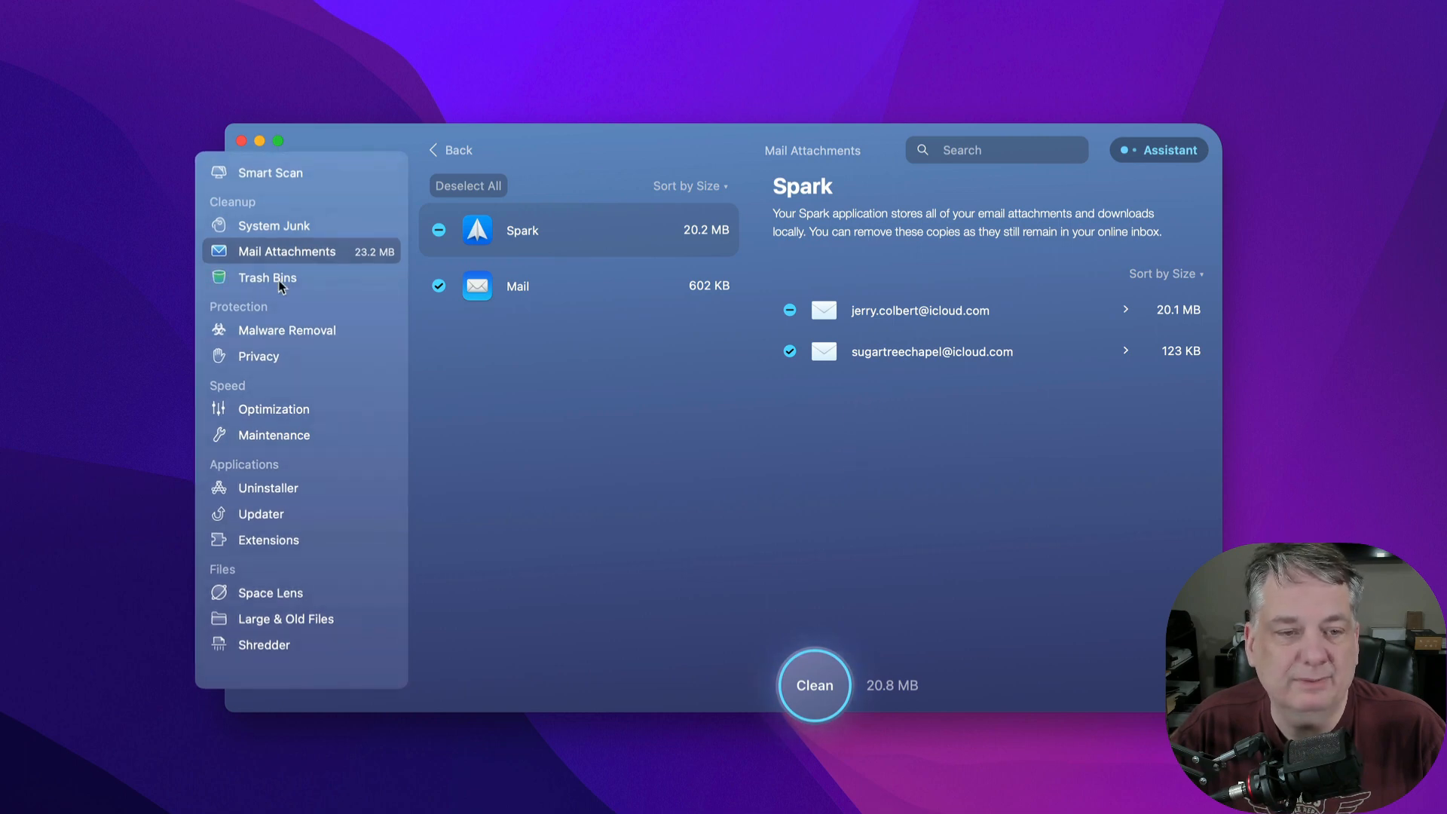
Scan System Junk, finding 10.34 GB with 4.53 GB smart-selected, and review its categories.
click(272, 225)
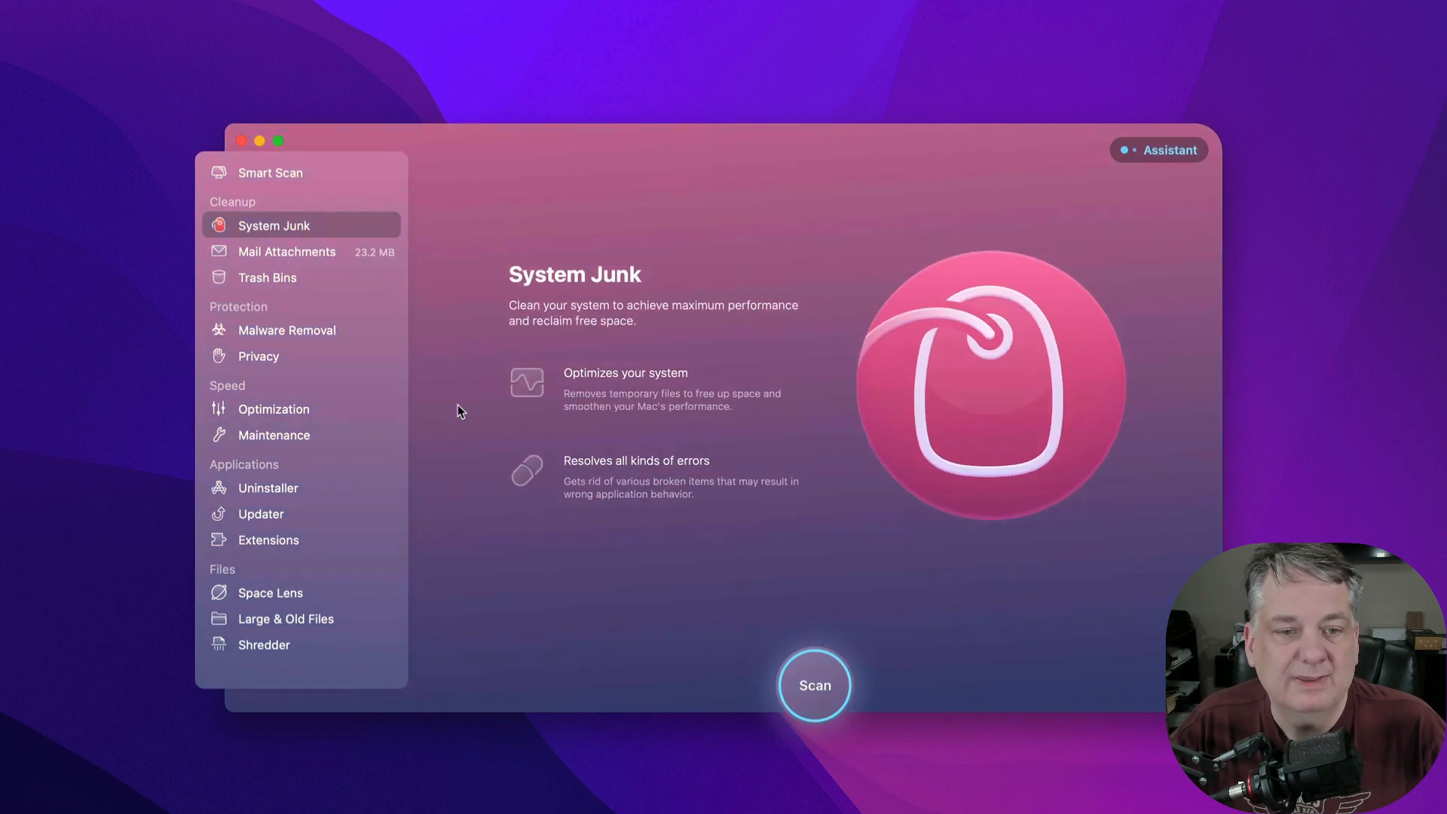
click(814, 685)
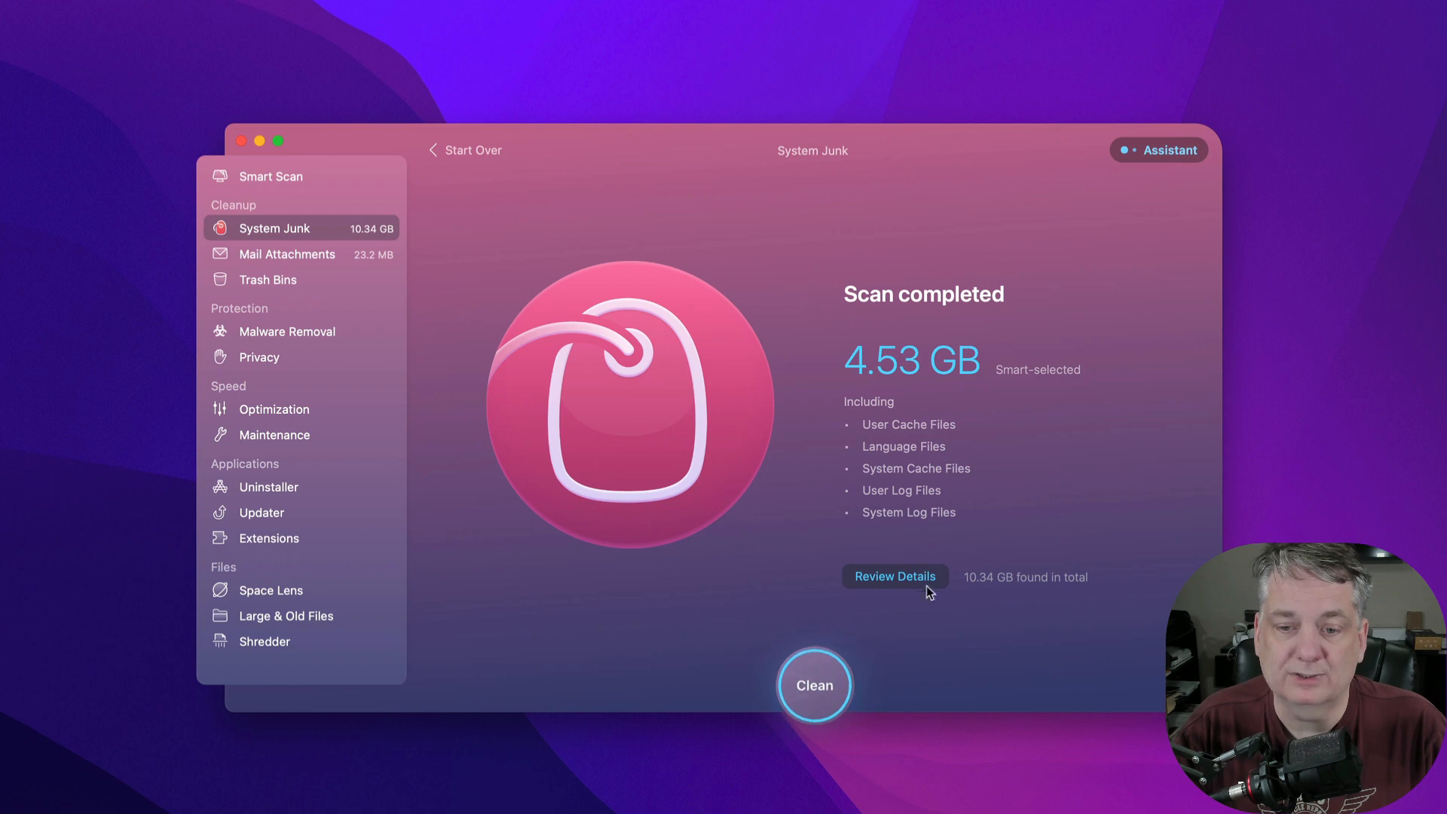
click(892, 576)
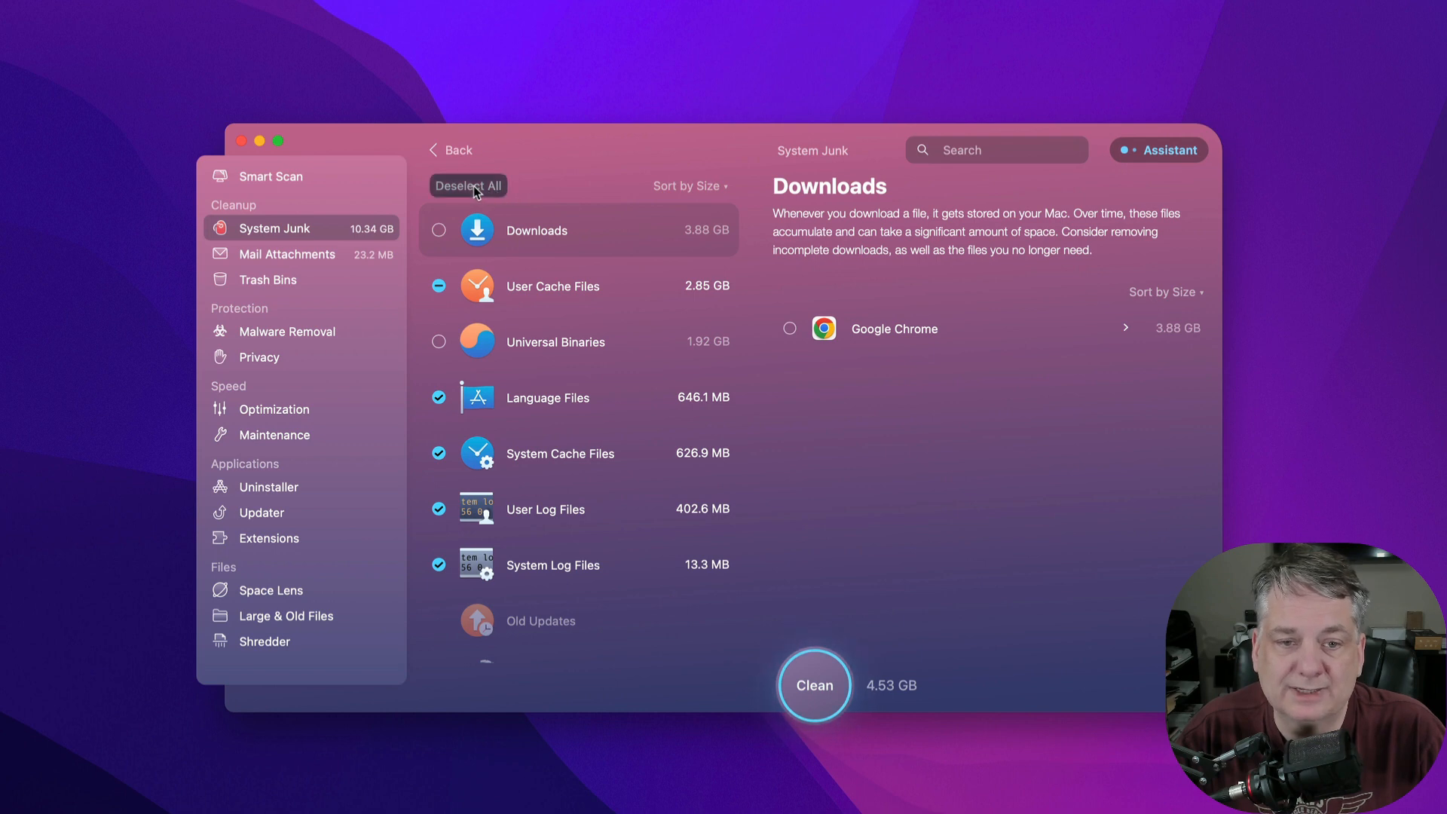
Deselect all junk, mark only the 3.88 GB of Chrome Downloads and clean them.
click(468, 185)
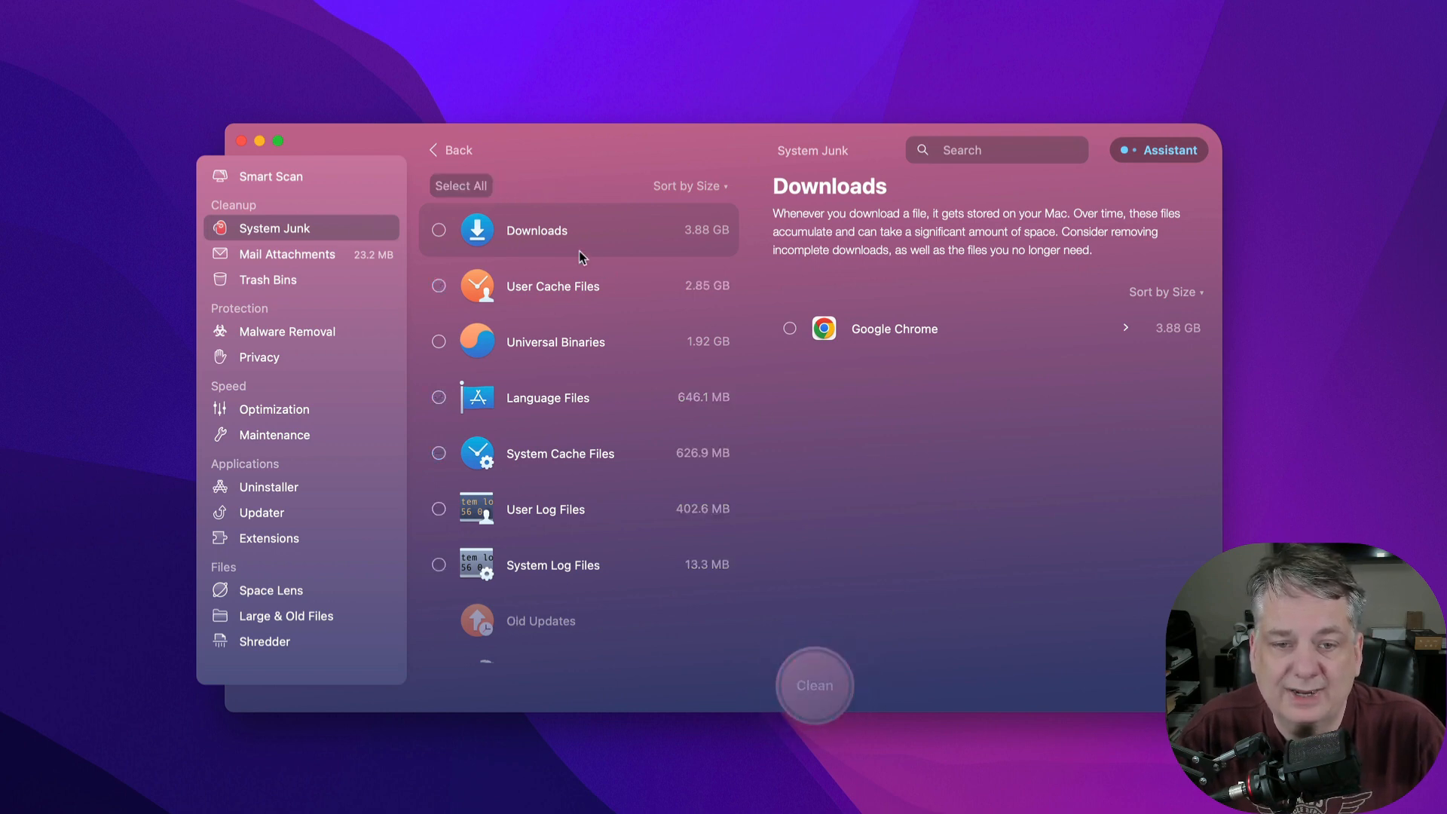
click(439, 230)
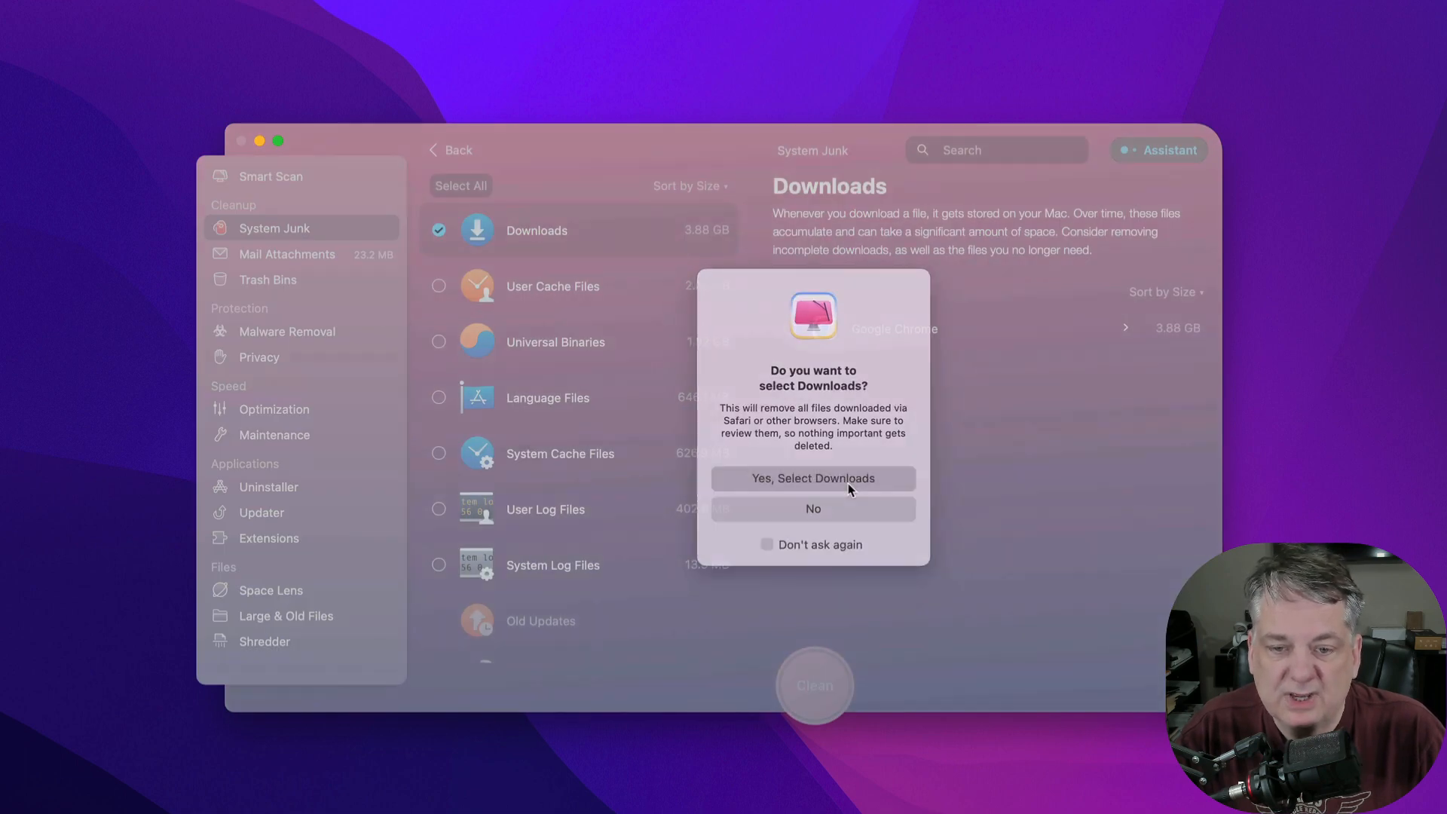
click(812, 478)
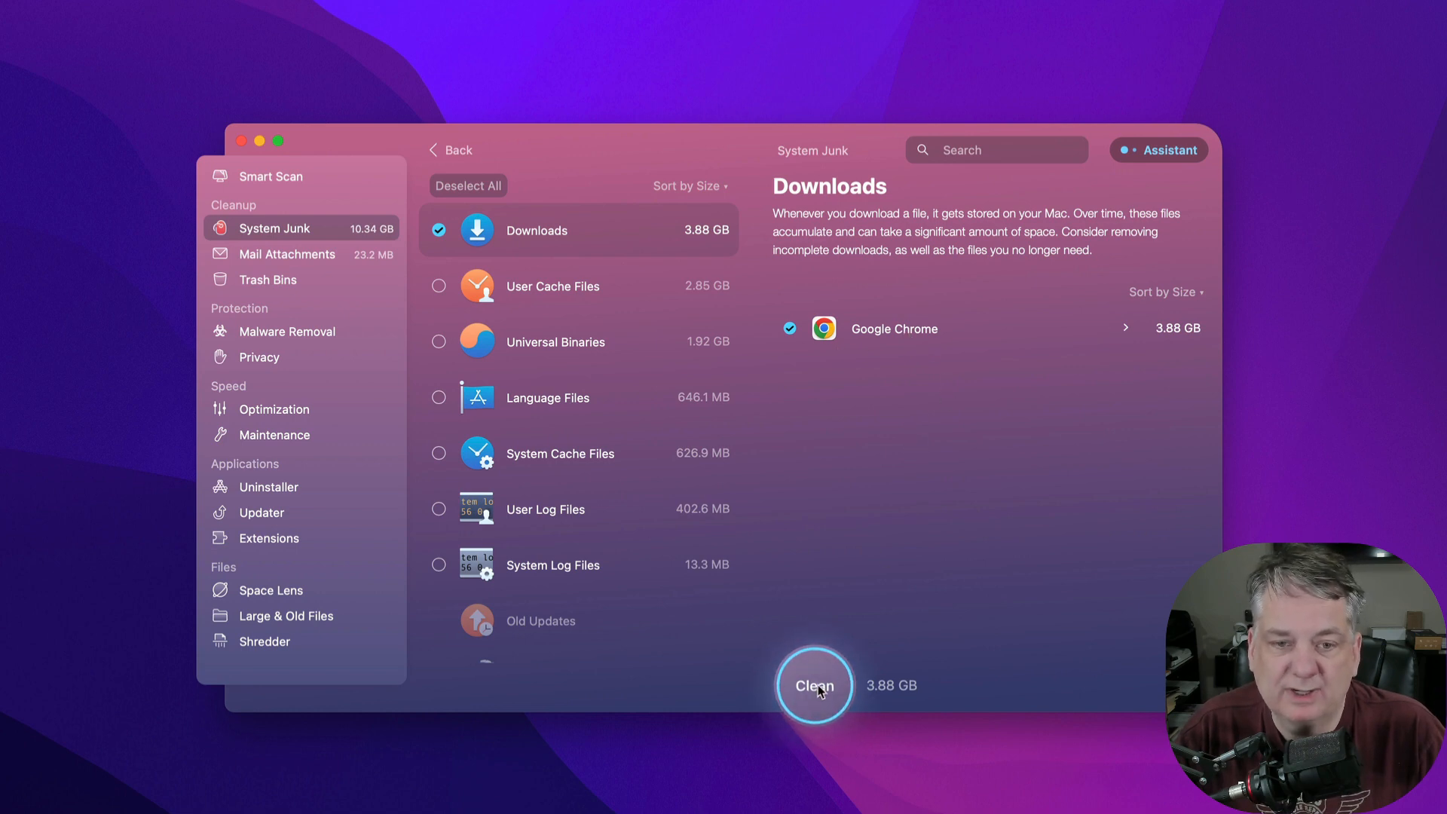
click(814, 685)
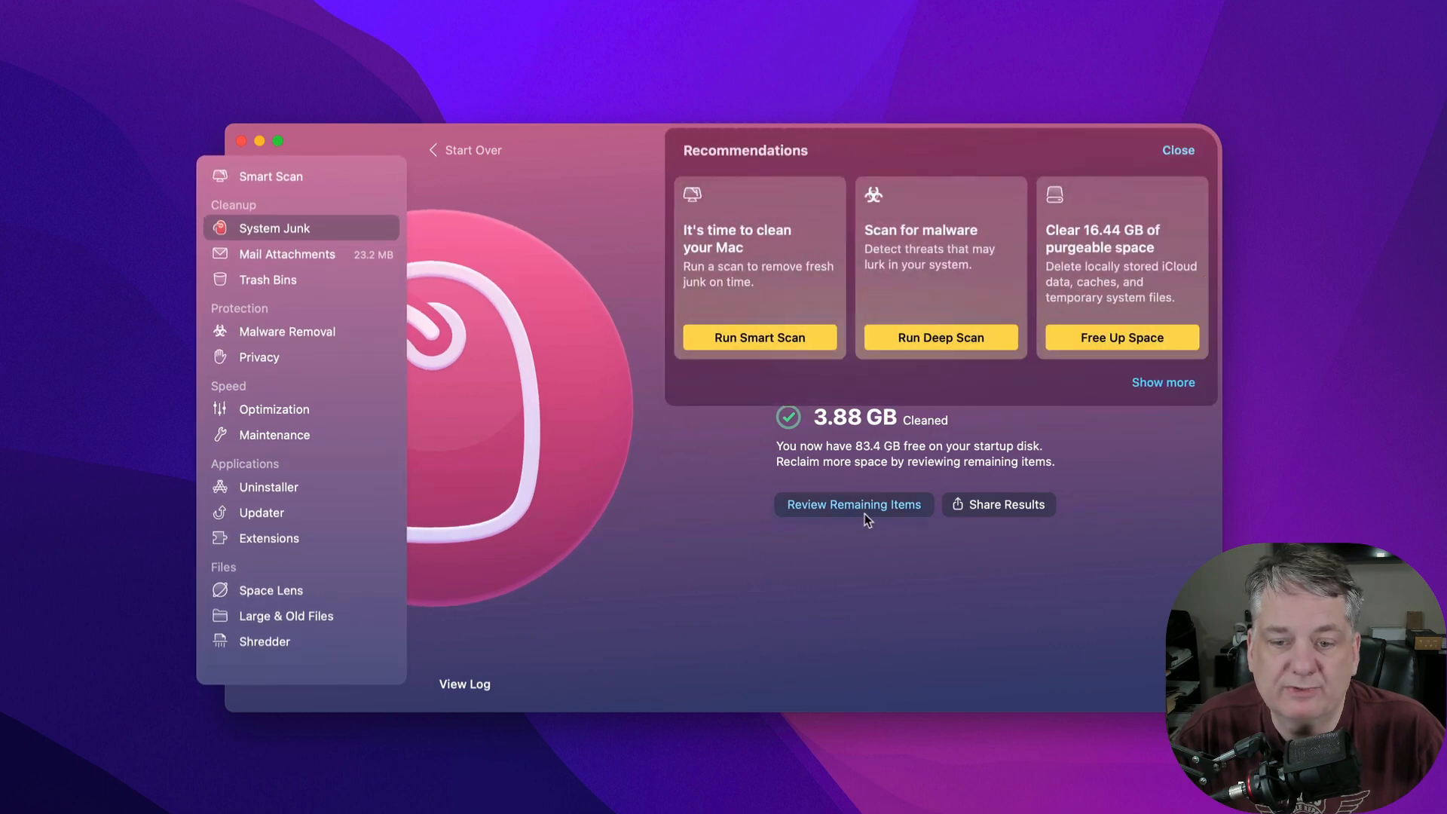
Return to the remaining junk and review the 2.85 GB of User Cache Files, marking them all.
click(852, 504)
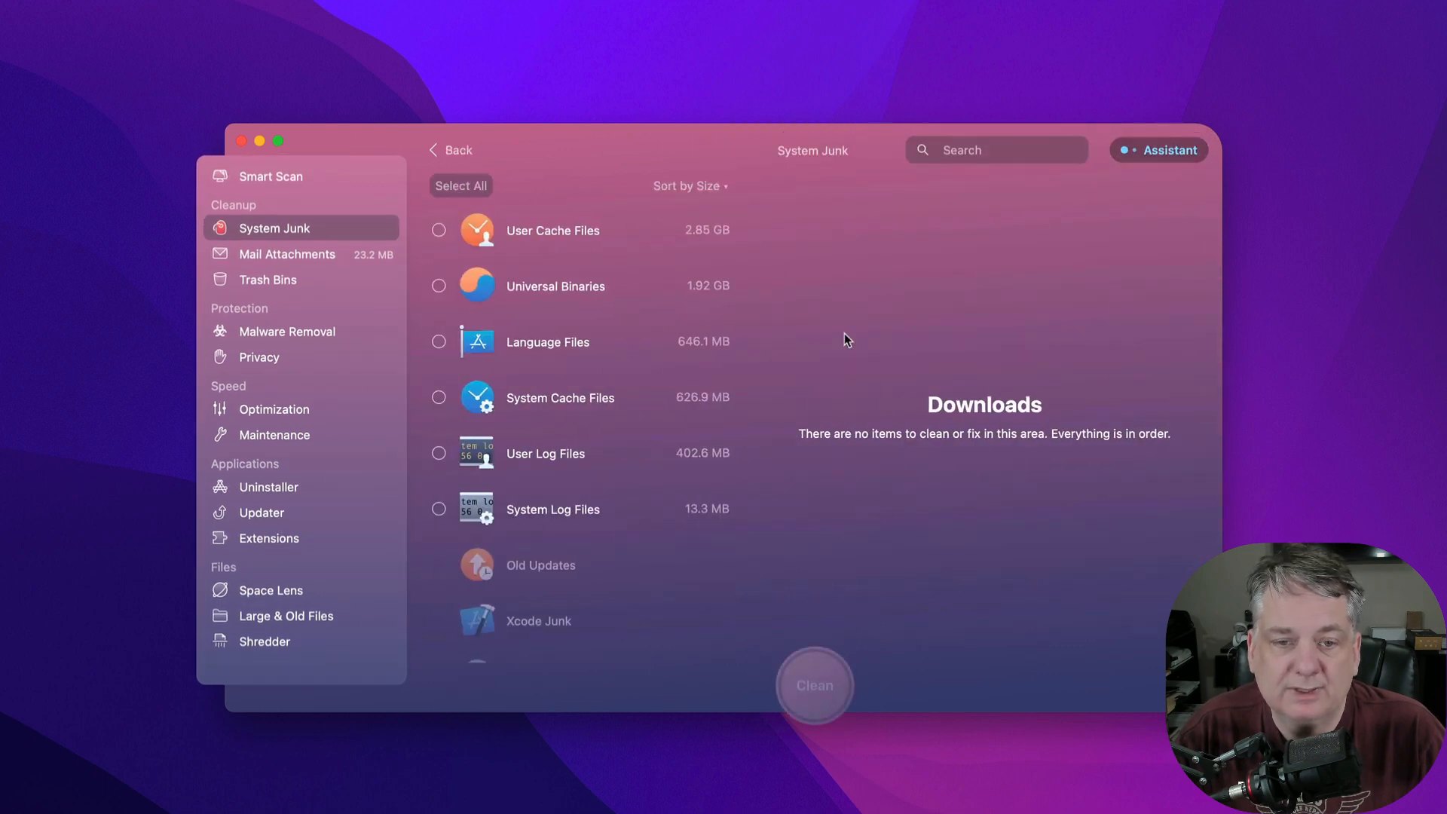
click(552, 229)
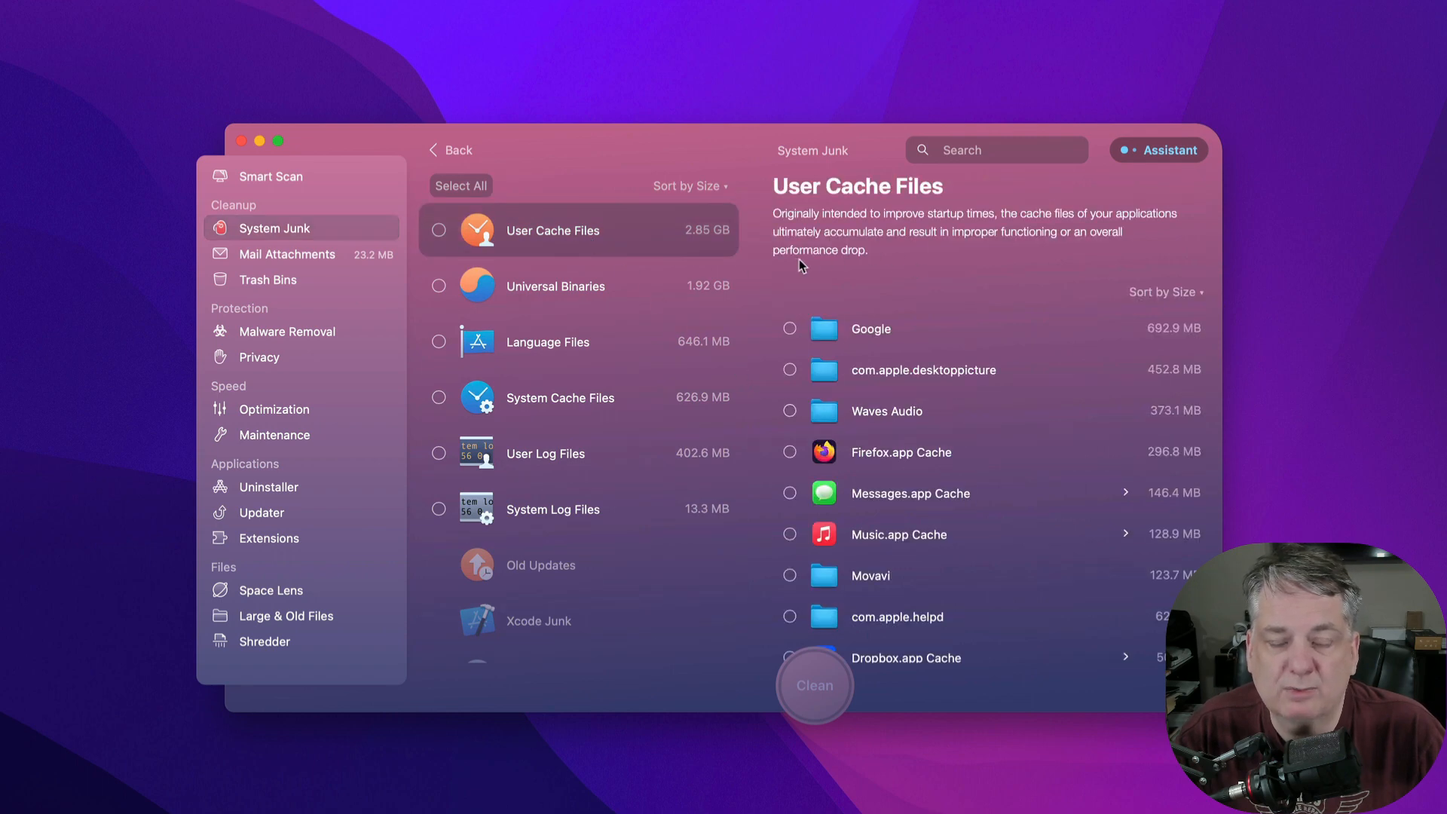
mouse_move(856, 226)
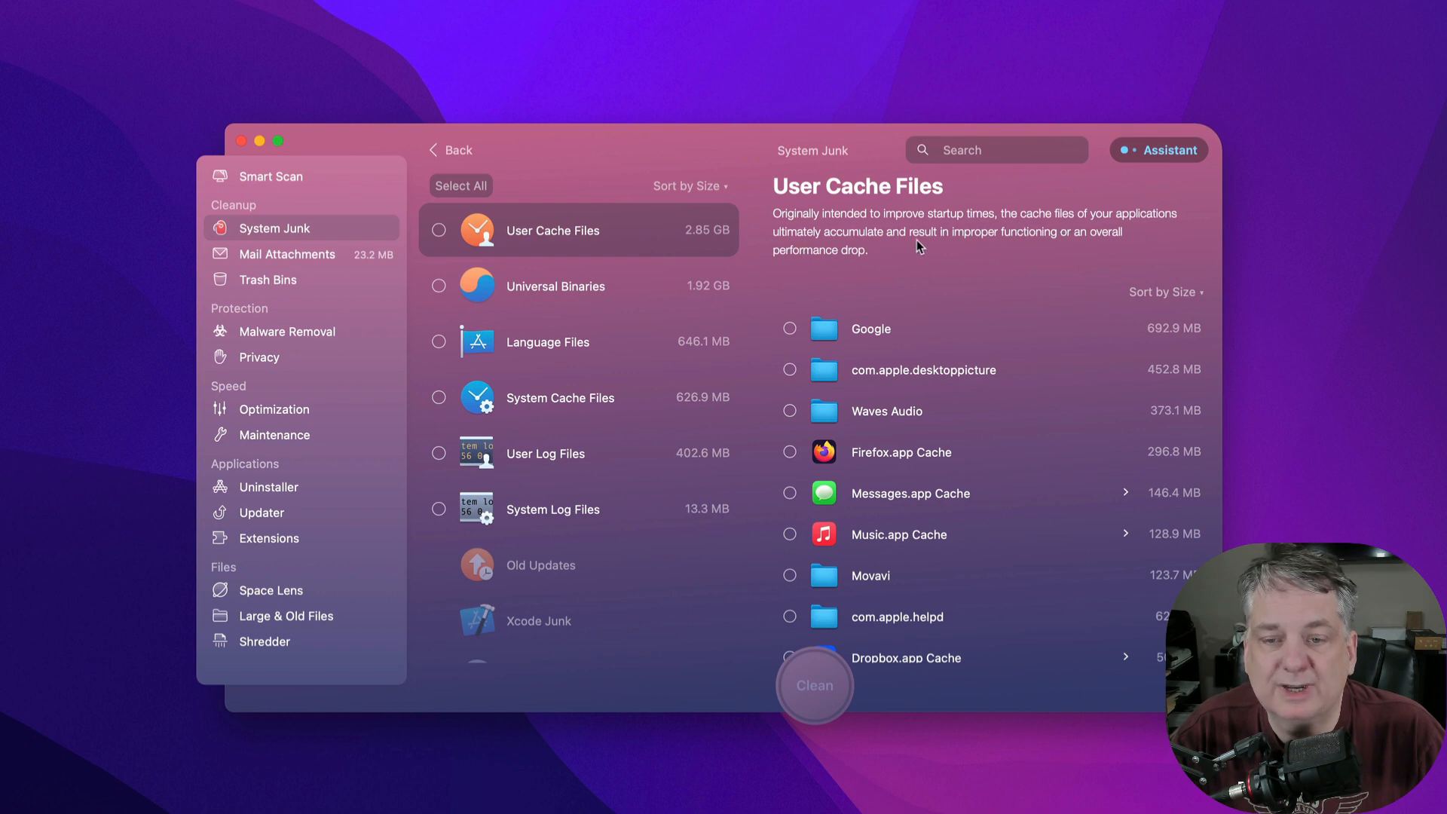
mouse_move(1088, 249)
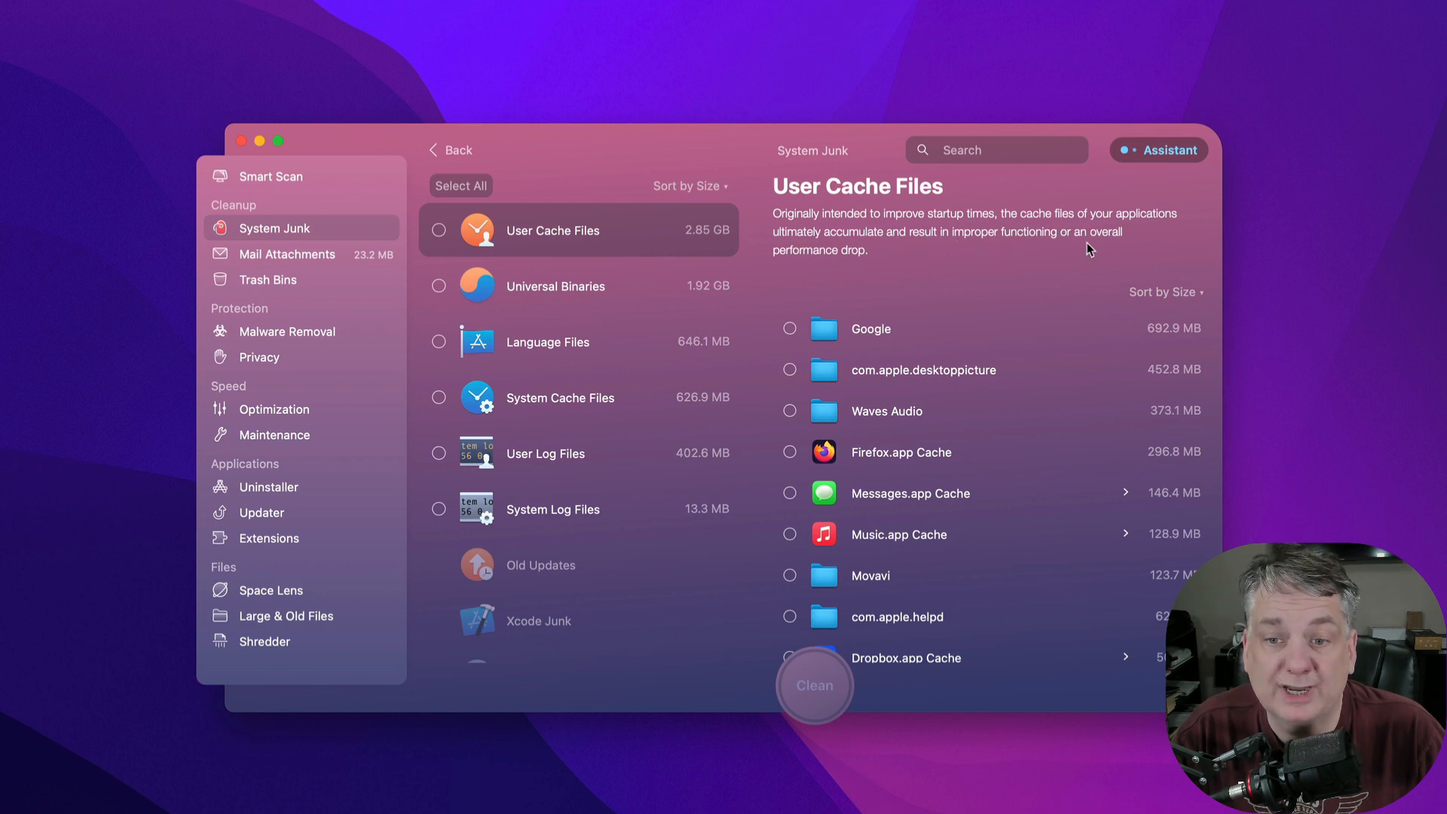
mouse_move(789, 258)
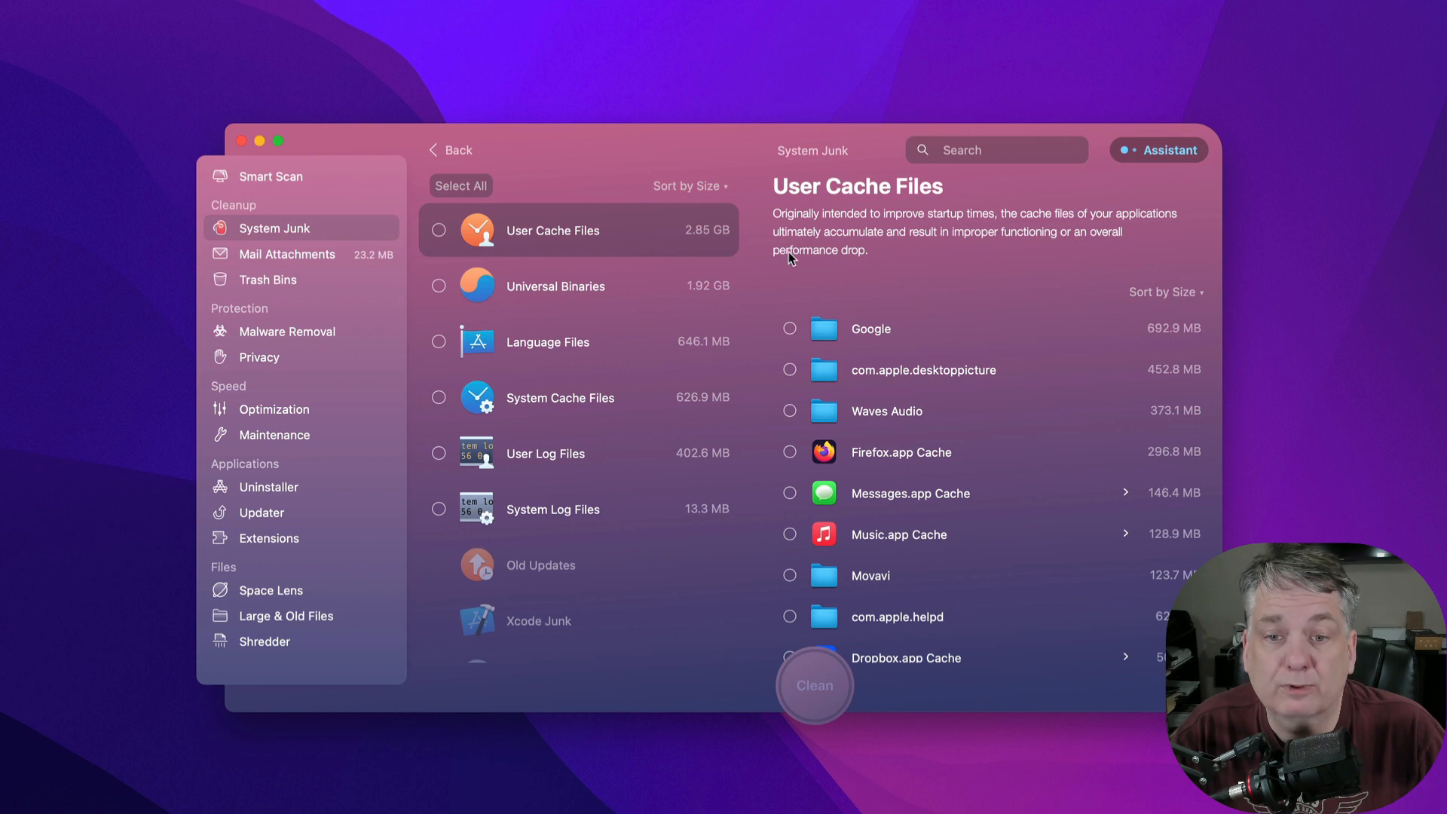
mouse_move(971, 329)
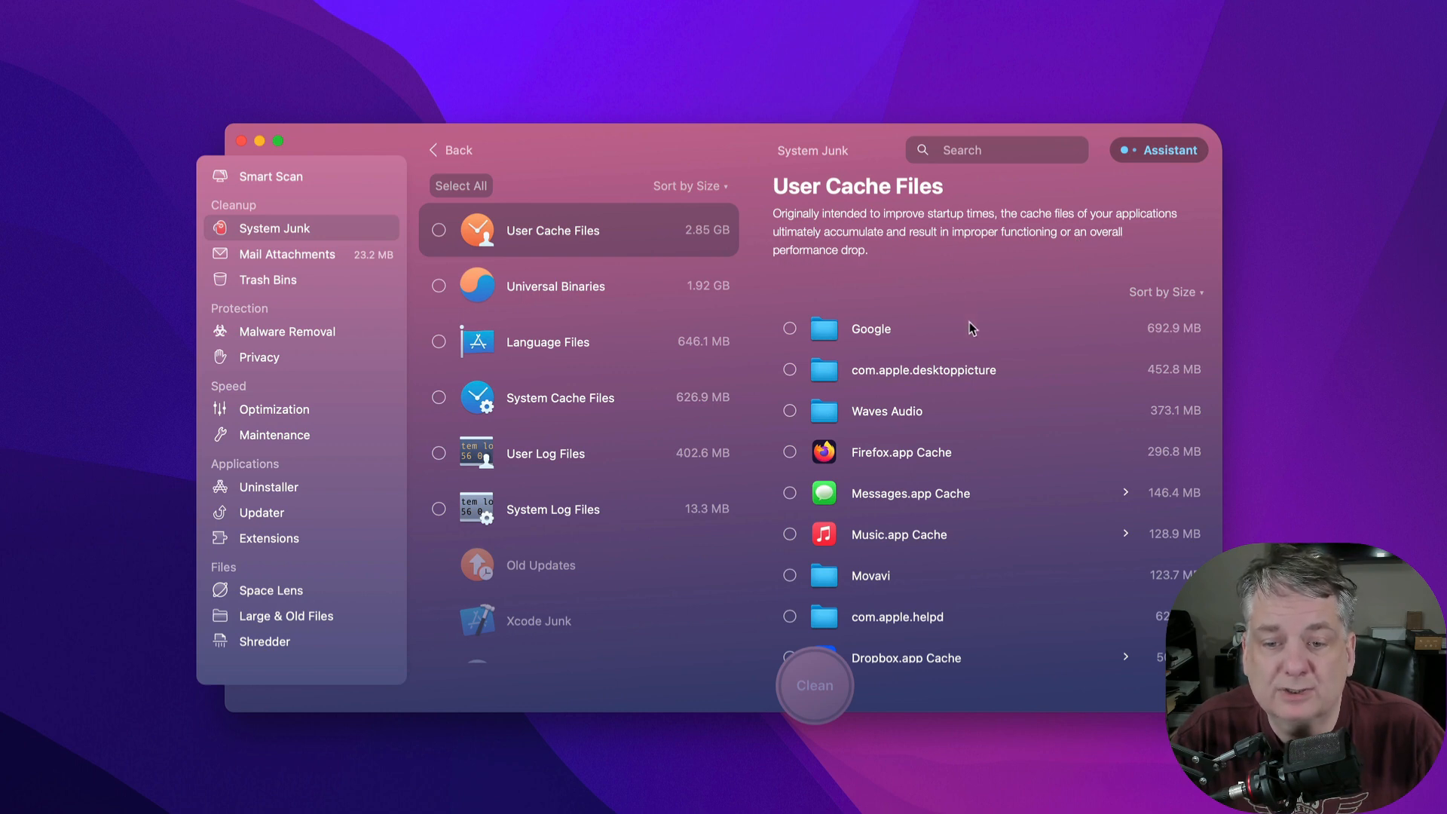
scroll(down, 3)
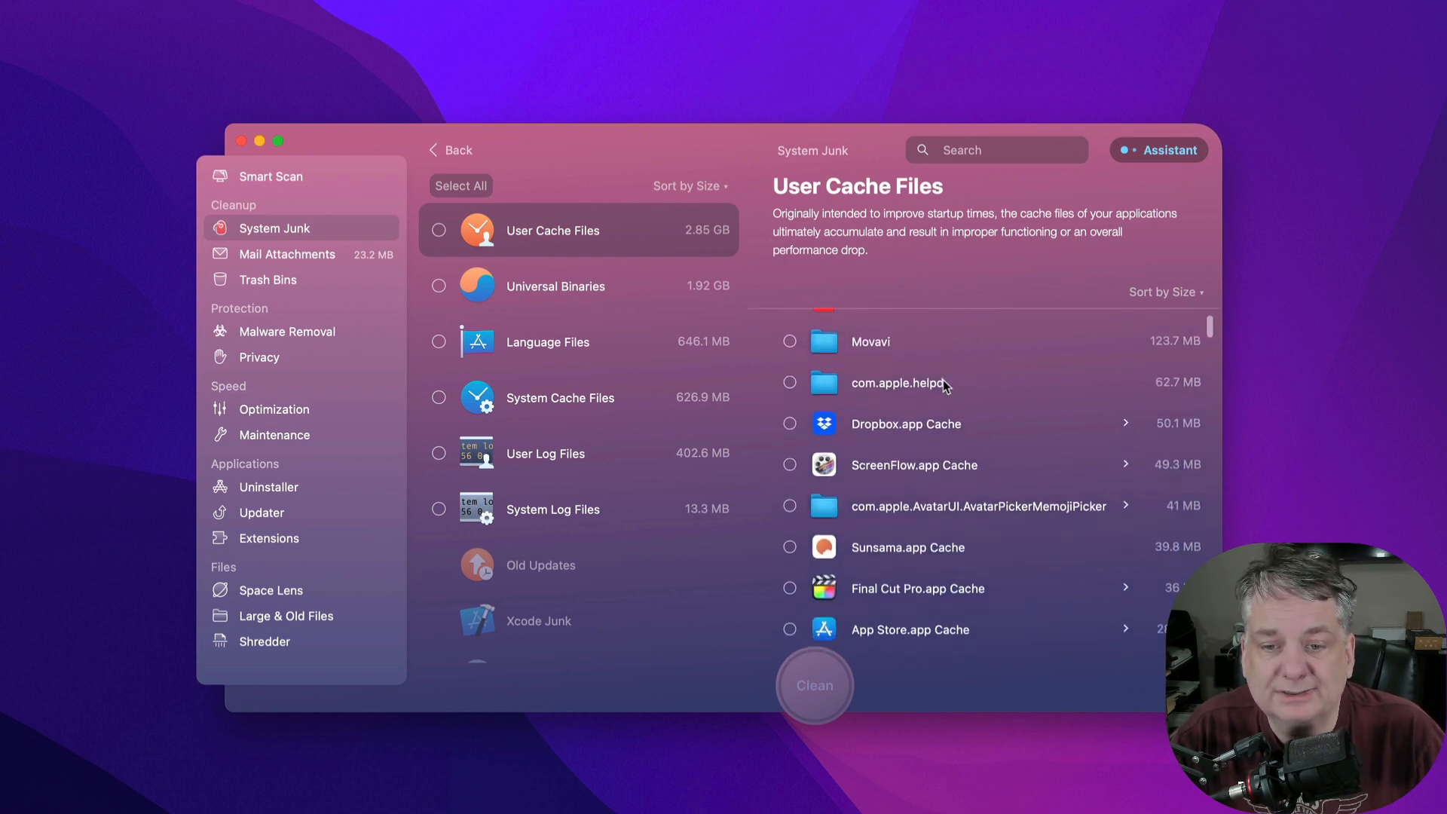
scroll(down, 3)
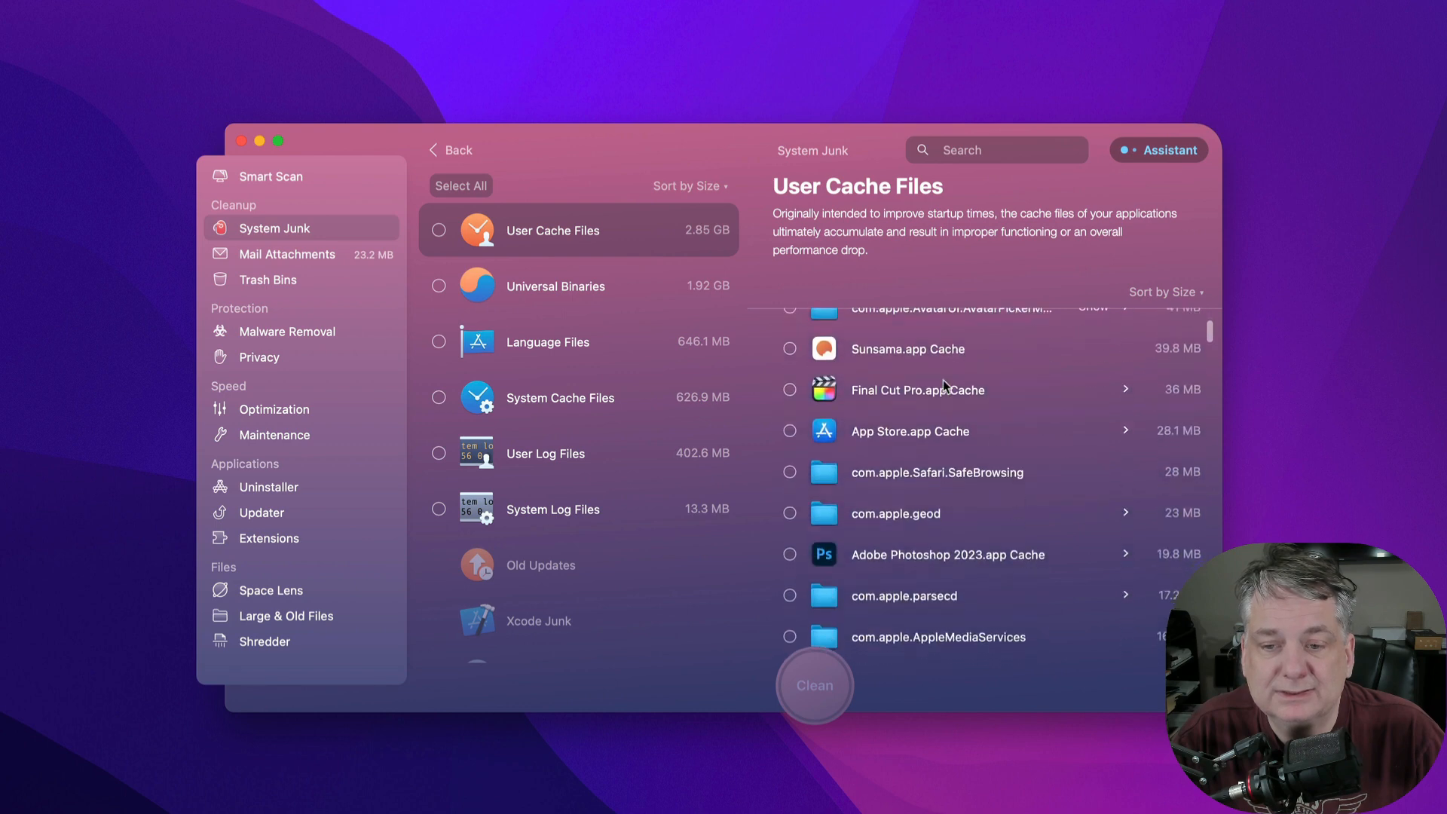
scroll(down, 3)
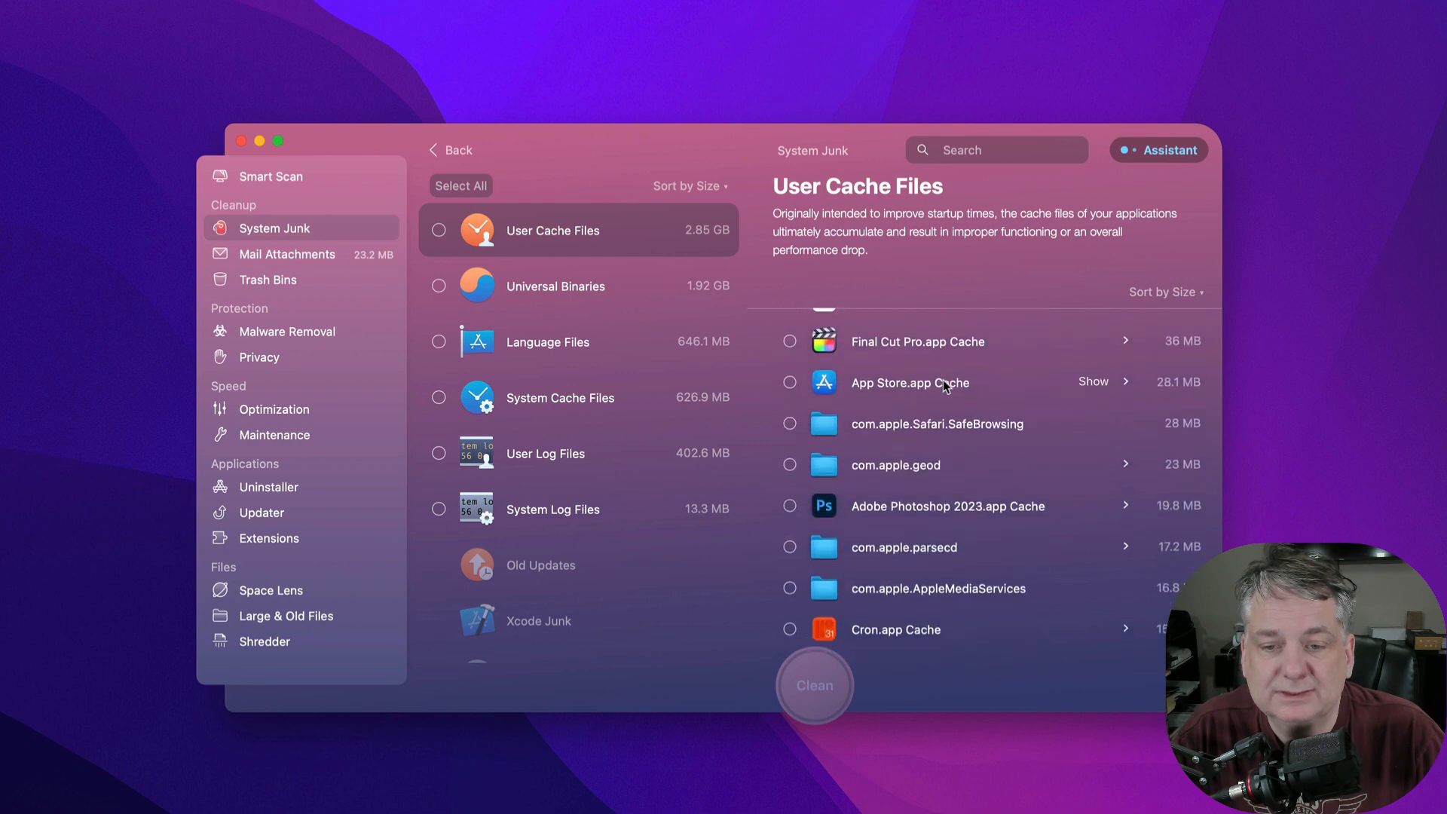
click(789, 341)
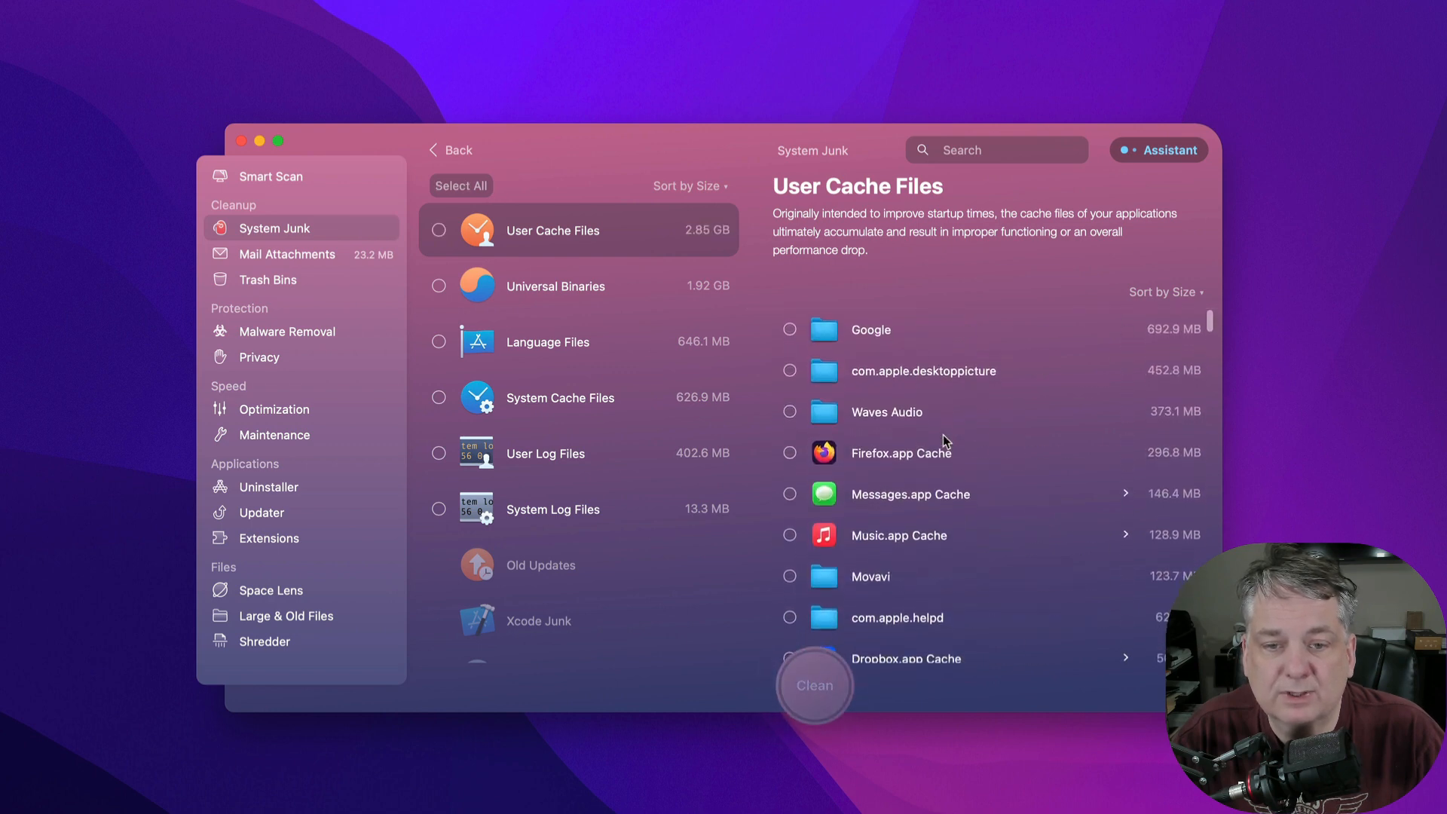
click(439, 229)
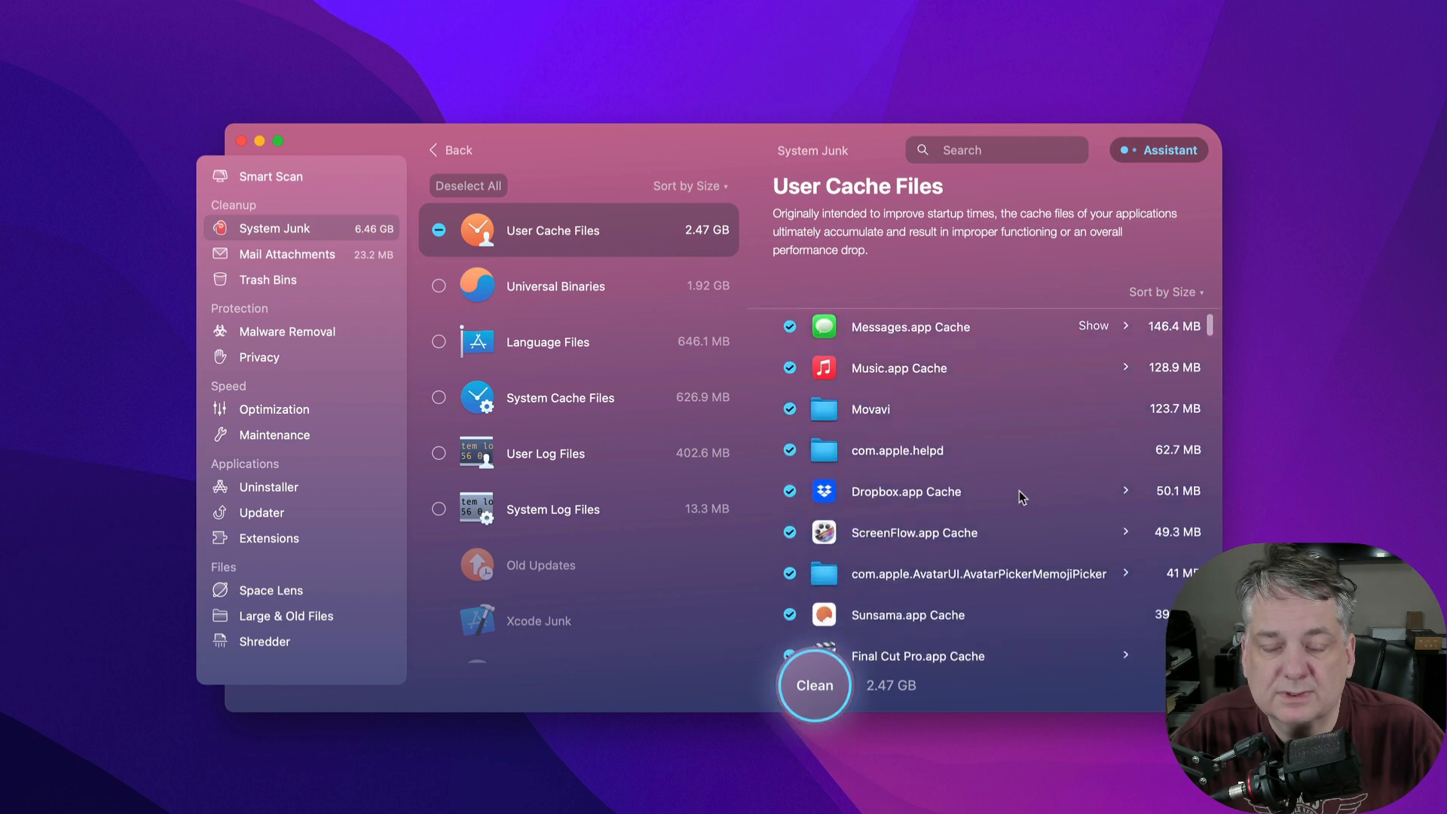
Scroll through the user cache files app by app, leaving none selected for cleaning.
scroll(down, 3)
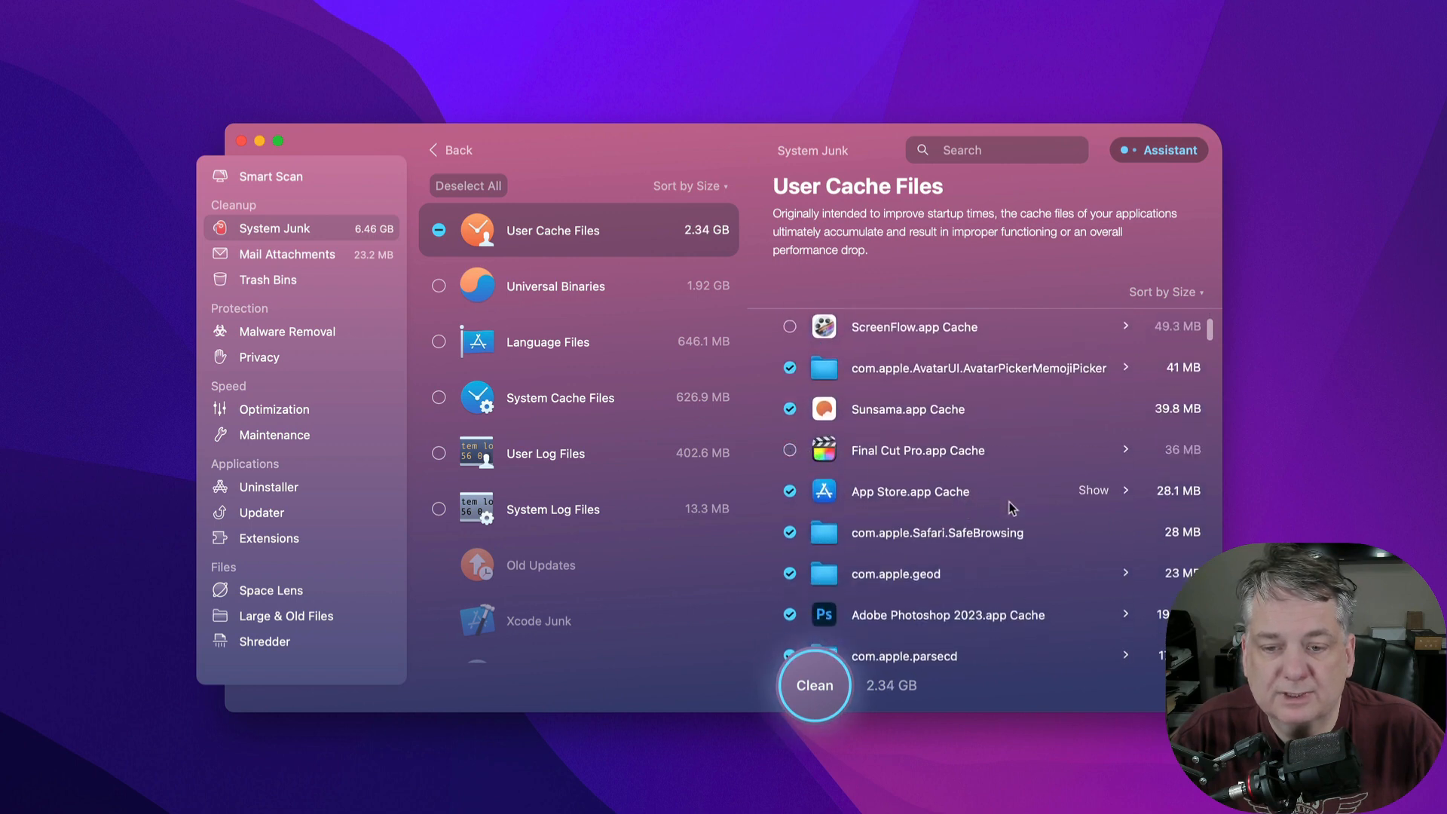
scroll(down, 3)
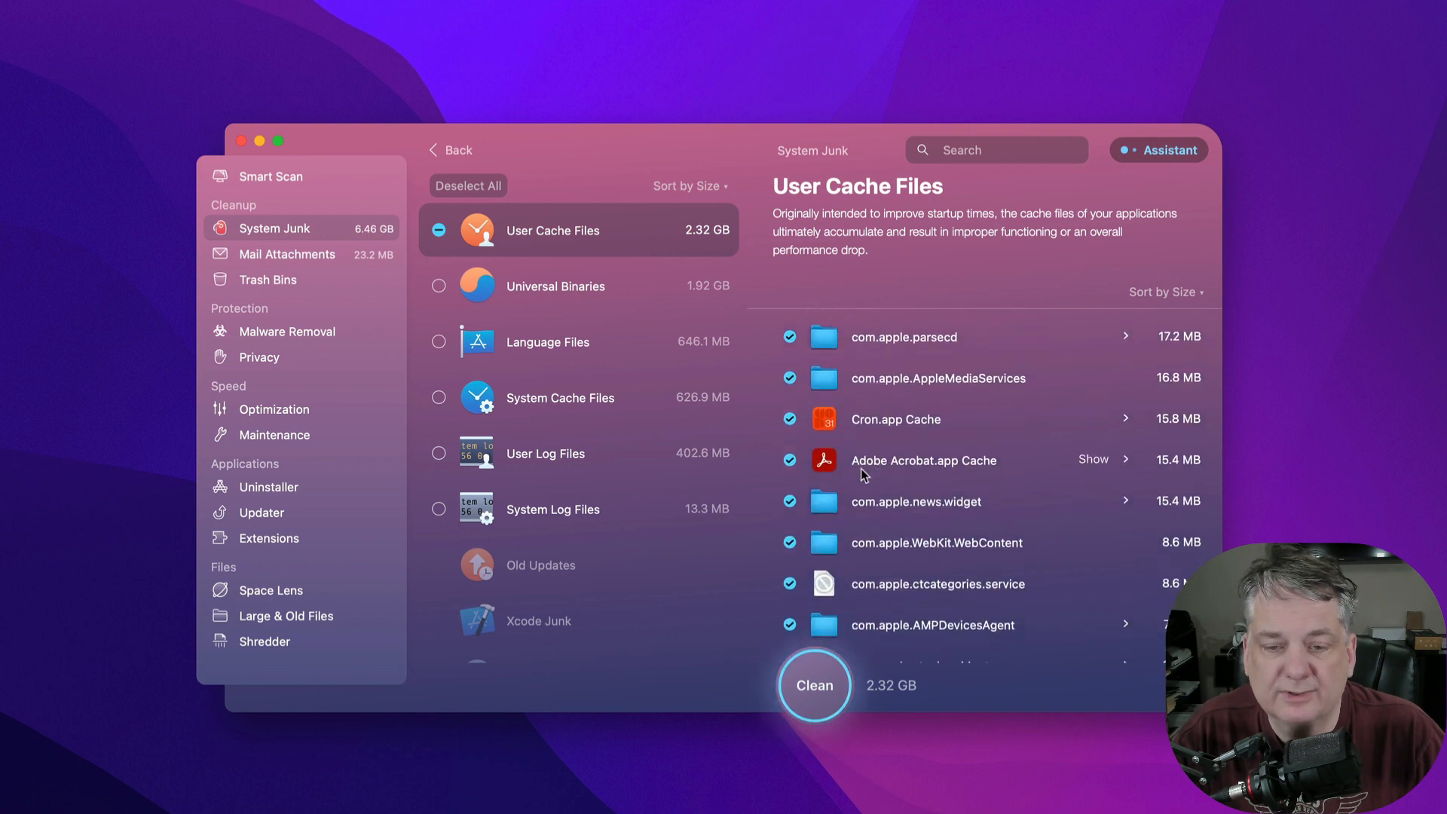
scroll(down, 3)
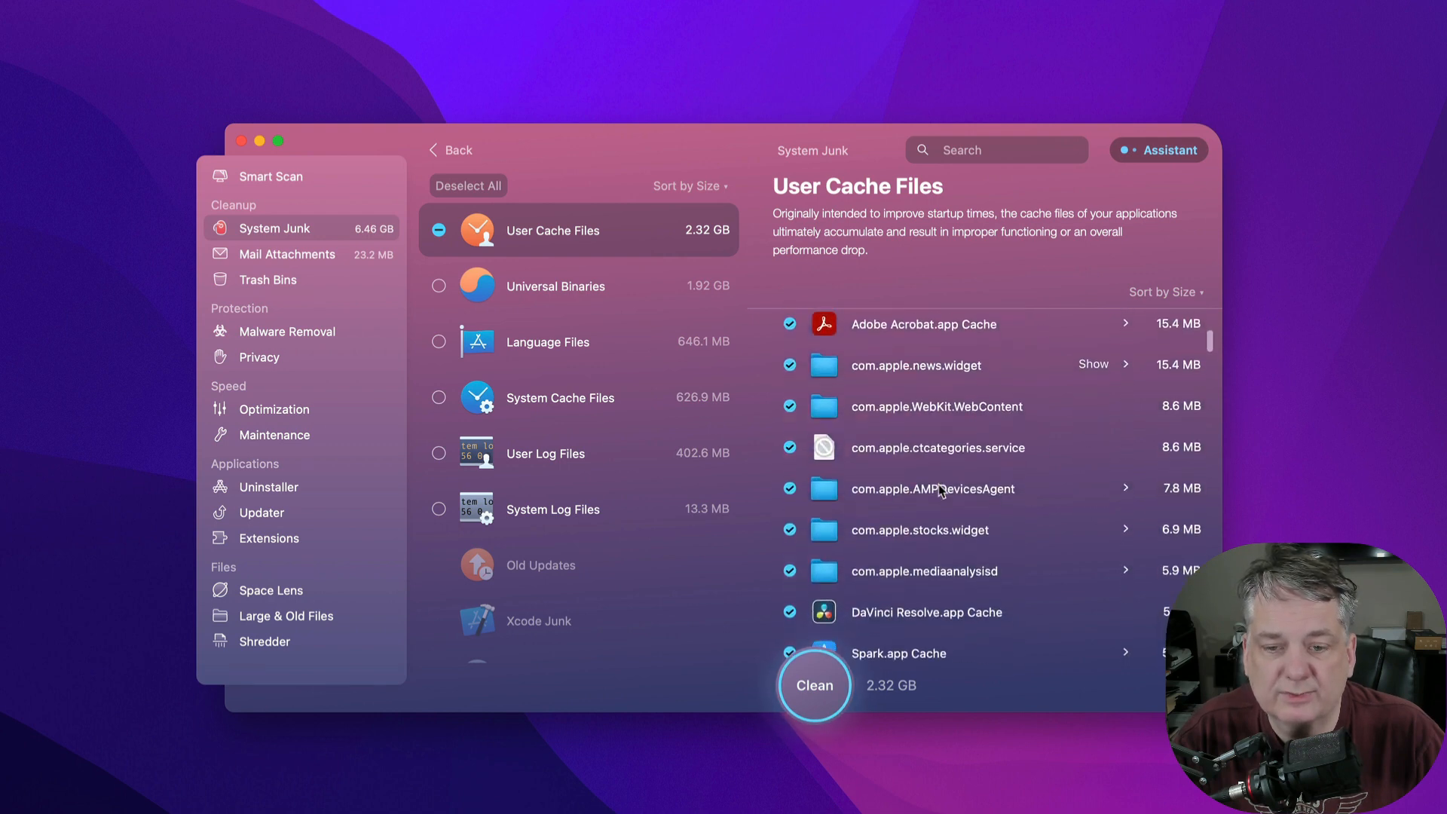
scroll(down, 3)
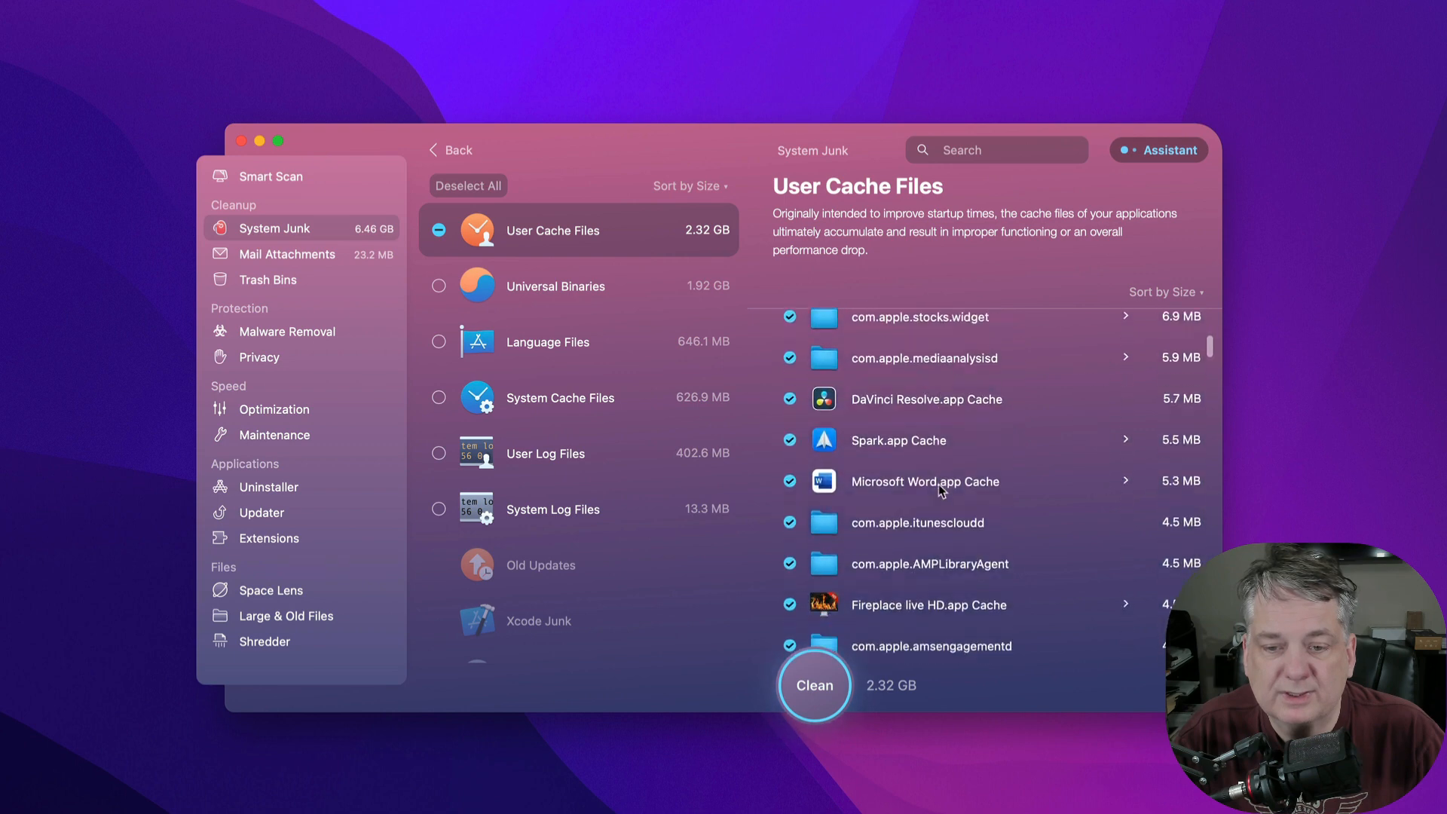
scroll(down, 3)
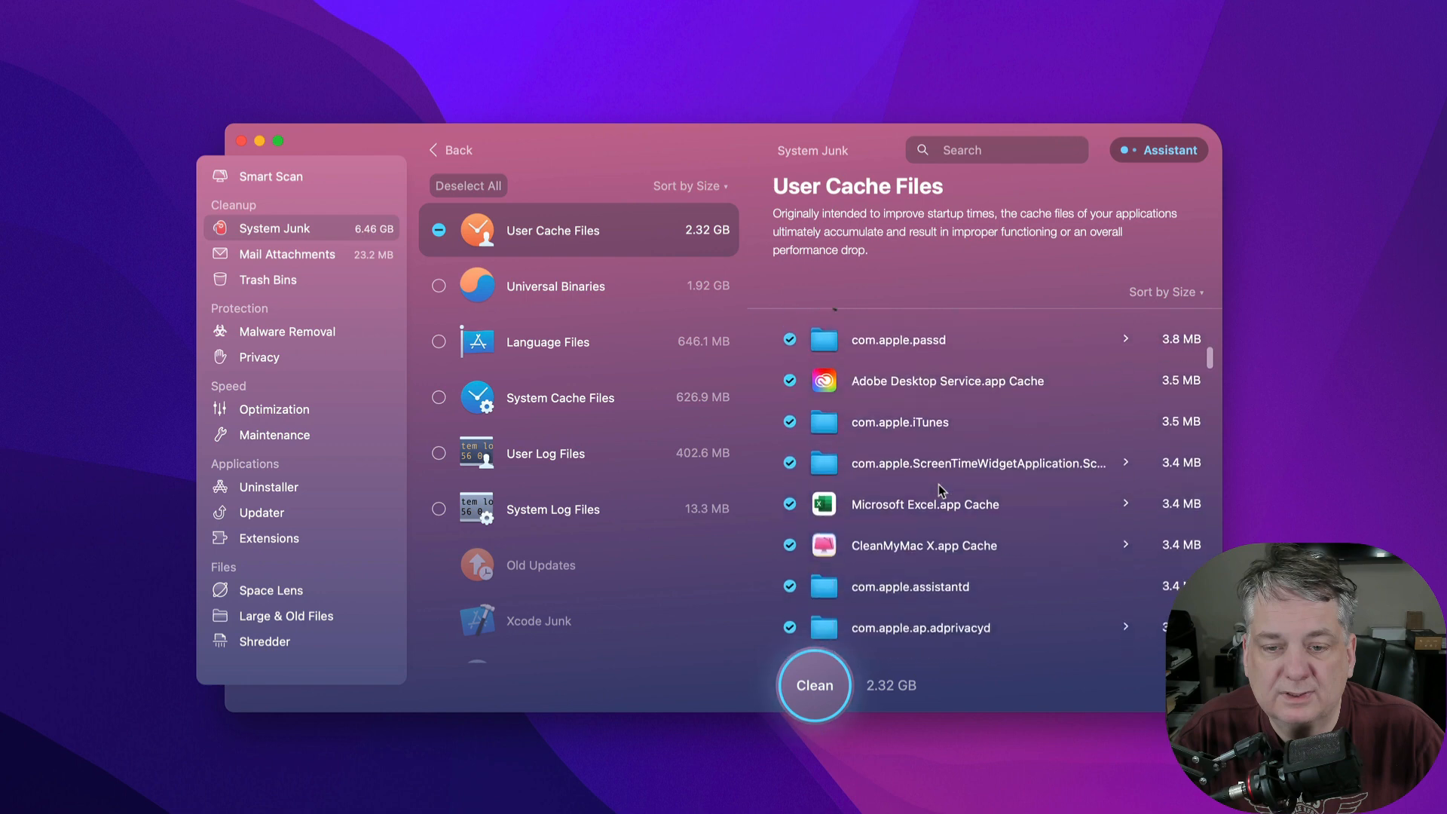
scroll(down, 3)
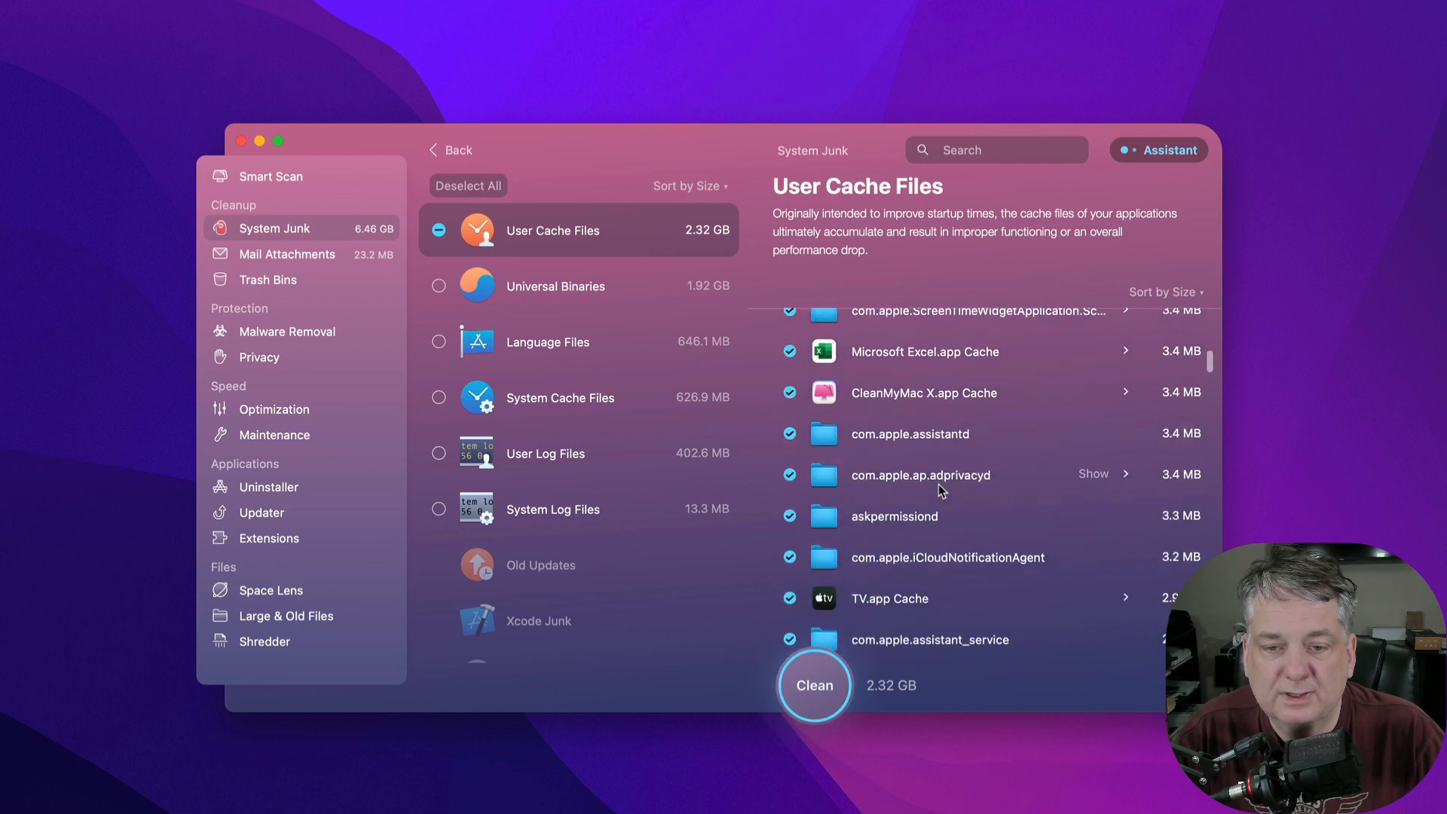
scroll(down, 3)
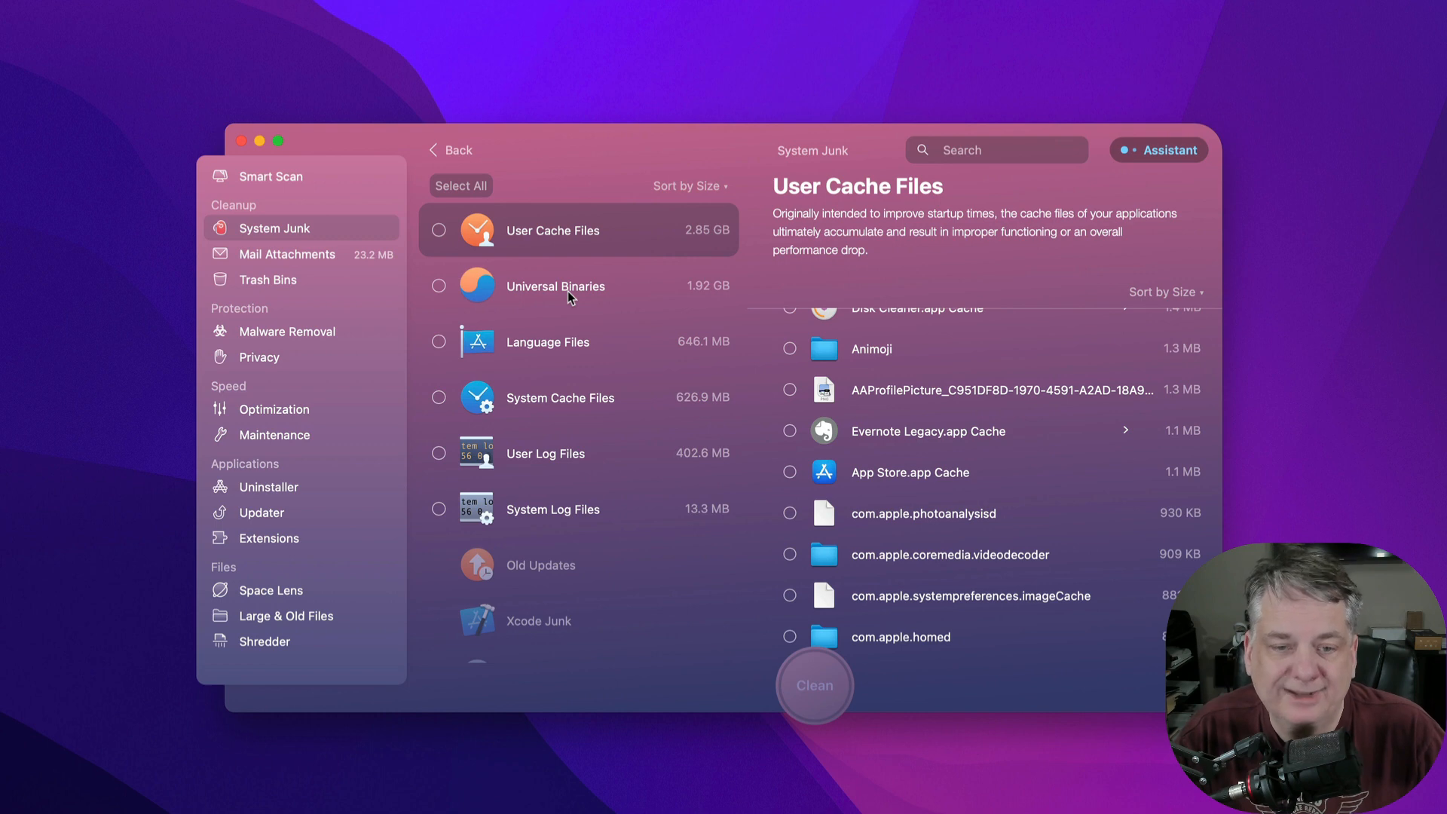
Review the Universal Binaries per app and mark all 1.92 GB for removal.
click(554, 287)
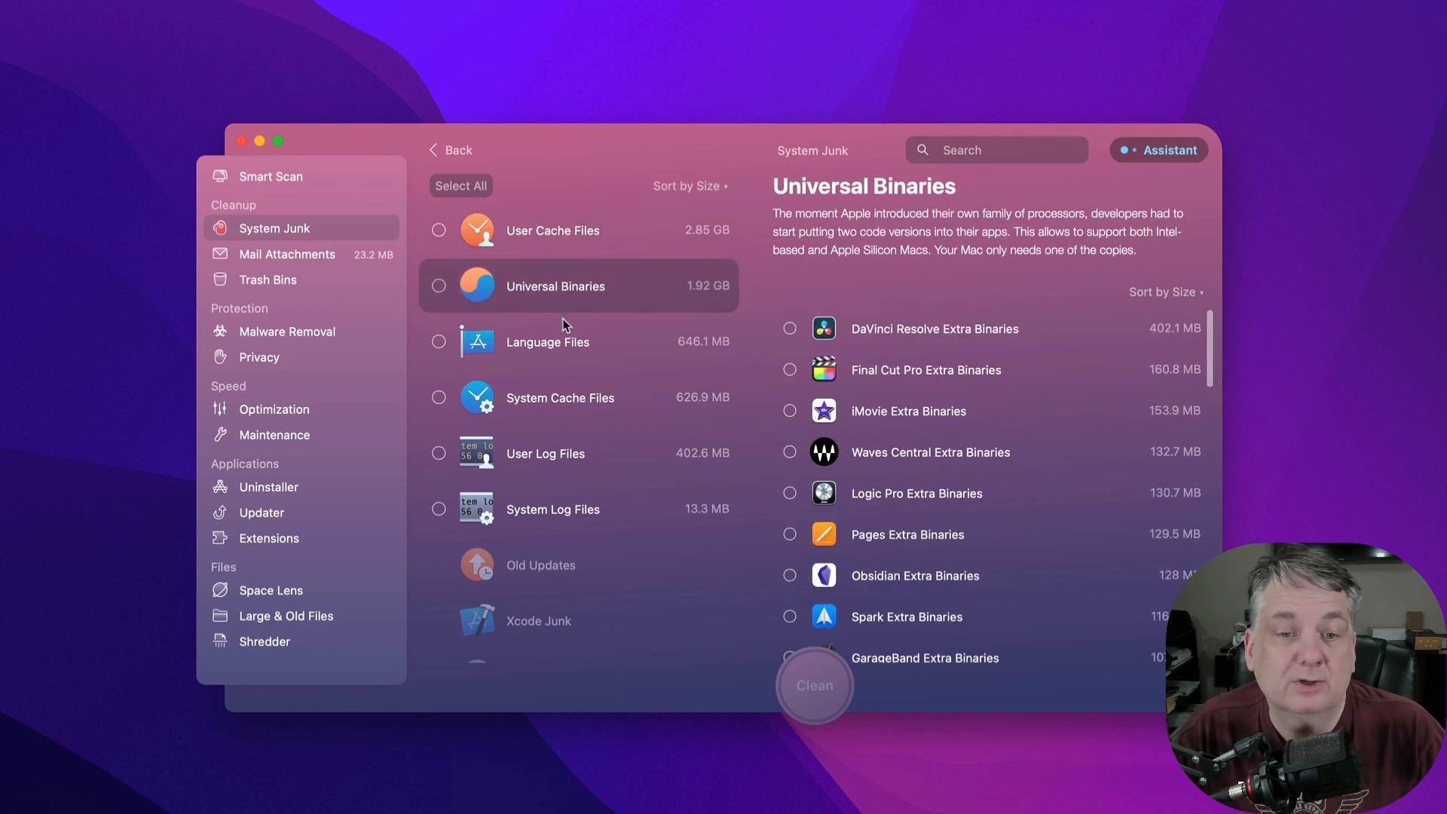
mouse_move(833, 299)
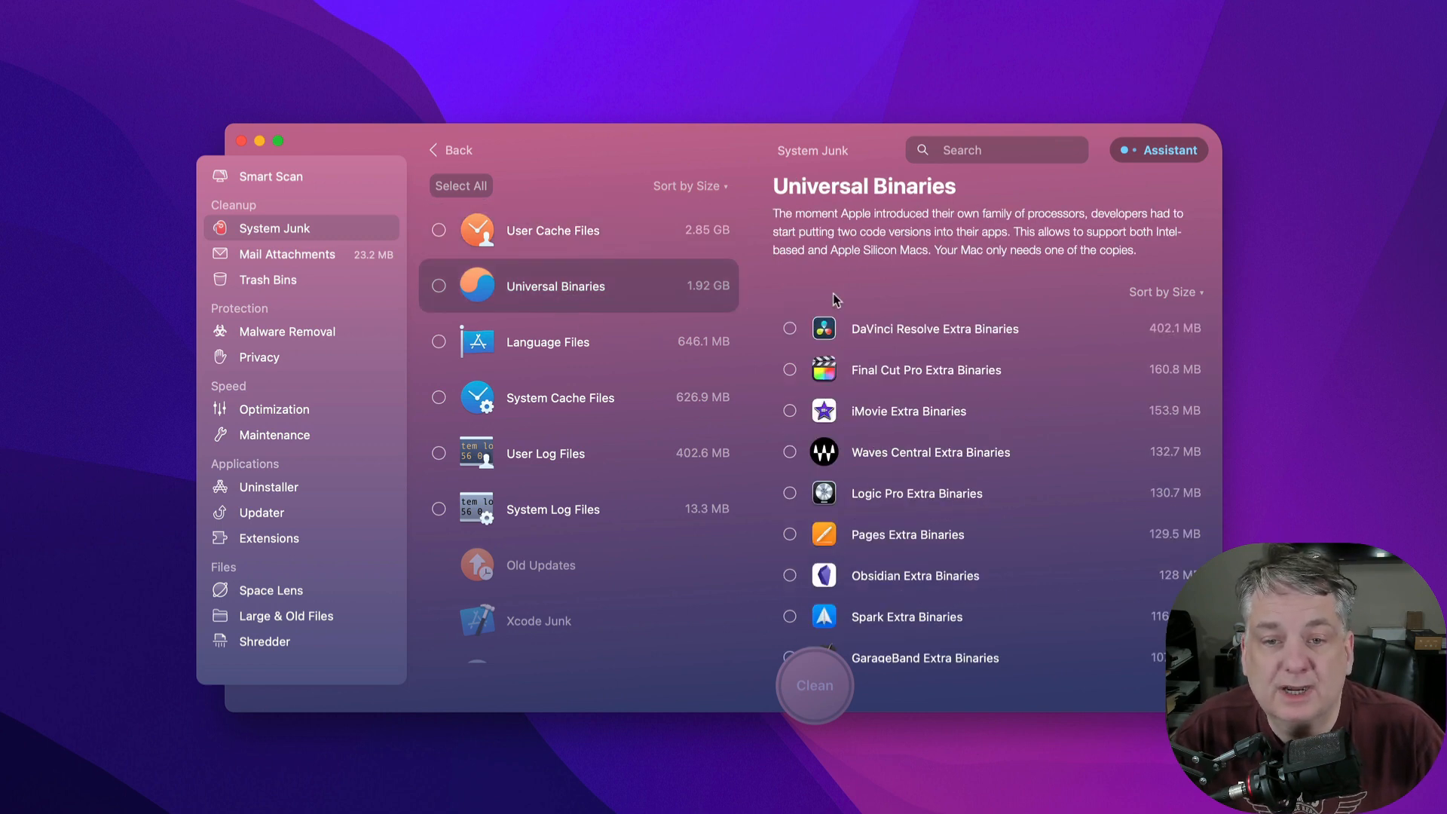
mouse_move(875, 225)
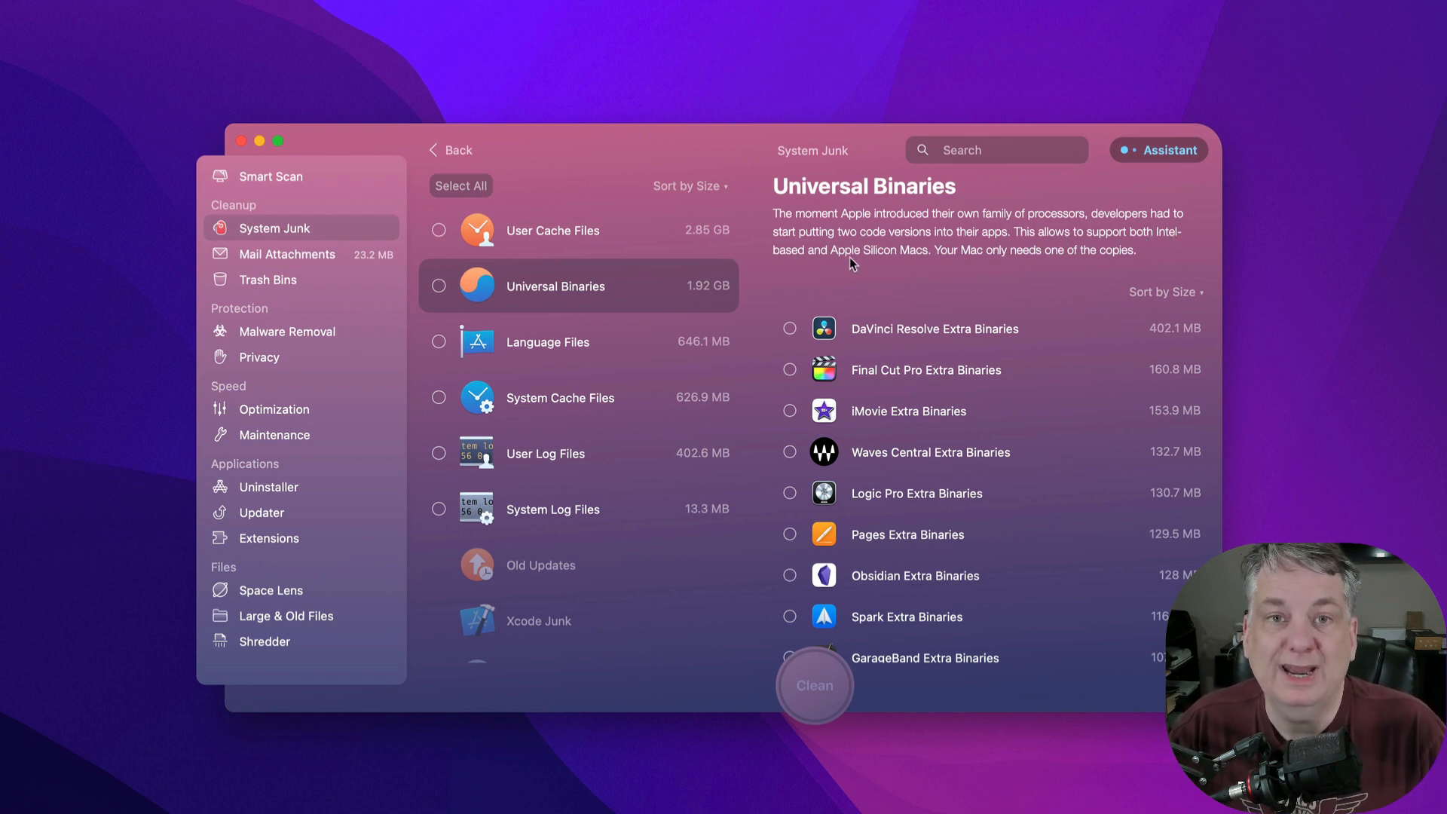
mouse_move(957, 262)
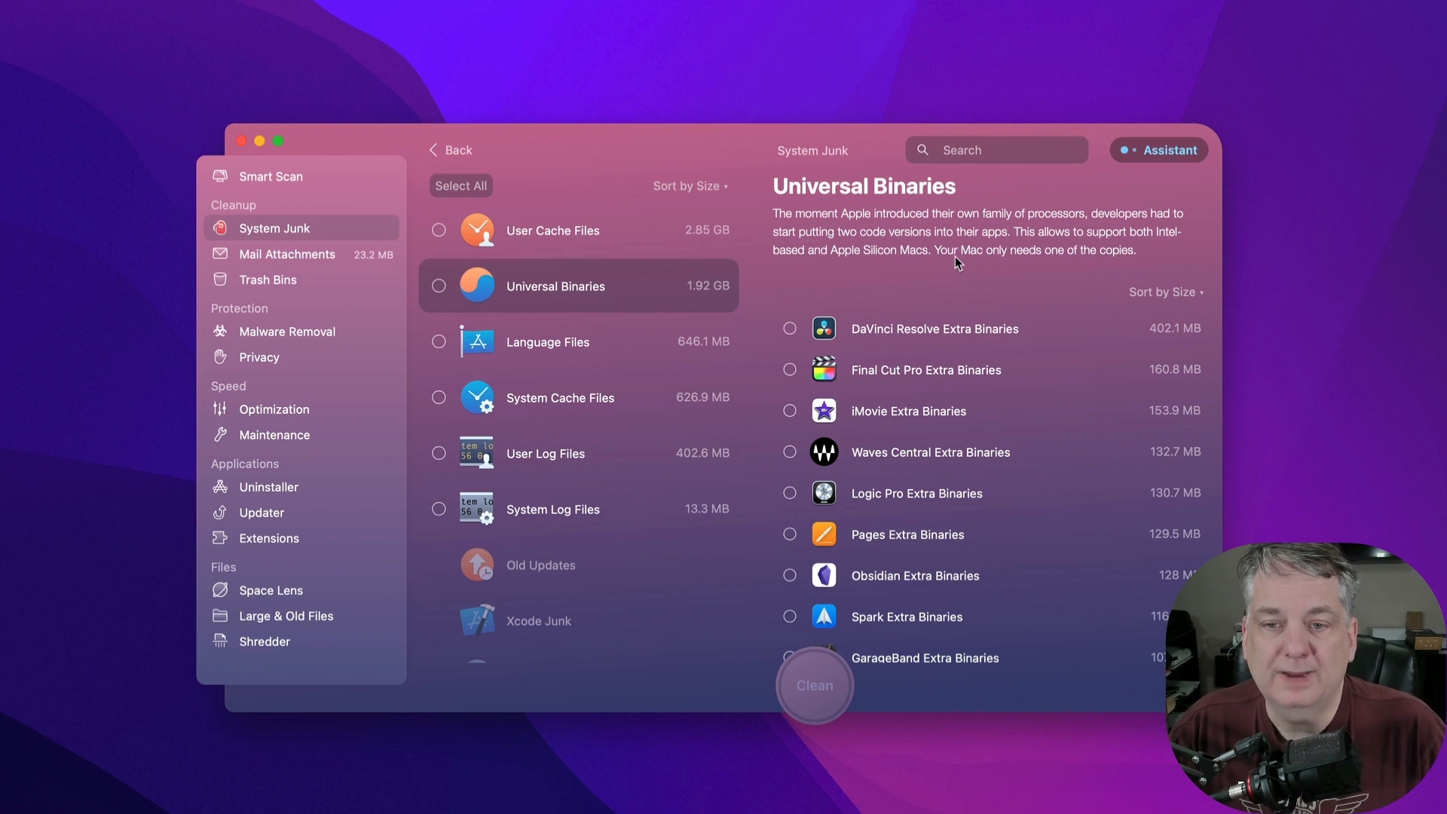
mouse_move(1070, 345)
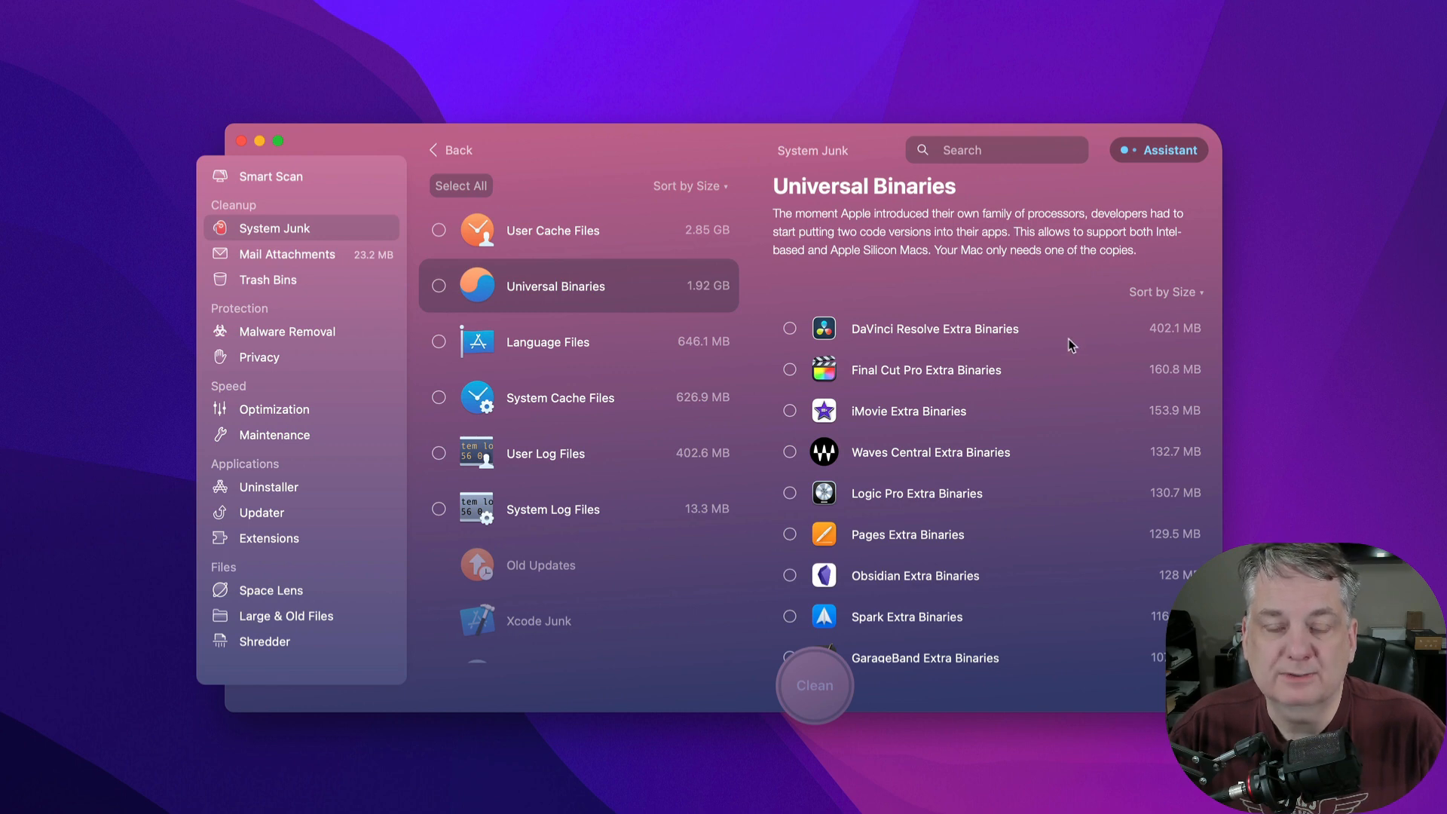
mouse_move(957, 362)
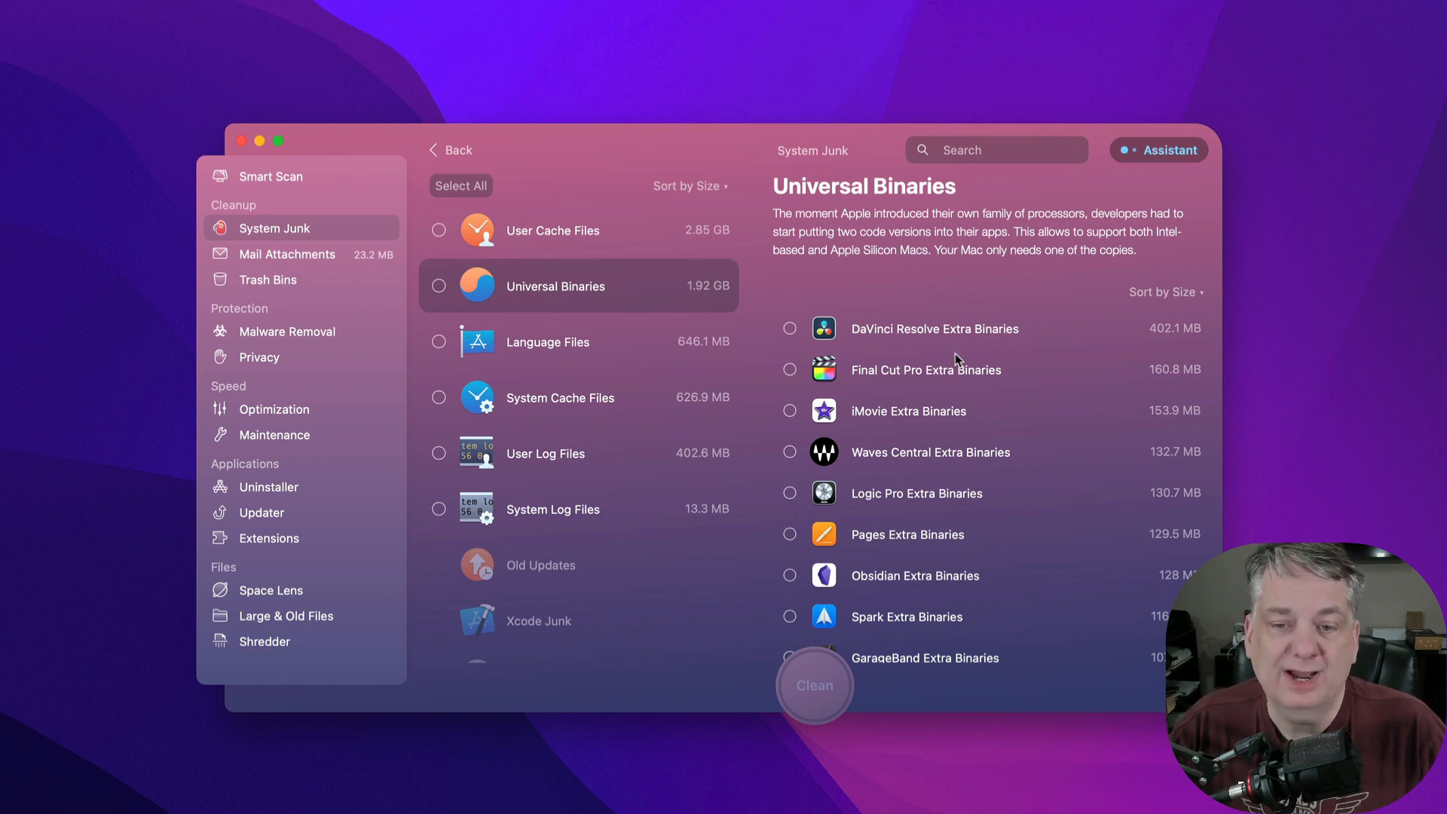
scroll(down, 3)
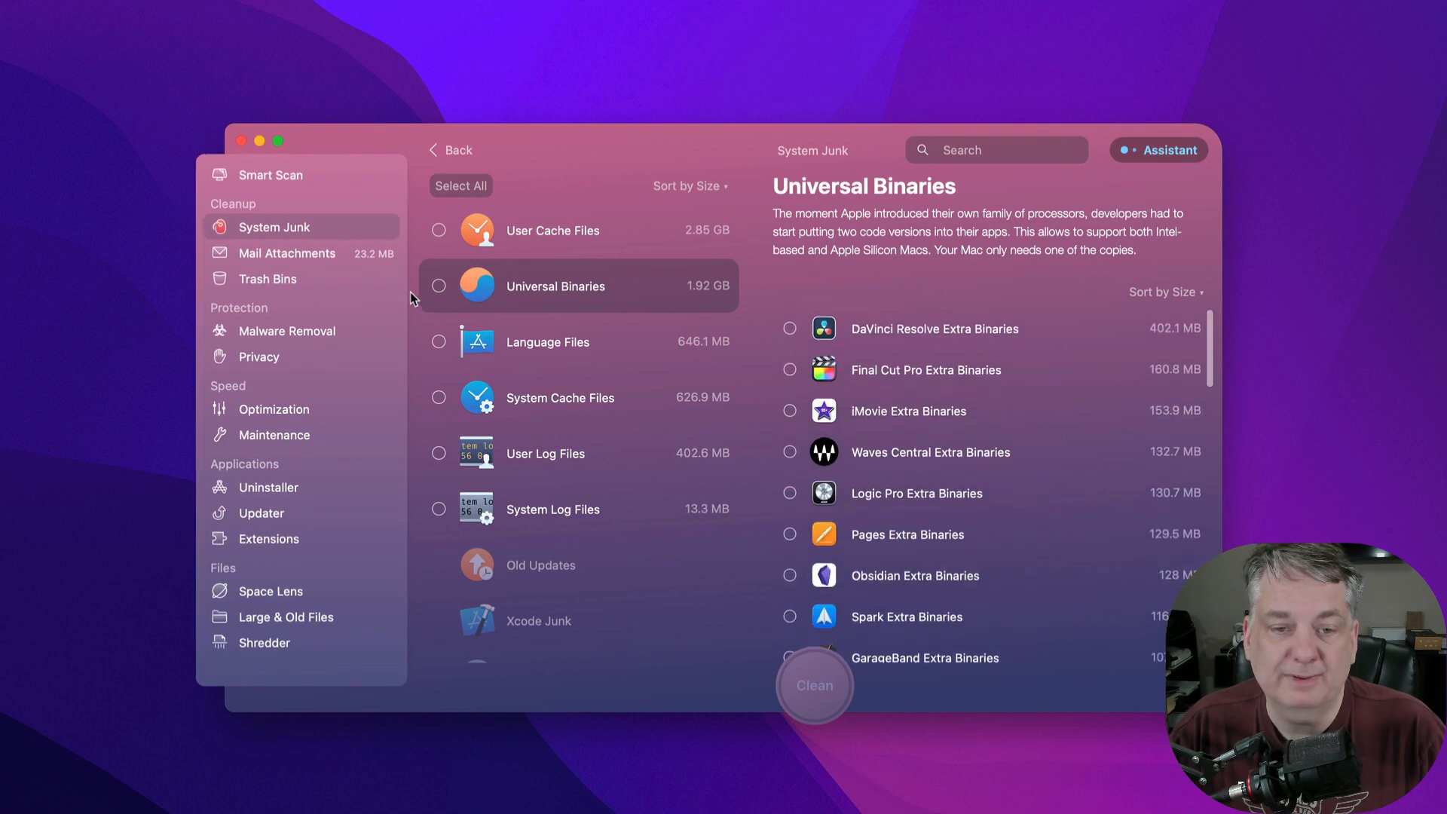
click(439, 286)
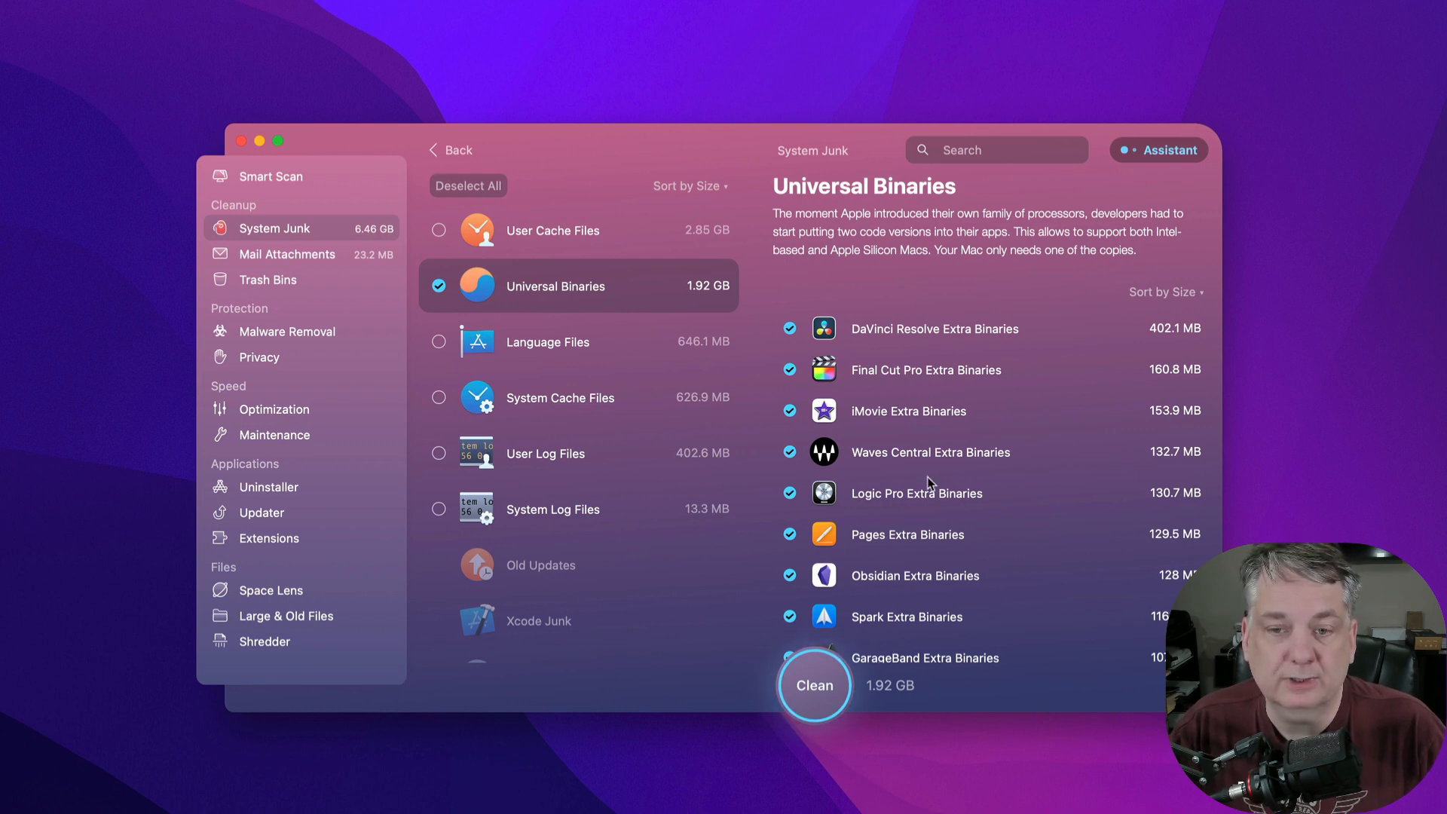
mouse_move(922, 461)
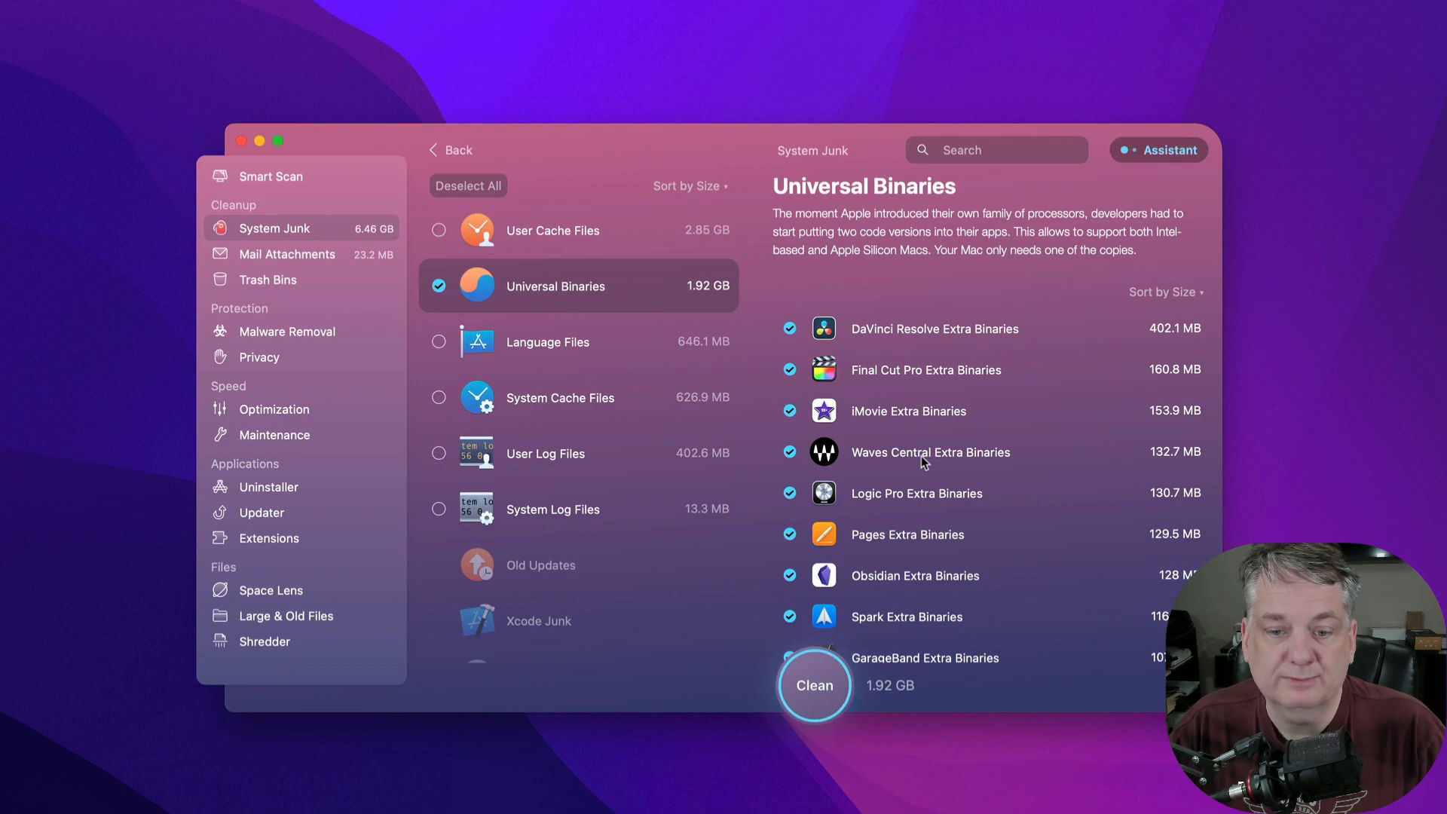
scroll(down, 3)
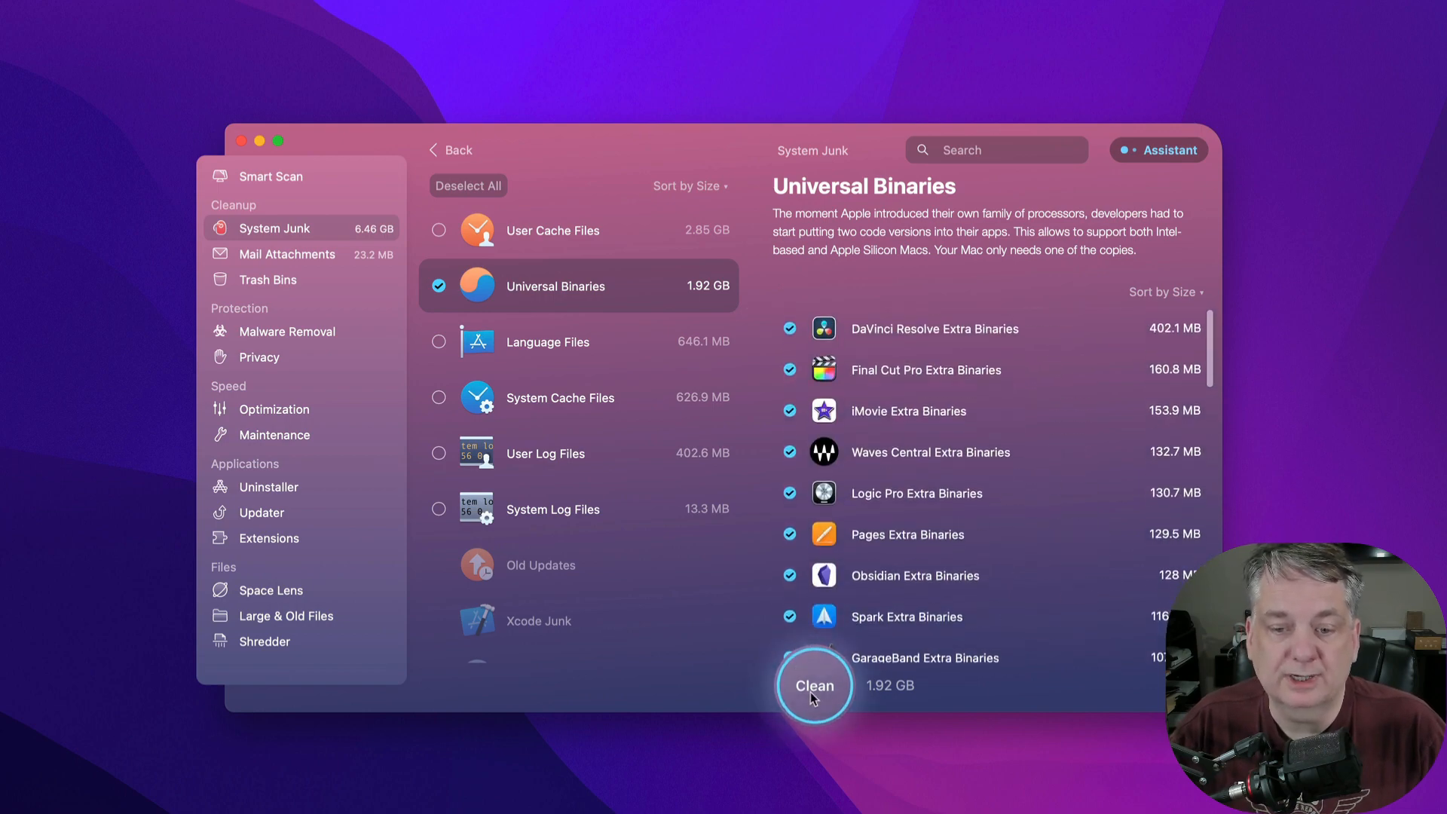
Clean the 1.92 GB of Universal Binaries, leaving 80.73 GB free.
click(814, 685)
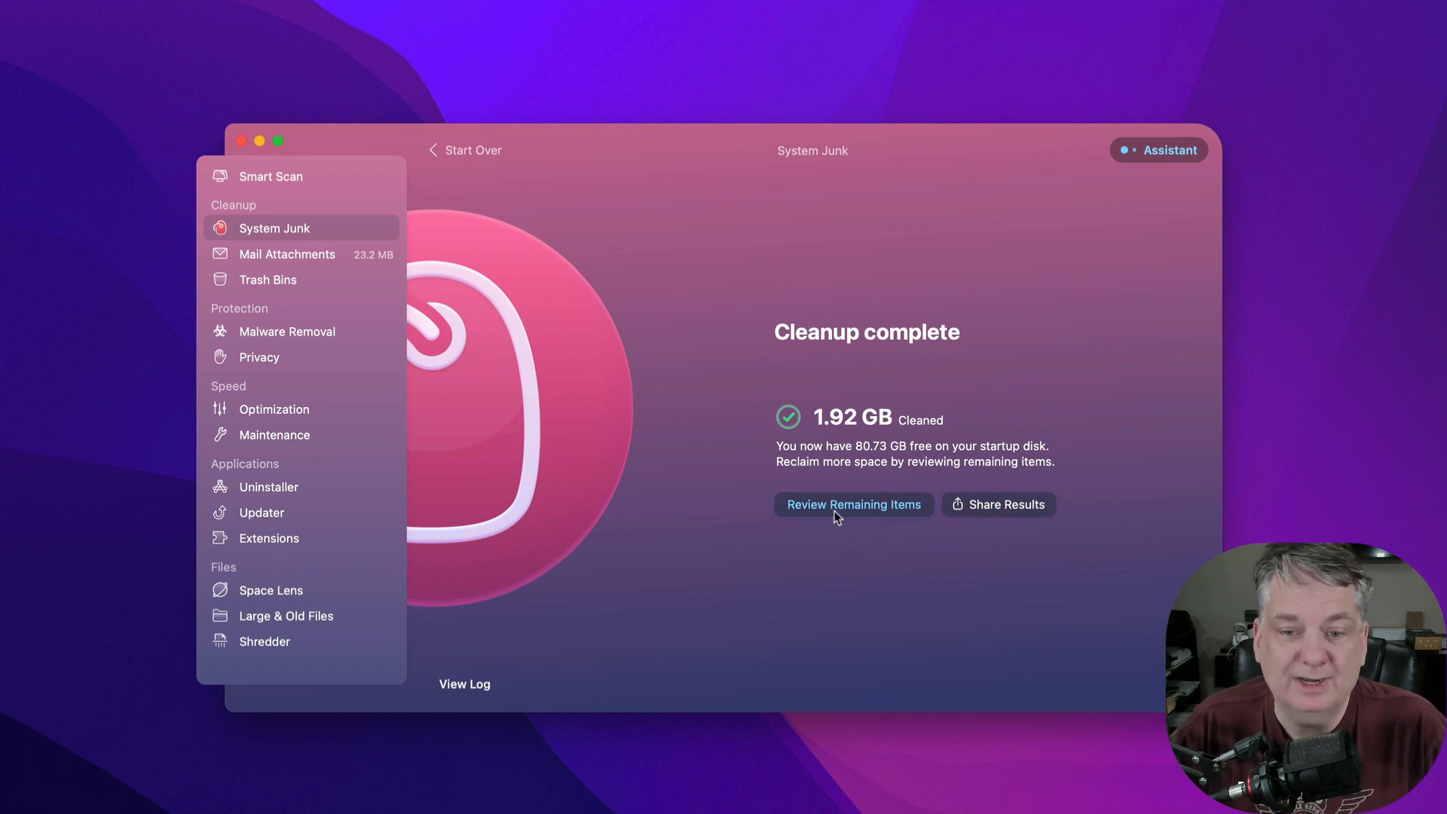
Return to the remaining junk, review the 646.1 MB of Language Files and leave them unmarked.
click(852, 505)
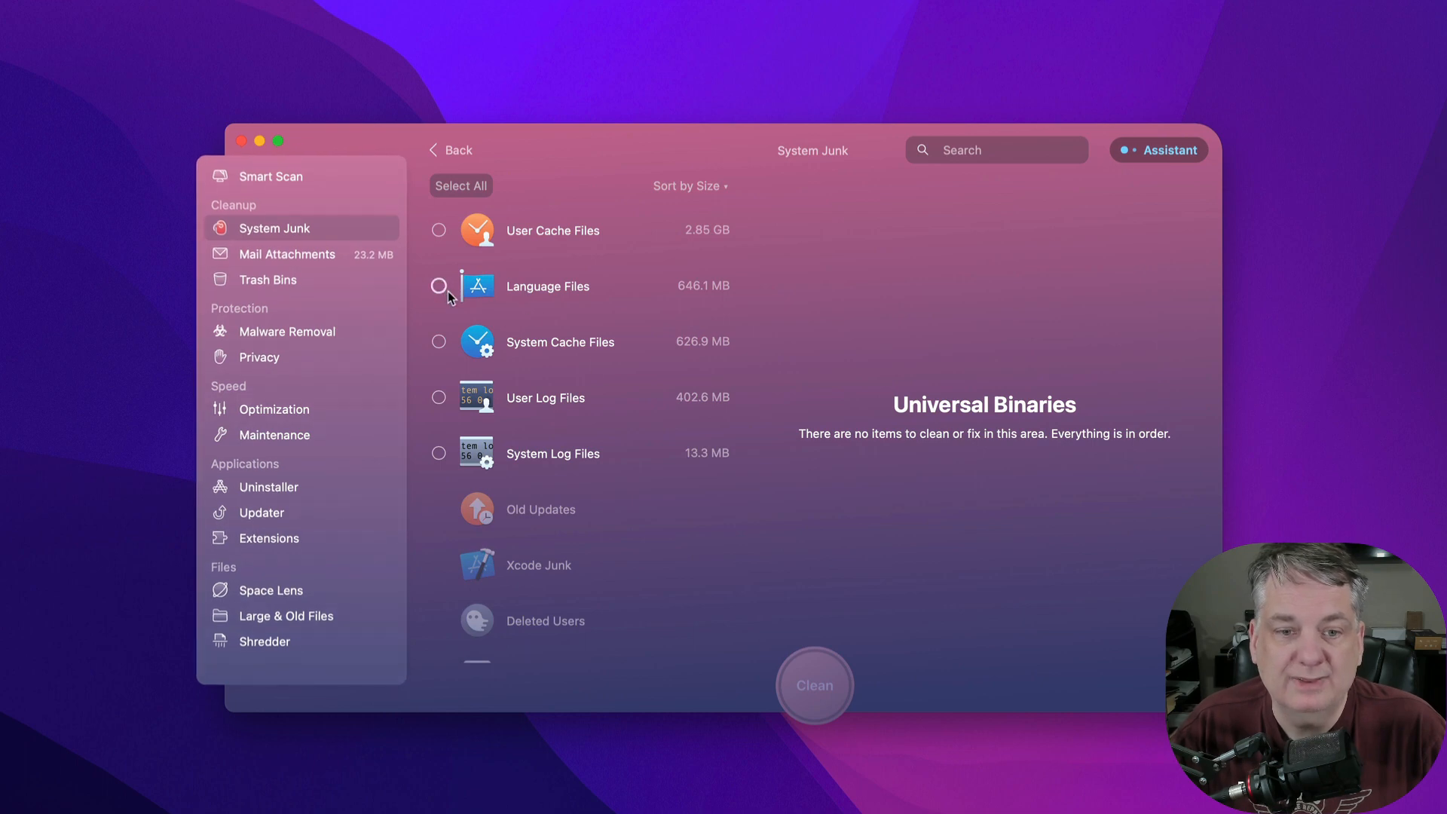
click(439, 285)
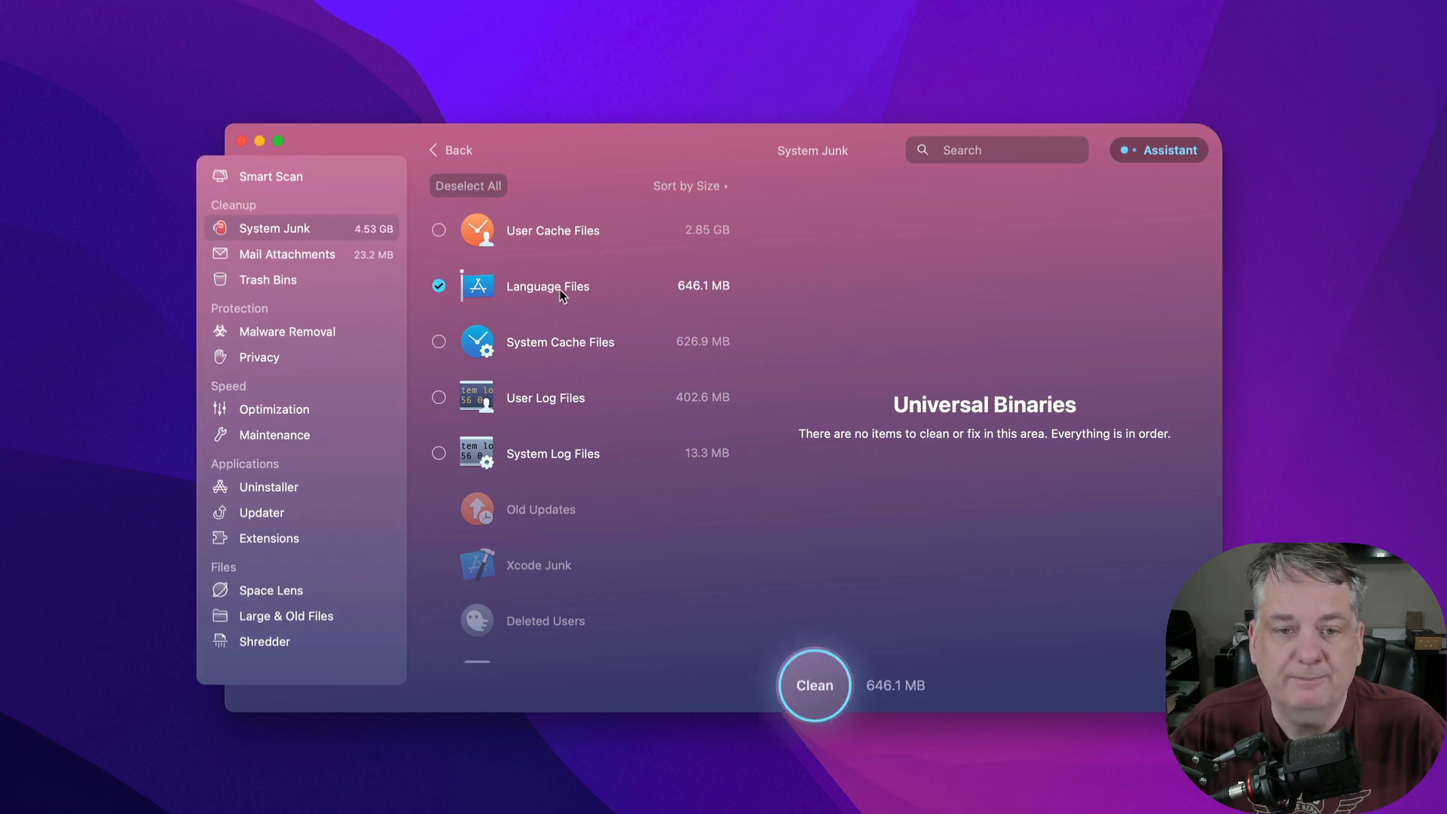
click(547, 286)
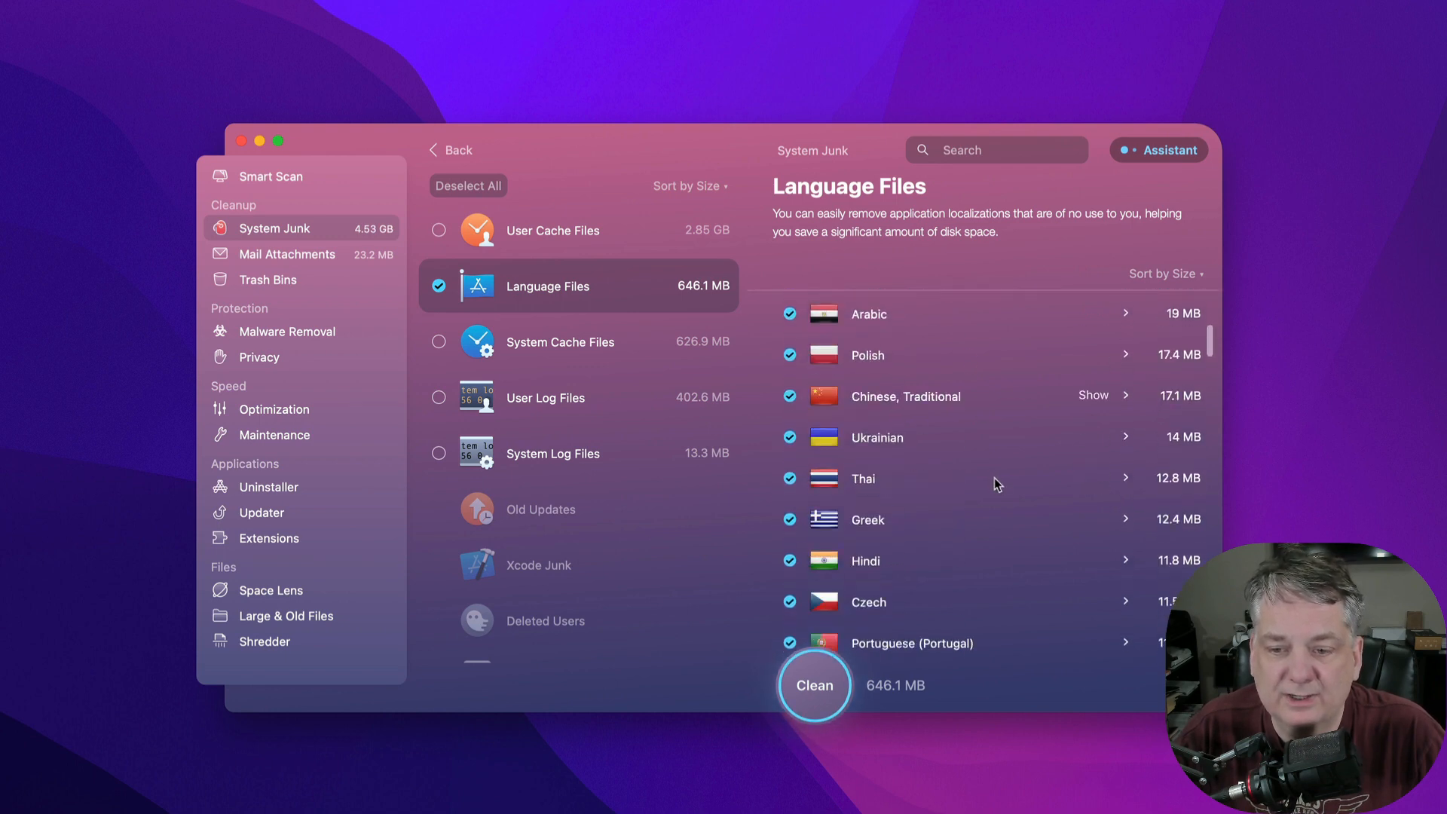
scroll(down, 3)
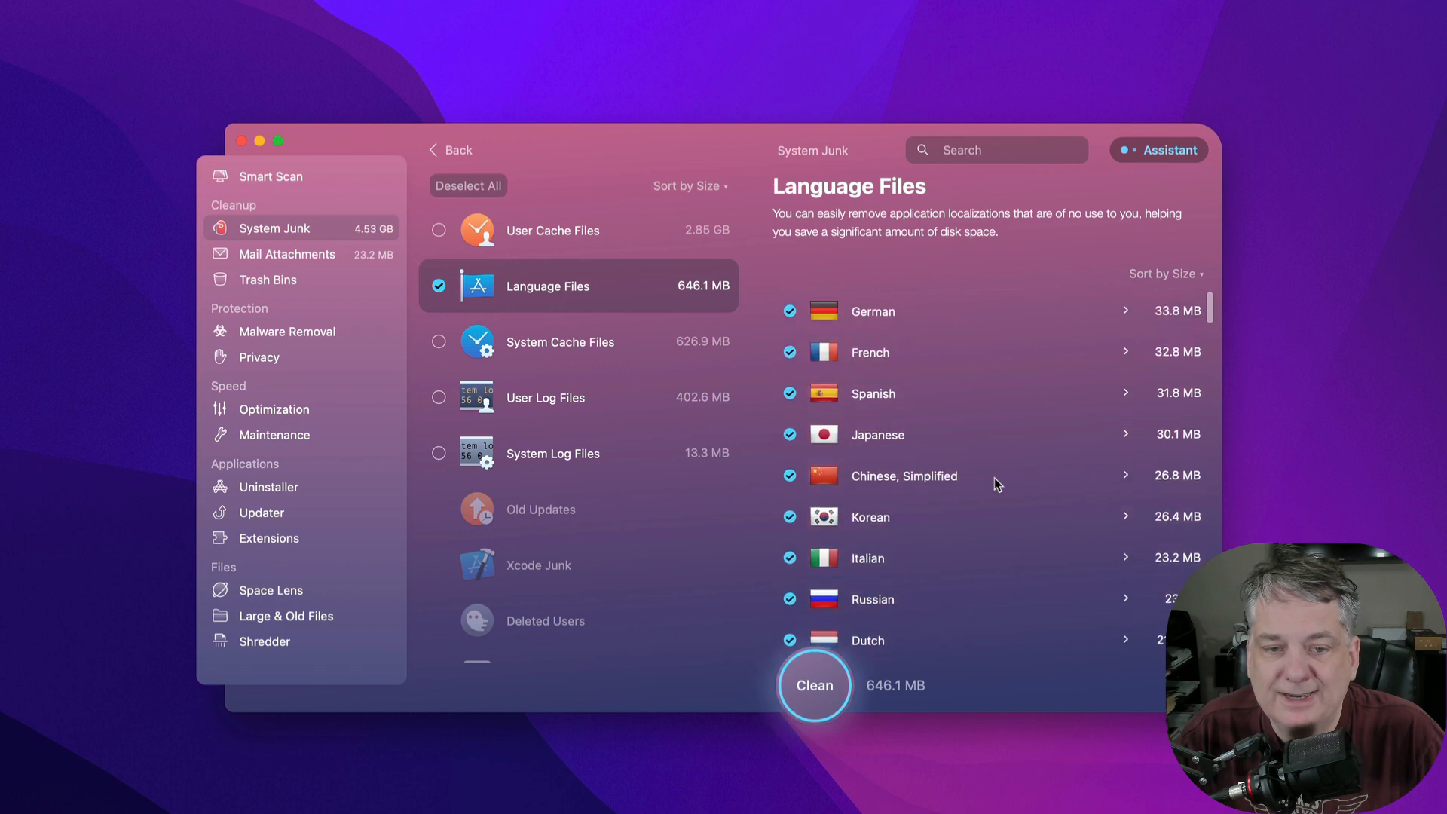
mouse_move(996, 474)
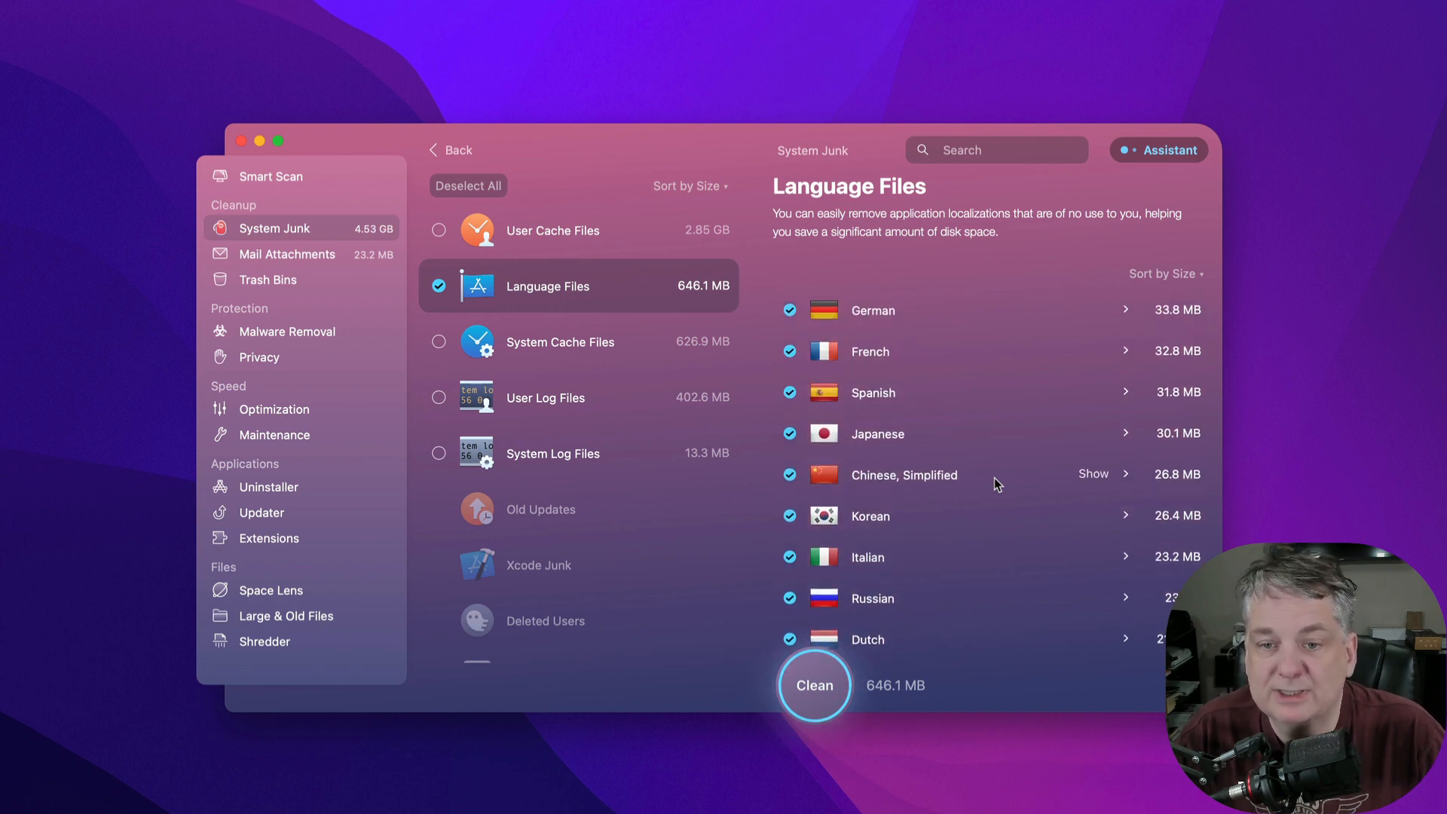
mouse_move(904, 526)
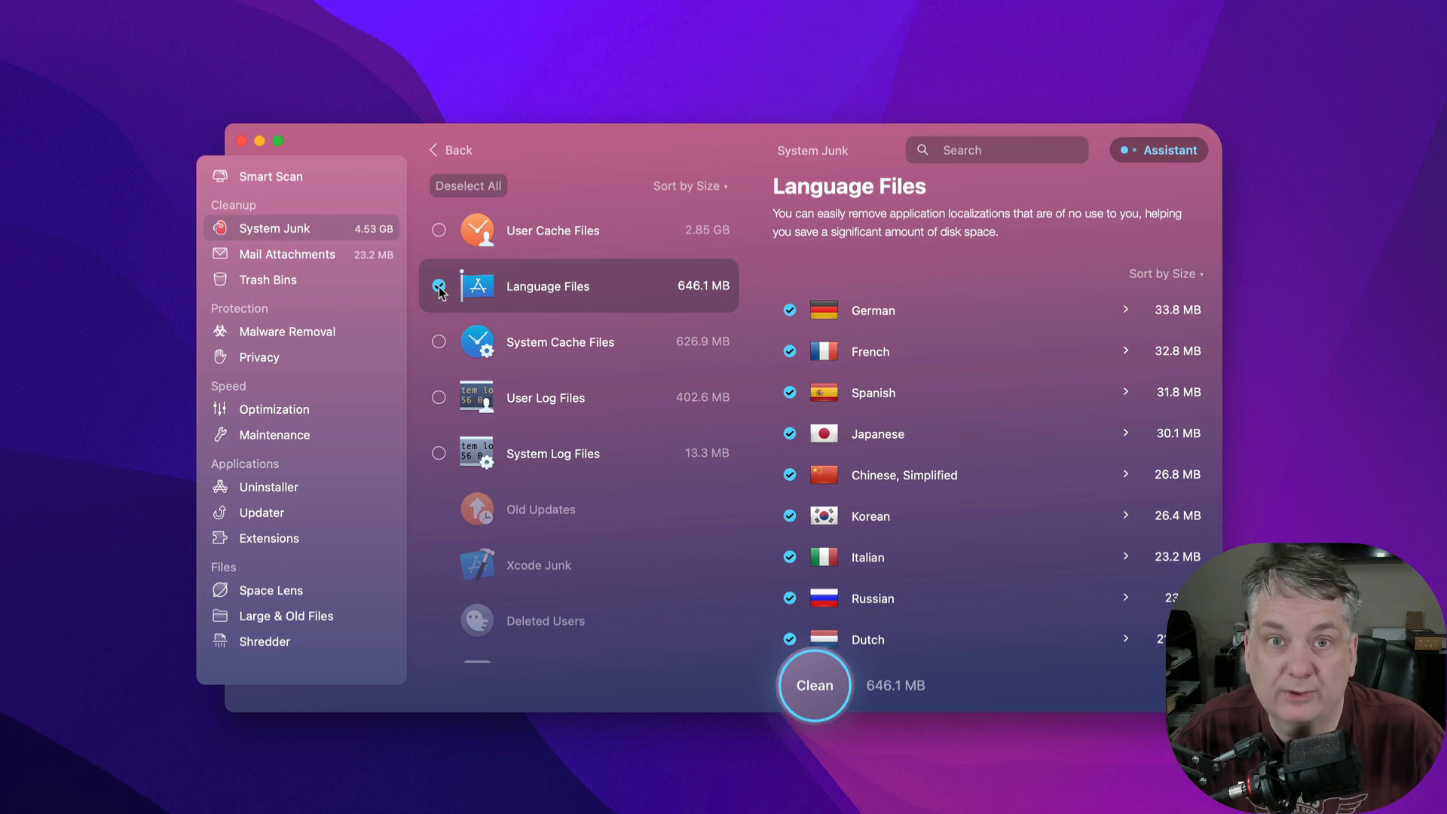
click(439, 286)
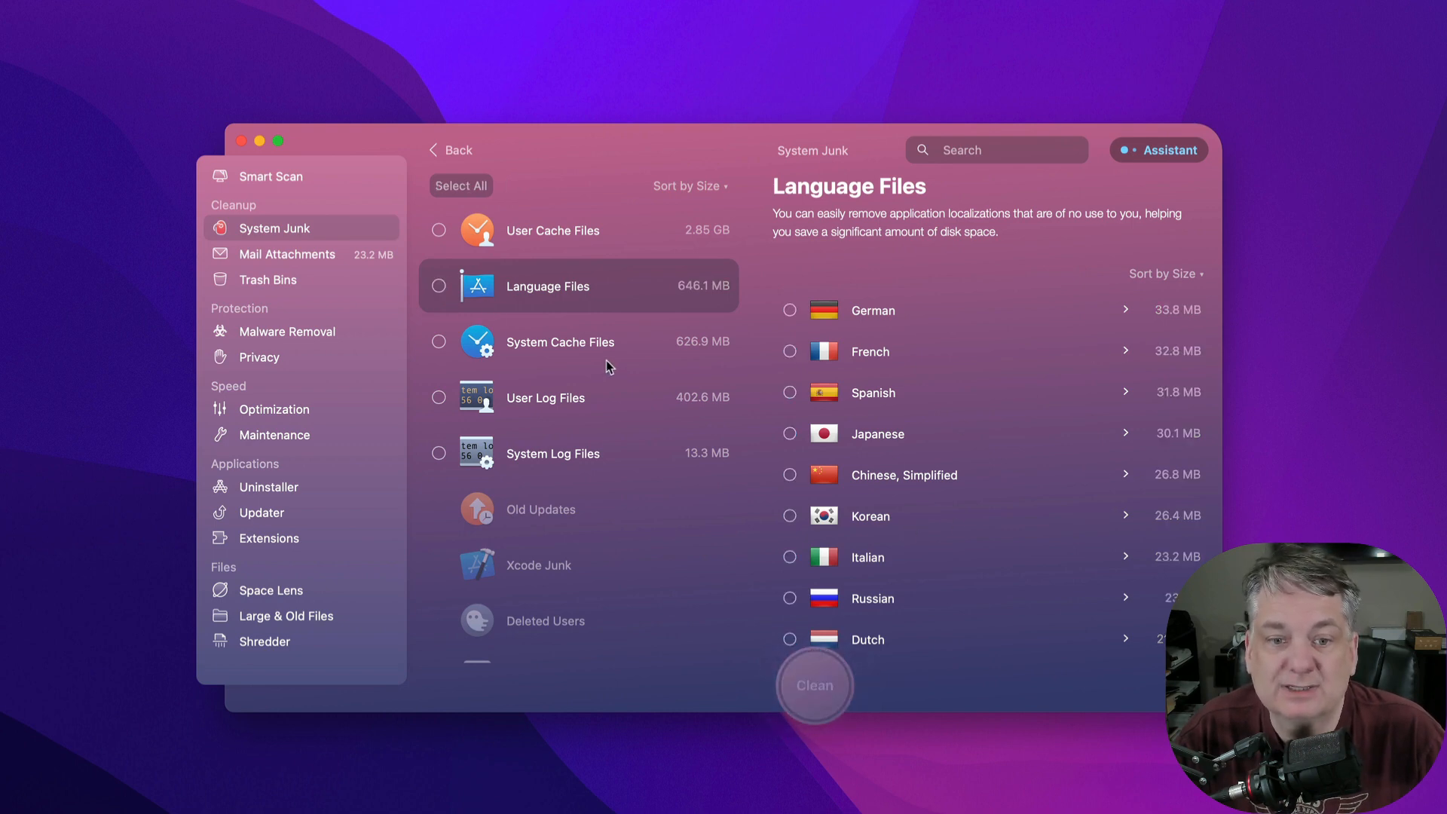
Select the 626.9 MB System Cache Files category and clean it.
click(559, 342)
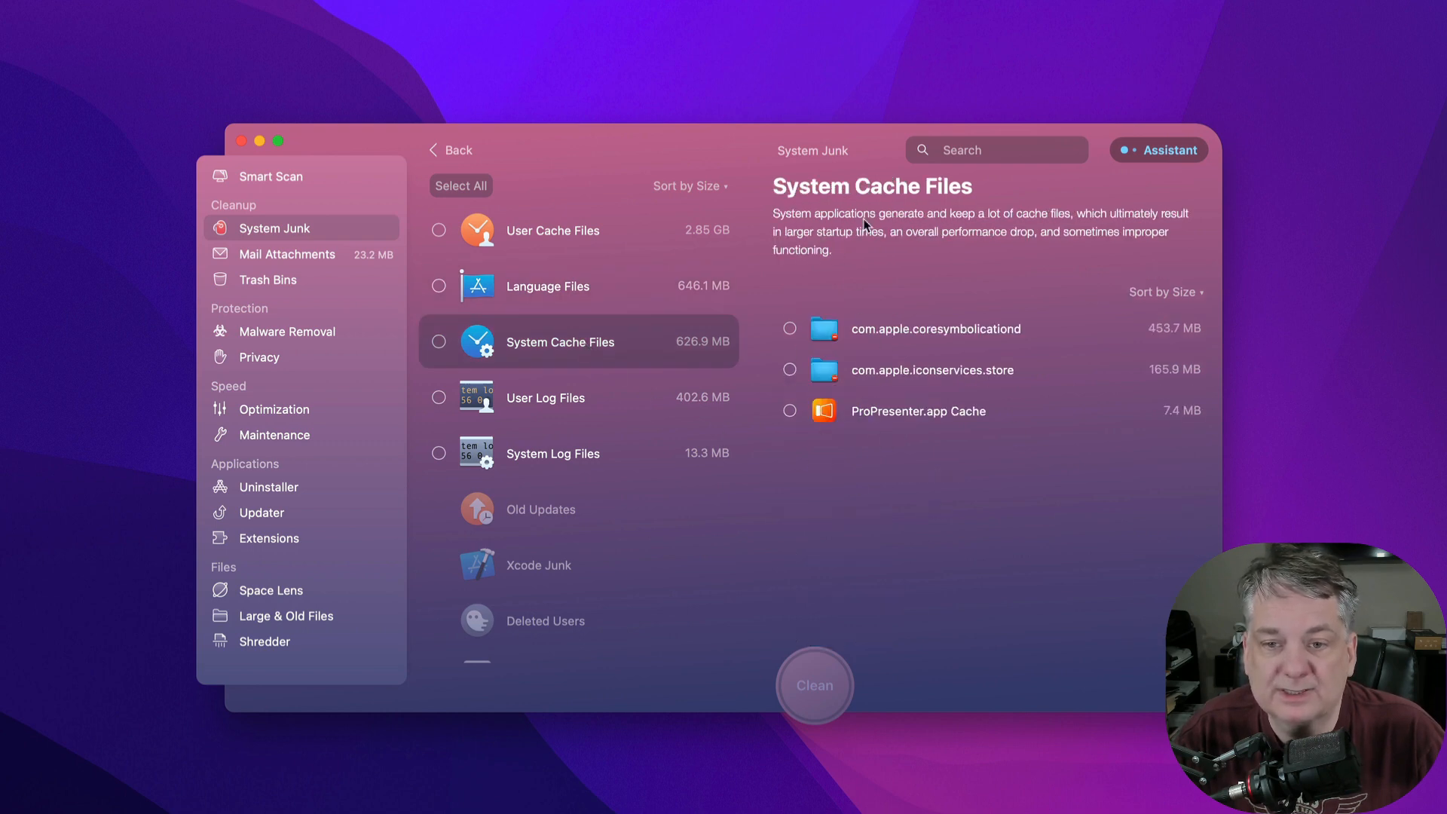
mouse_move(1097, 229)
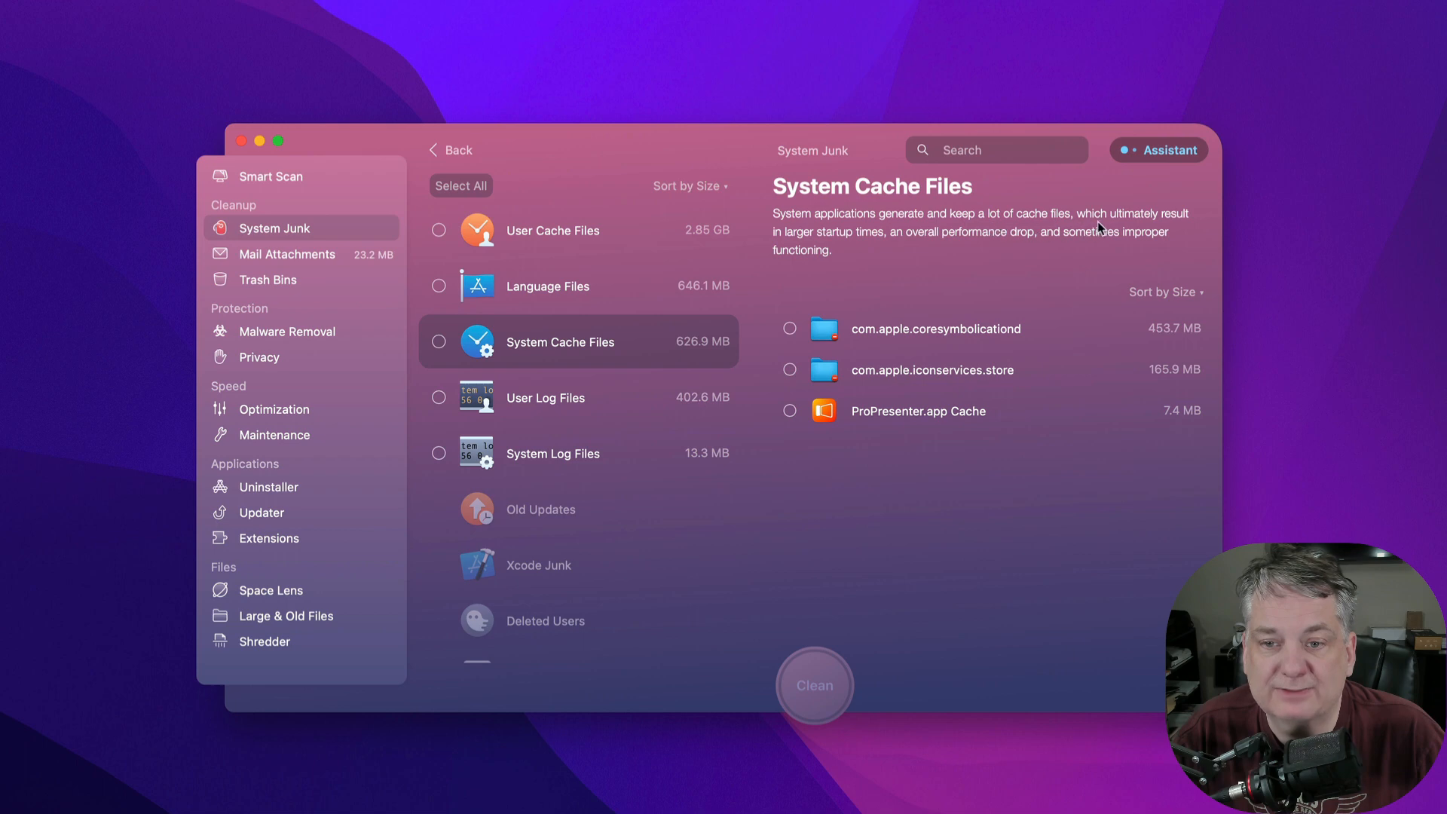
mouse_move(887, 244)
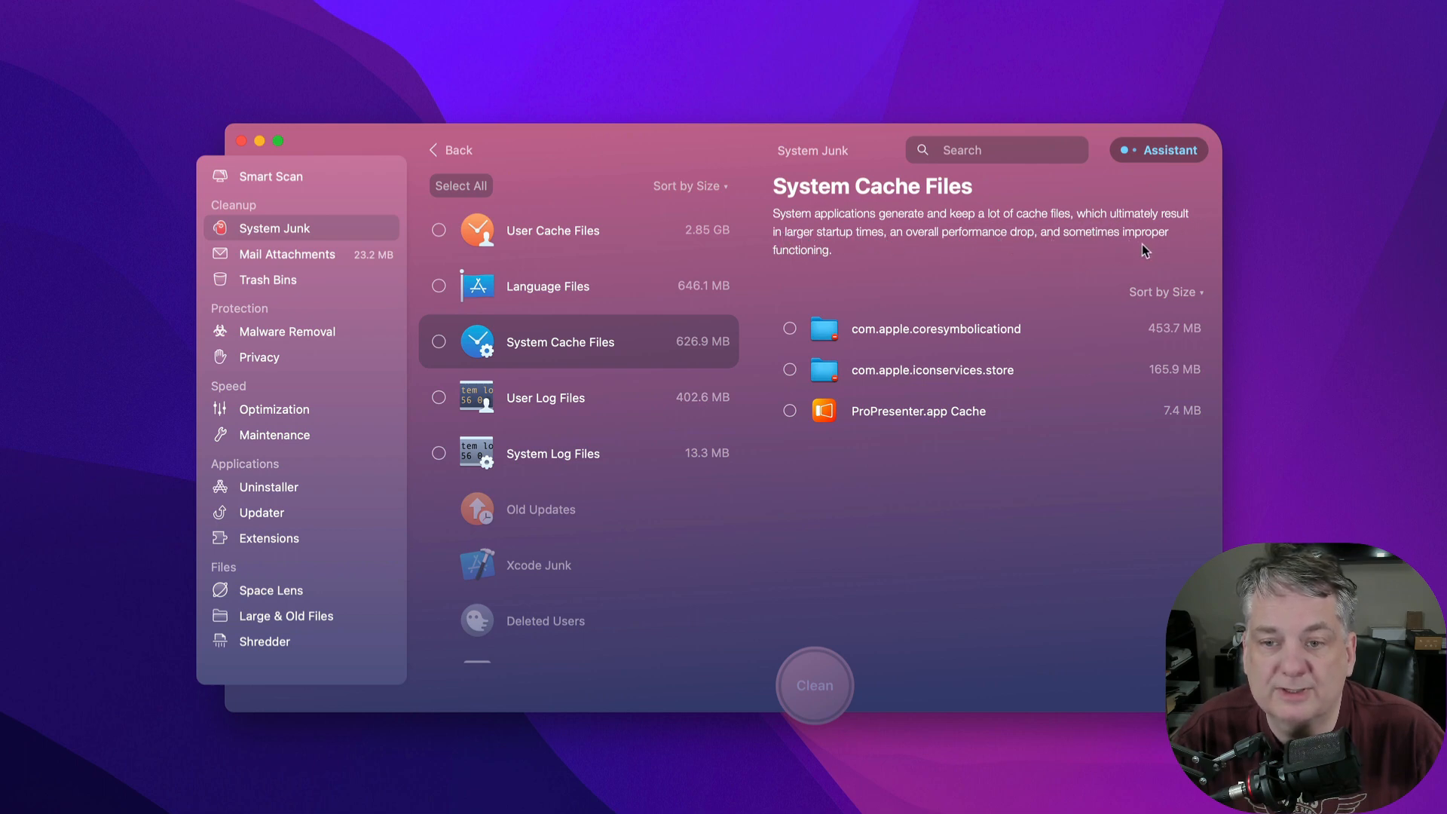
mouse_move(587, 362)
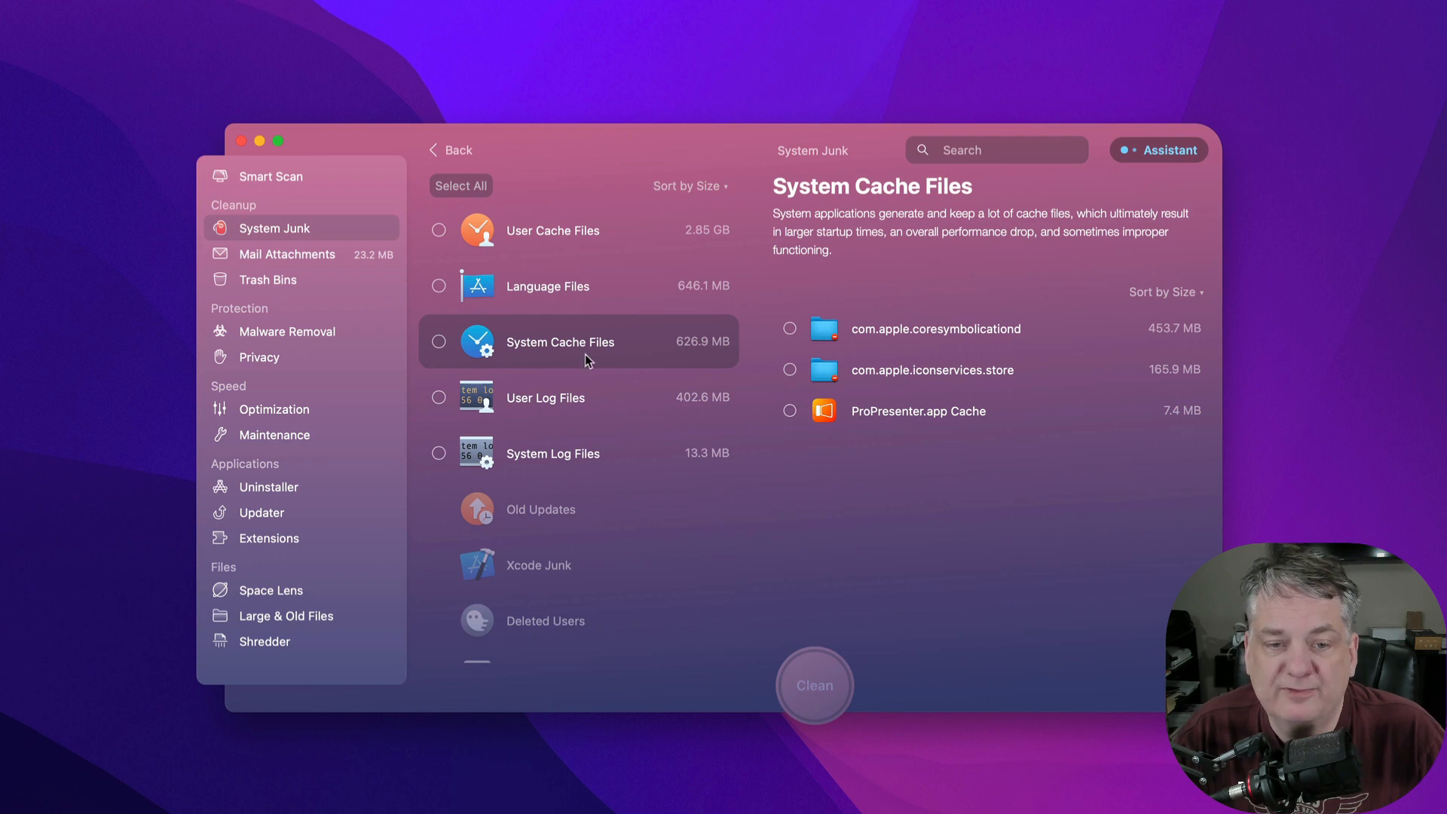
click(440, 342)
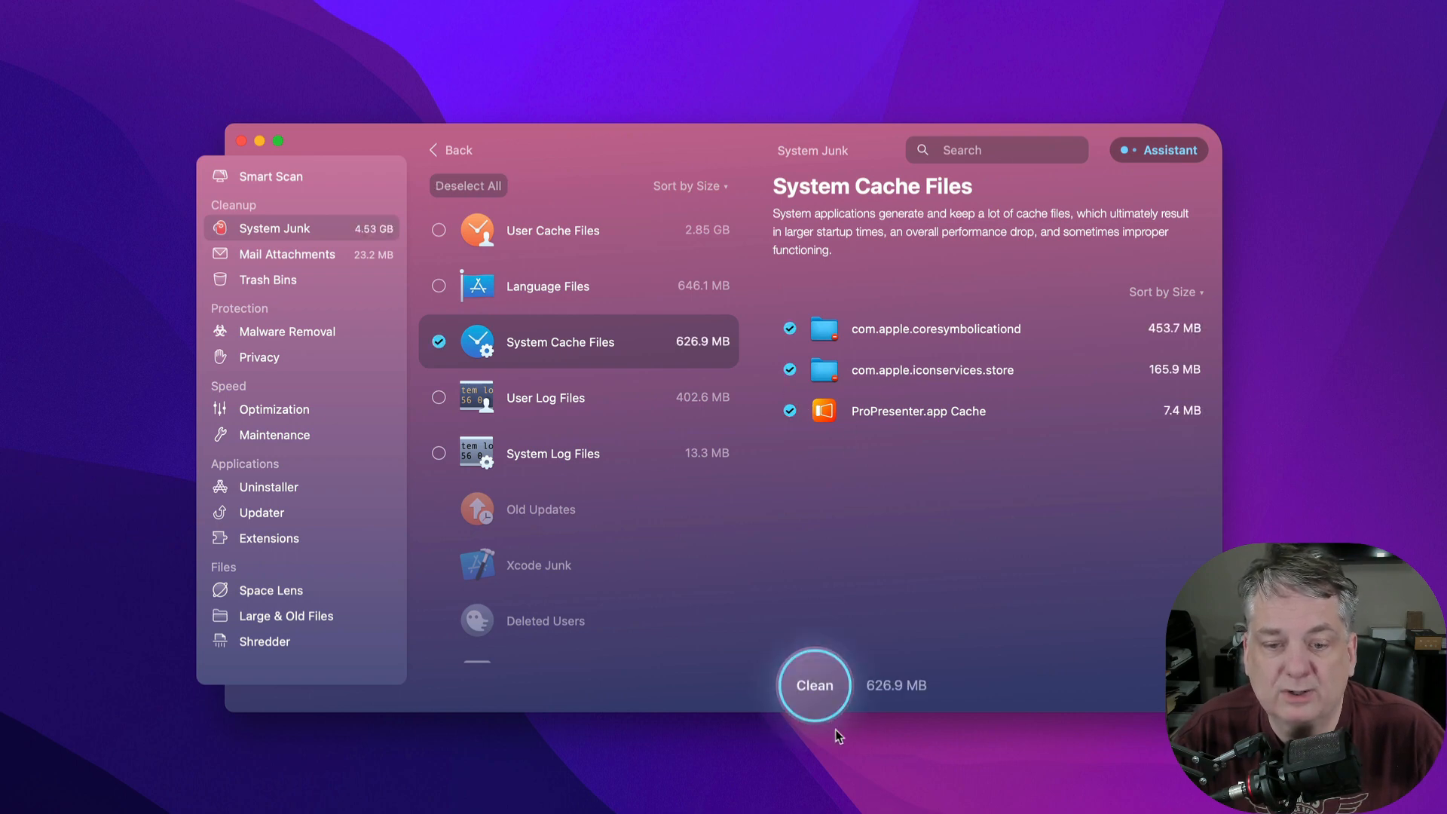
click(814, 685)
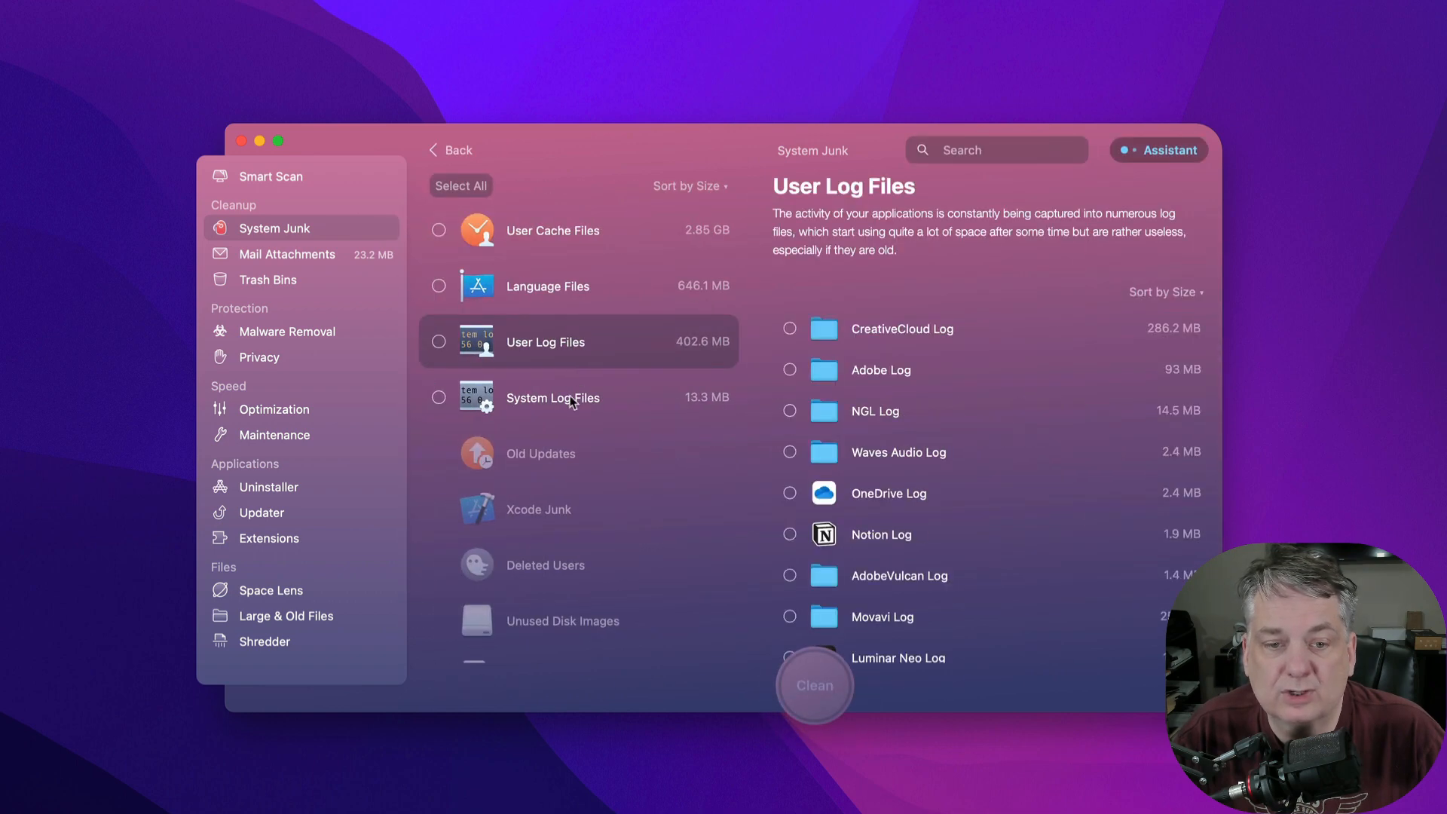
Review the System Log Files (13.3 MB) and User Log Files details without selecting any.
click(551, 398)
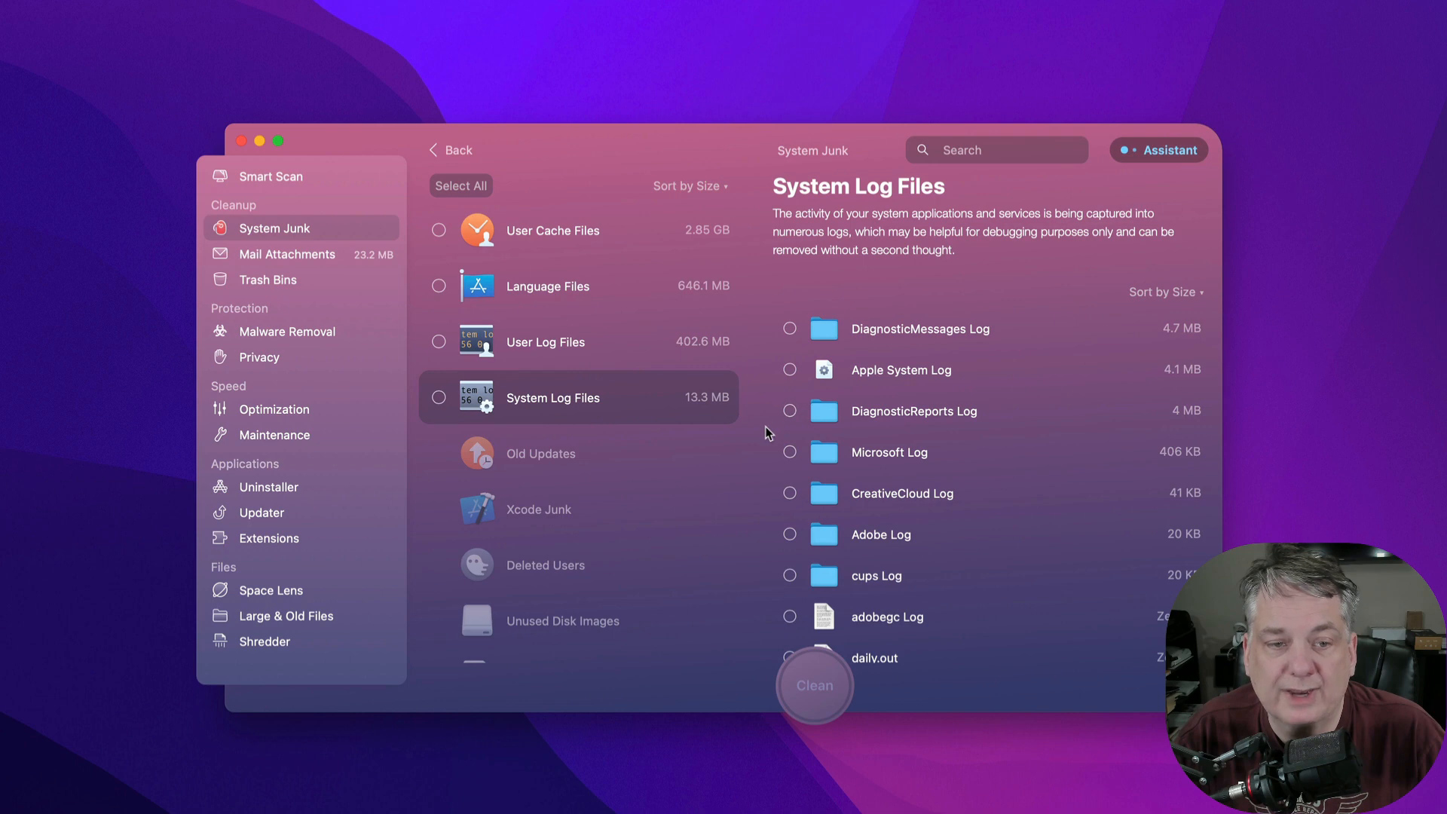
click(544, 341)
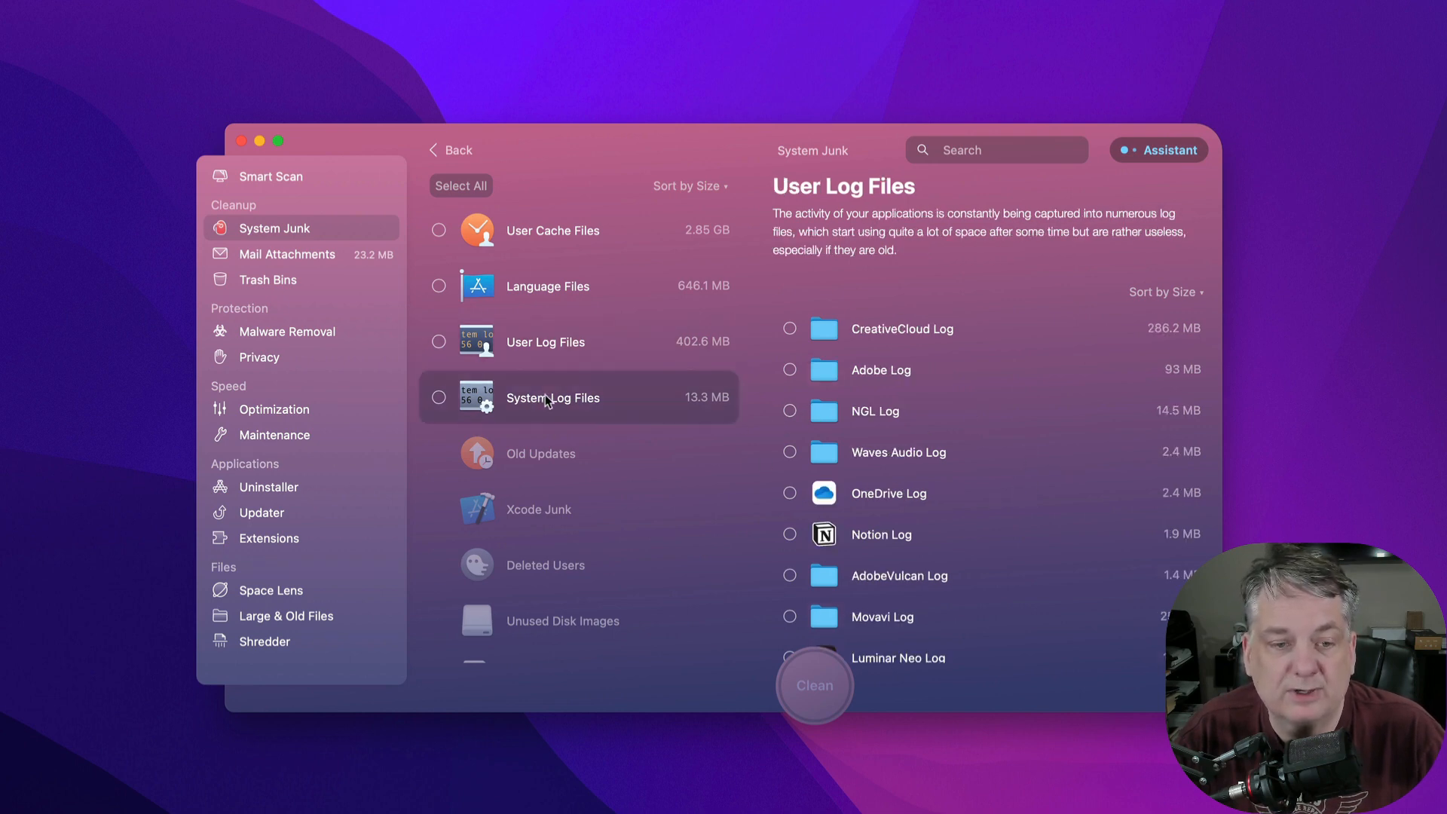
click(552, 398)
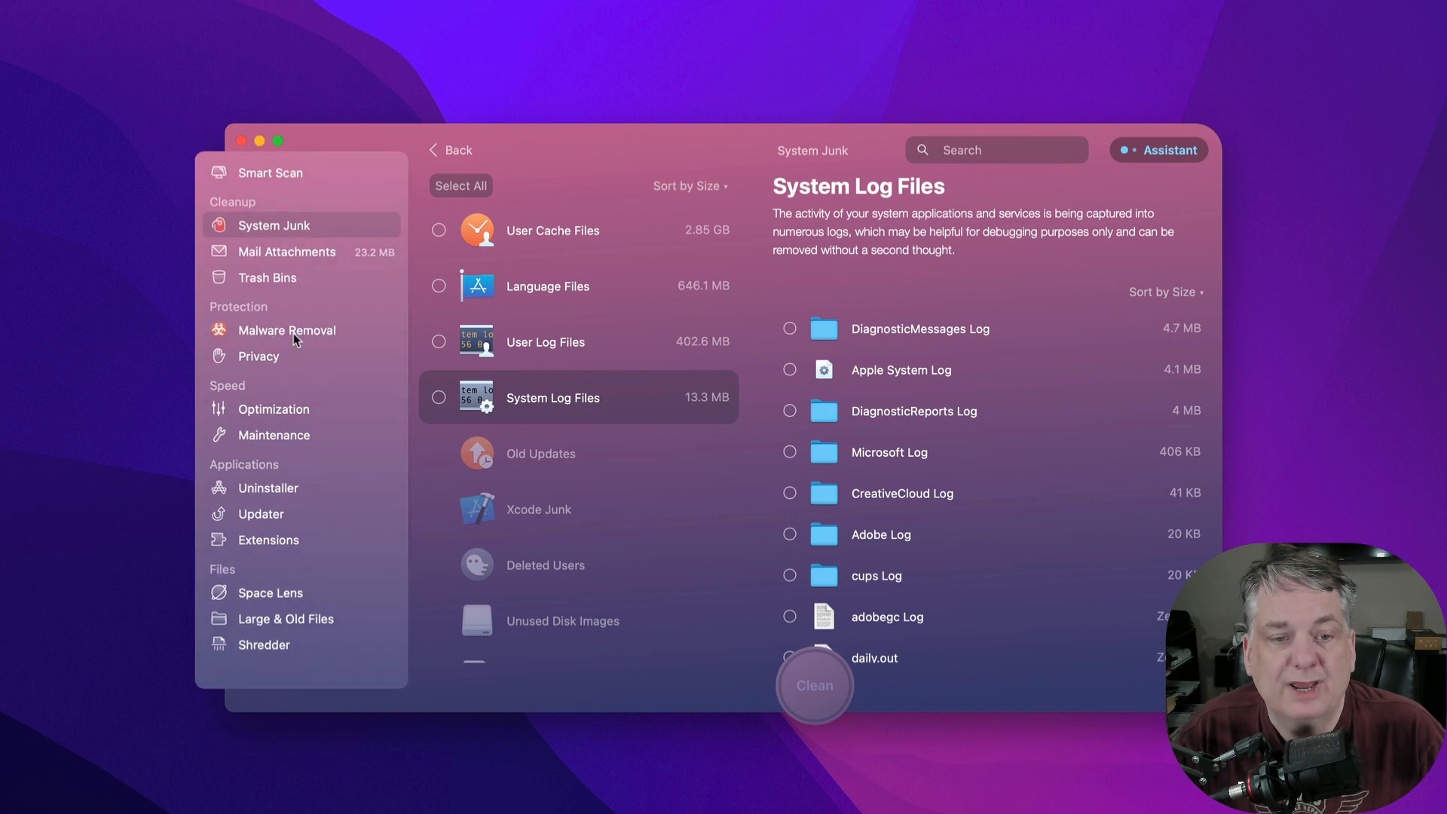
Browse Malware Removal, Privacy and Optimization with all 44 login items, then reach Maintenance.
click(287, 329)
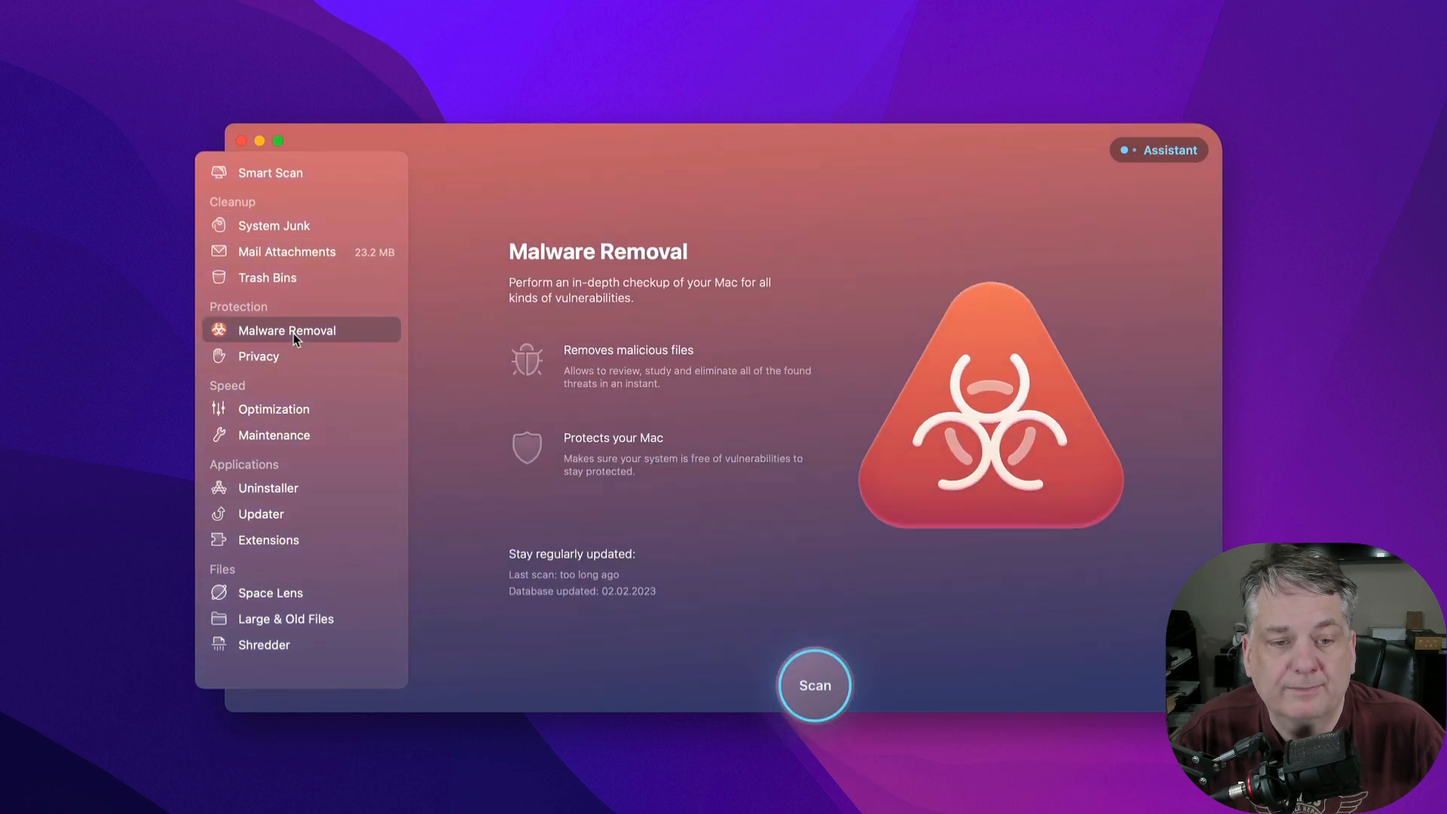
click(258, 357)
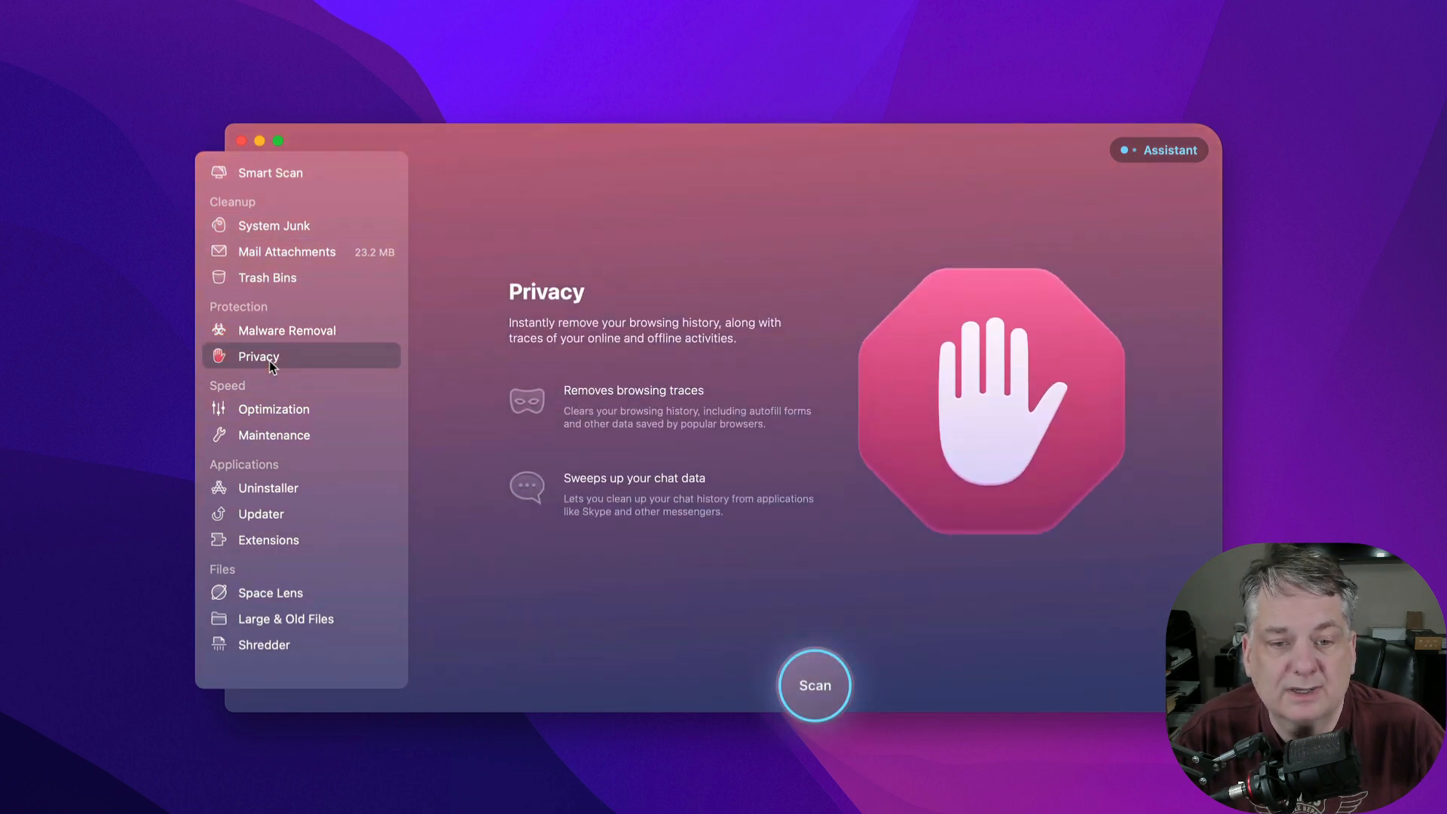
mouse_move(286, 407)
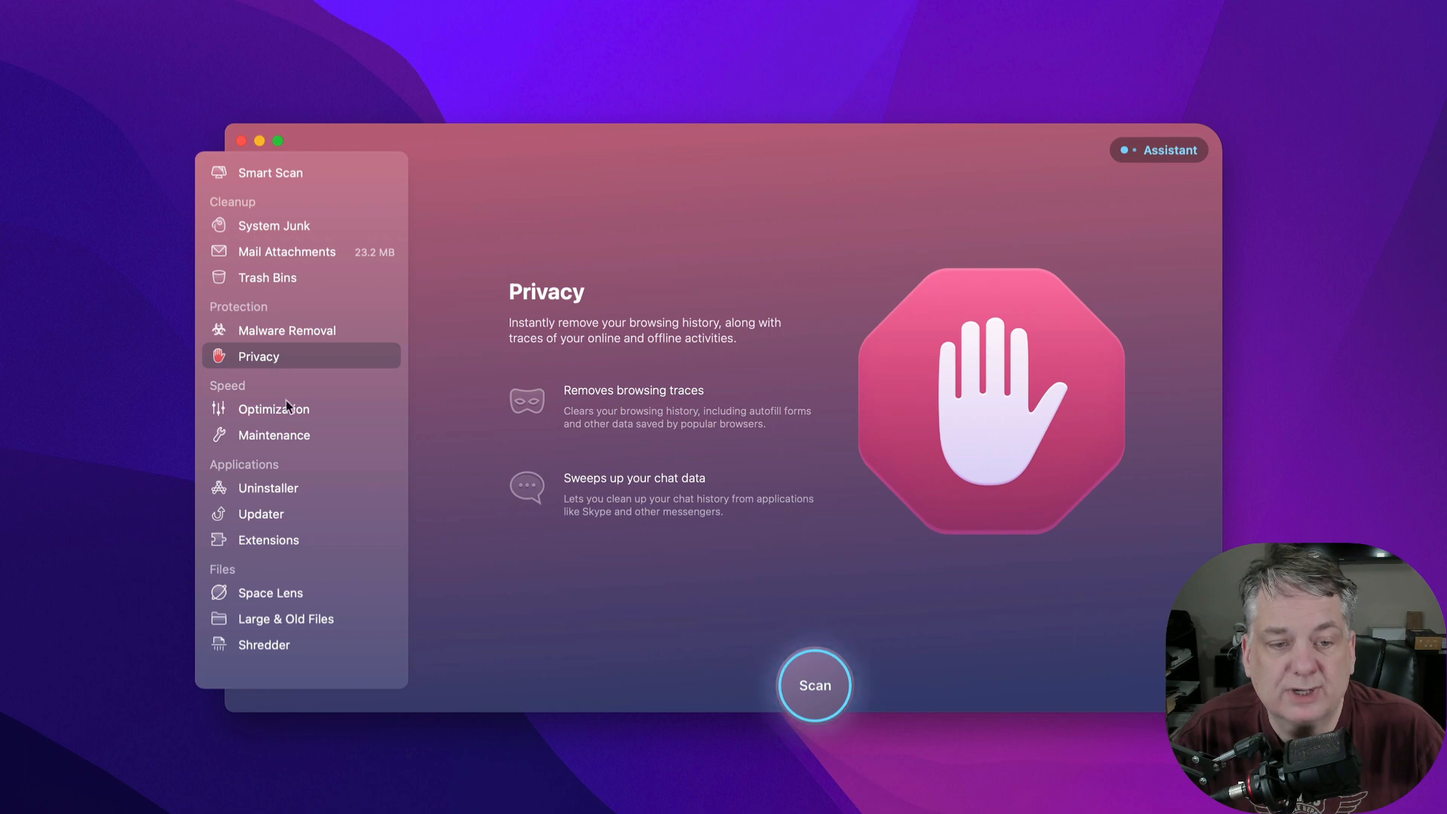
click(273, 408)
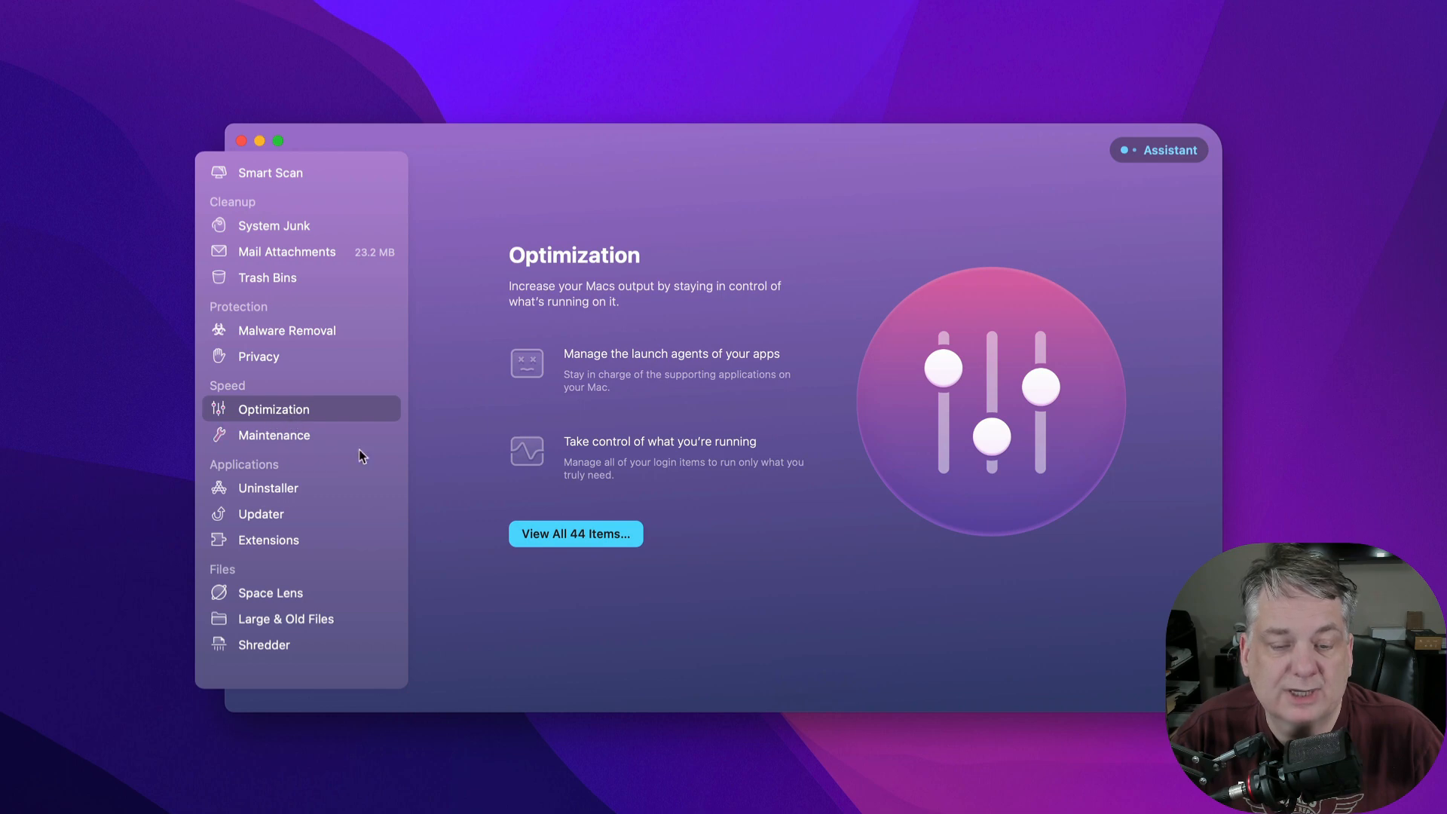
click(575, 534)
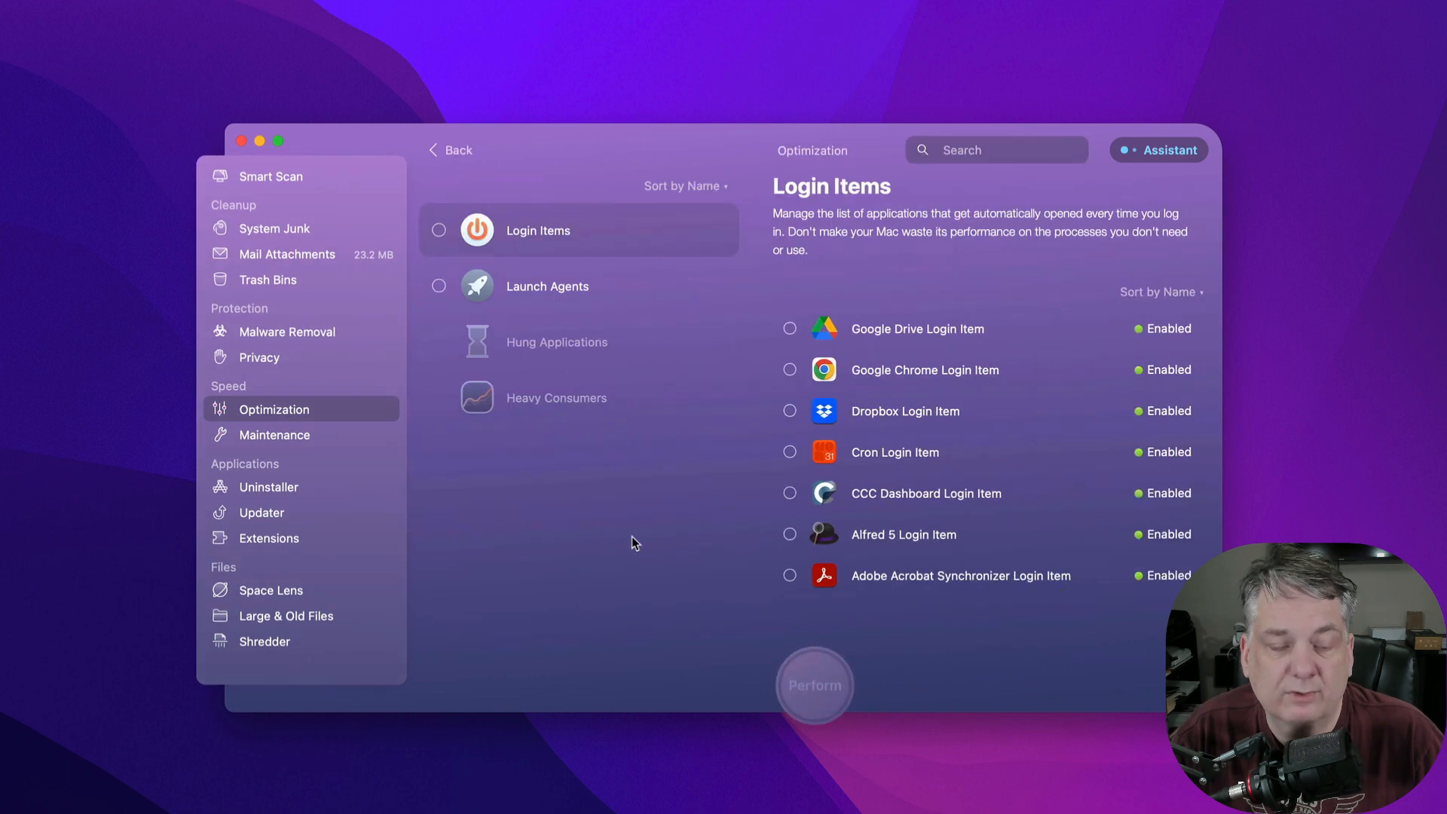
mouse_move(835, 445)
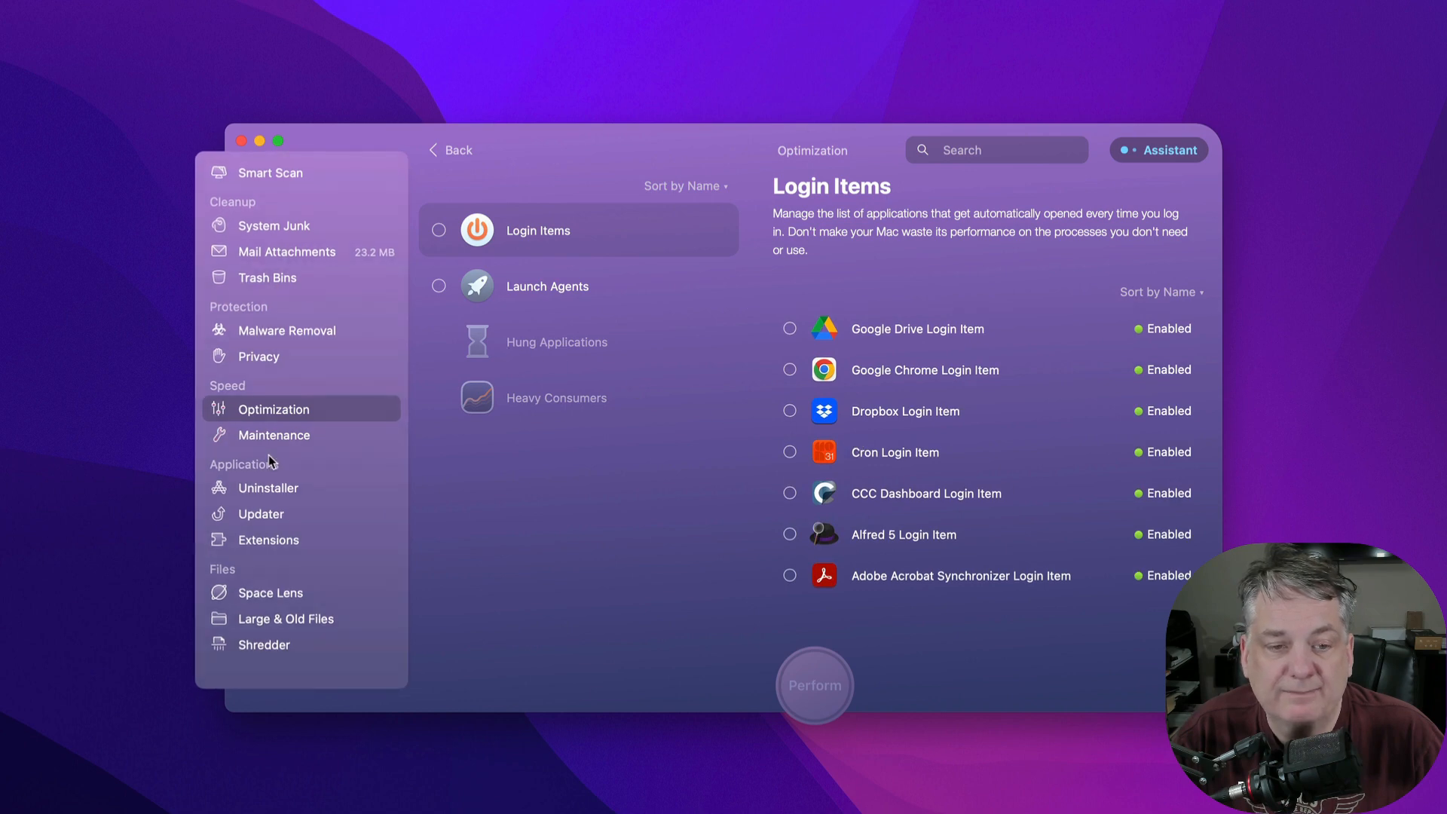
click(275, 435)
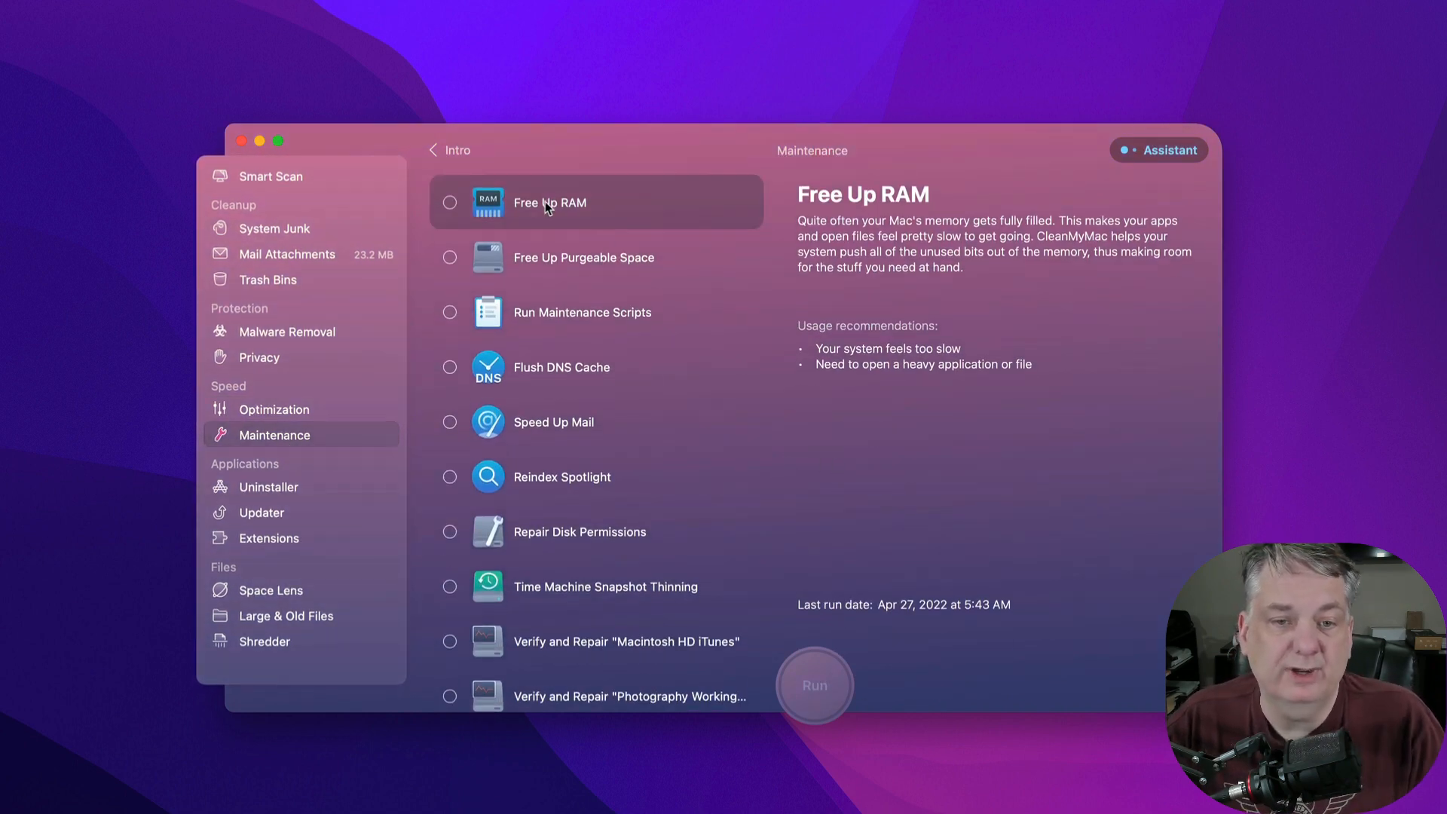
Read the Run Maintenance Scripts, Speed Up Mail and Repair Disk Permissions descriptions, then reach Uninstaller.
click(583, 257)
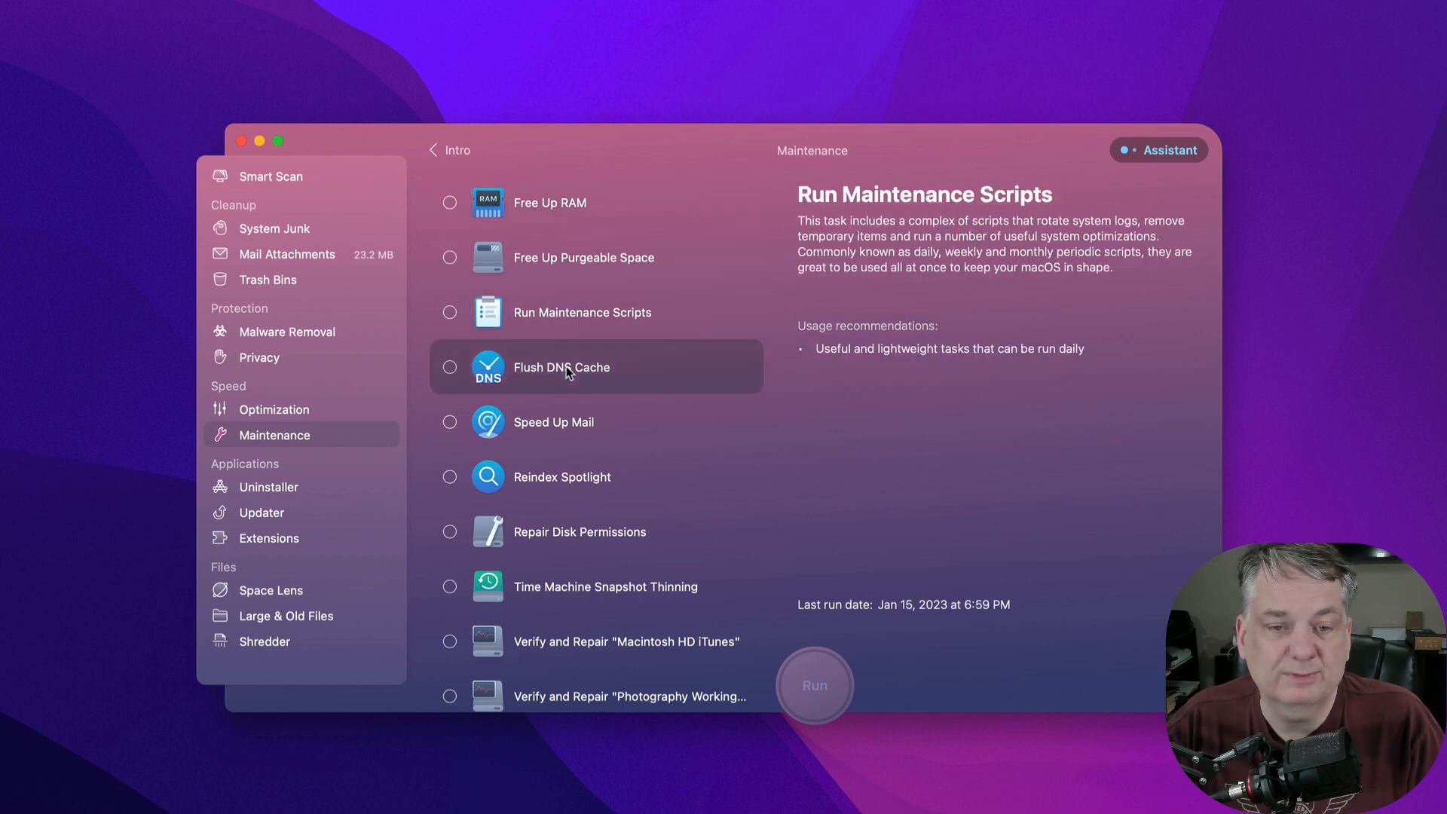
click(554, 422)
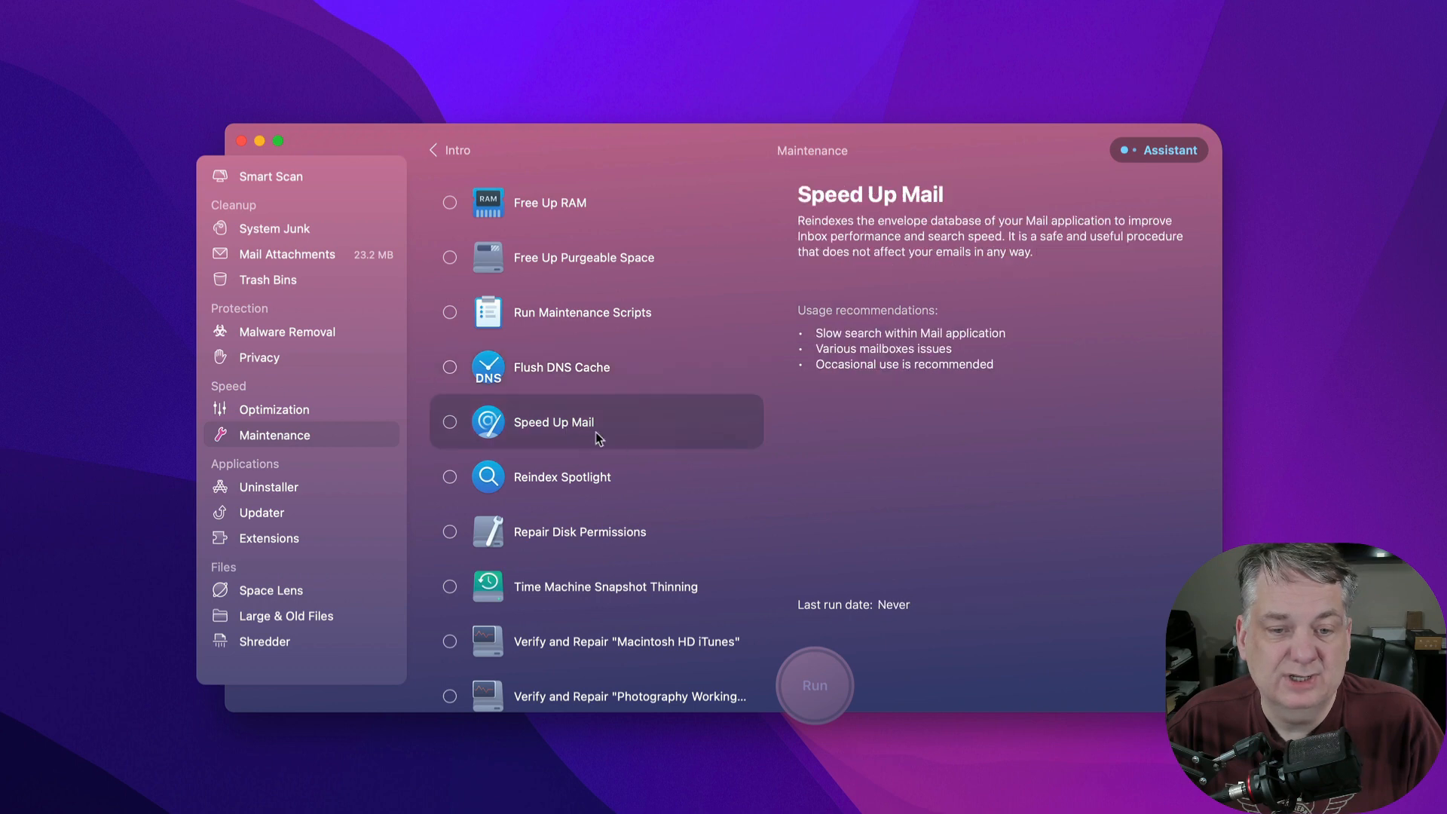
click(561, 476)
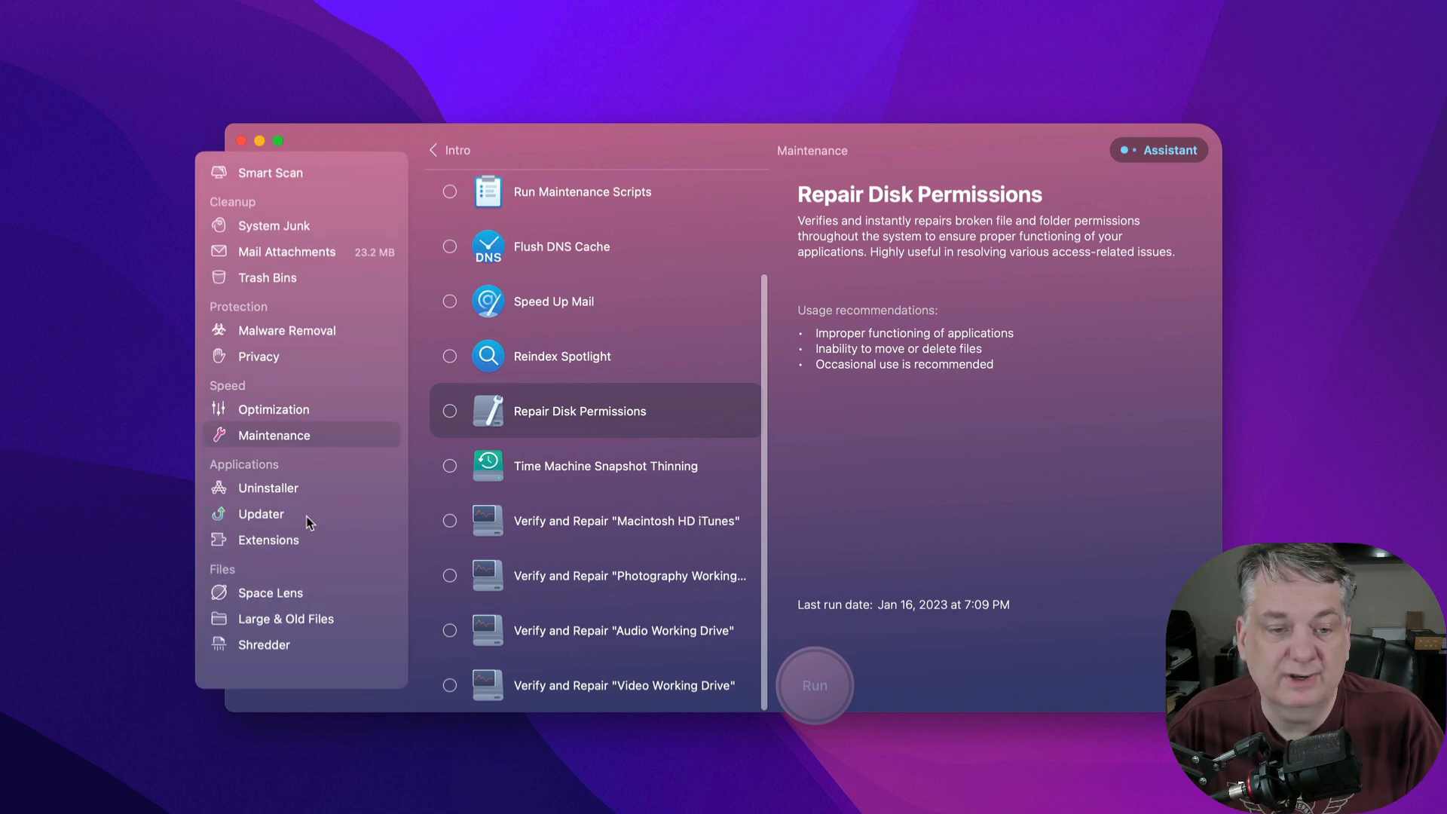
click(269, 487)
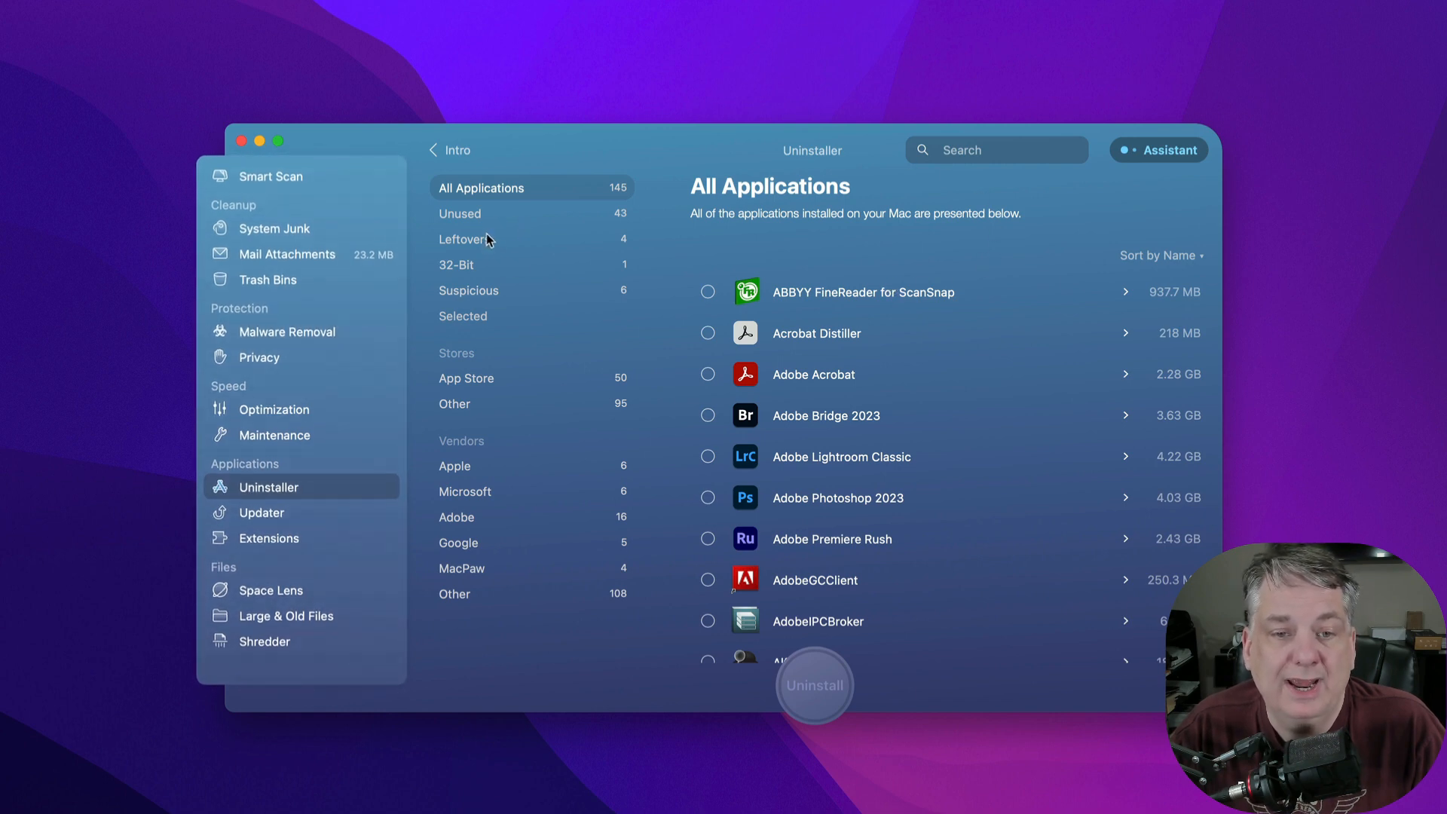
mouse_move(844, 330)
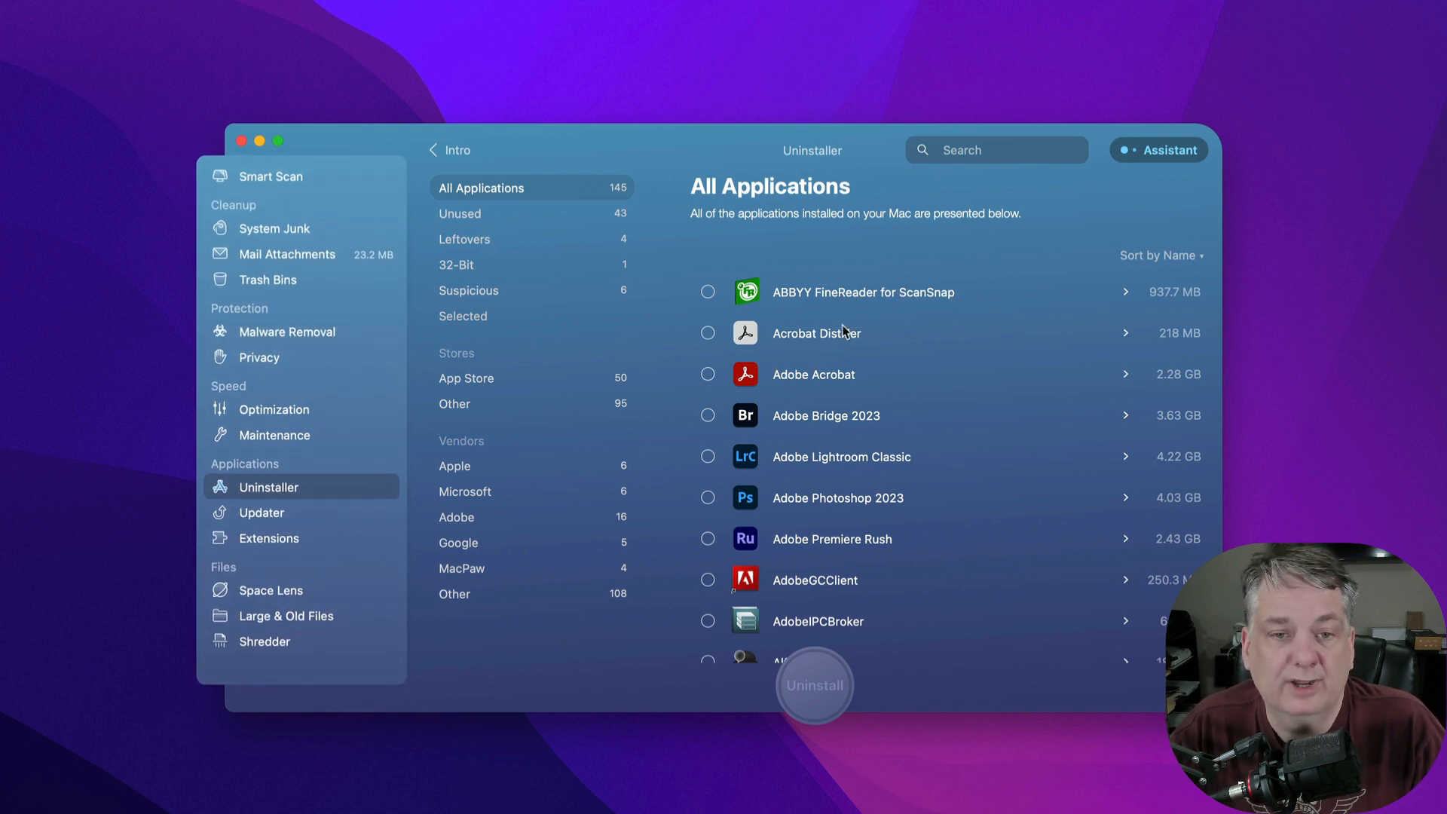
mouse_move(792, 414)
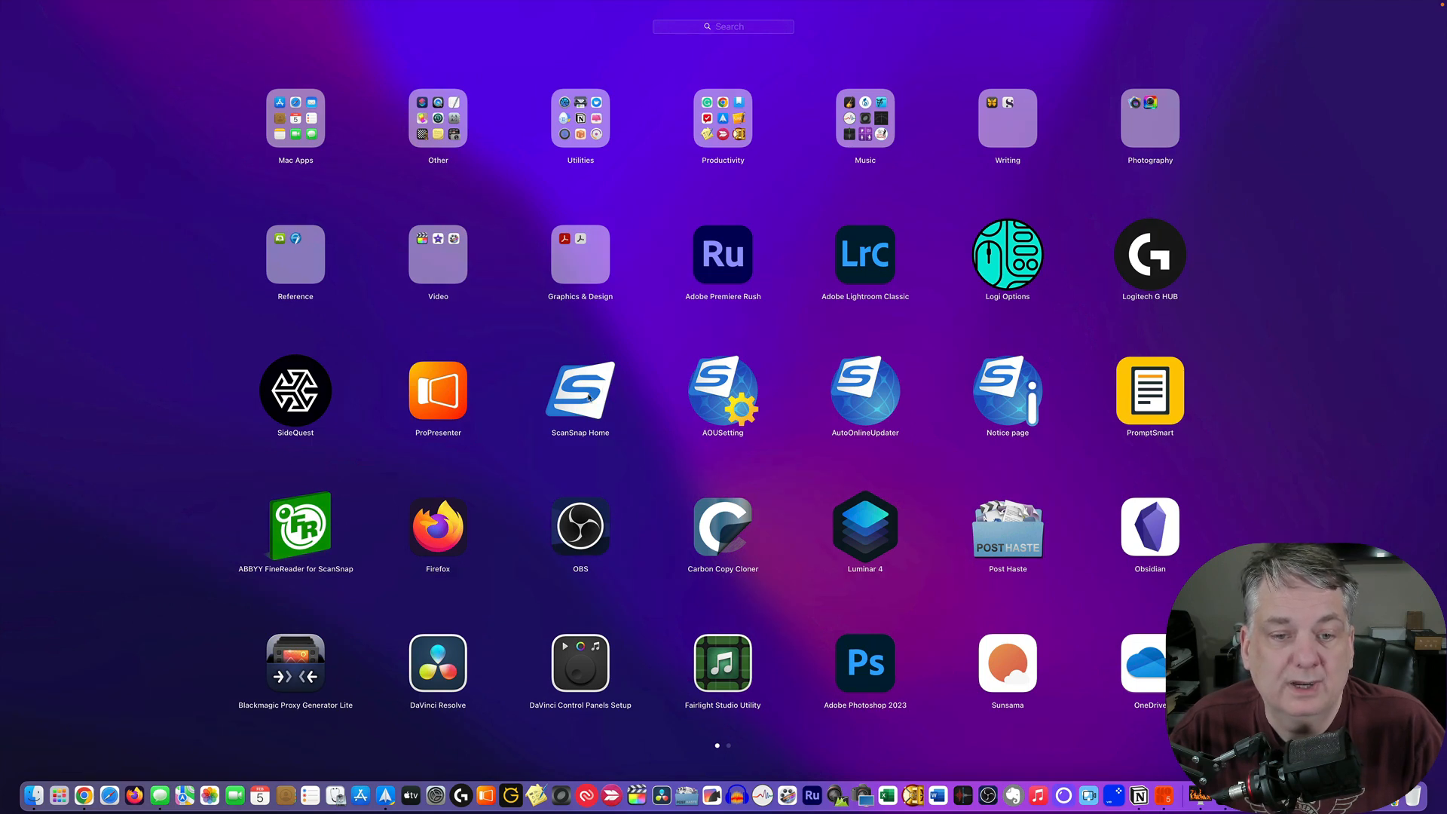
mouse_move(549, 362)
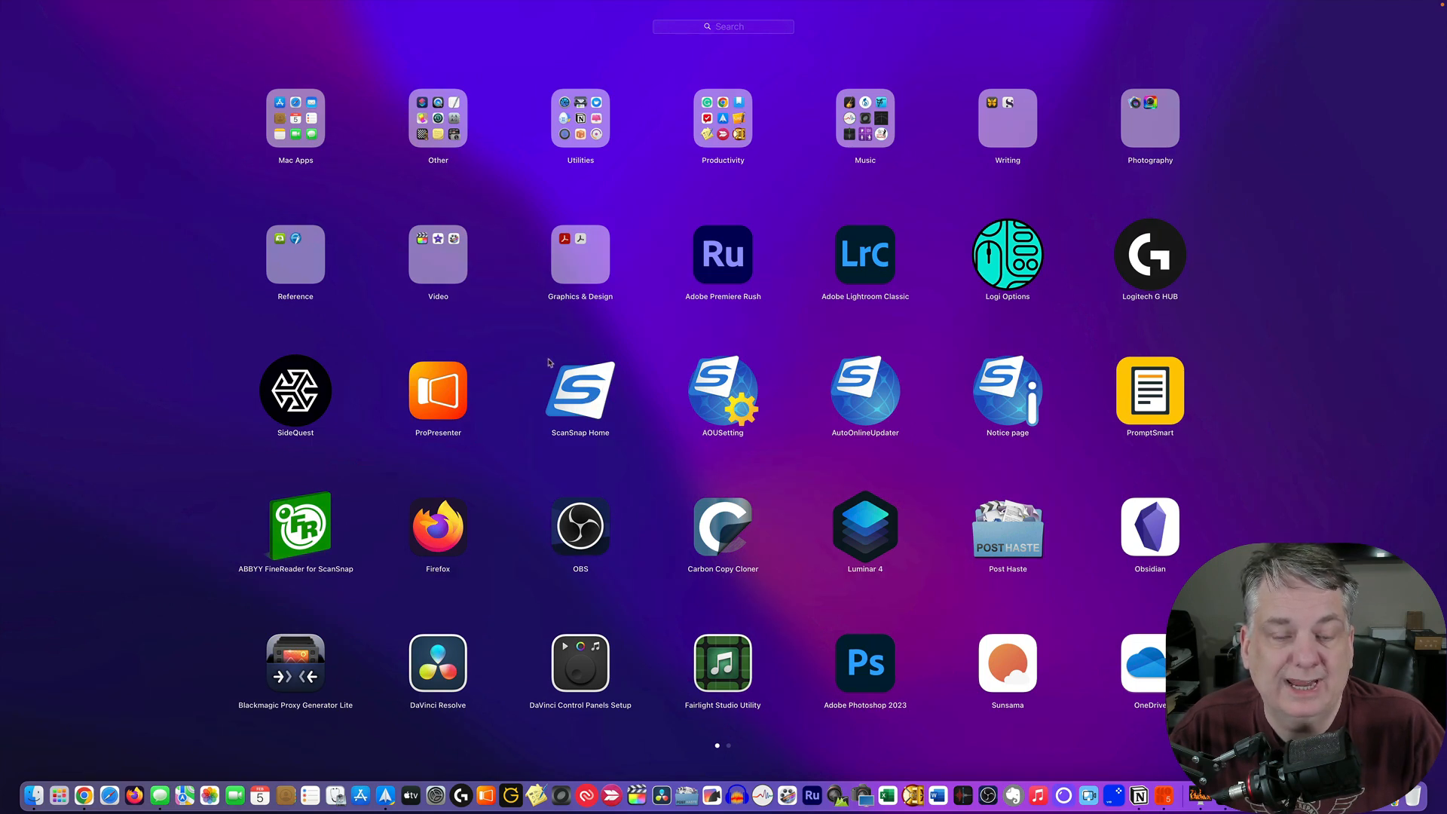
mouse_move(581, 369)
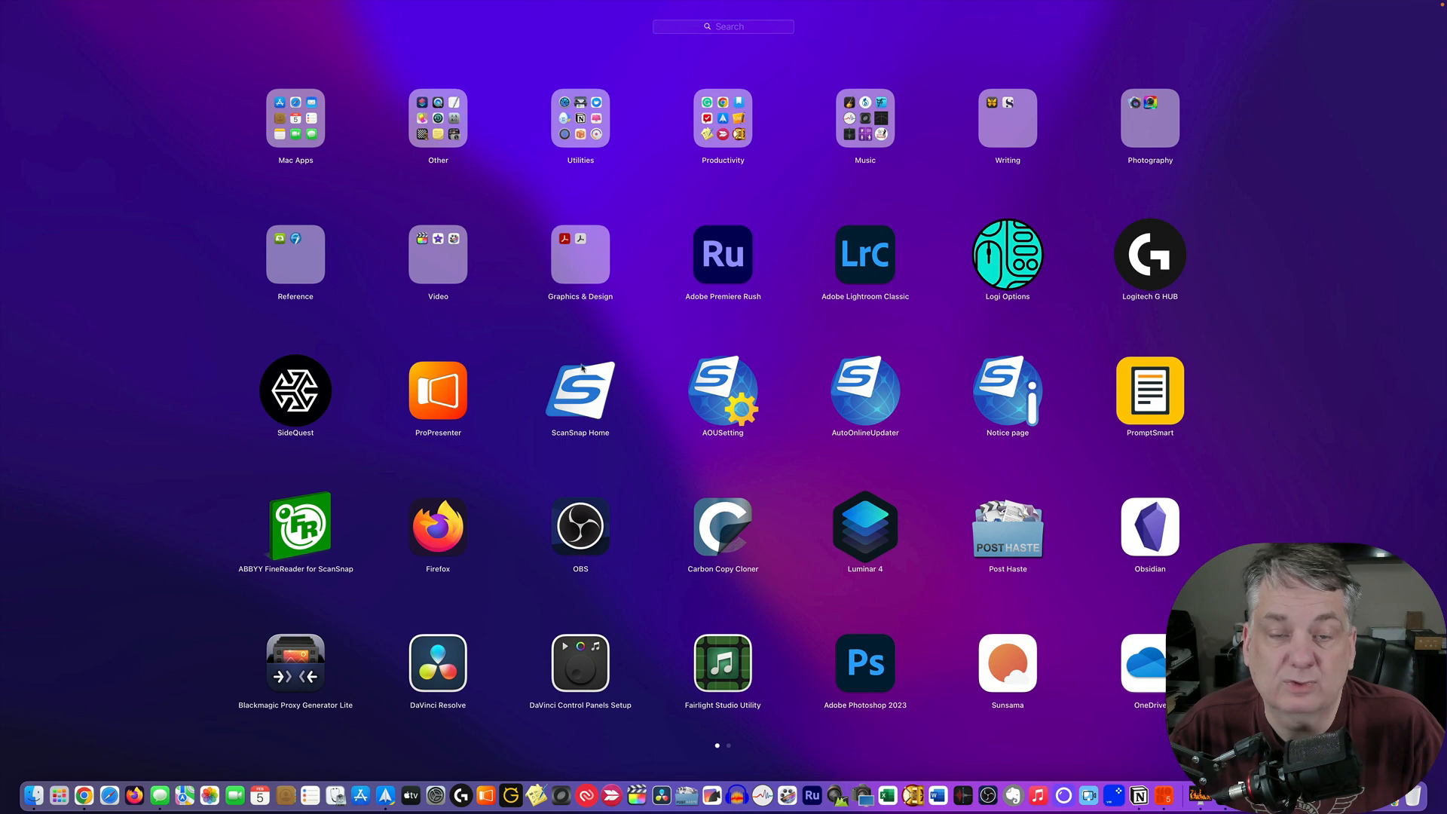
mouse_move(579, 374)
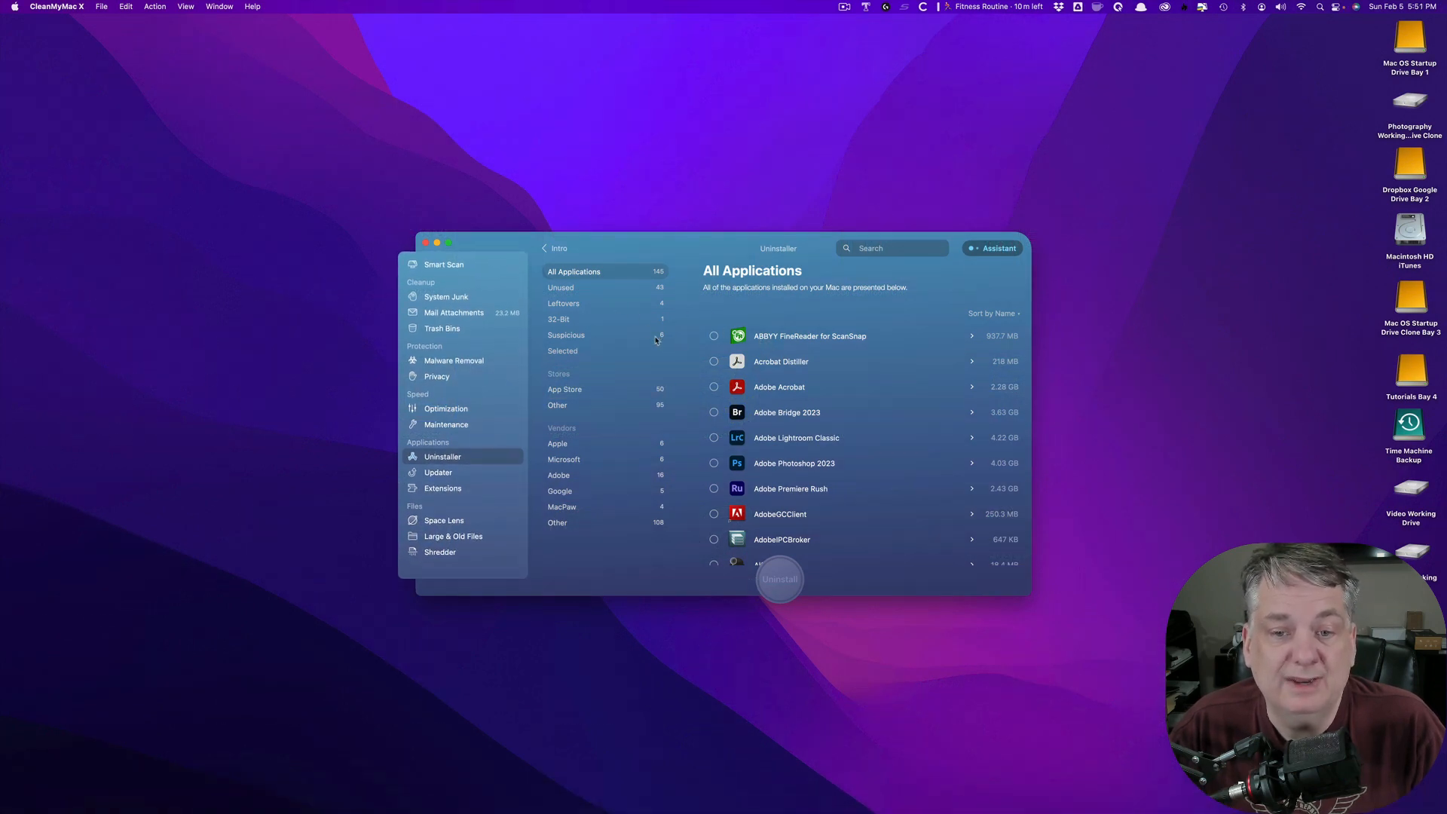
mouse_move(129, 625)
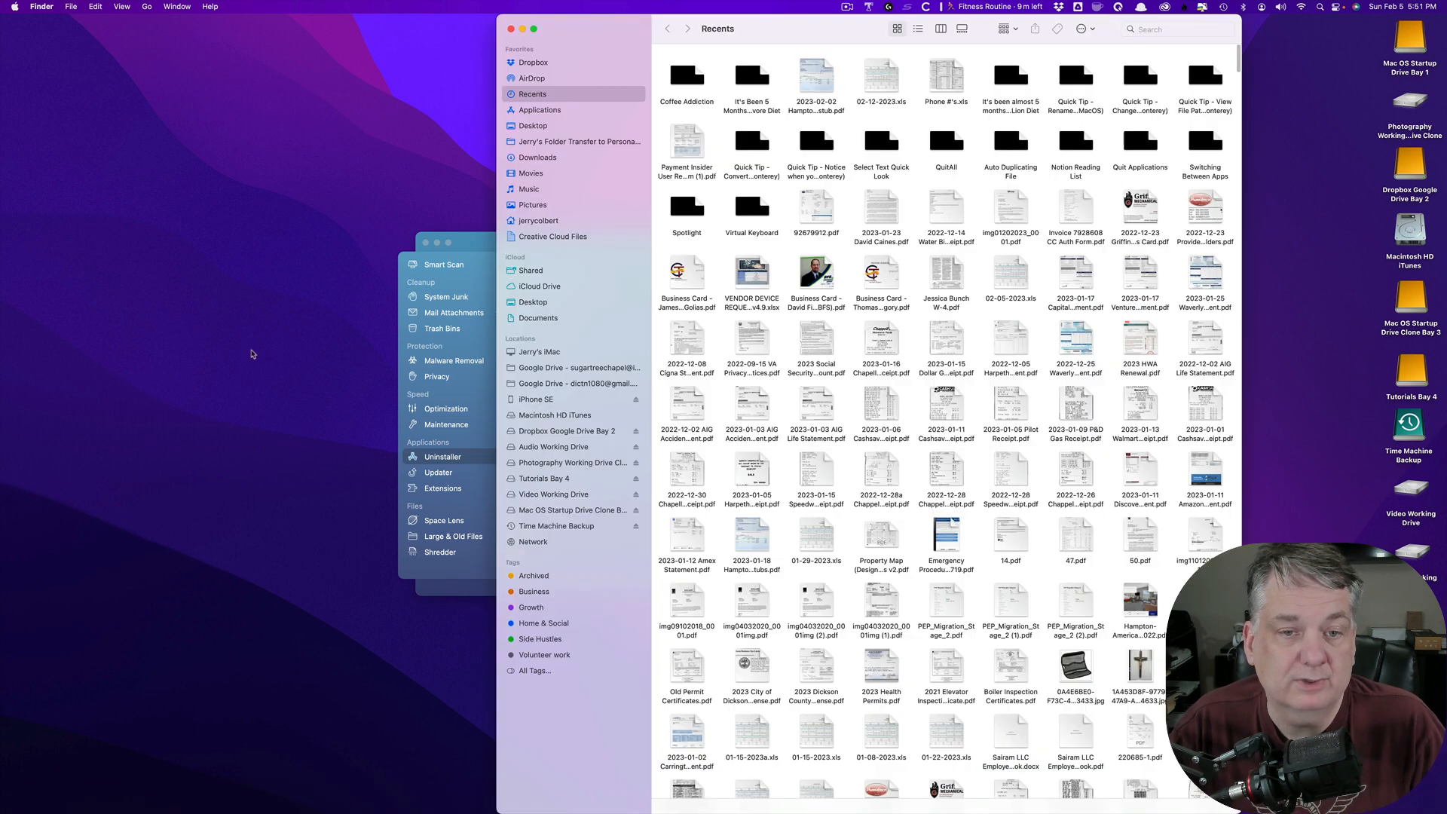
Bring up a Finder window on Recents over the Uninstaller list.
click(539, 110)
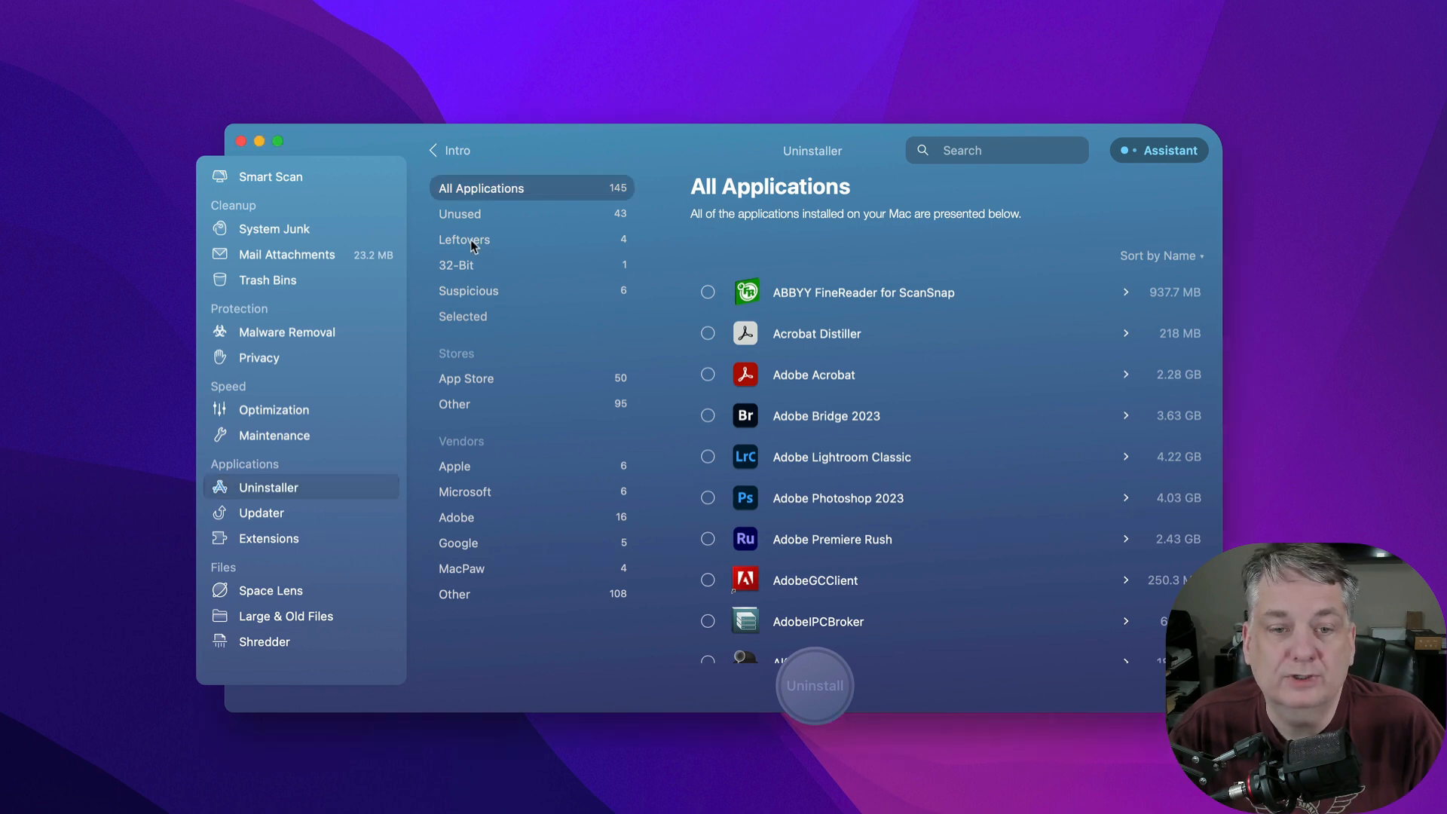
Uninstall the globallibrary and ScanSnap leftovers (20 KB) and return to the 145-app list.
click(464, 239)
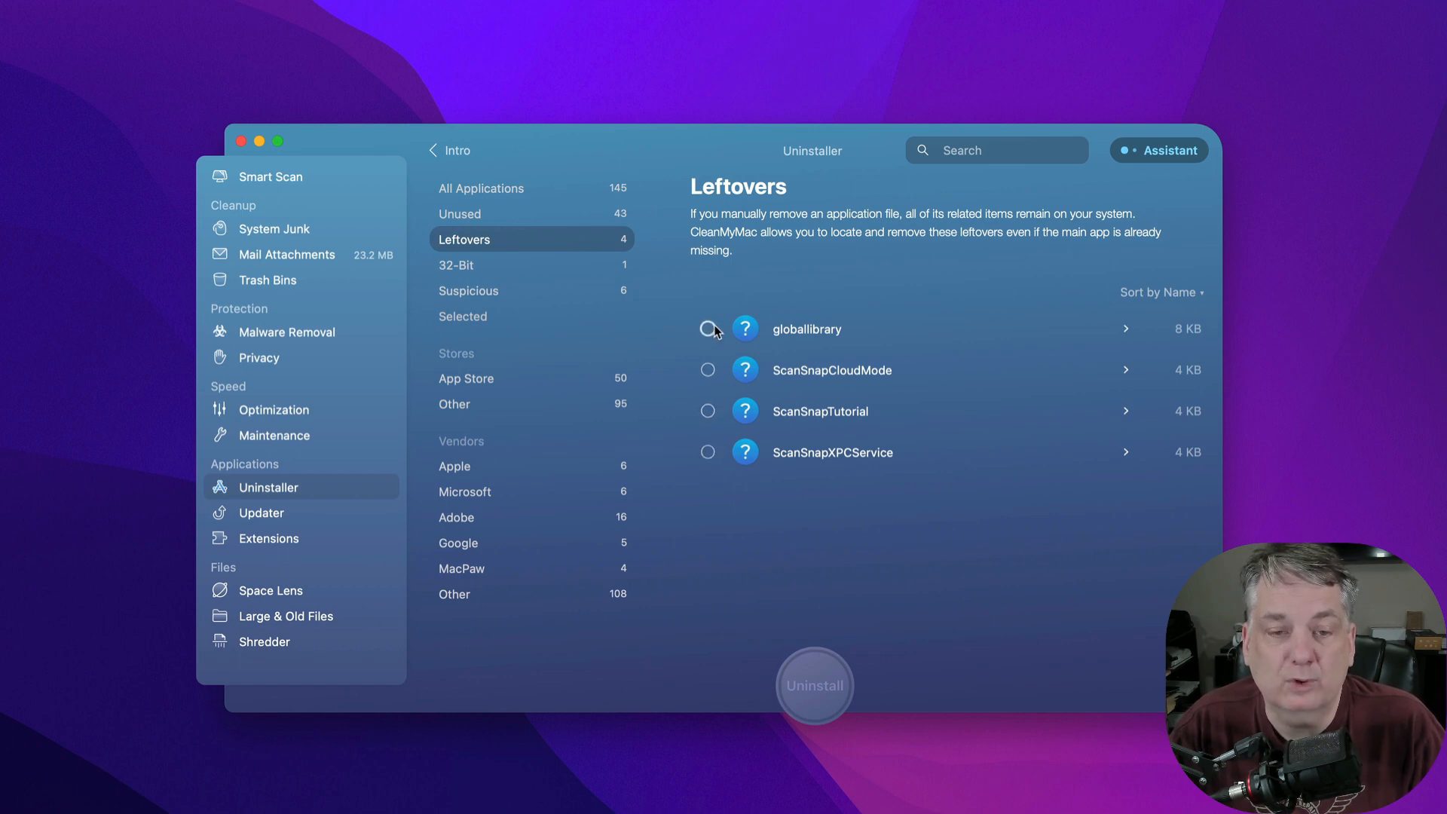
click(708, 328)
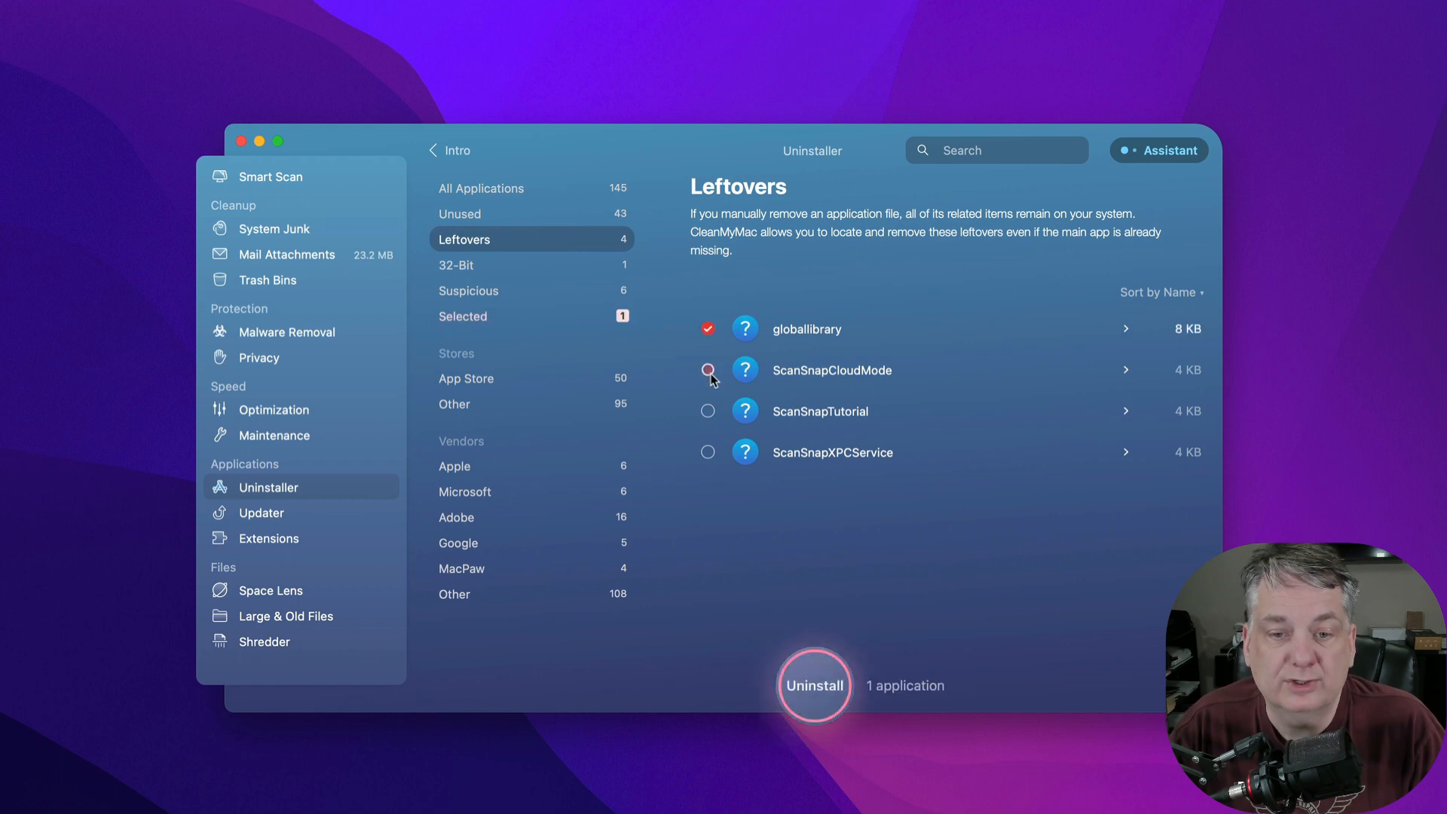
click(707, 370)
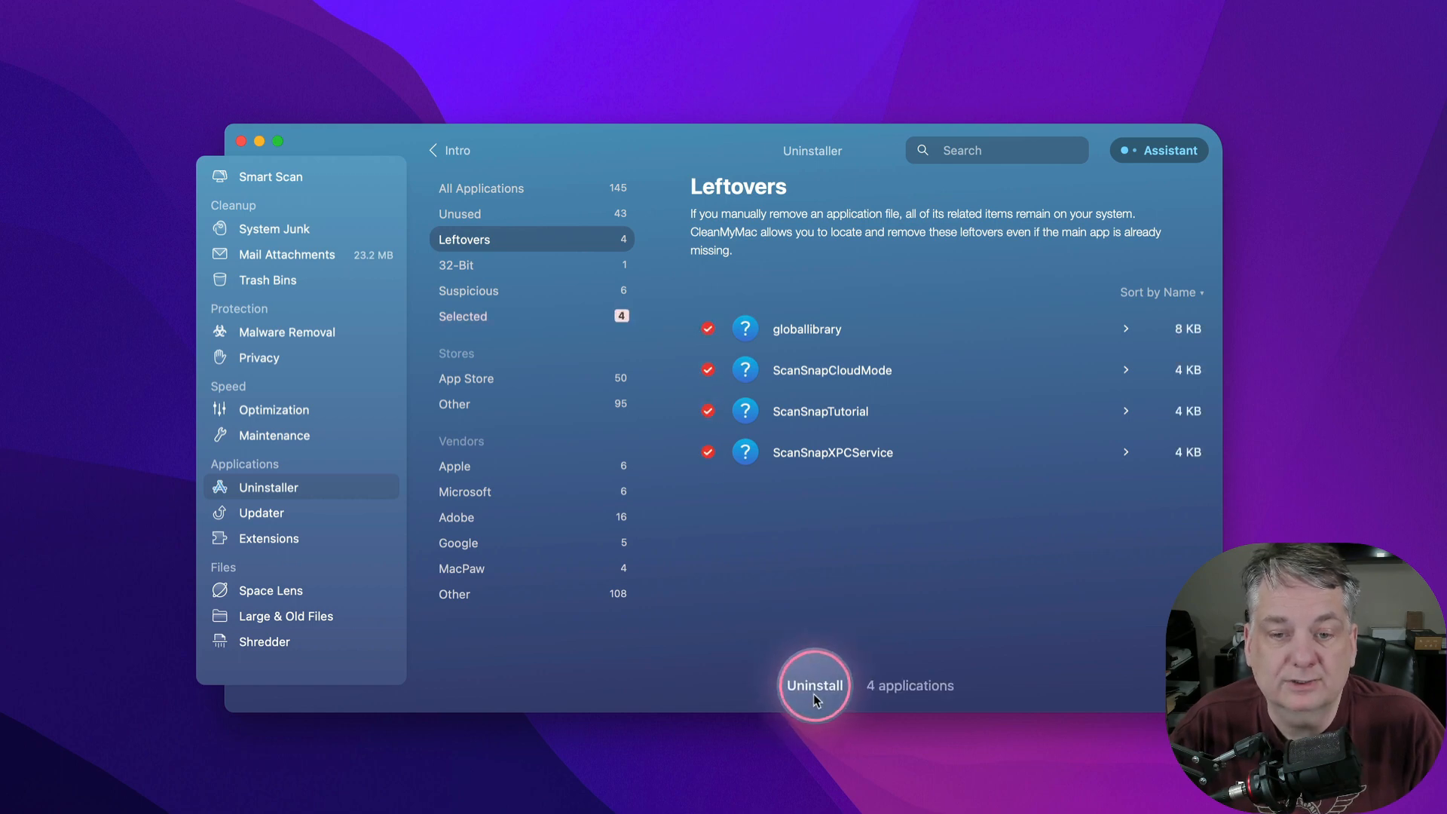
click(813, 685)
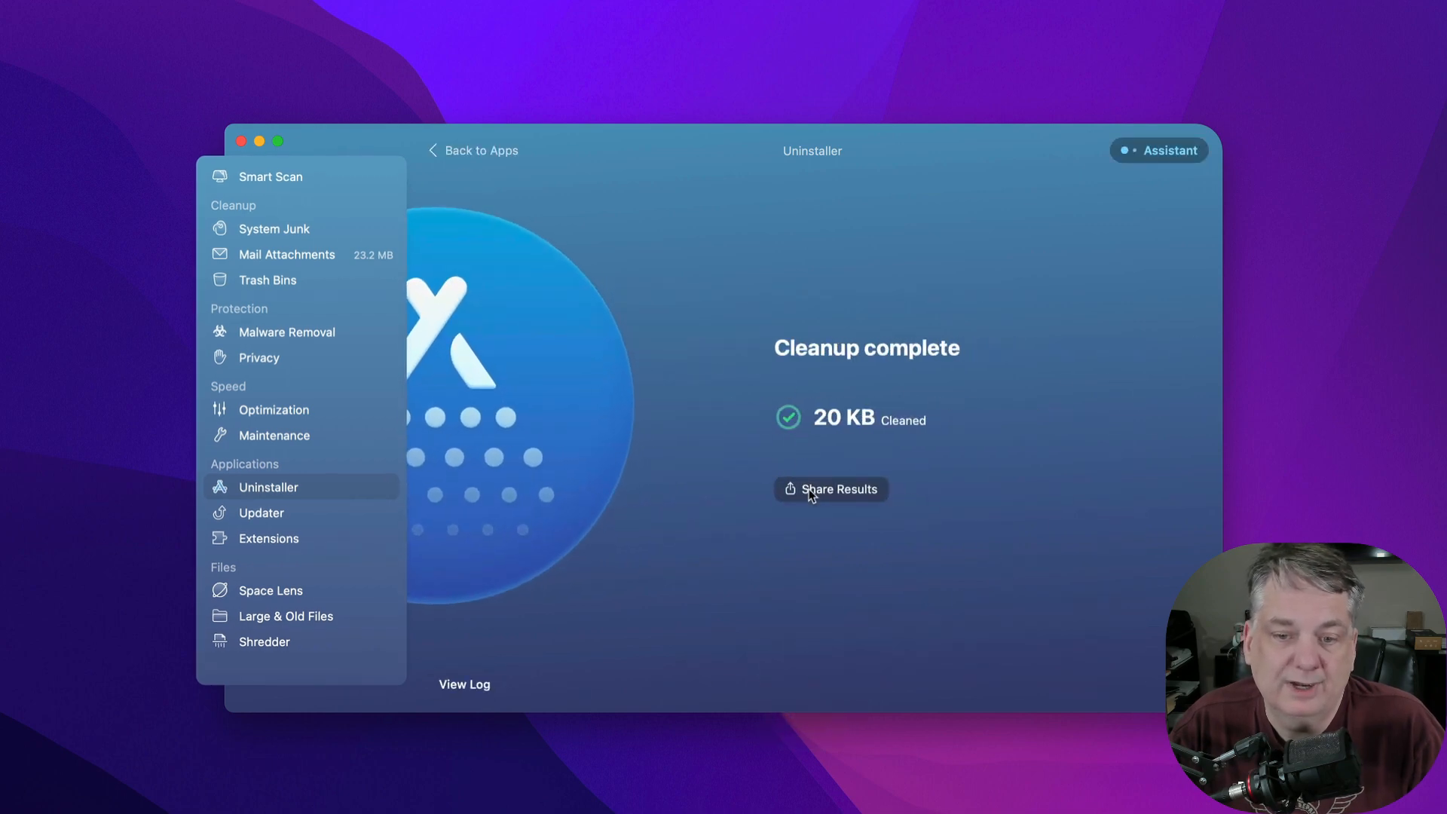
click(268, 486)
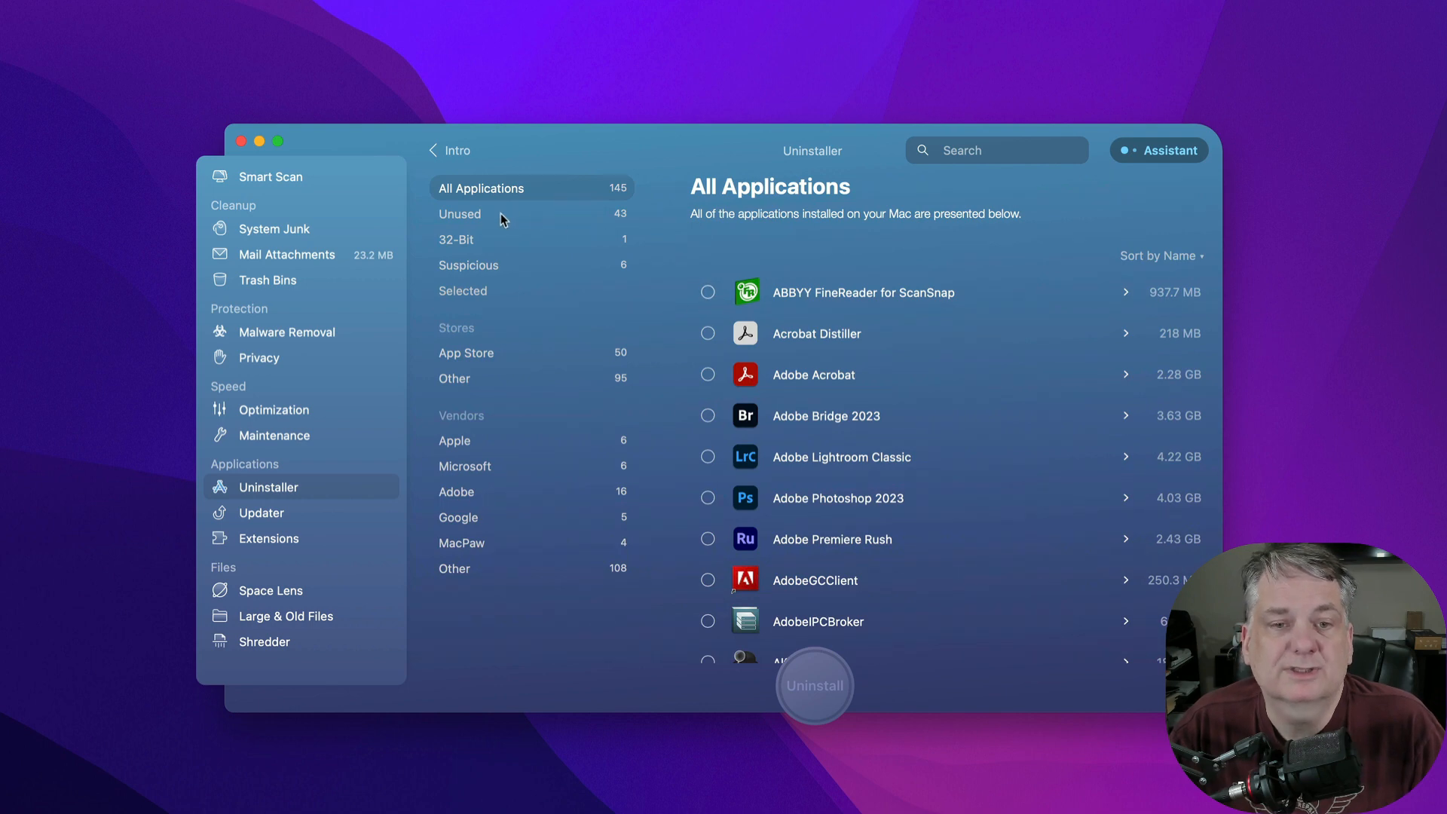
Browse the Unused (43), 32-Bit (1) and Suspicious (6) app lists in Uninstaller.
click(459, 213)
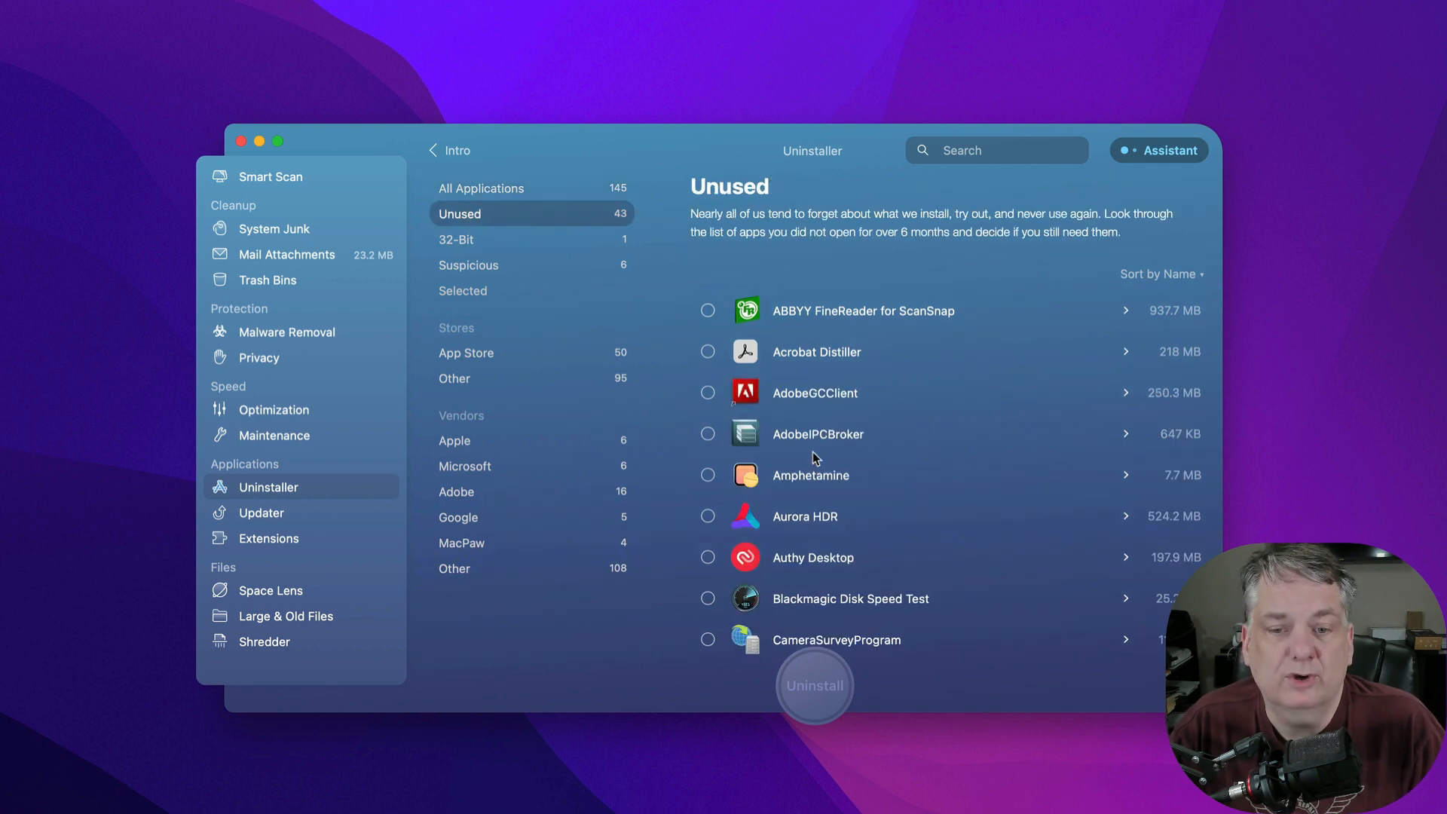
scroll(down, 3)
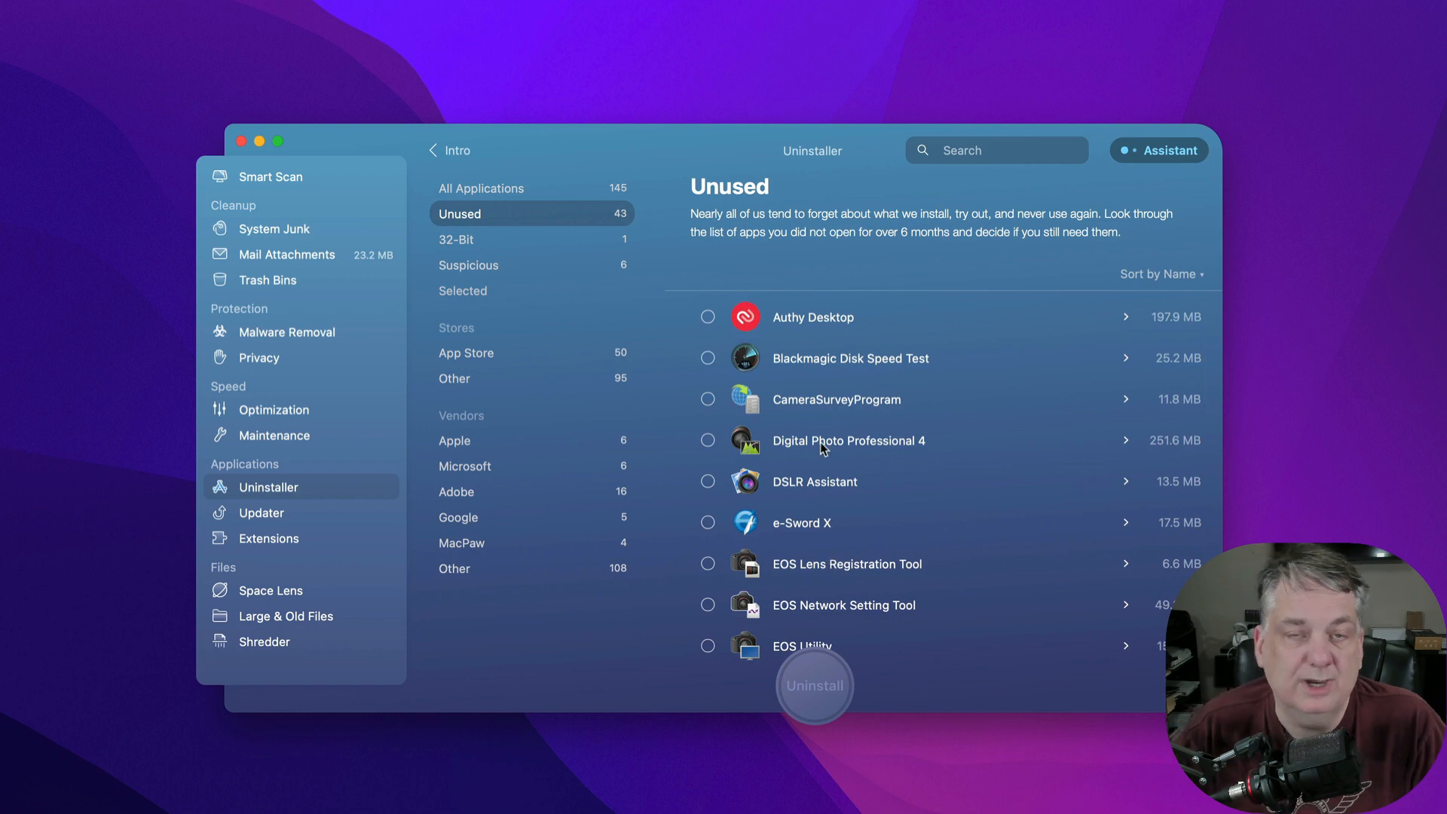
mouse_move(815, 441)
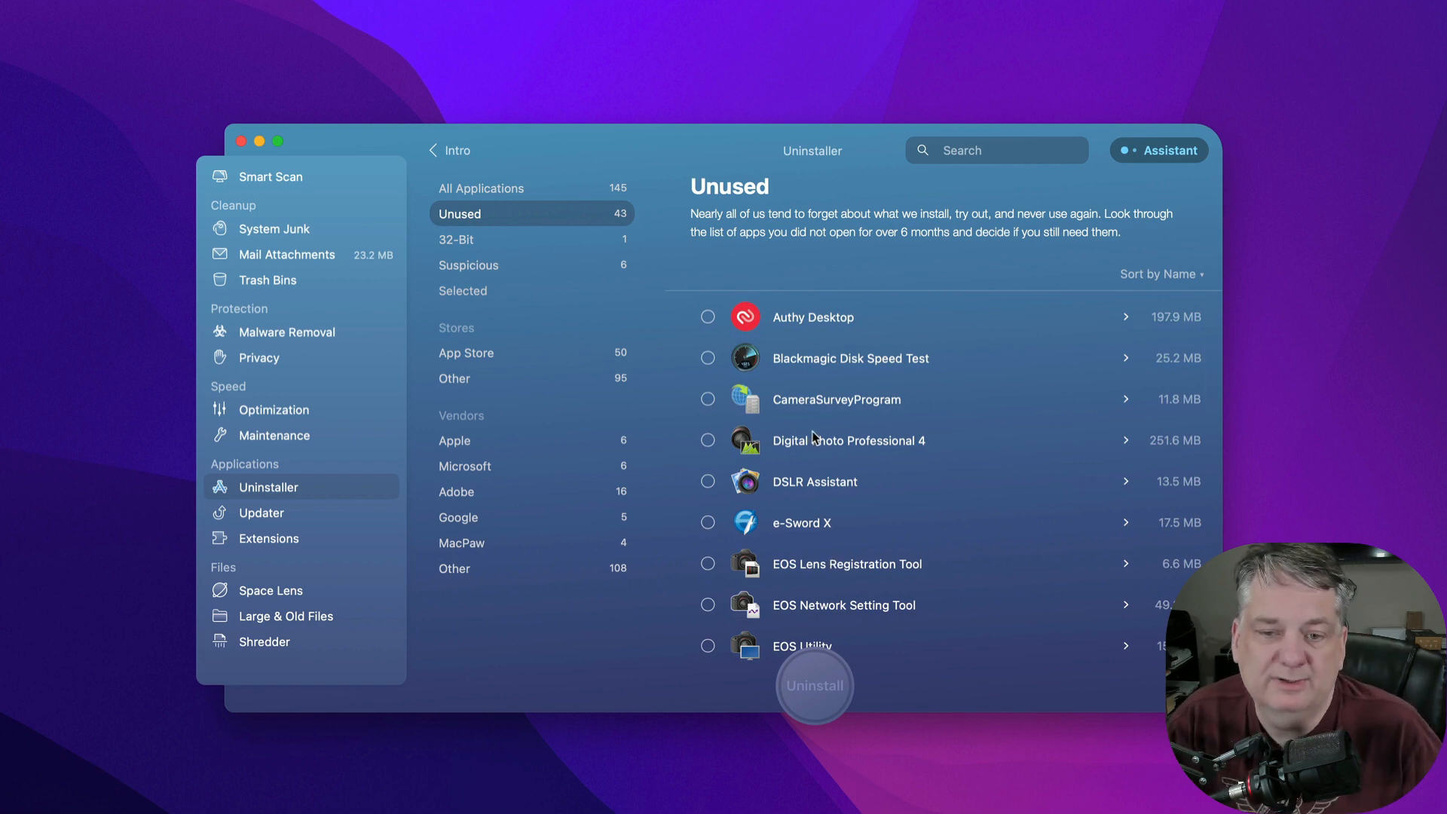
mouse_move(810, 362)
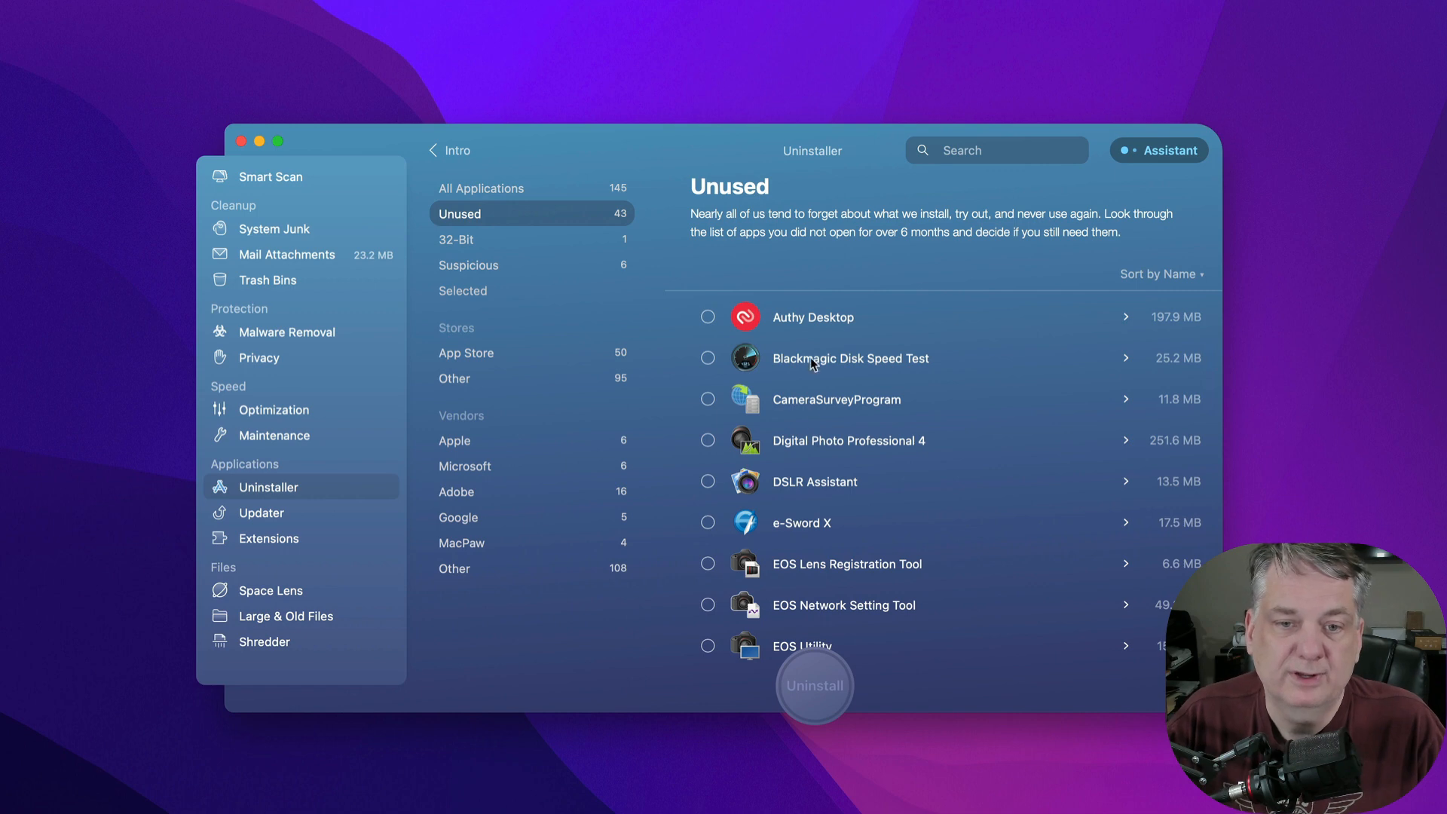
mouse_move(854, 513)
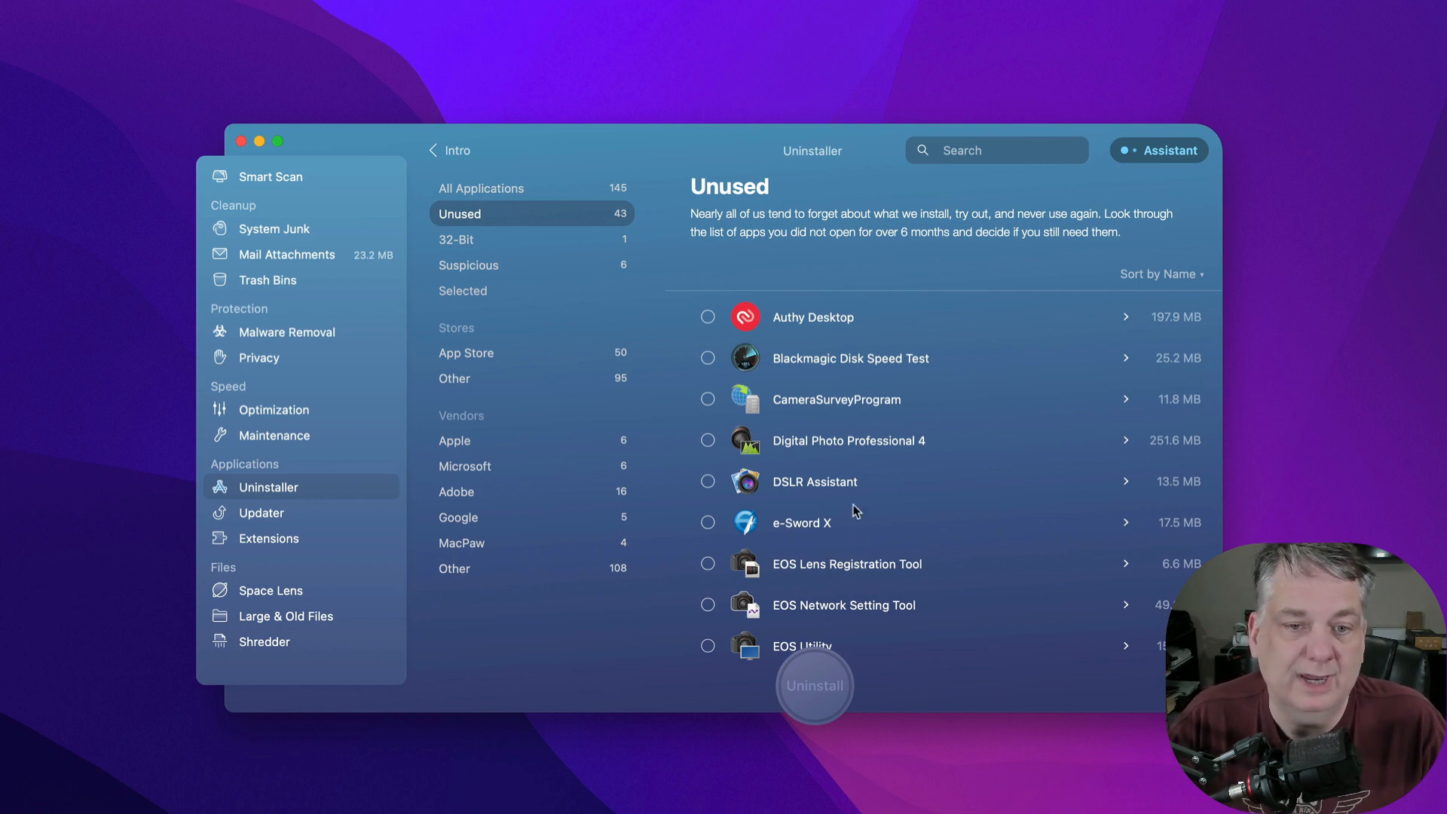
click(456, 238)
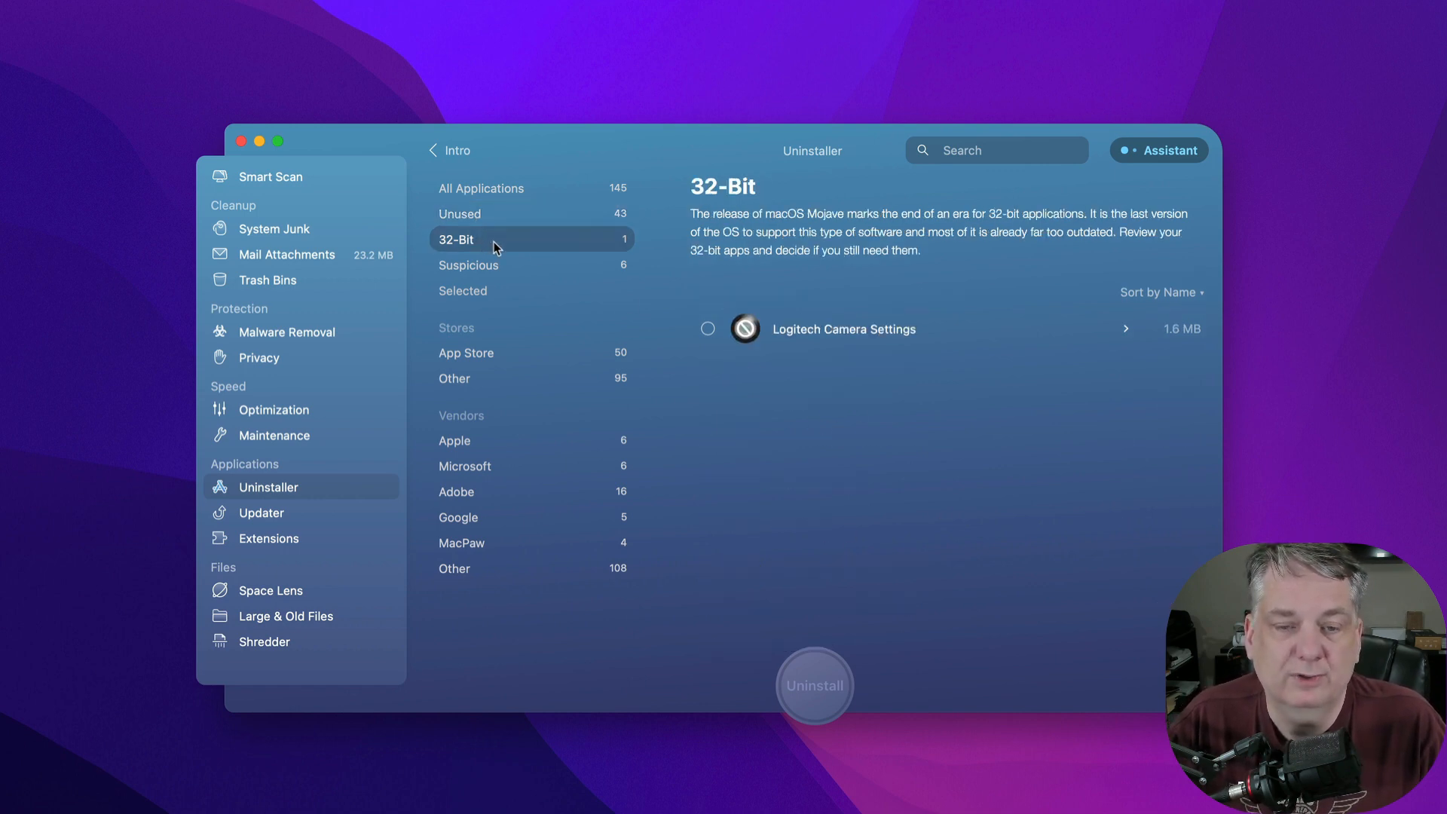
mouse_move(946, 493)
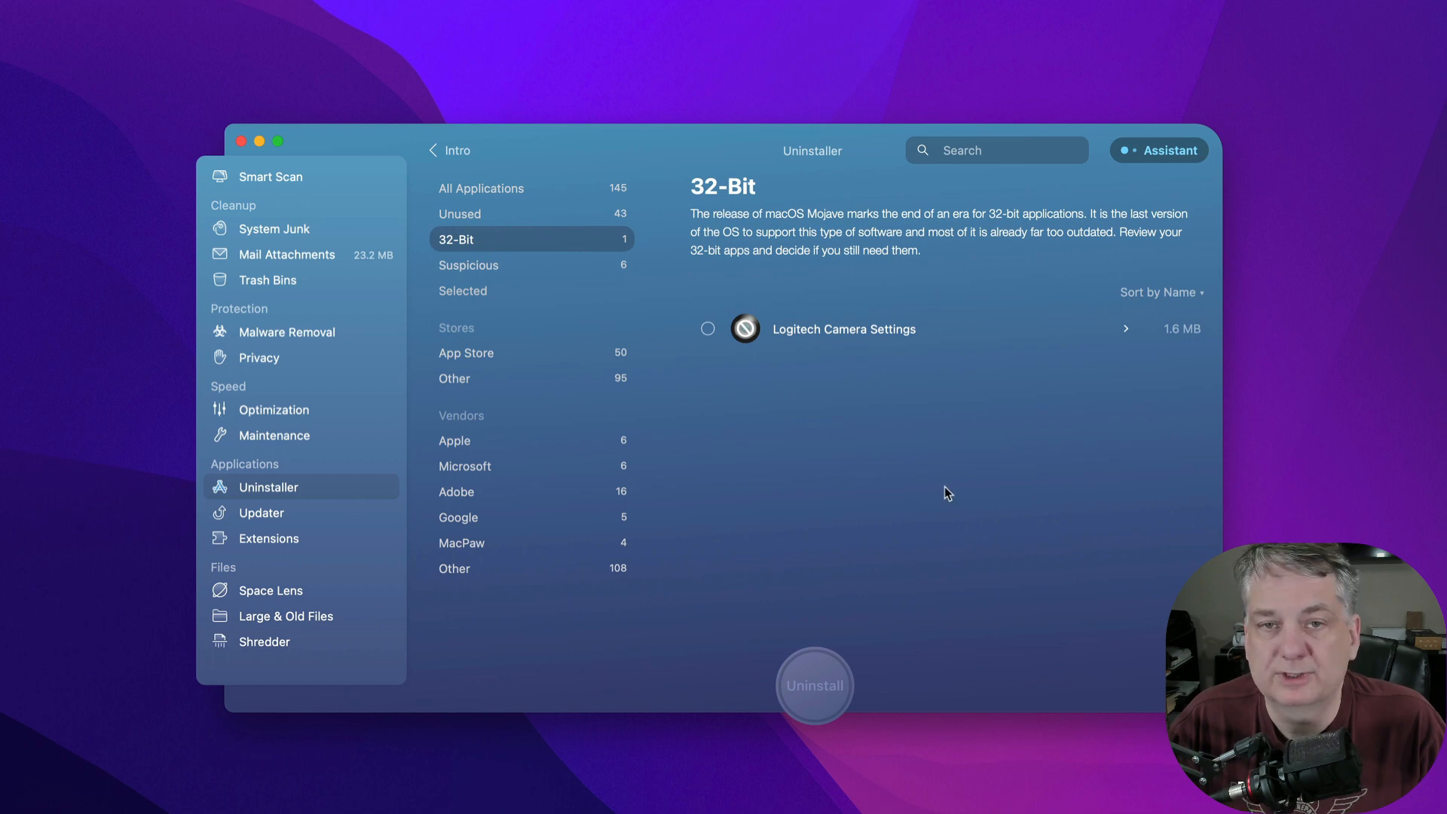
mouse_move(524, 271)
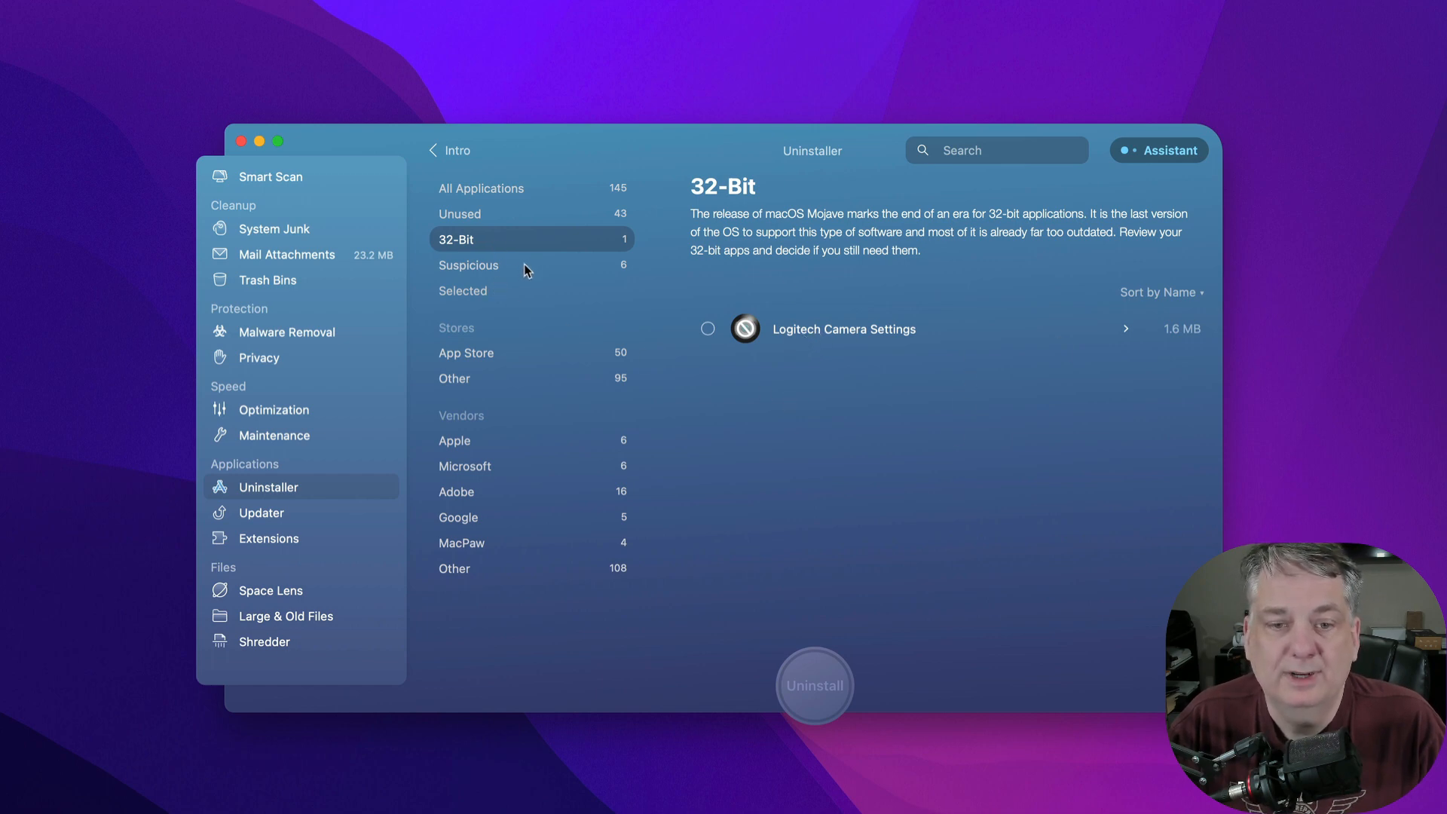
click(468, 264)
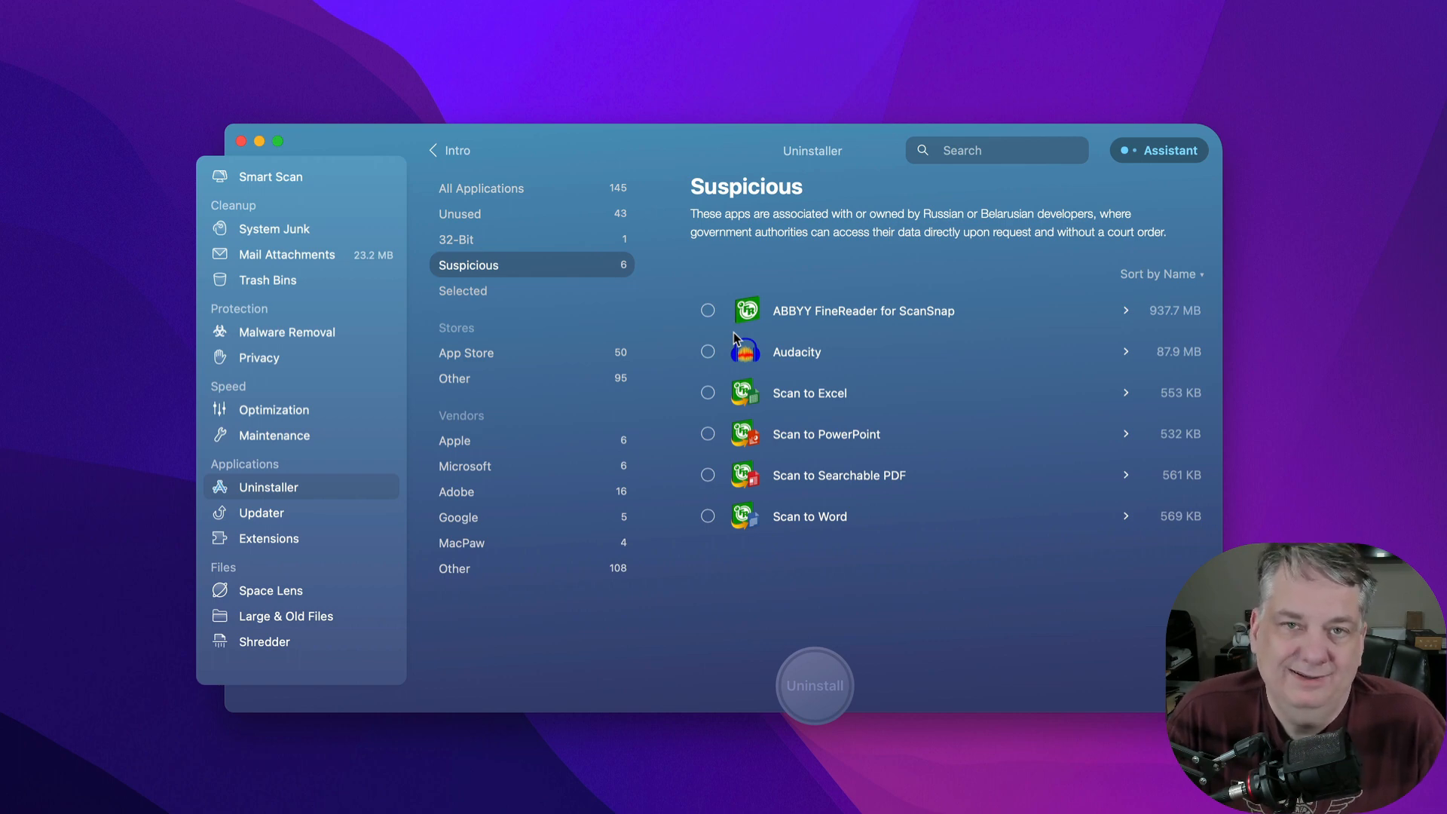
mouse_move(870, 208)
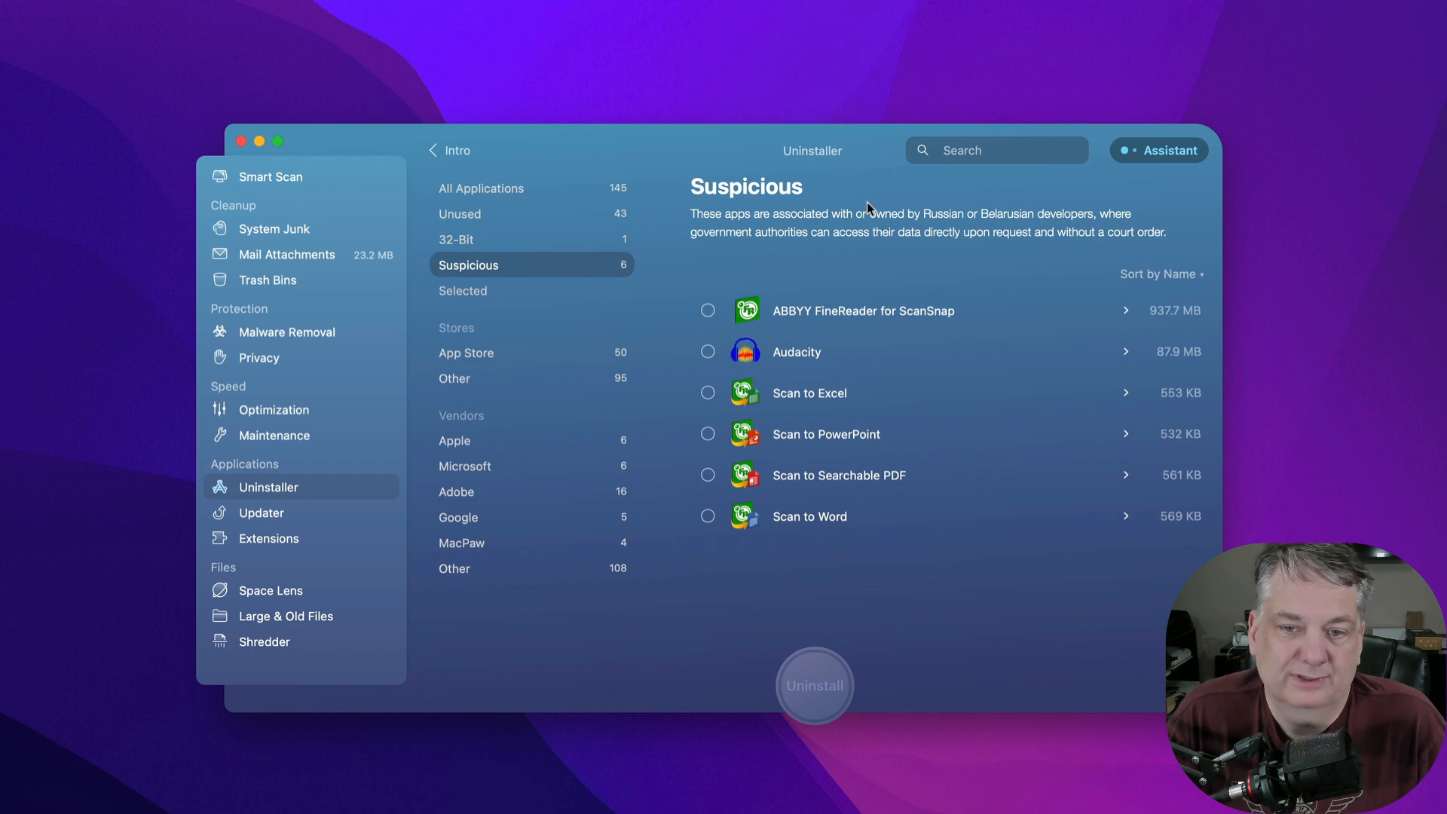
mouse_move(1013, 312)
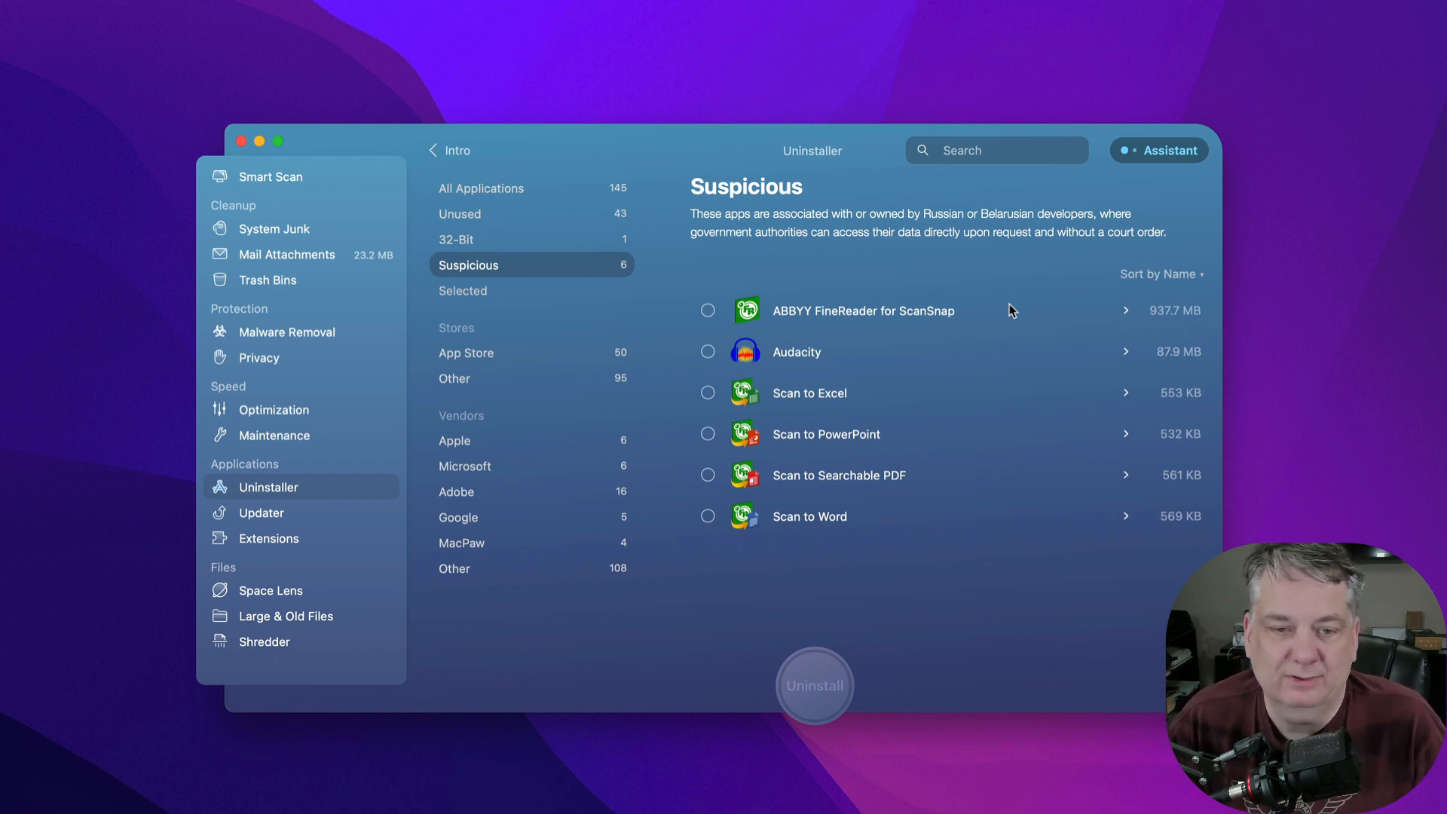
mouse_move(682, 309)
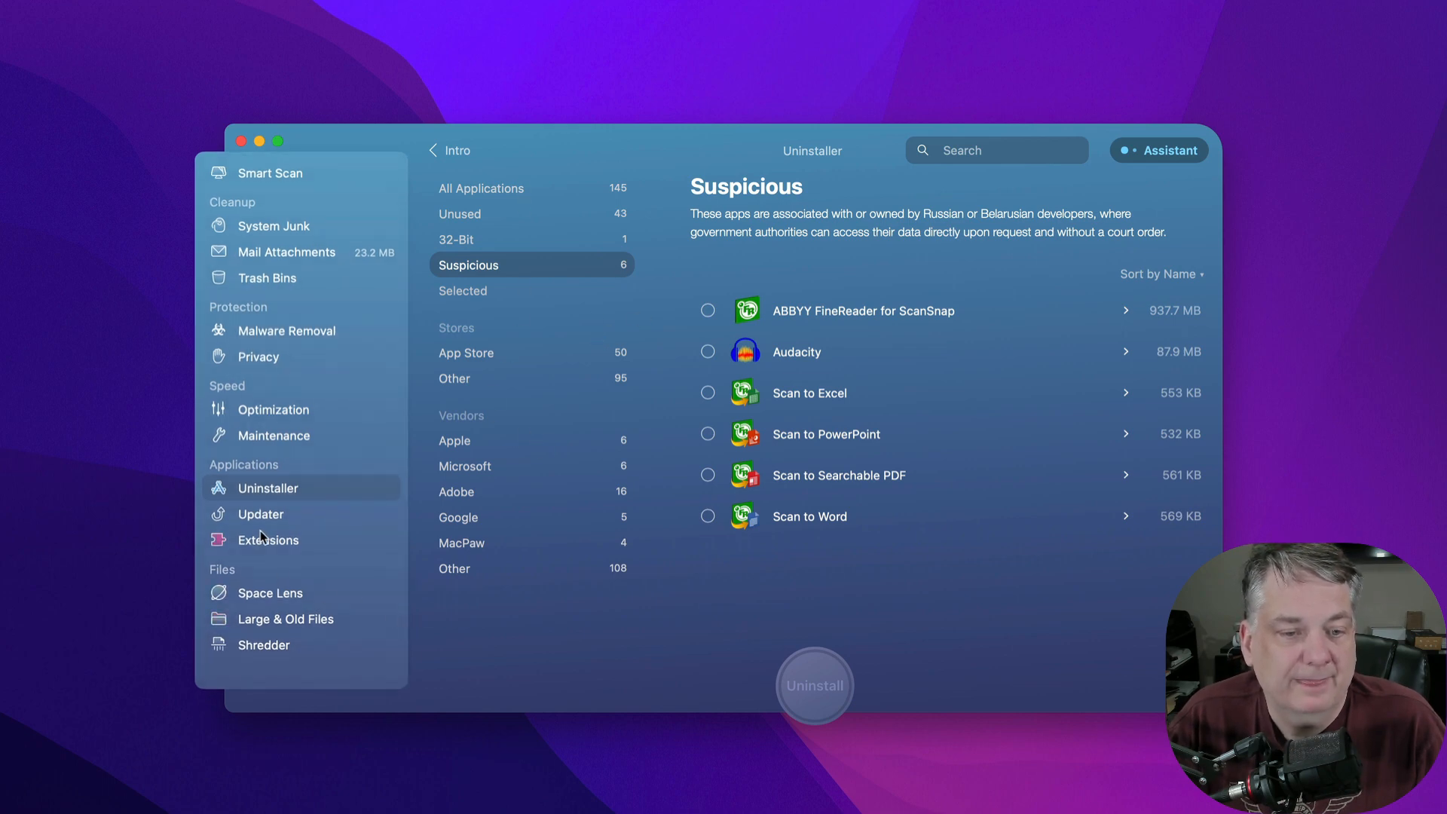
Review the pending OBS update in Updater without applying it, then reach Extensions.
click(261, 514)
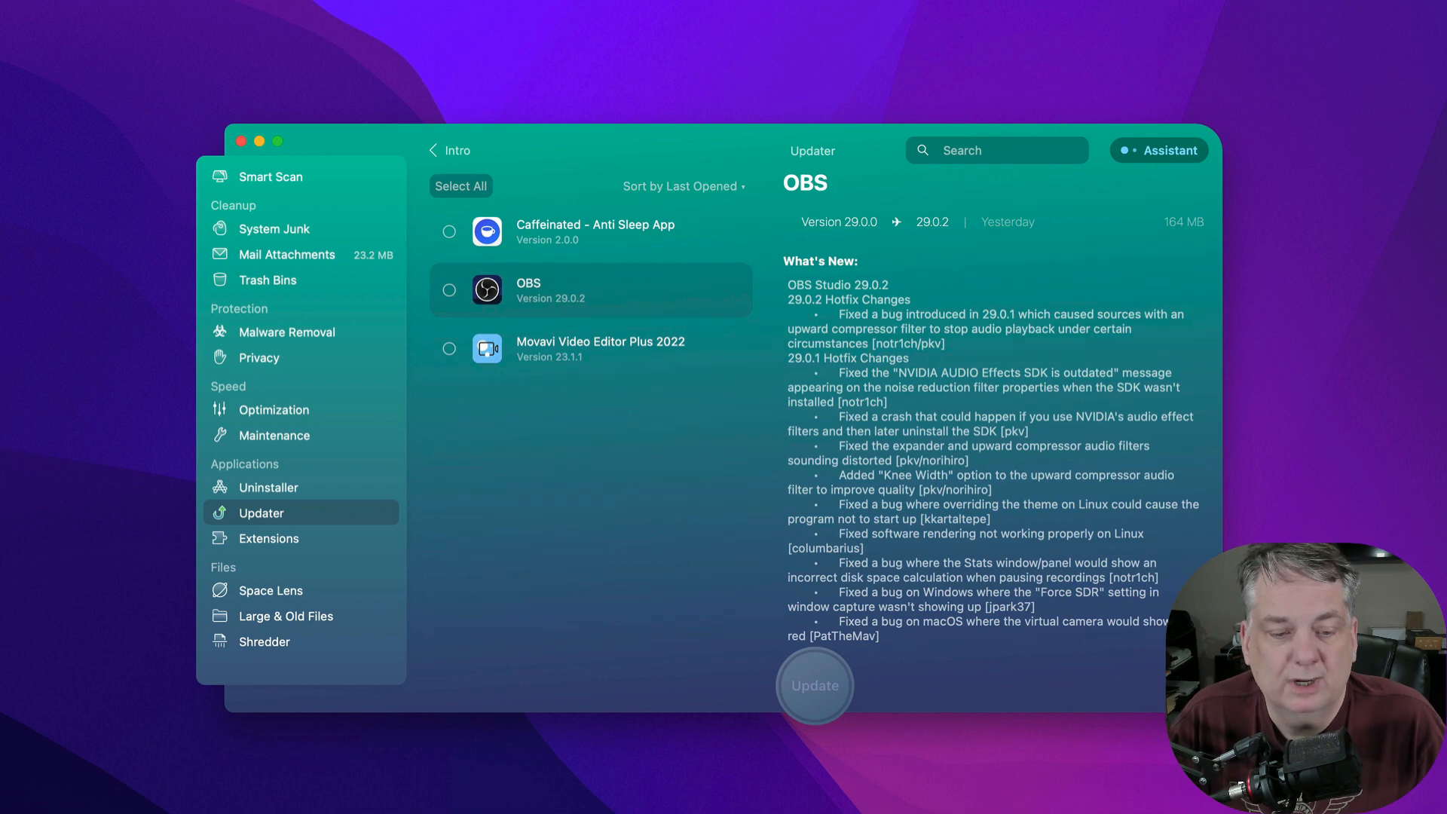
mouse_move(583, 478)
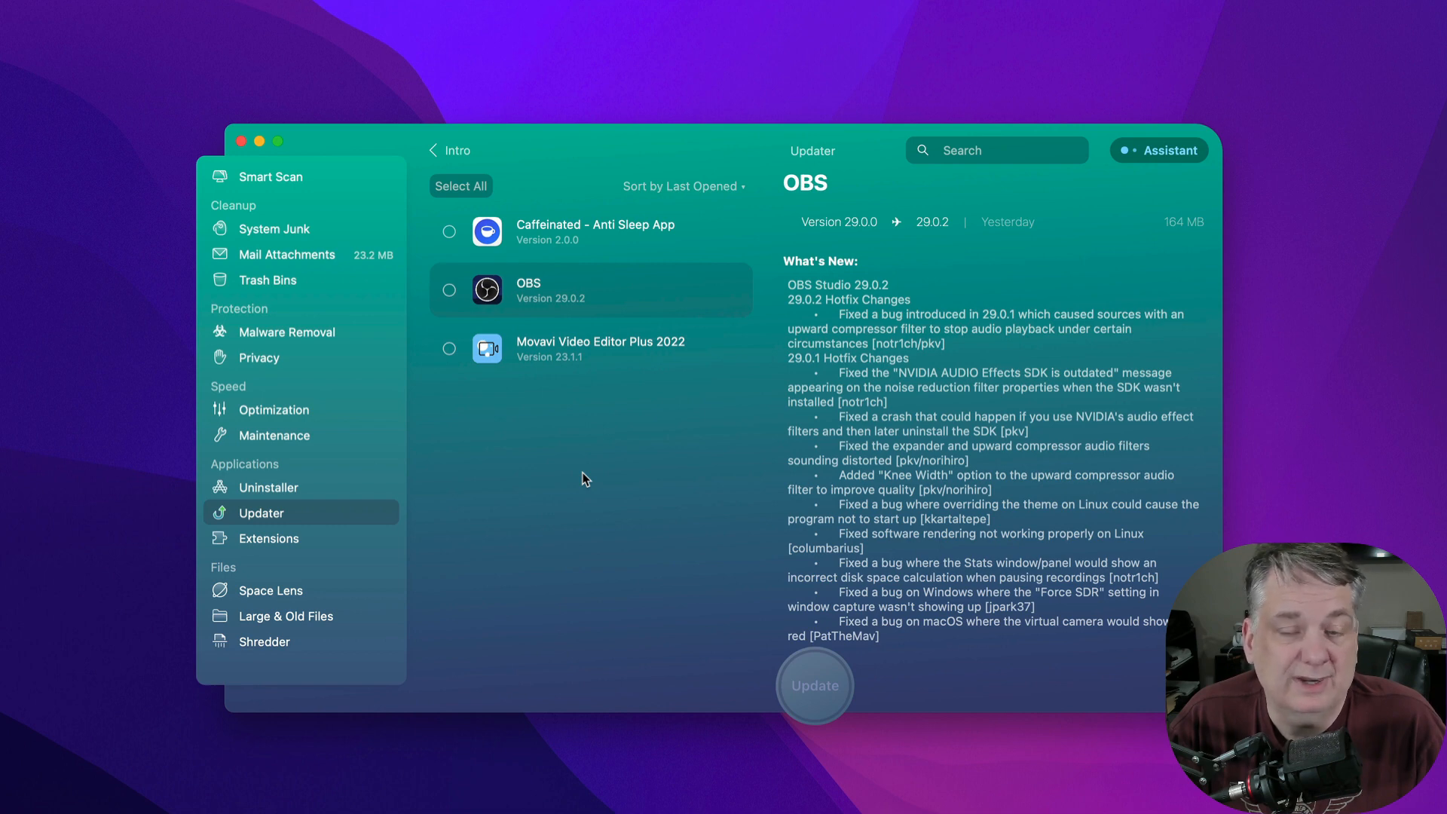
mouse_move(604, 382)
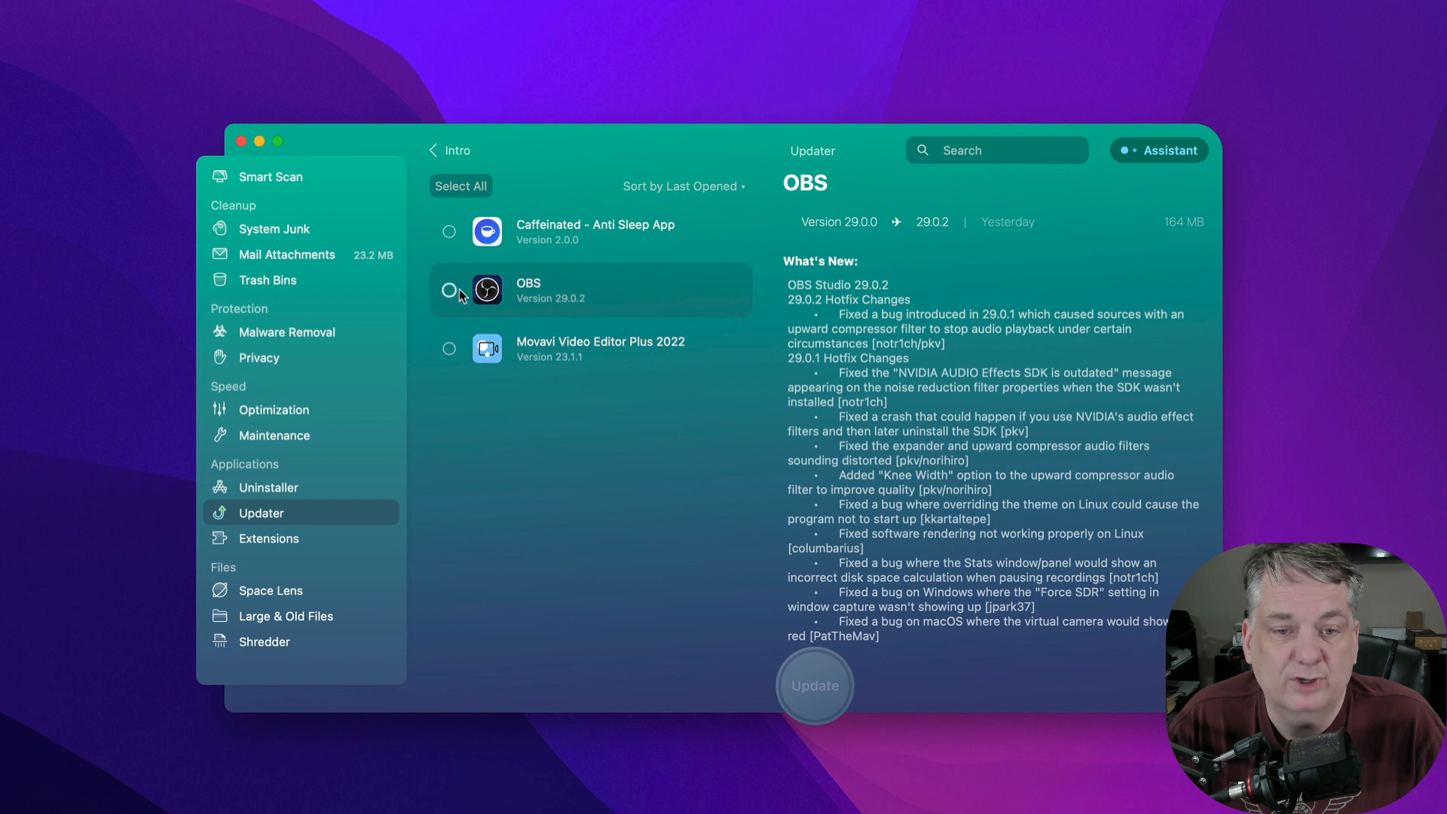
click(448, 289)
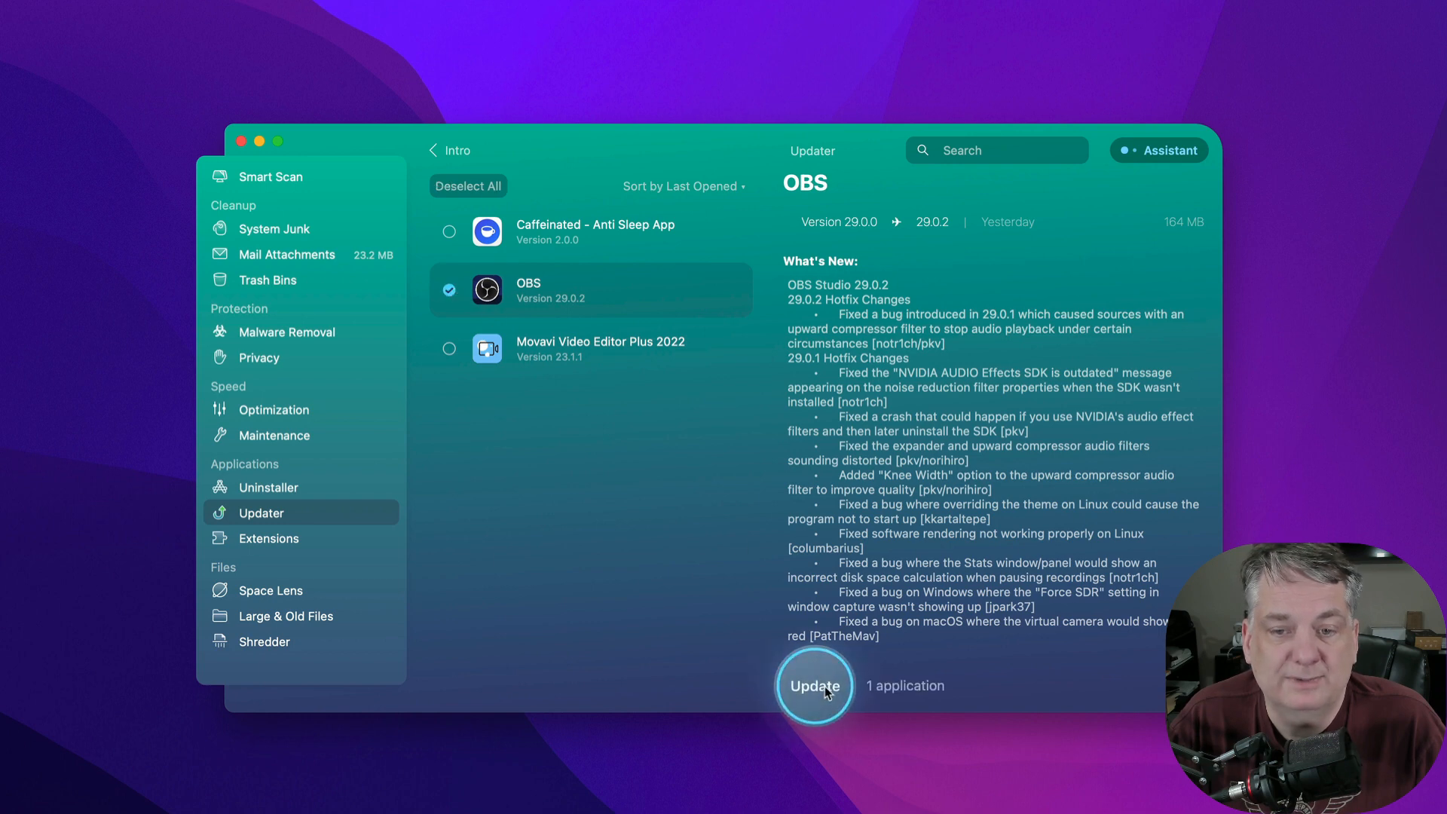
click(448, 290)
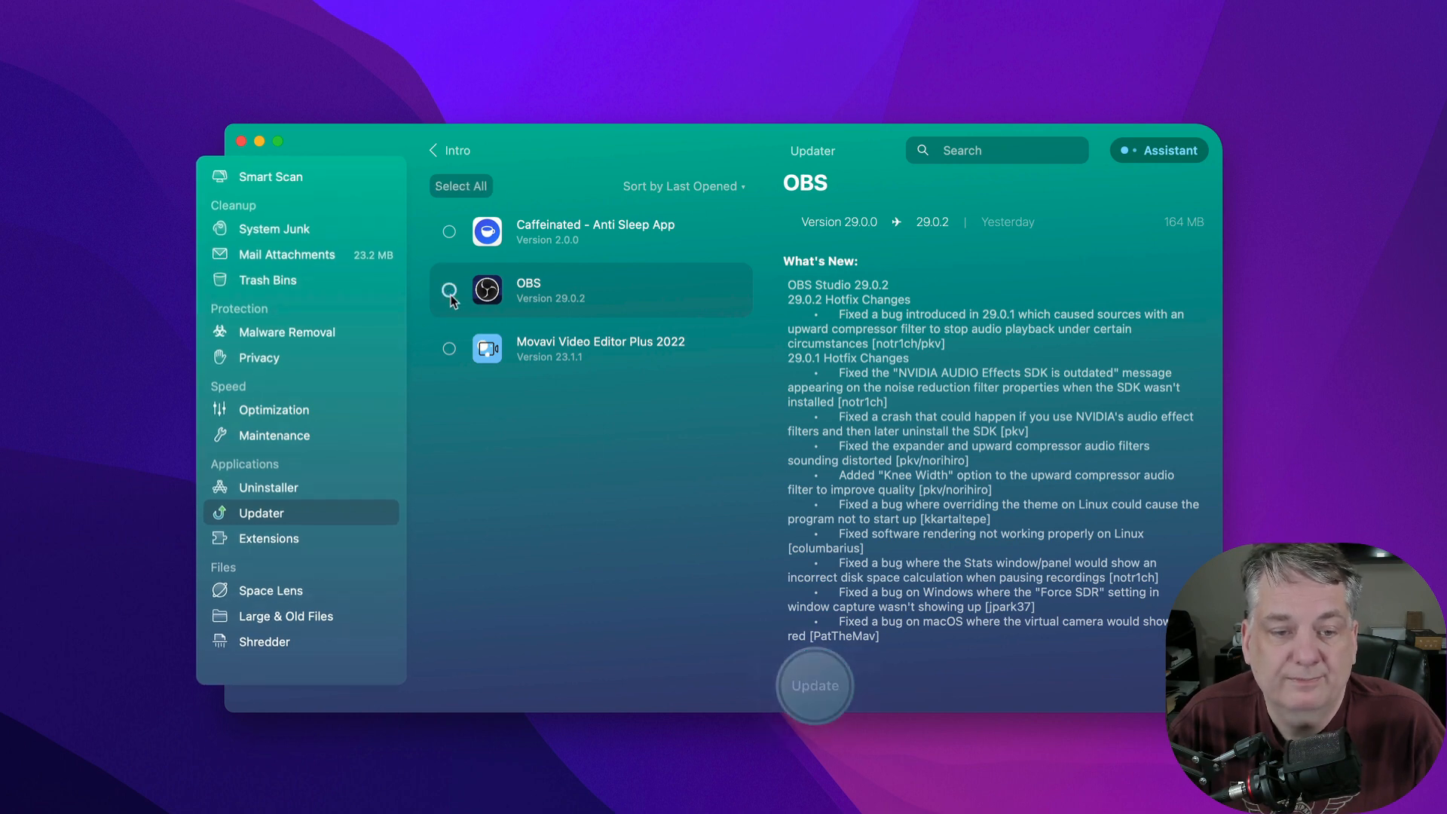
click(268, 540)
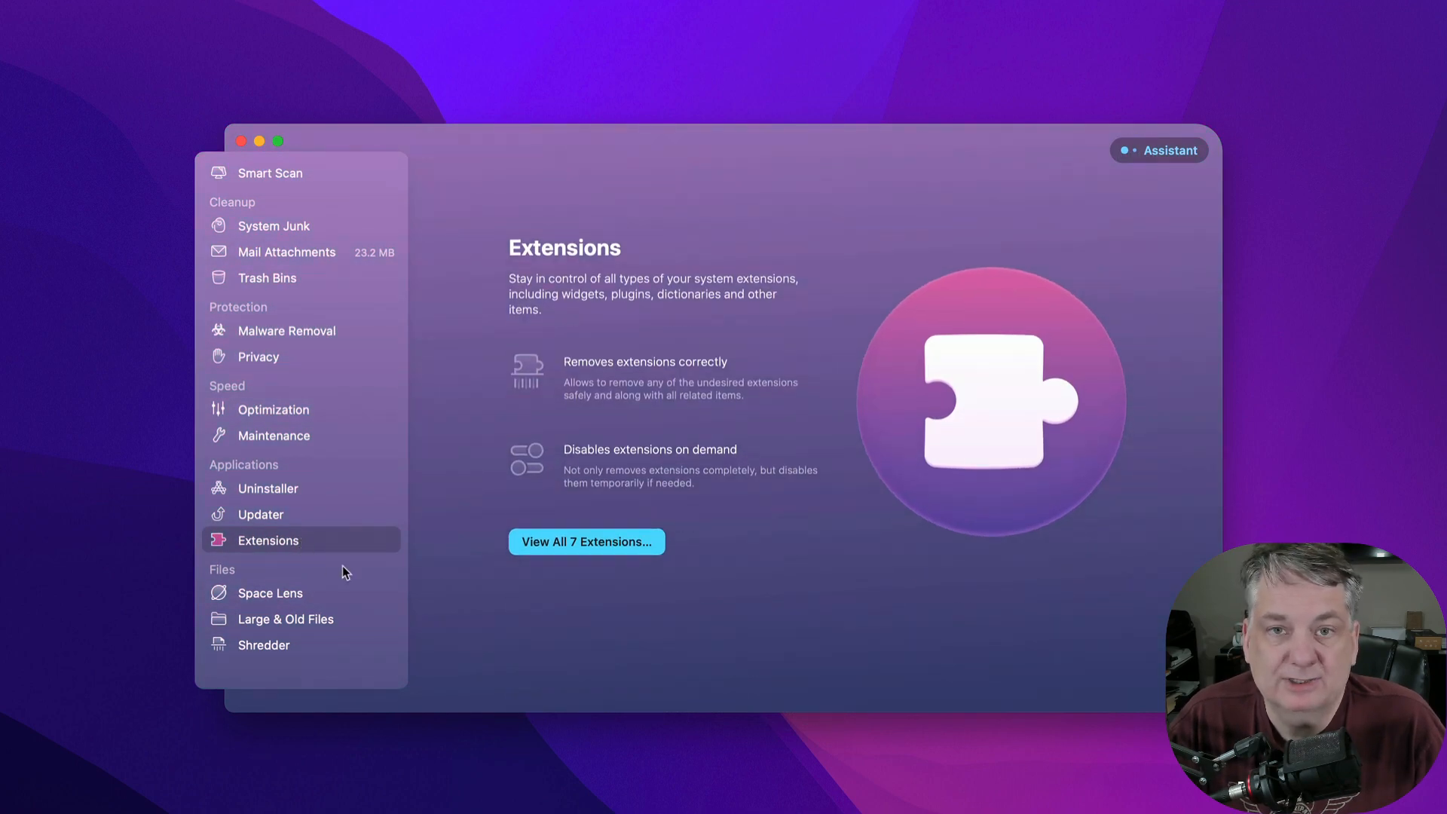
Browse the Space Lens, Large & Old Files and Shredder introductions, then return to Smart Scan.
click(271, 592)
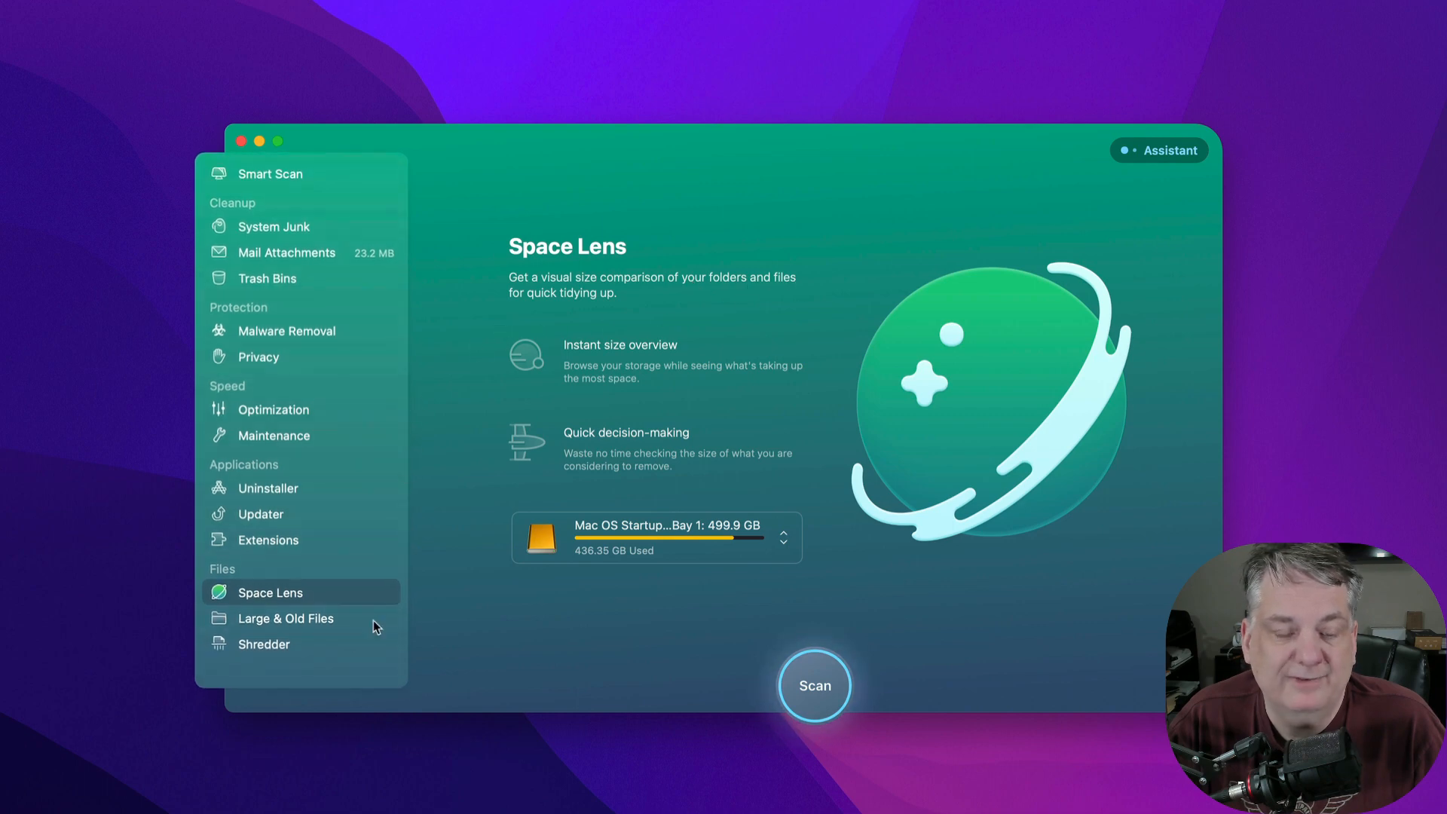
click(285, 618)
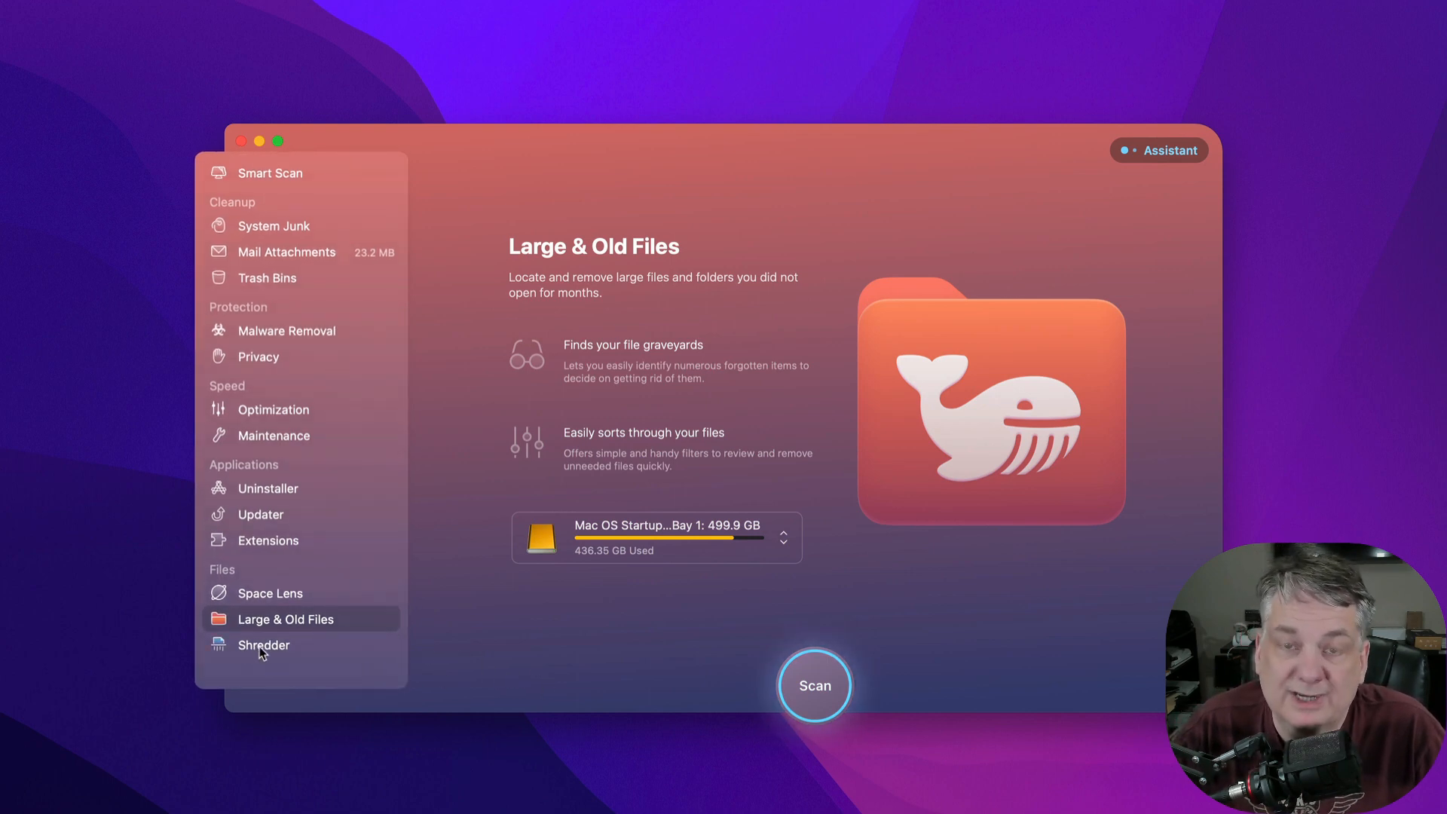
mouse_move(265, 649)
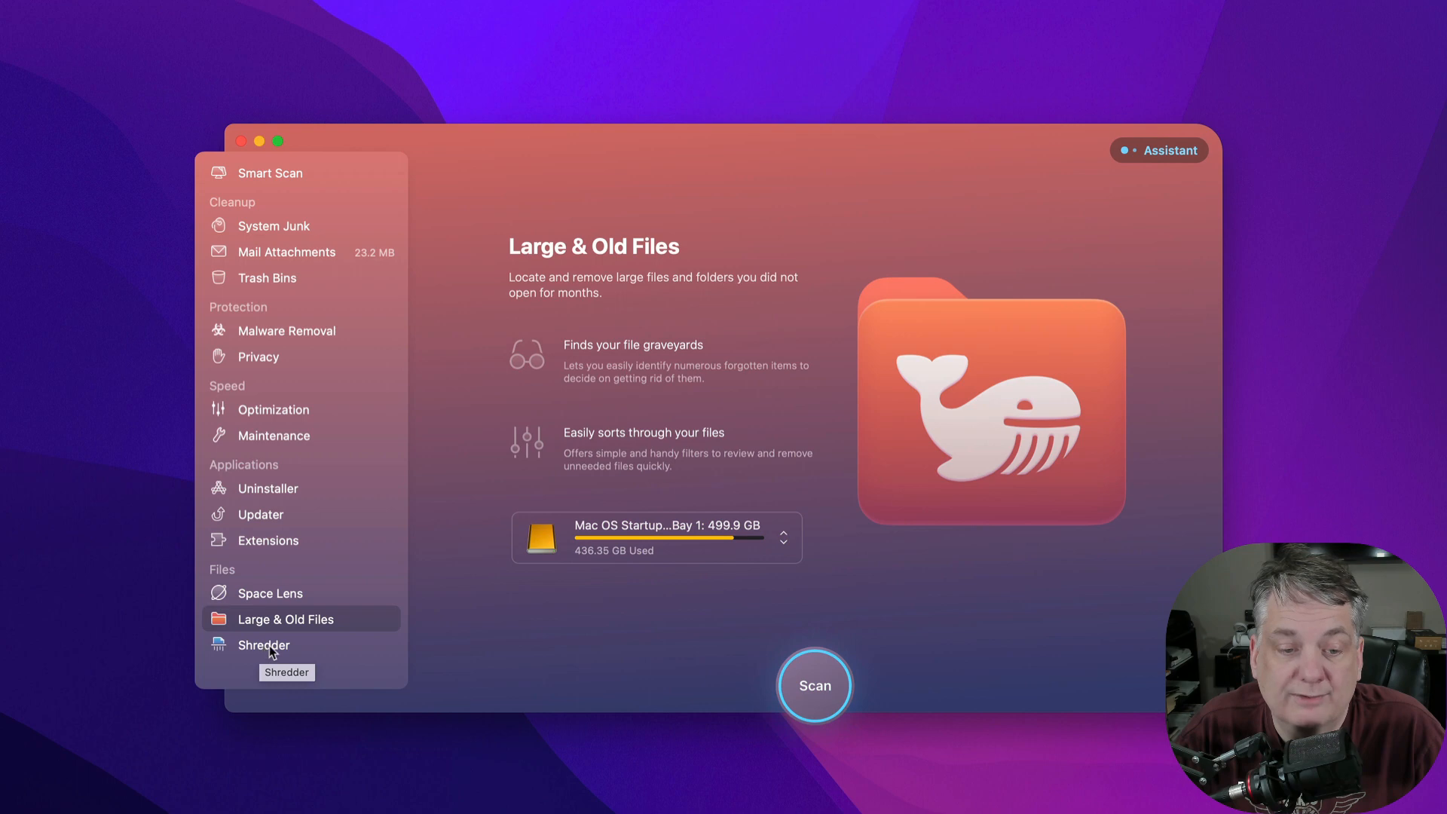
click(263, 644)
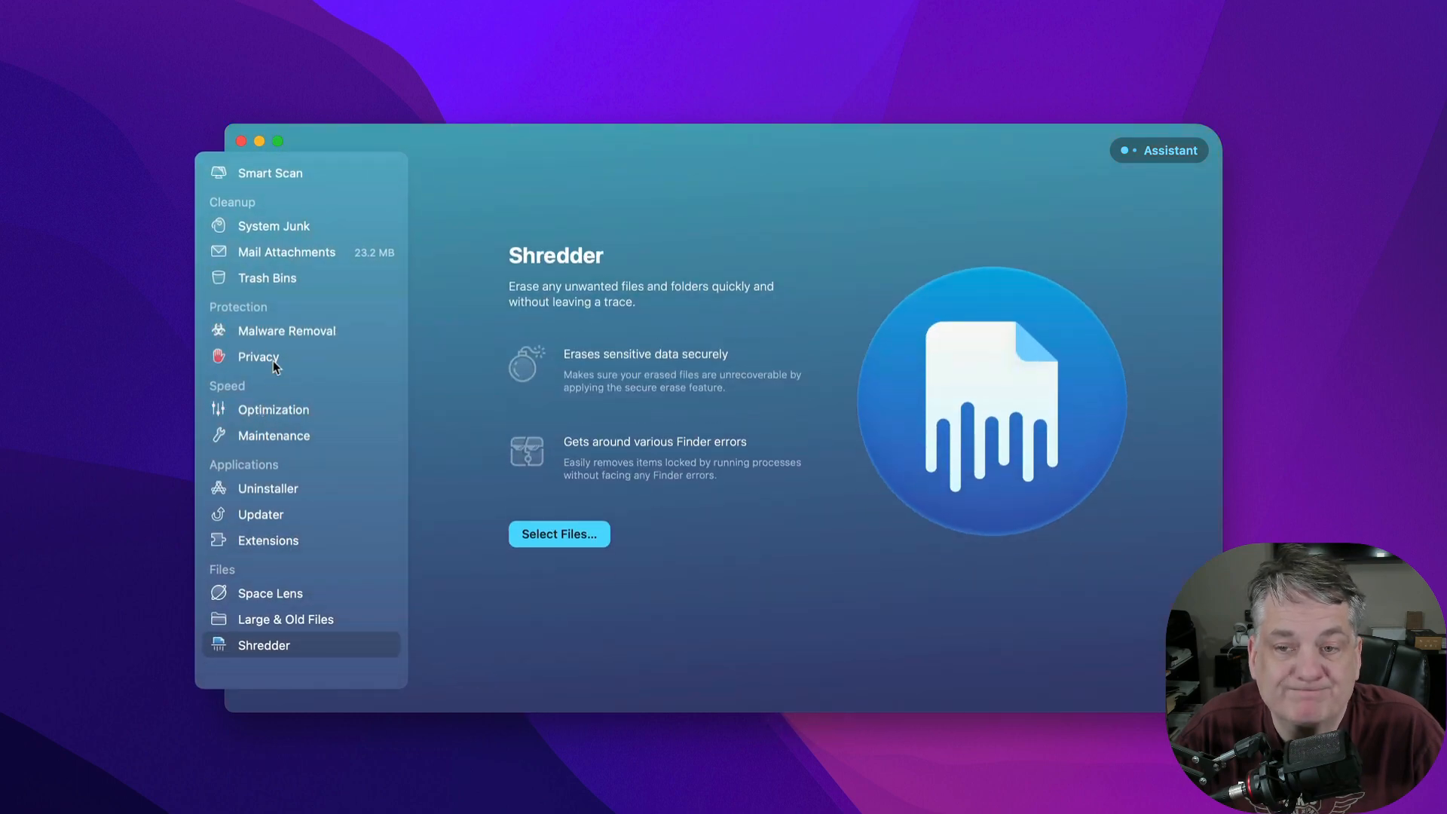
click(270, 176)
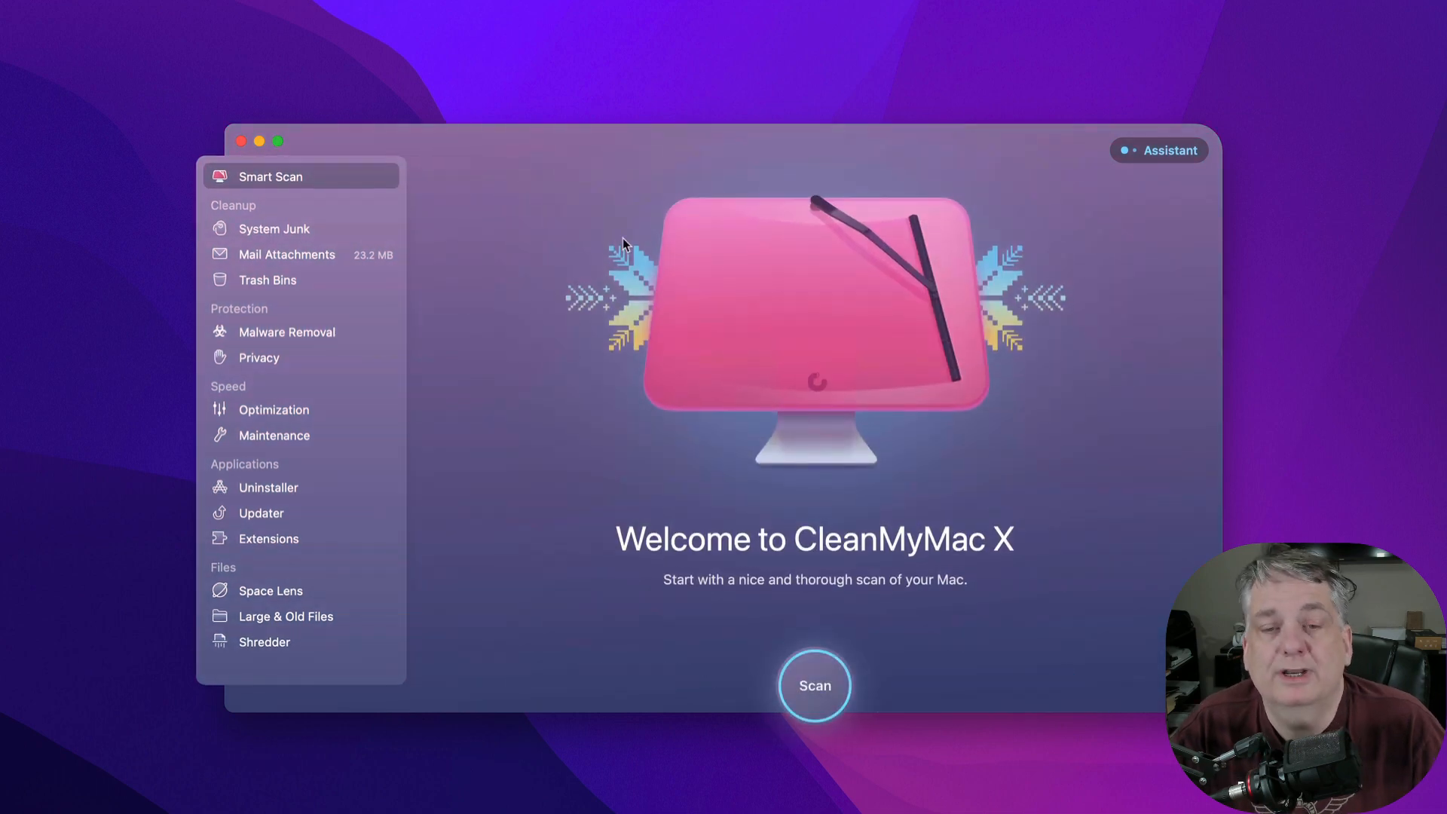